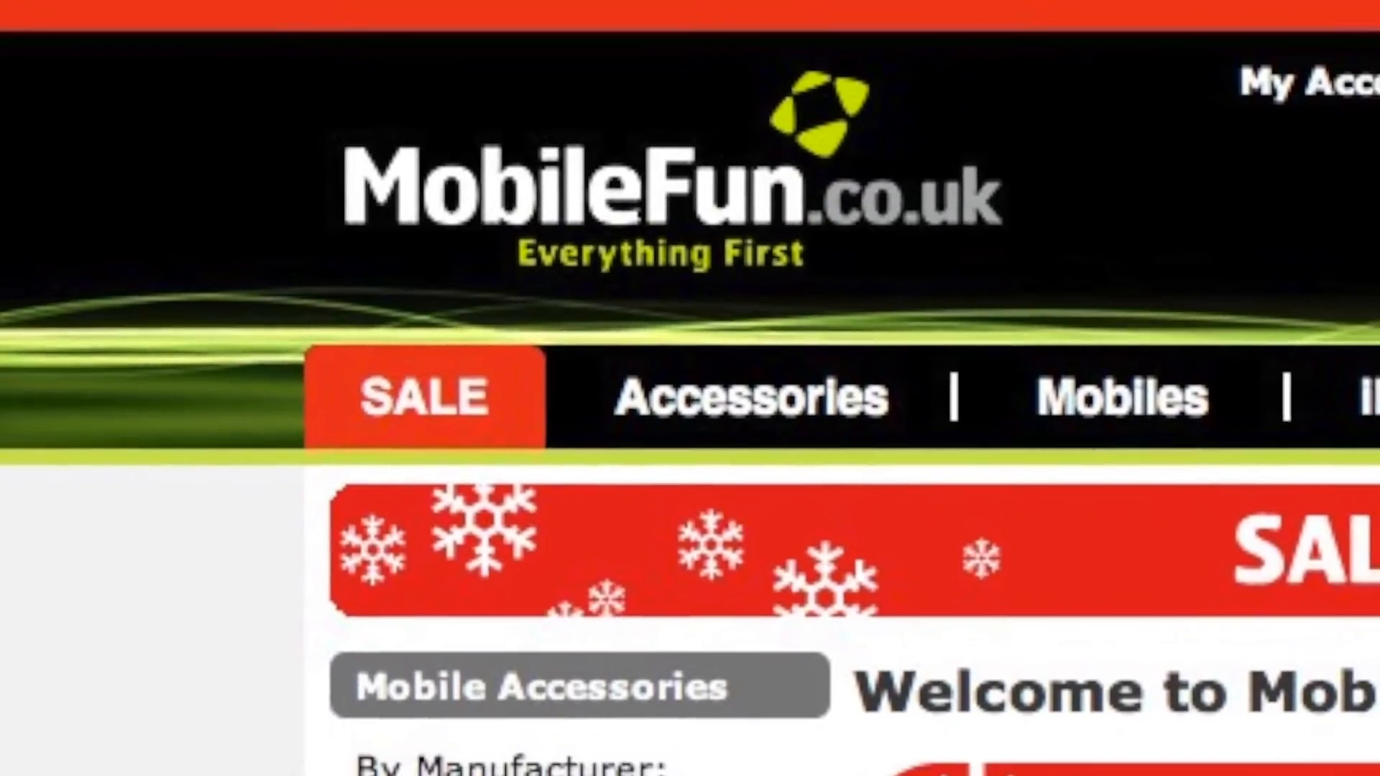
- Scroll down through the boxee.tv page and back up to read its sections
scroll(down, 3)
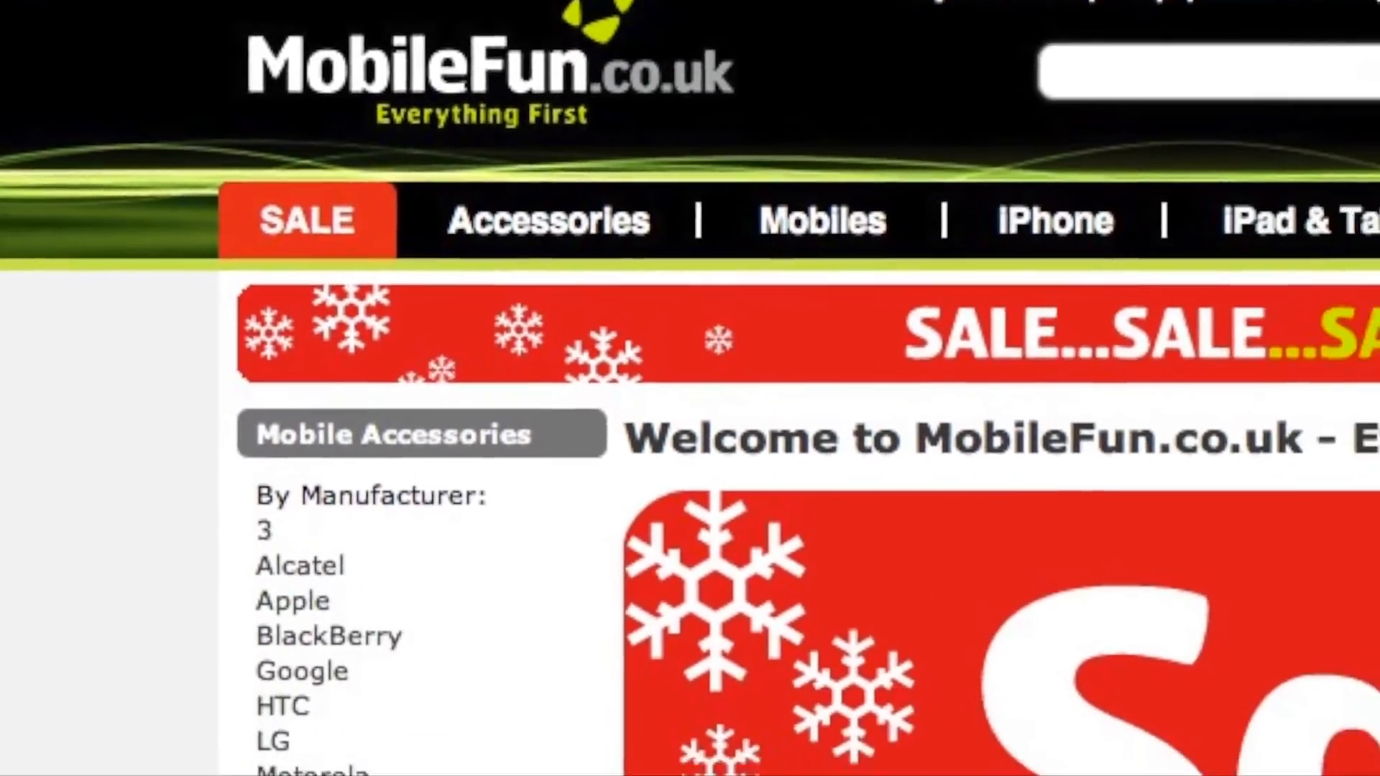
scroll(down, 3)
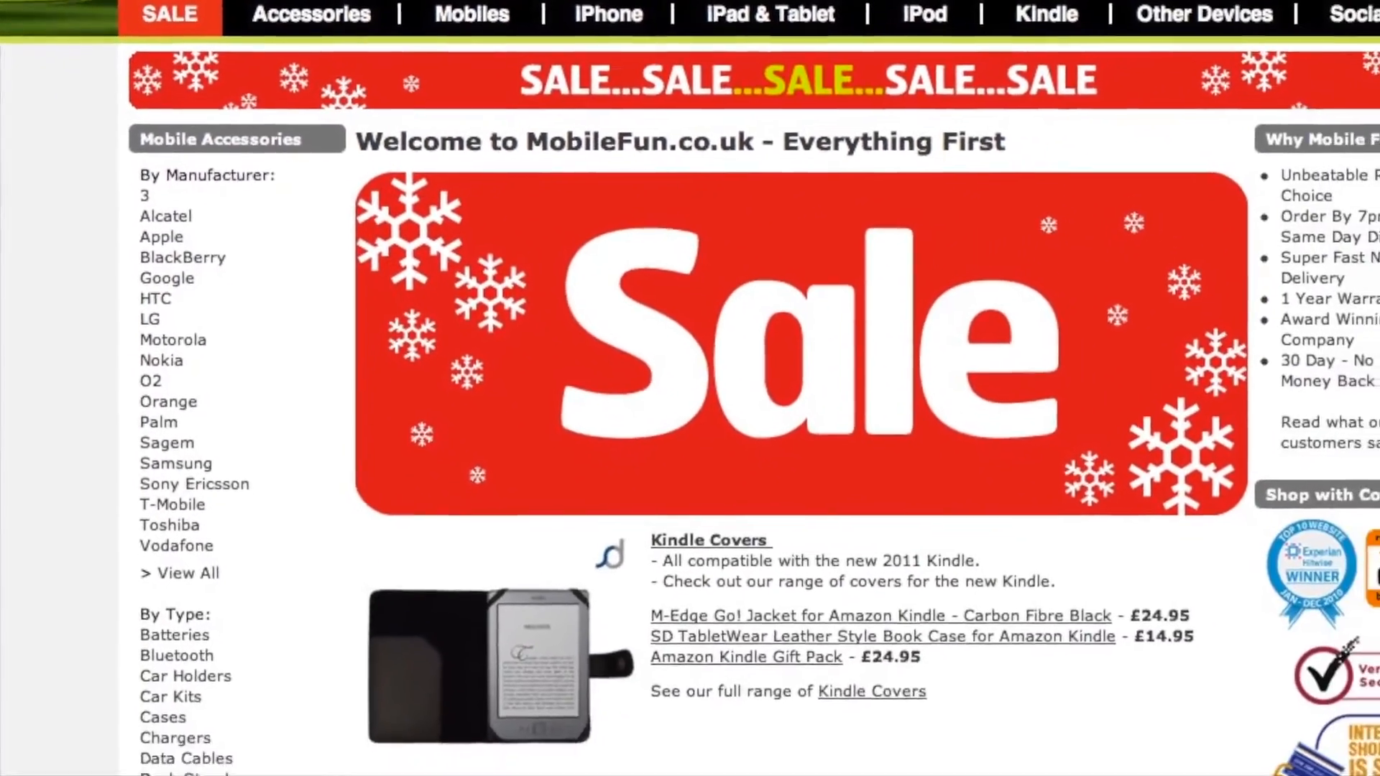
scroll(down, 3)
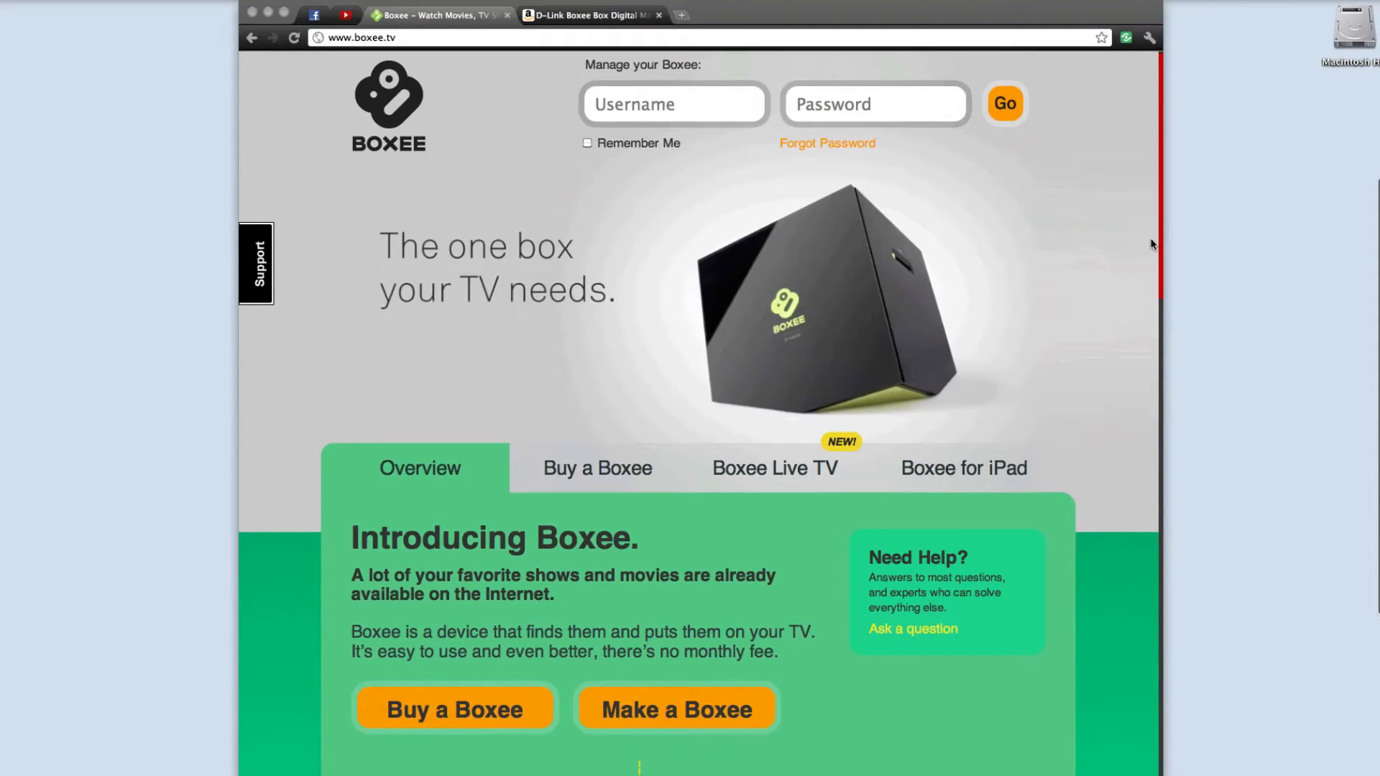
mouse_move(1156, 244)
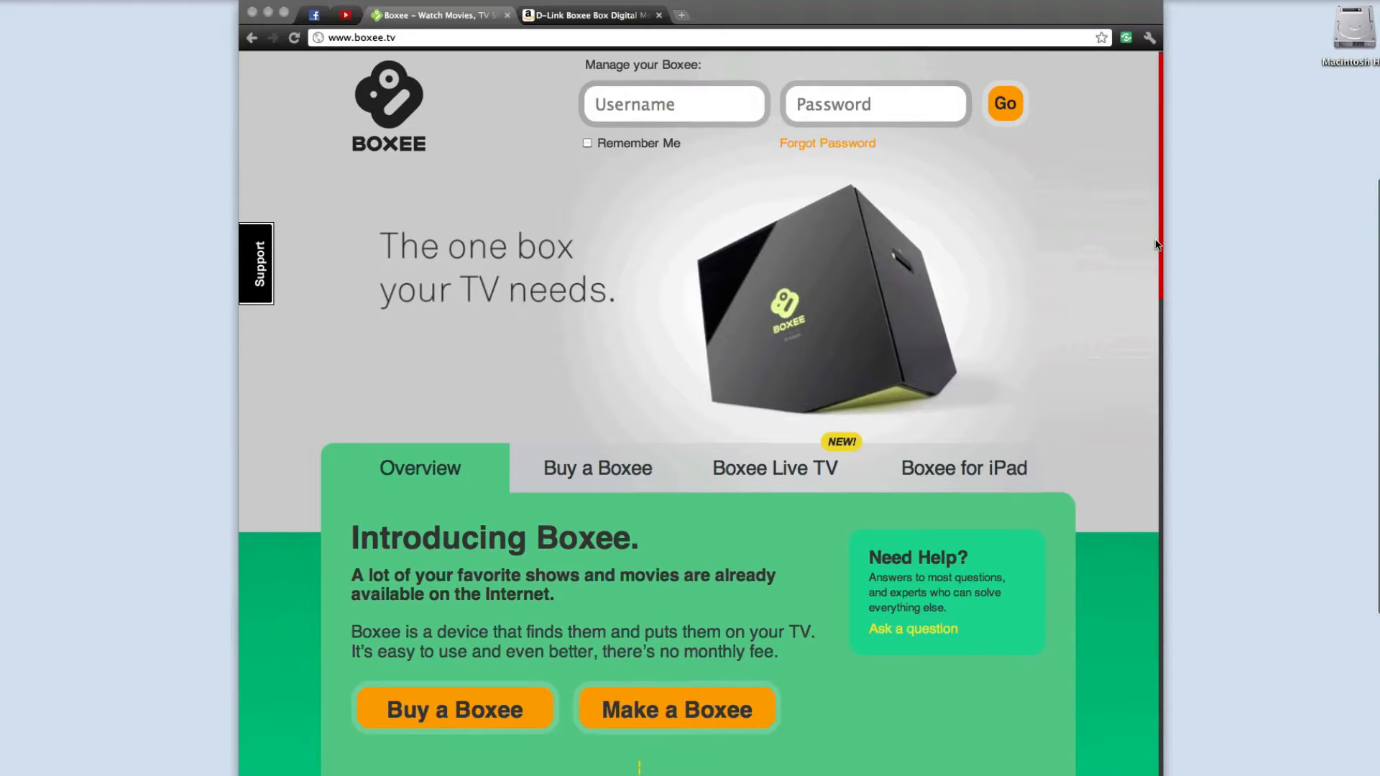
mouse_move(1158, 198)
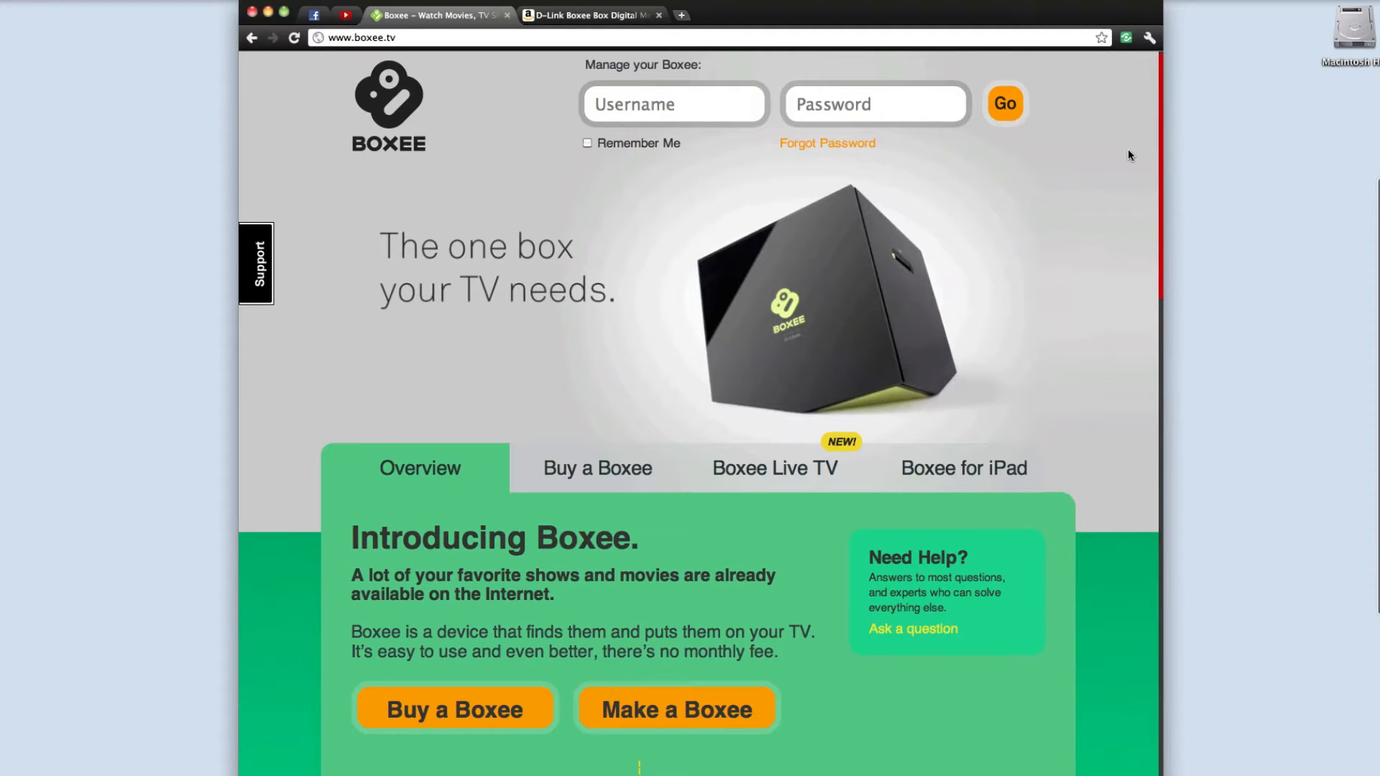
mouse_move(1160, 146)
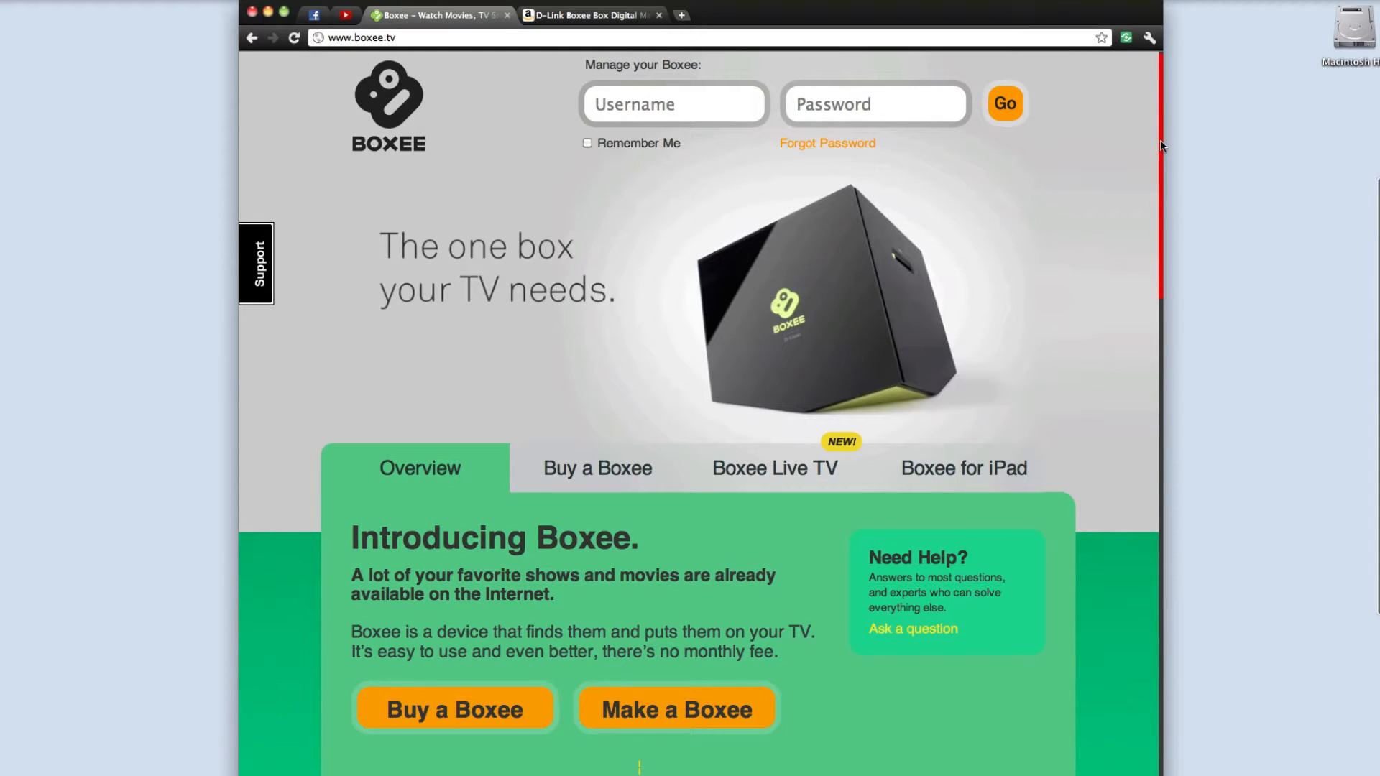
mouse_move(1105, 164)
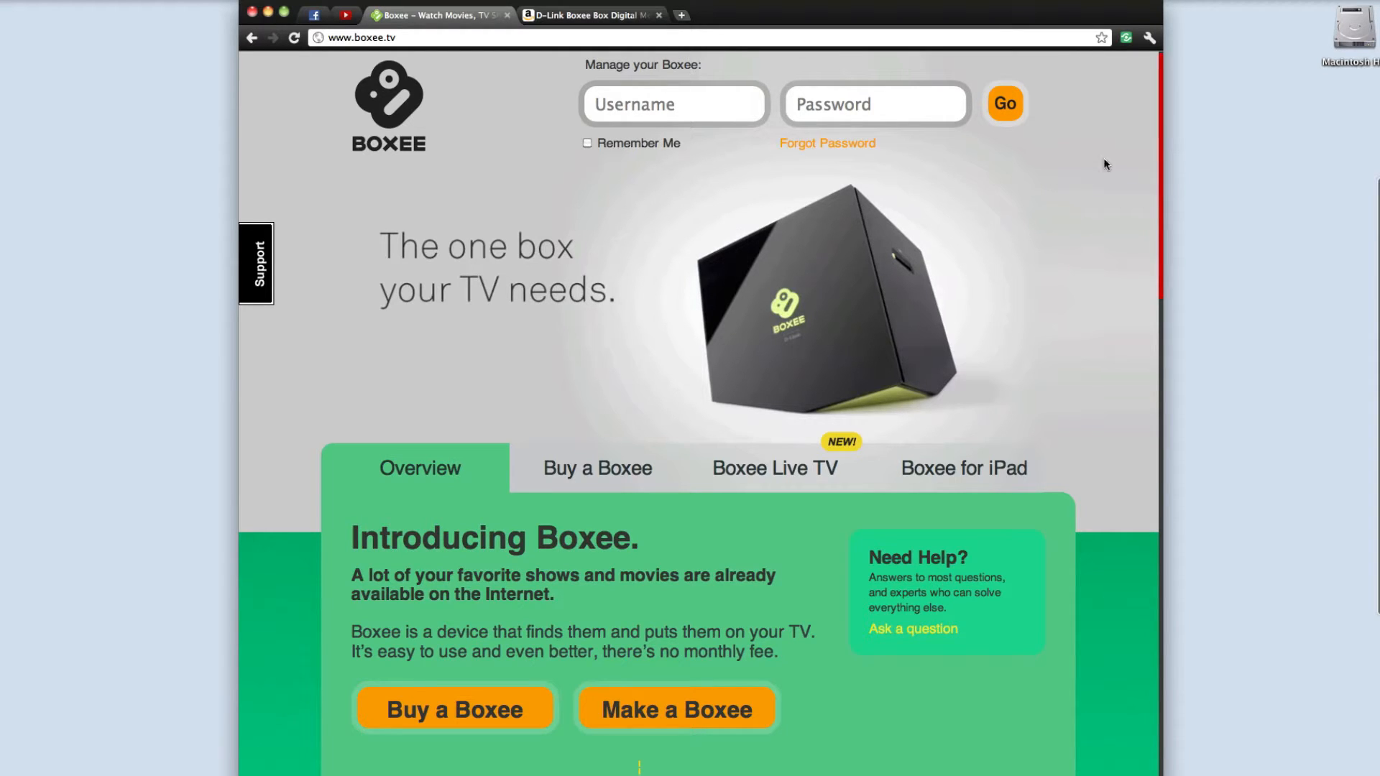
scroll(down, 3)
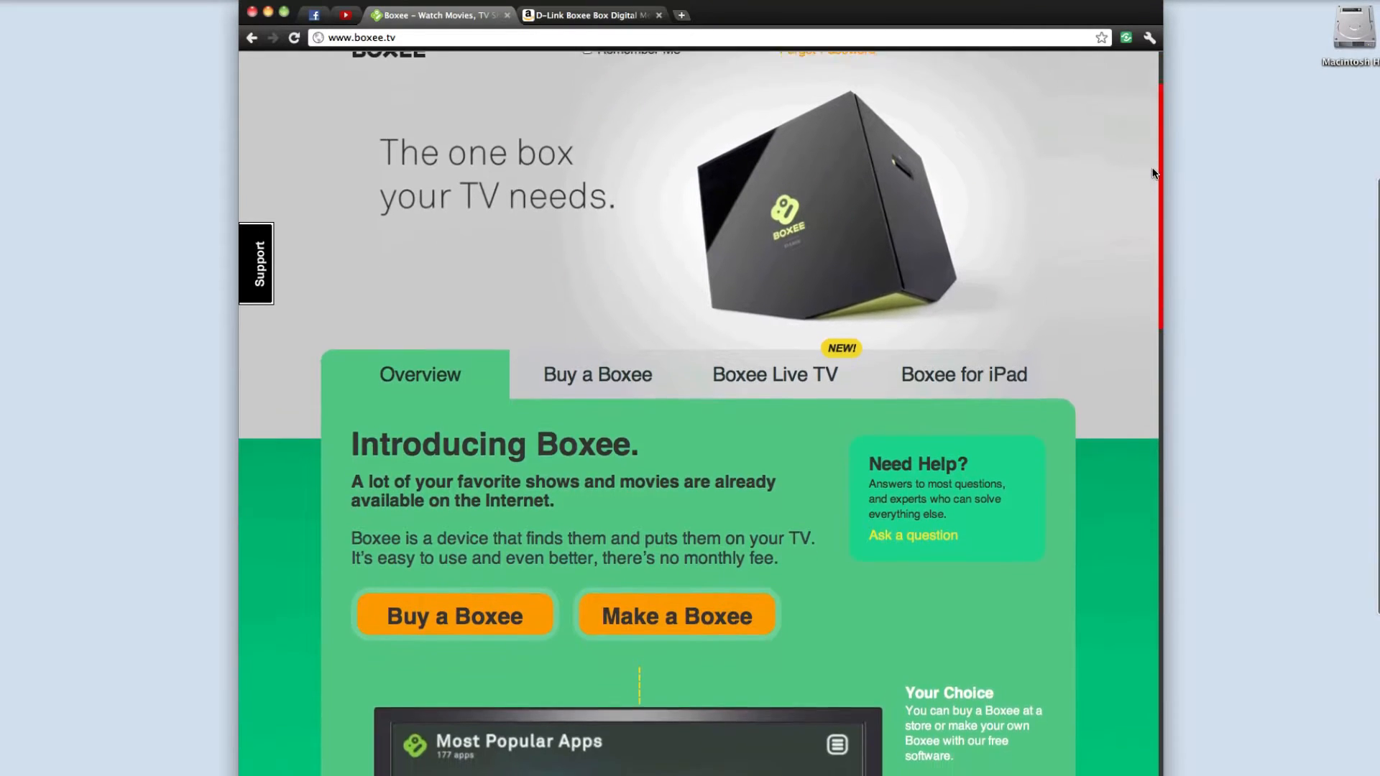
scroll(down, 3)
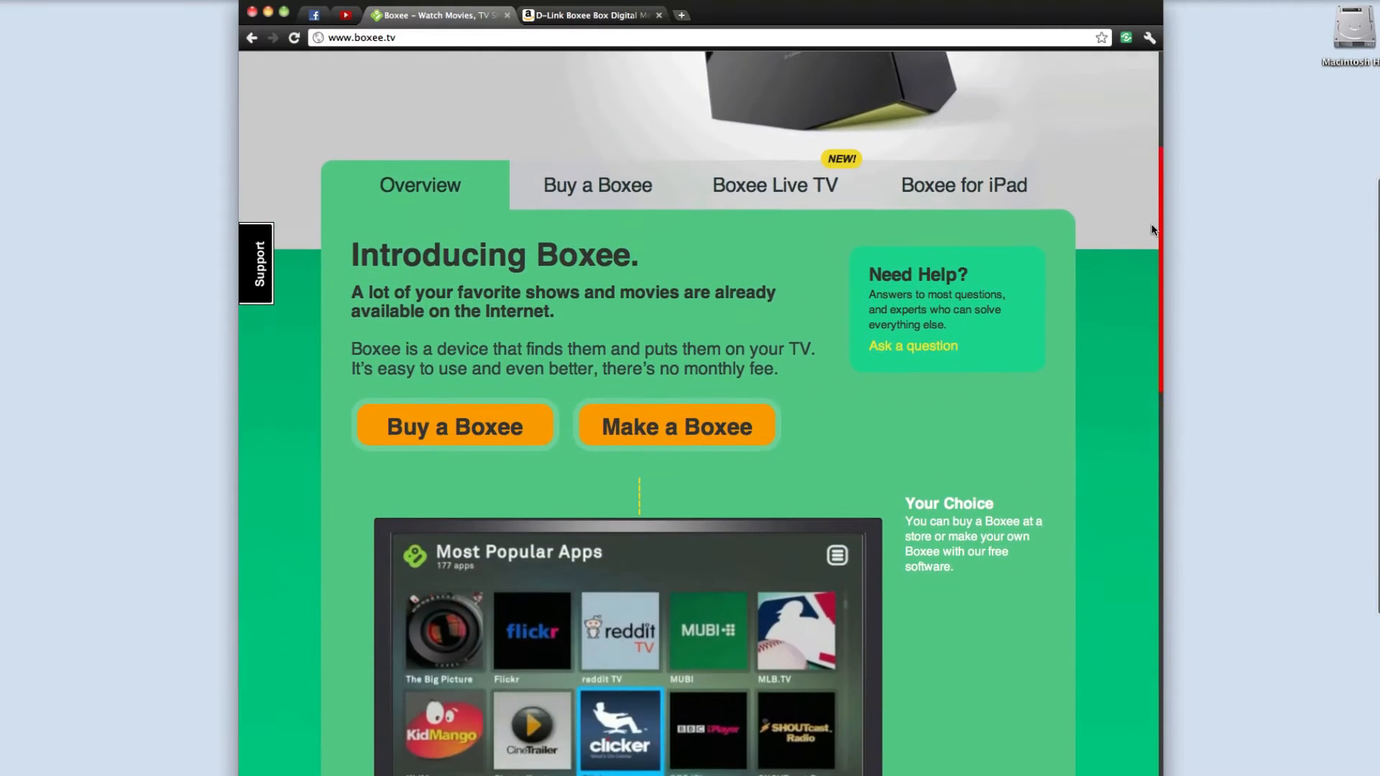
scroll(up, 3)
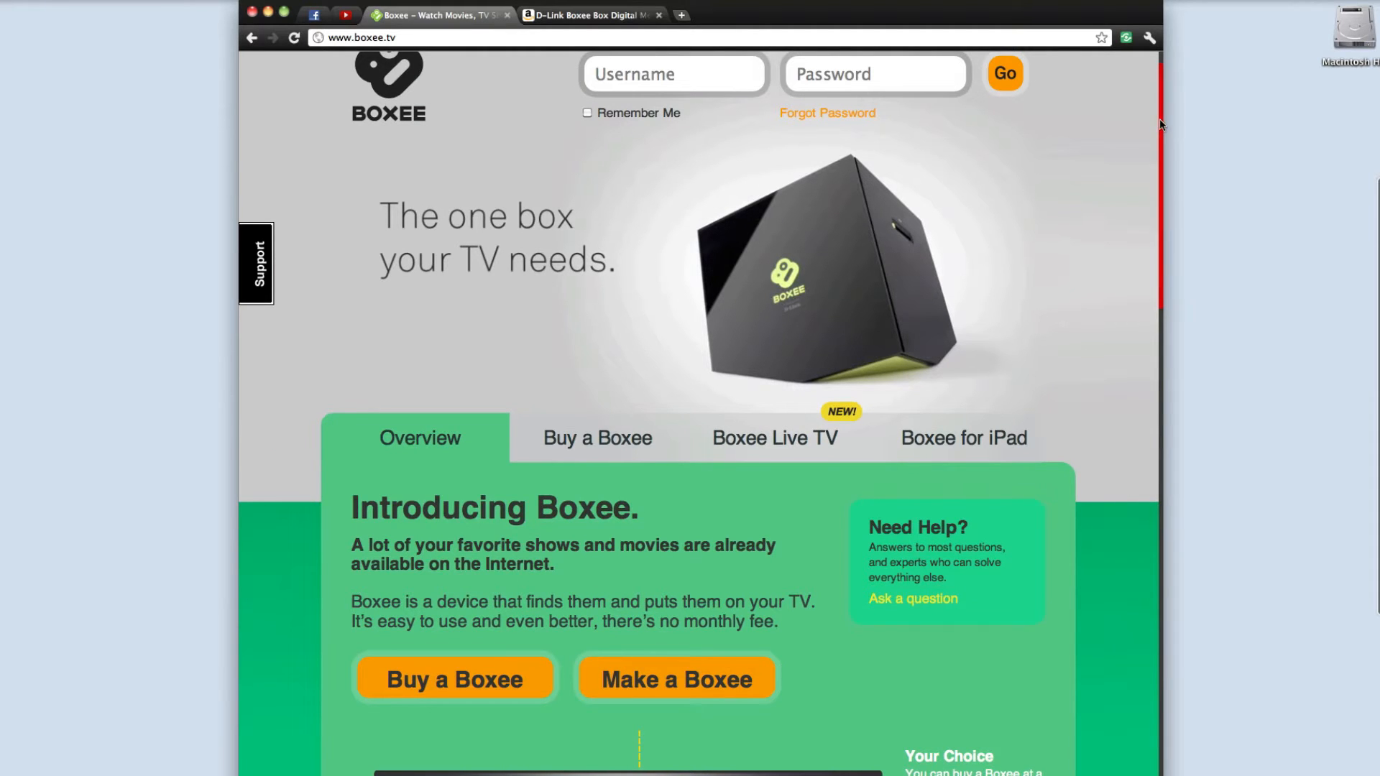
scroll(down, 3)
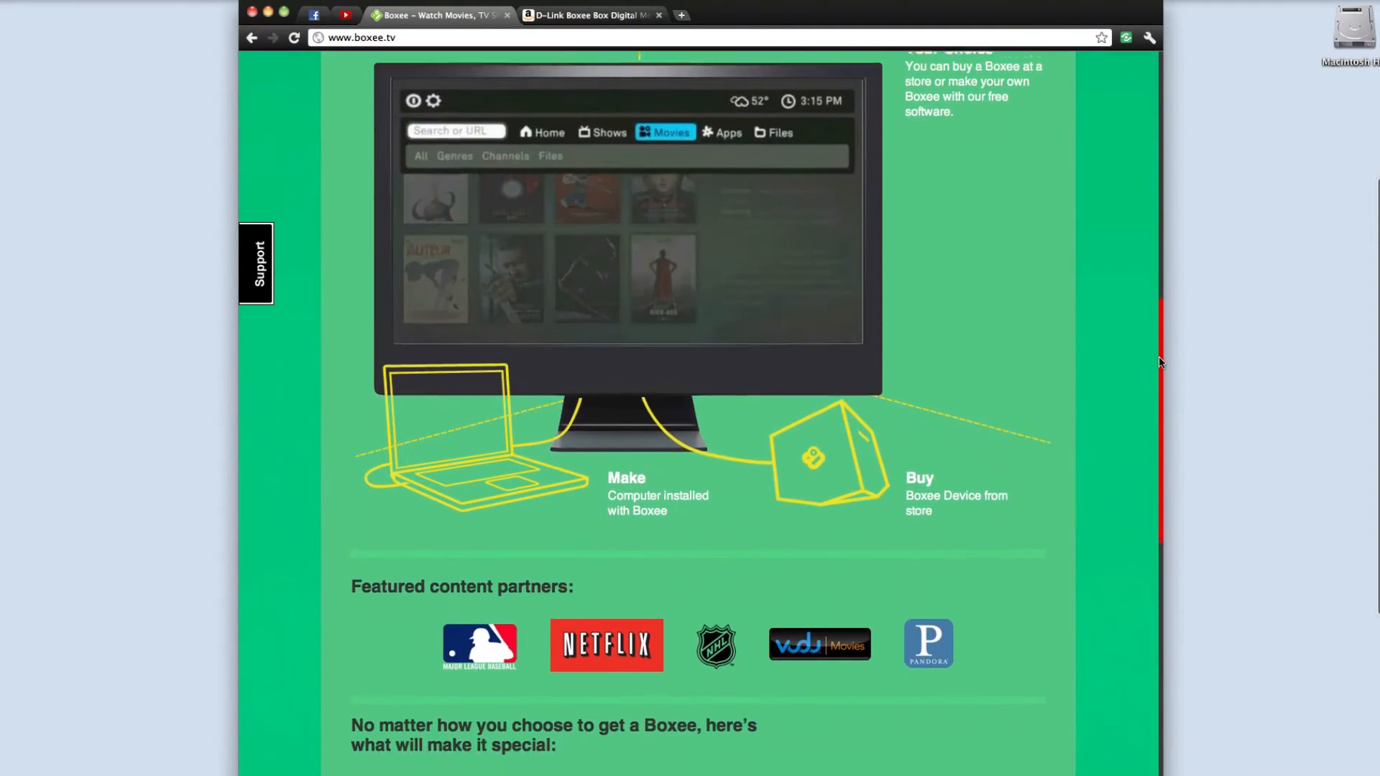
scroll(down, 3)
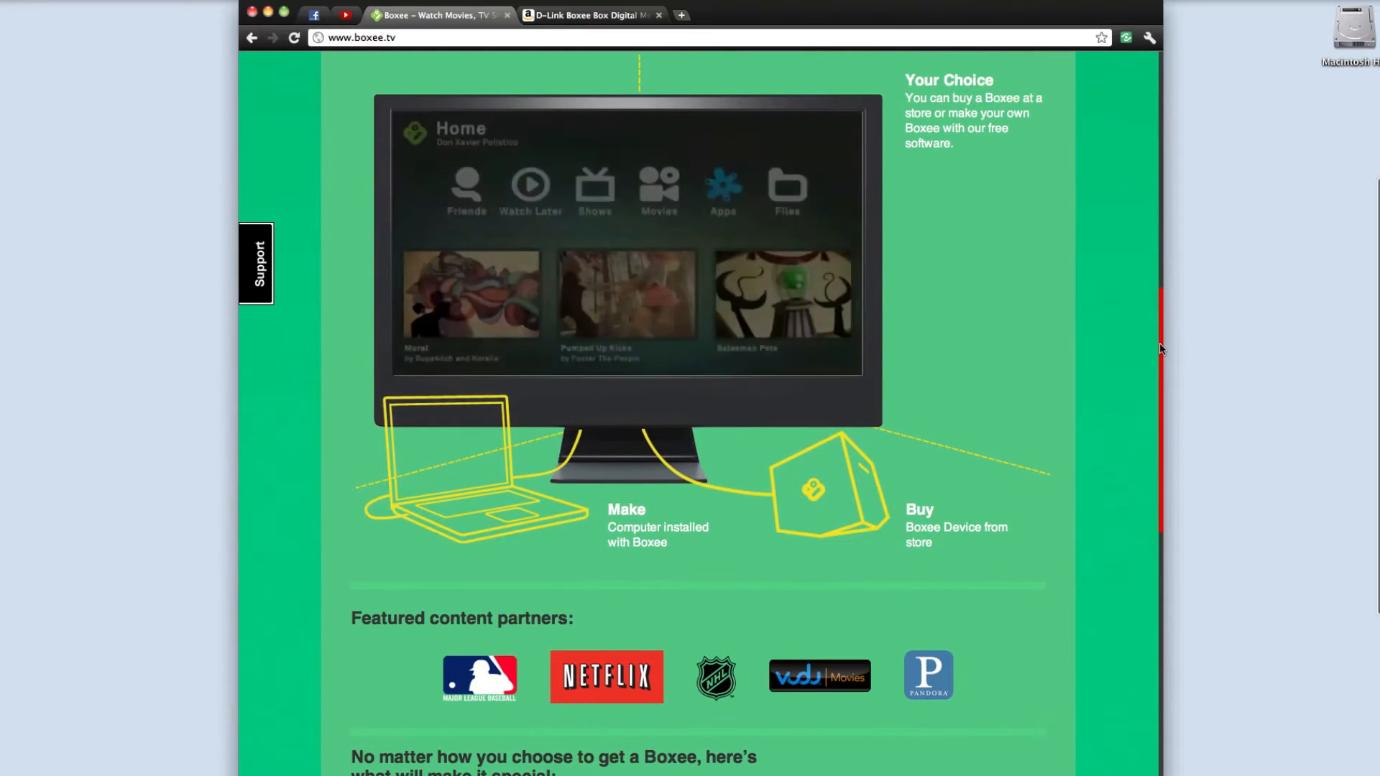
scroll(up, 3)
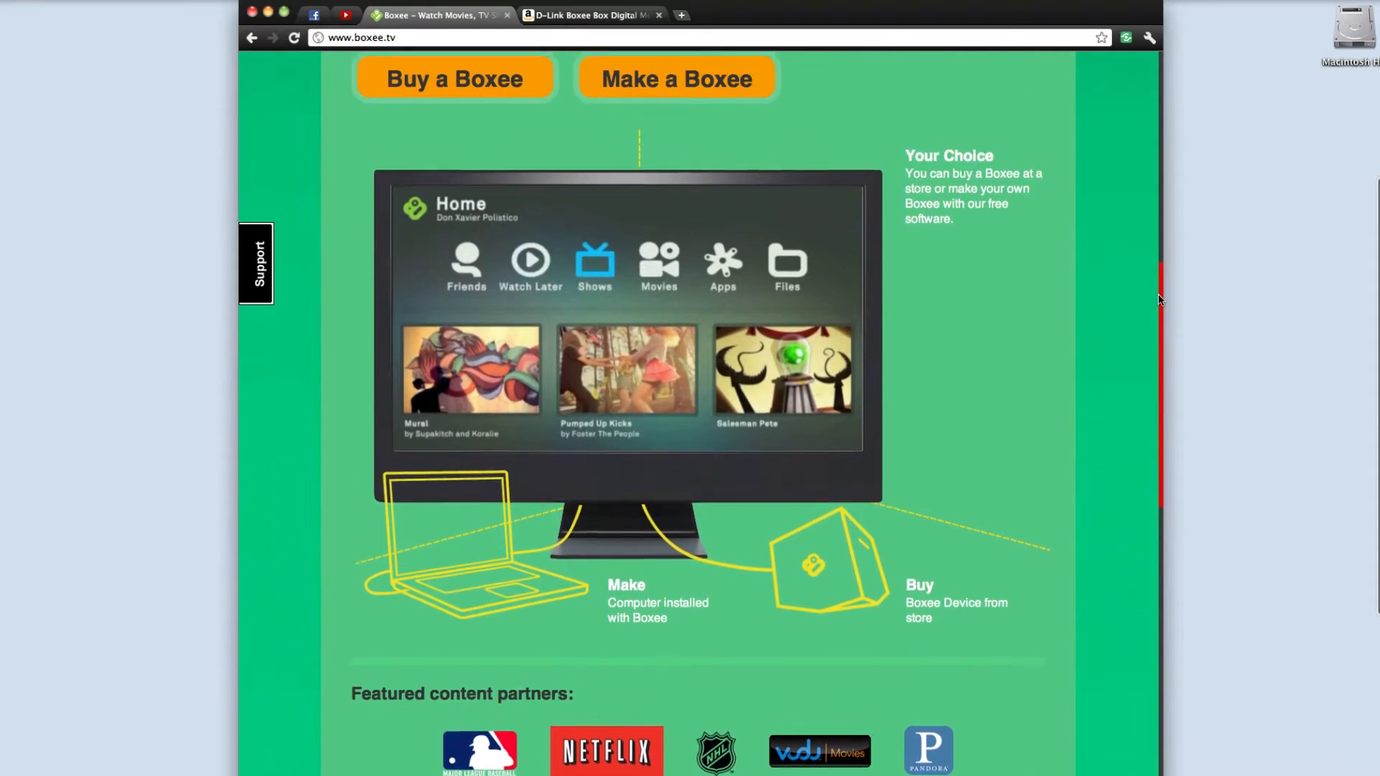
scroll(up, 3)
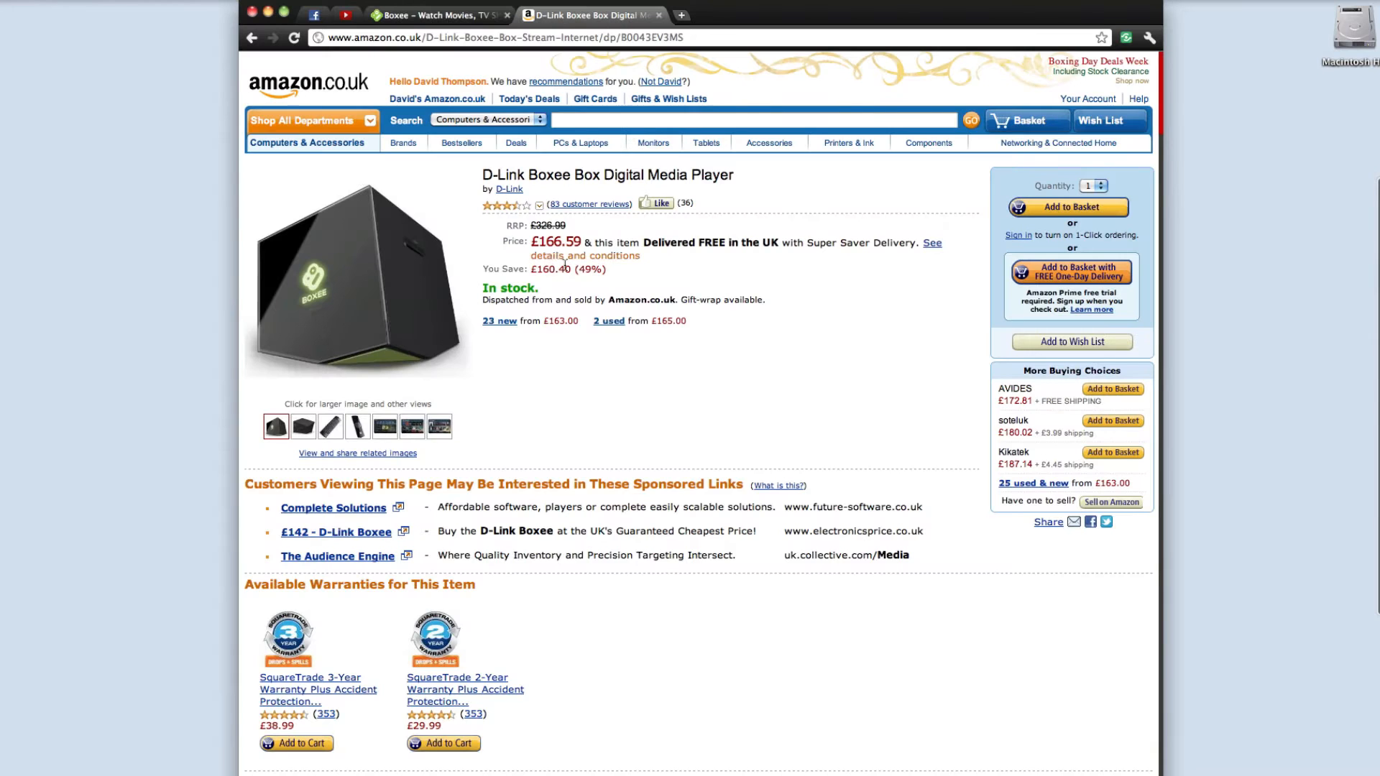
mouse_move(585, 256)
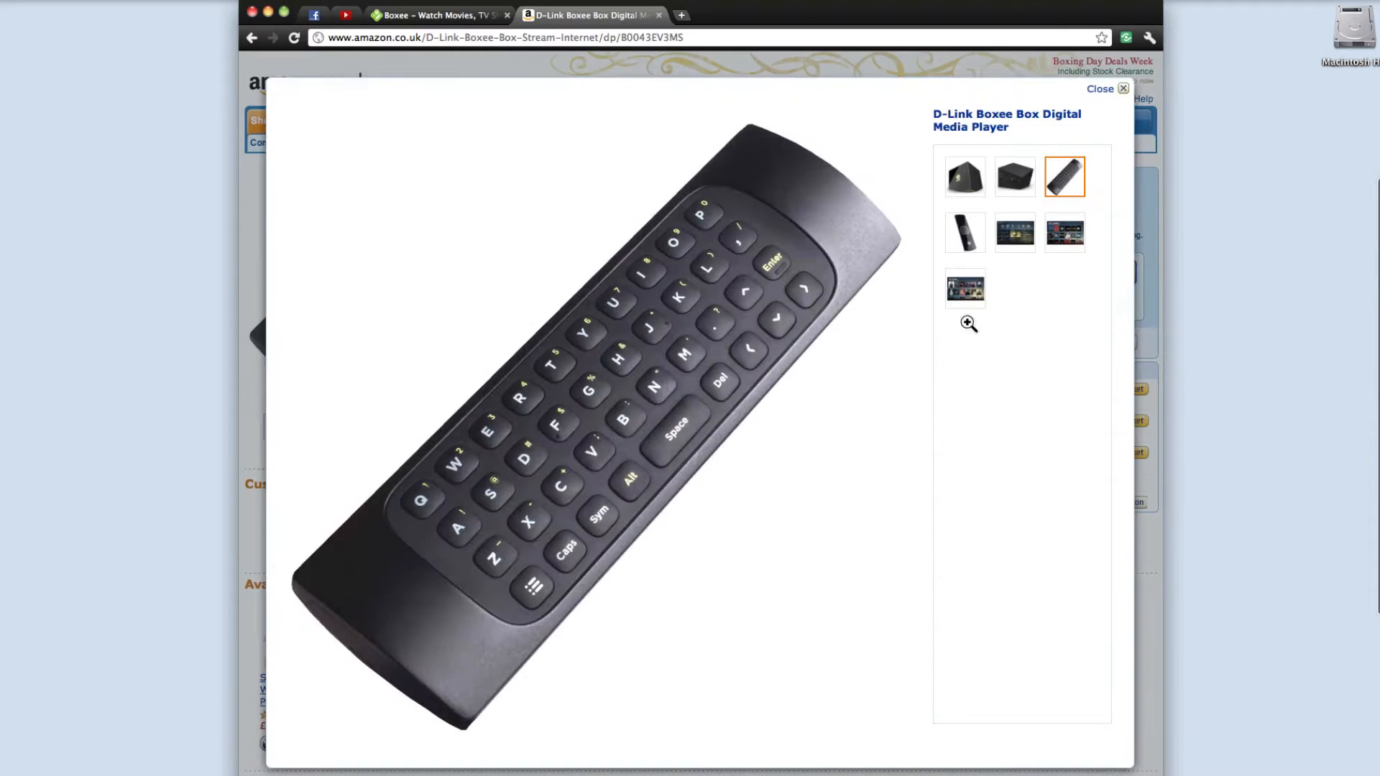
- View the enlarged home screen, app library and Boxee Box photos, then return to boxee.tv
click(1014, 233)
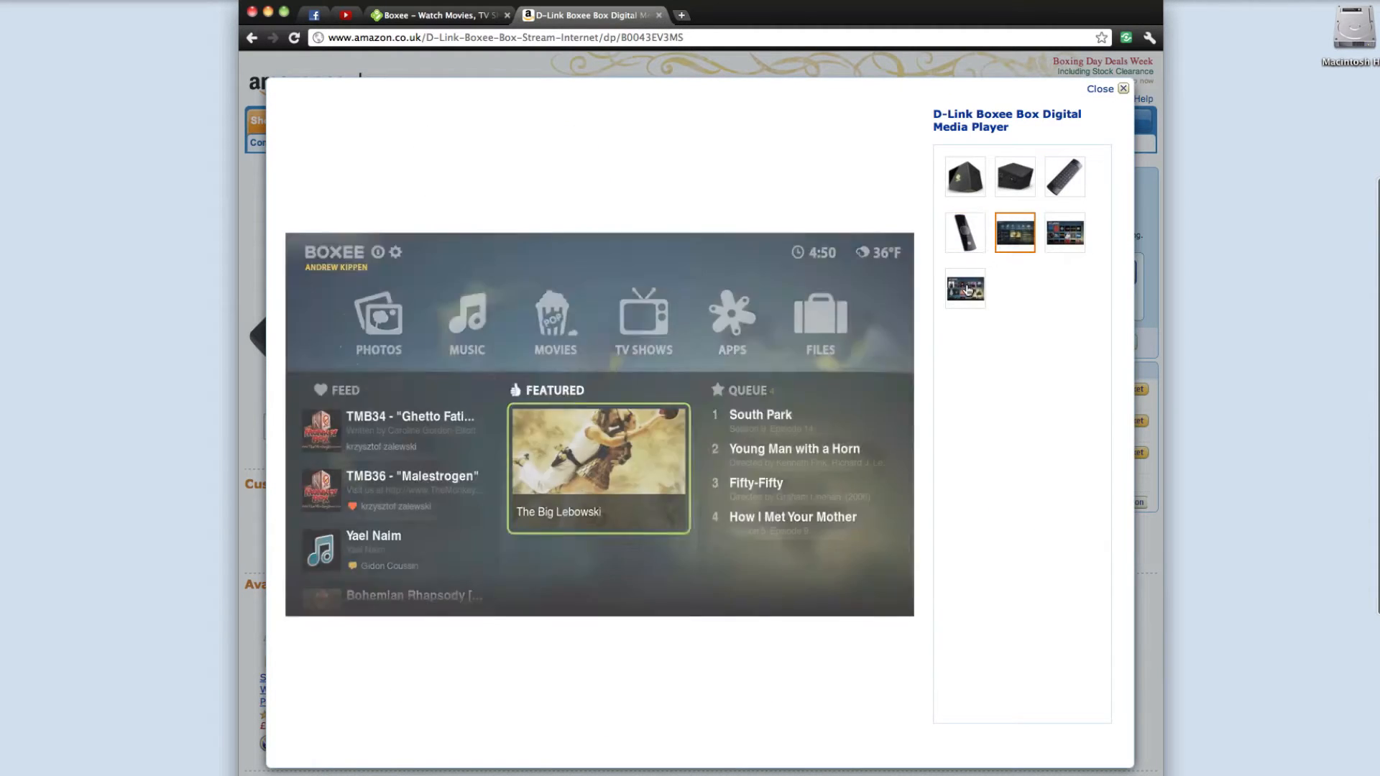
click(1013, 175)
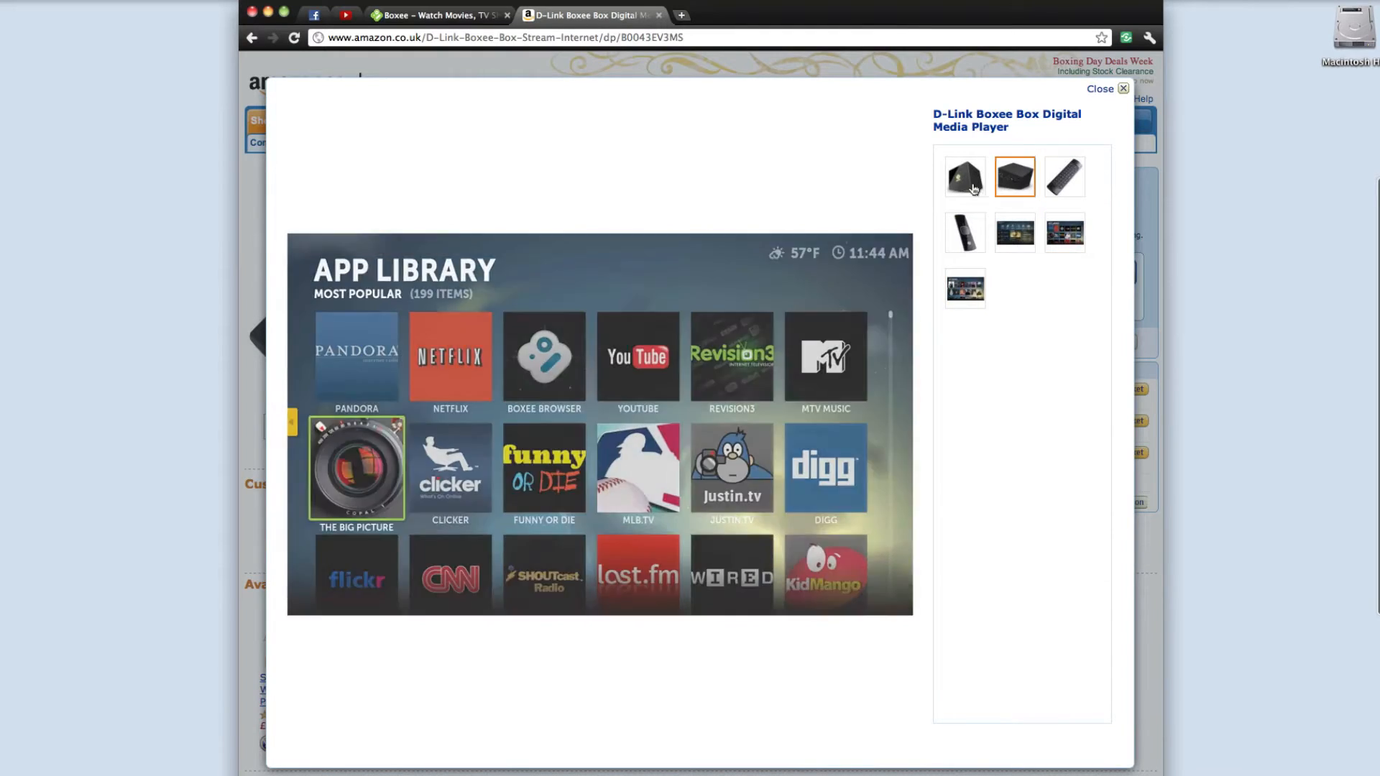
click(963, 175)
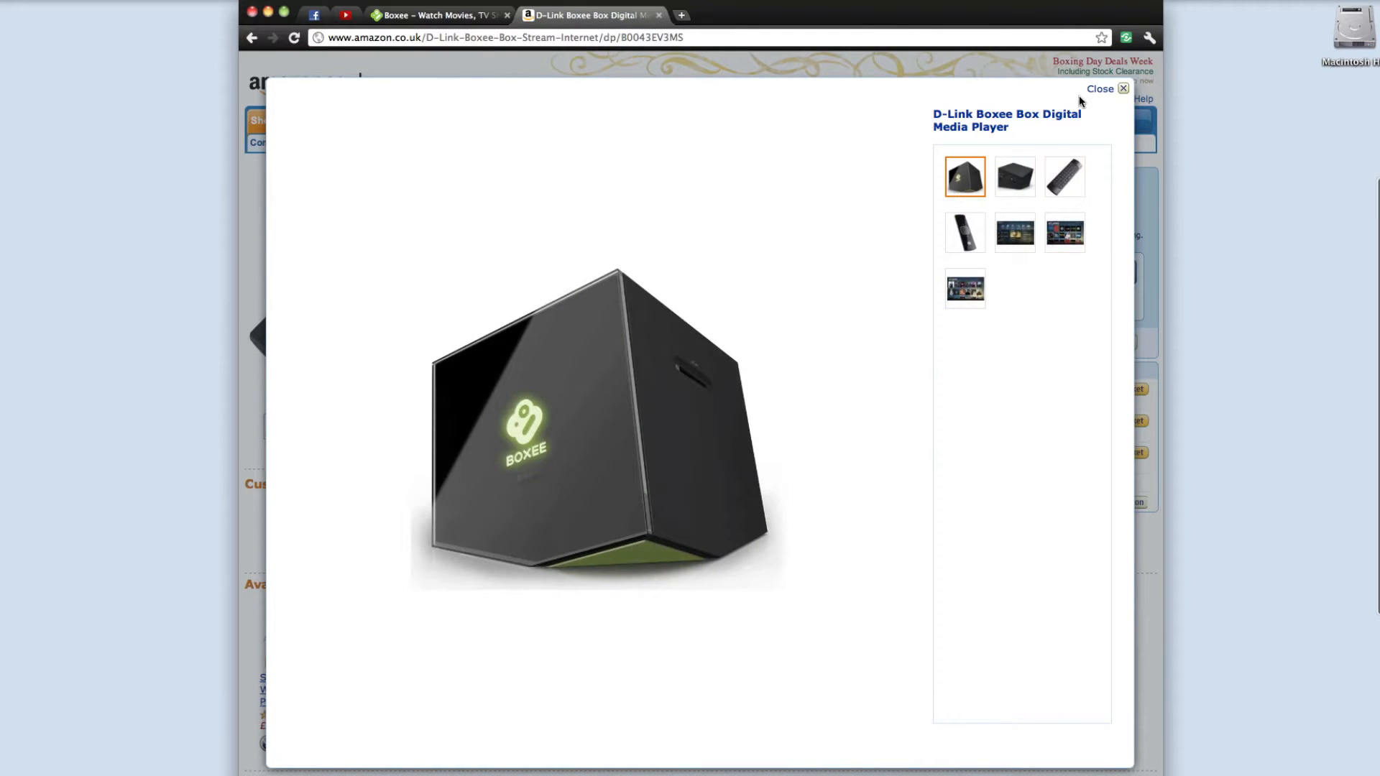
click(1099, 88)
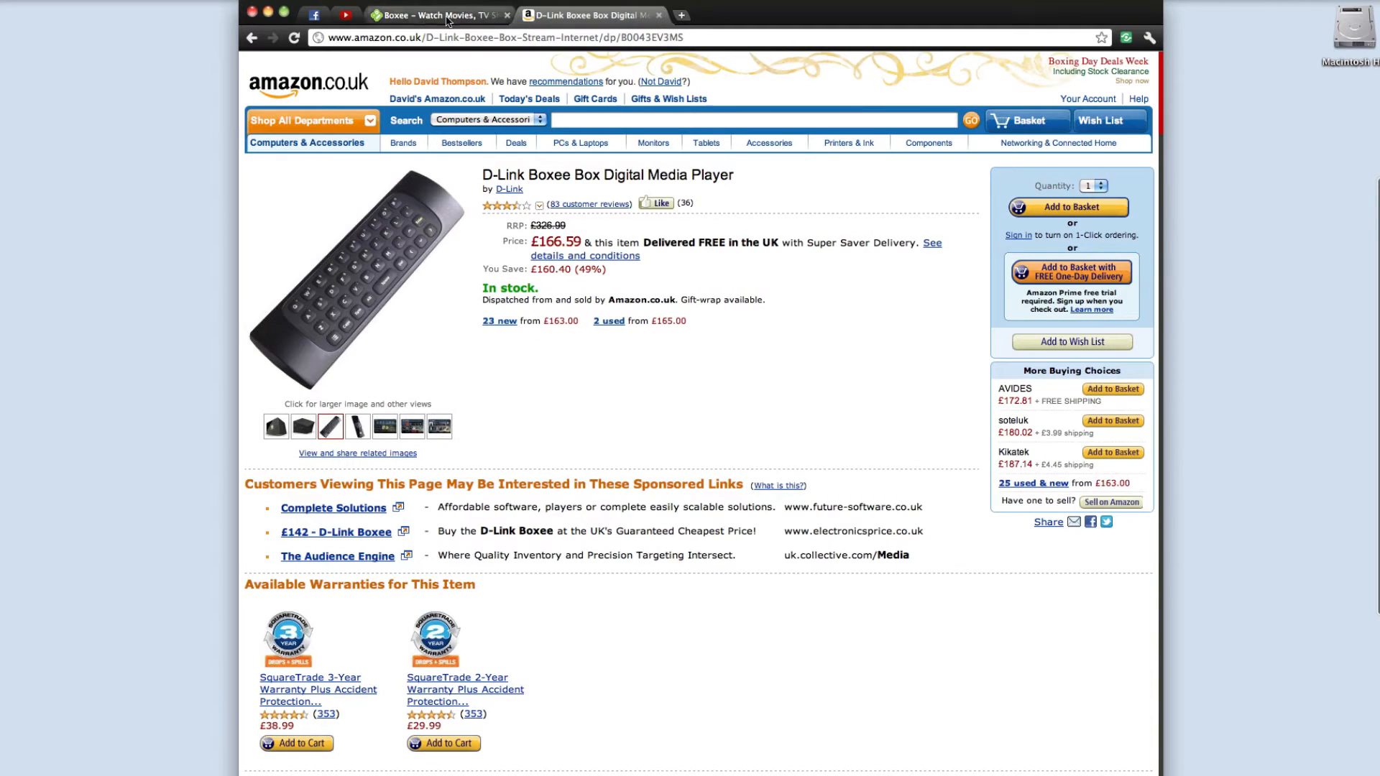
click(435, 15)
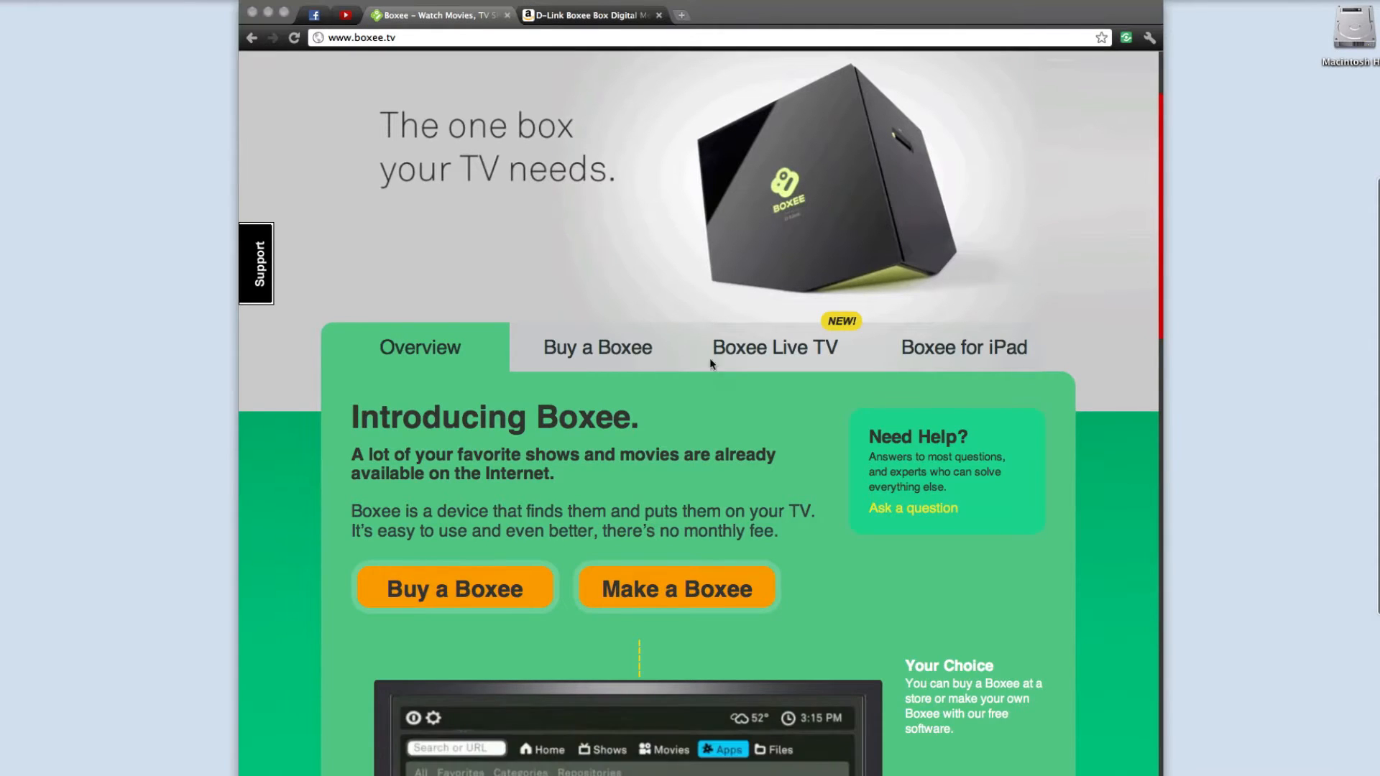
- Read through the Buy a Boxee page and its retailer options, ending back at the top
click(597, 346)
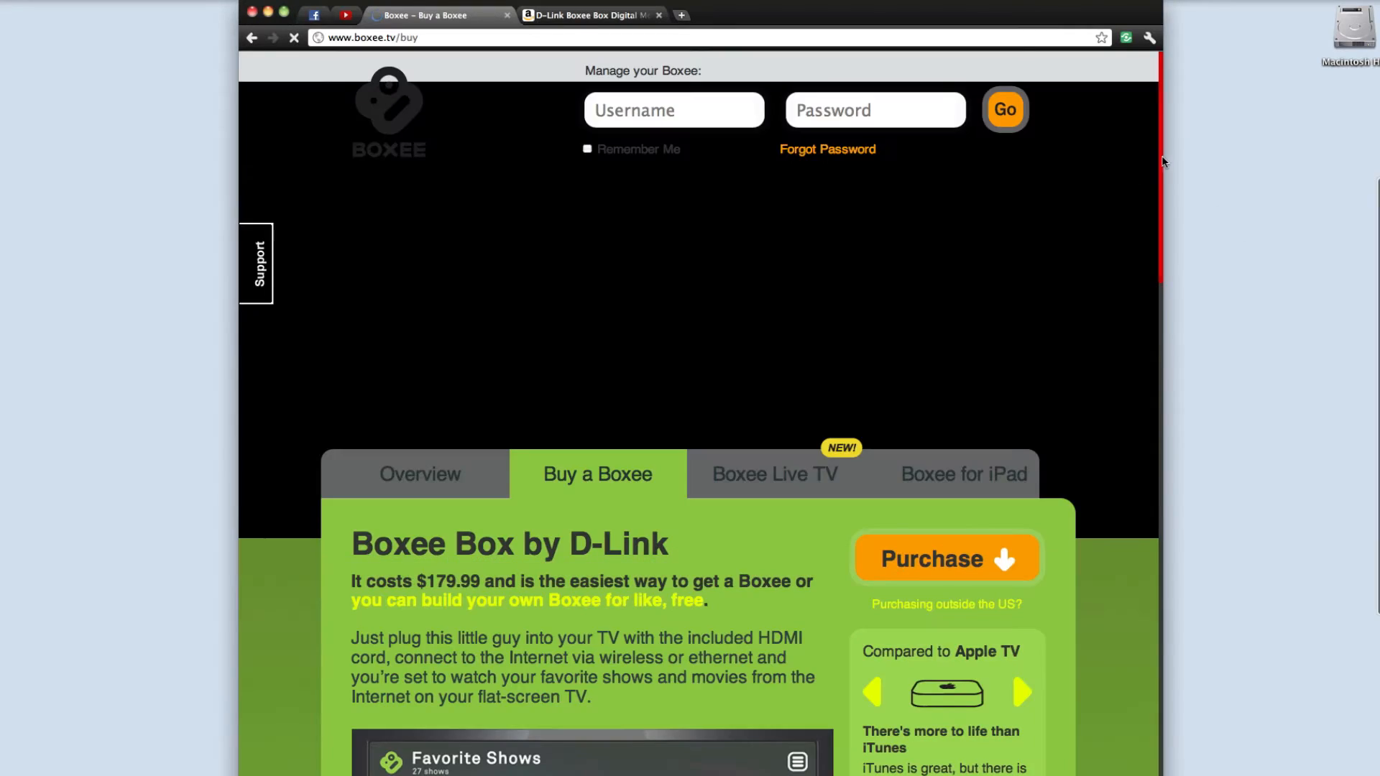
scroll(down, 3)
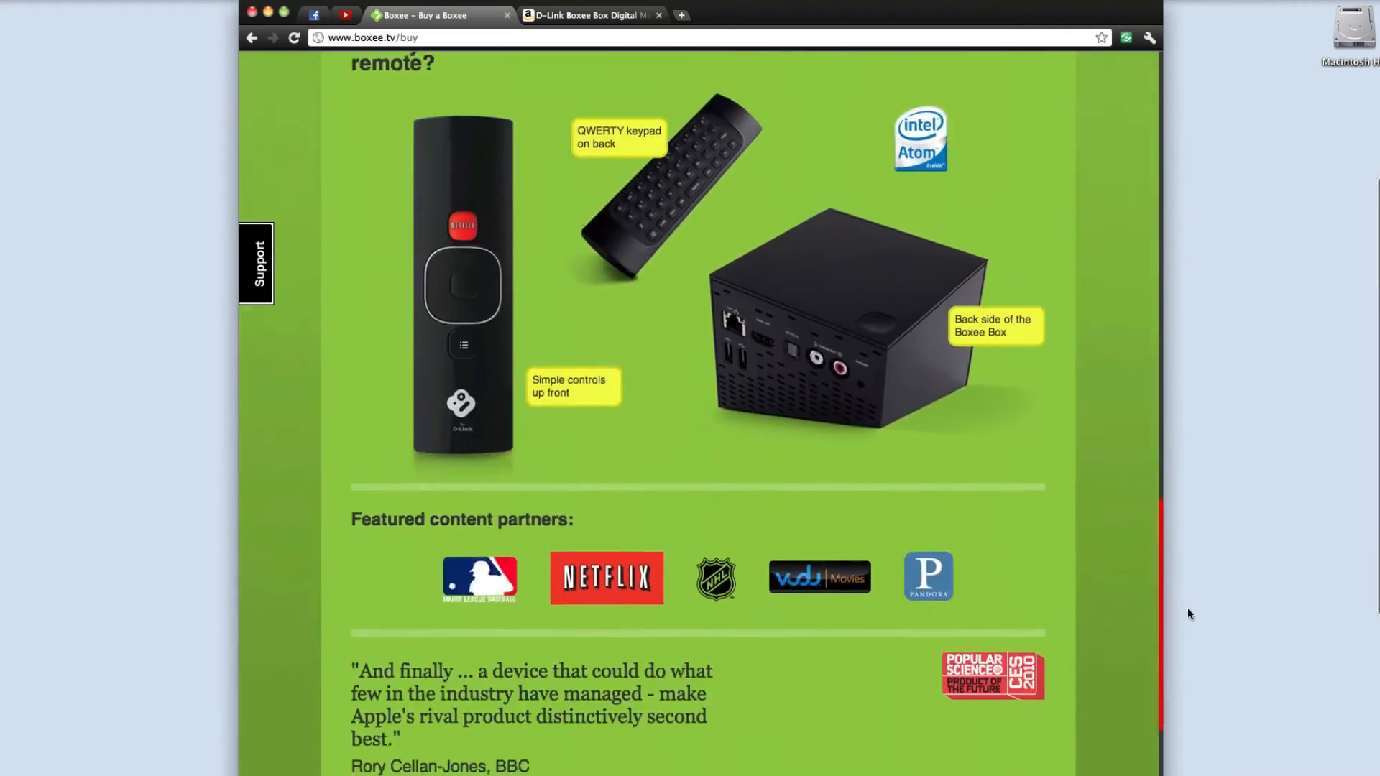
scroll(up, 3)
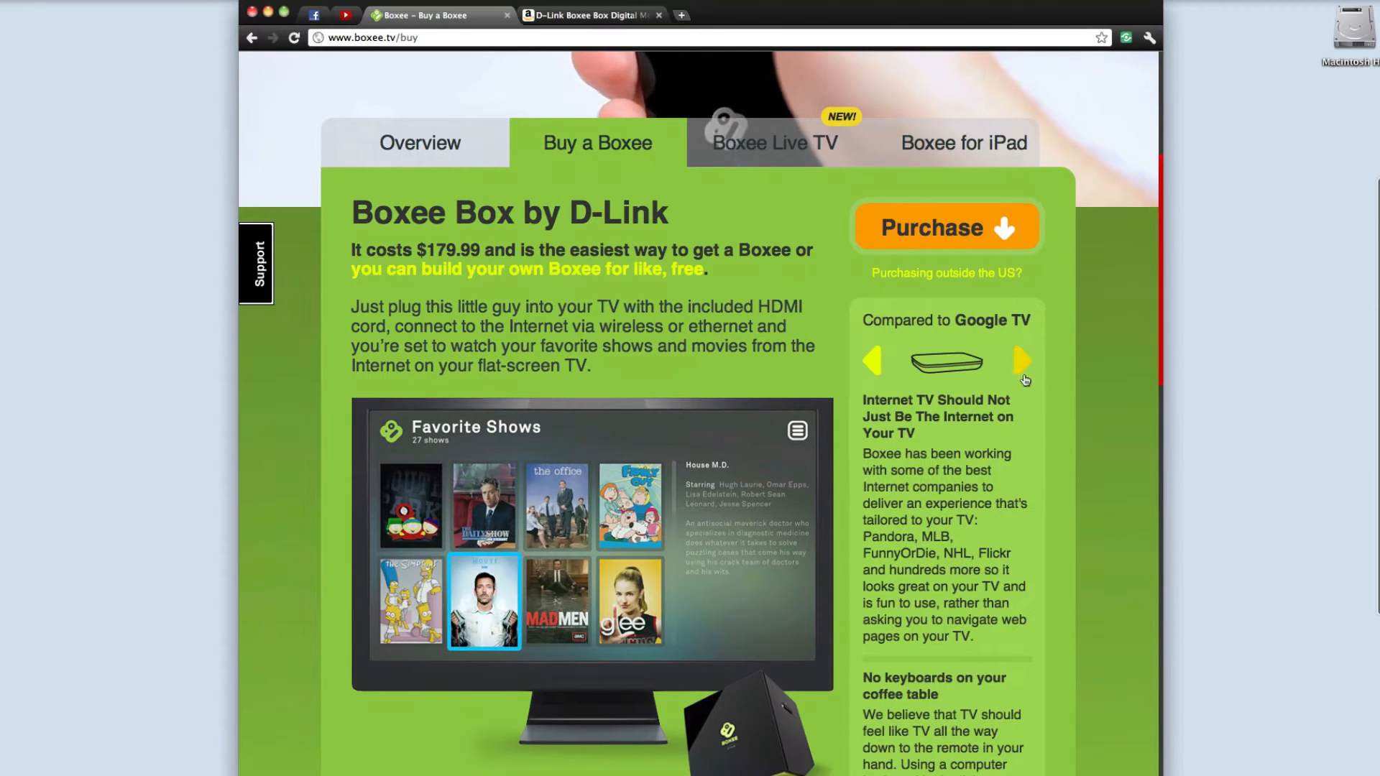
click(1022, 363)
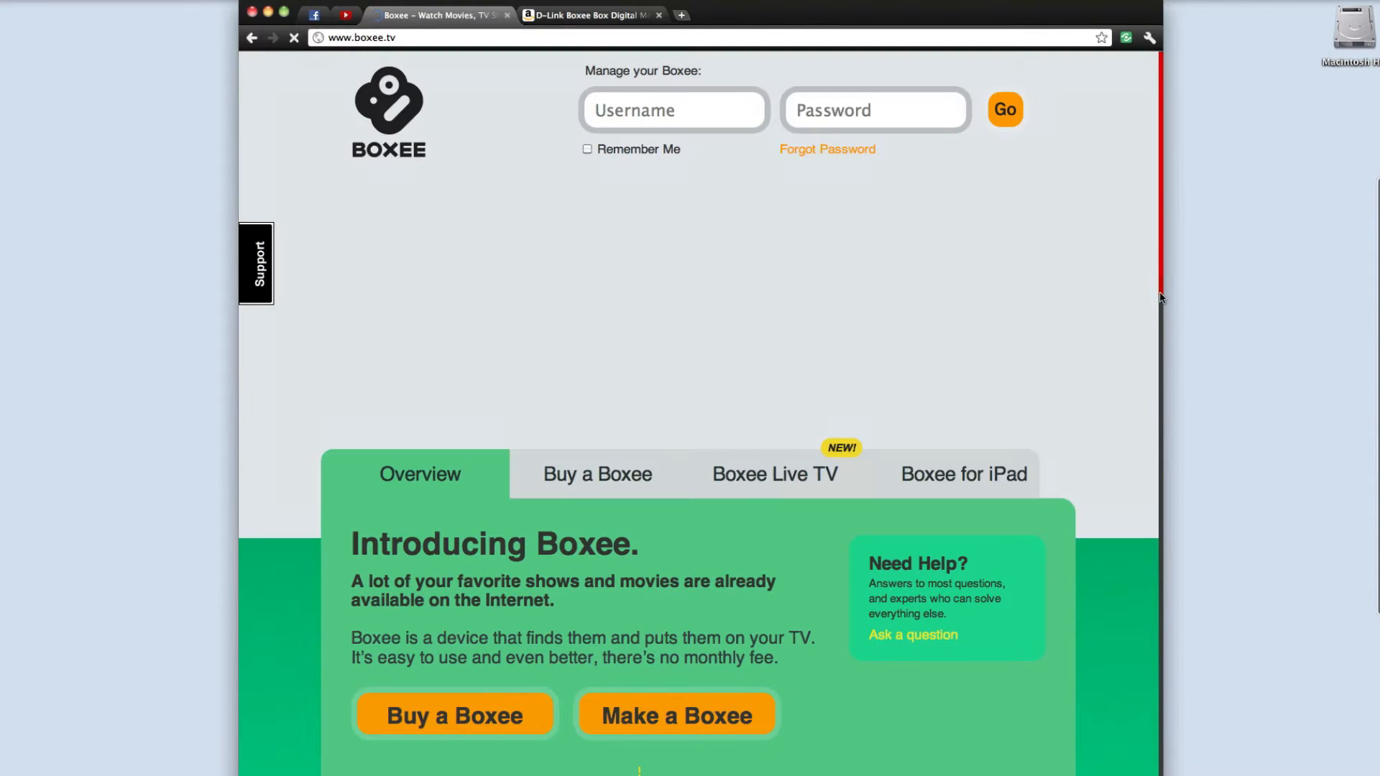
scroll(down, 3)
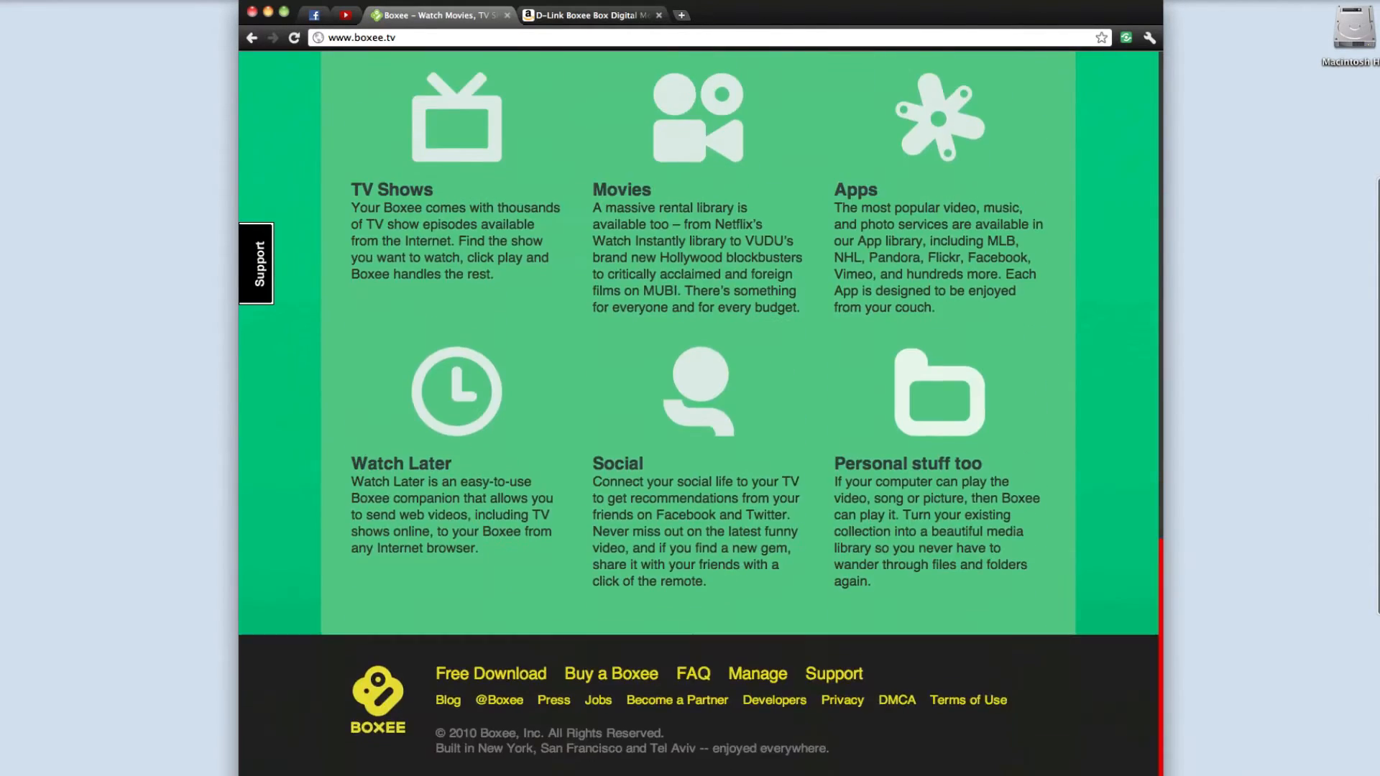
scroll(up, 3)
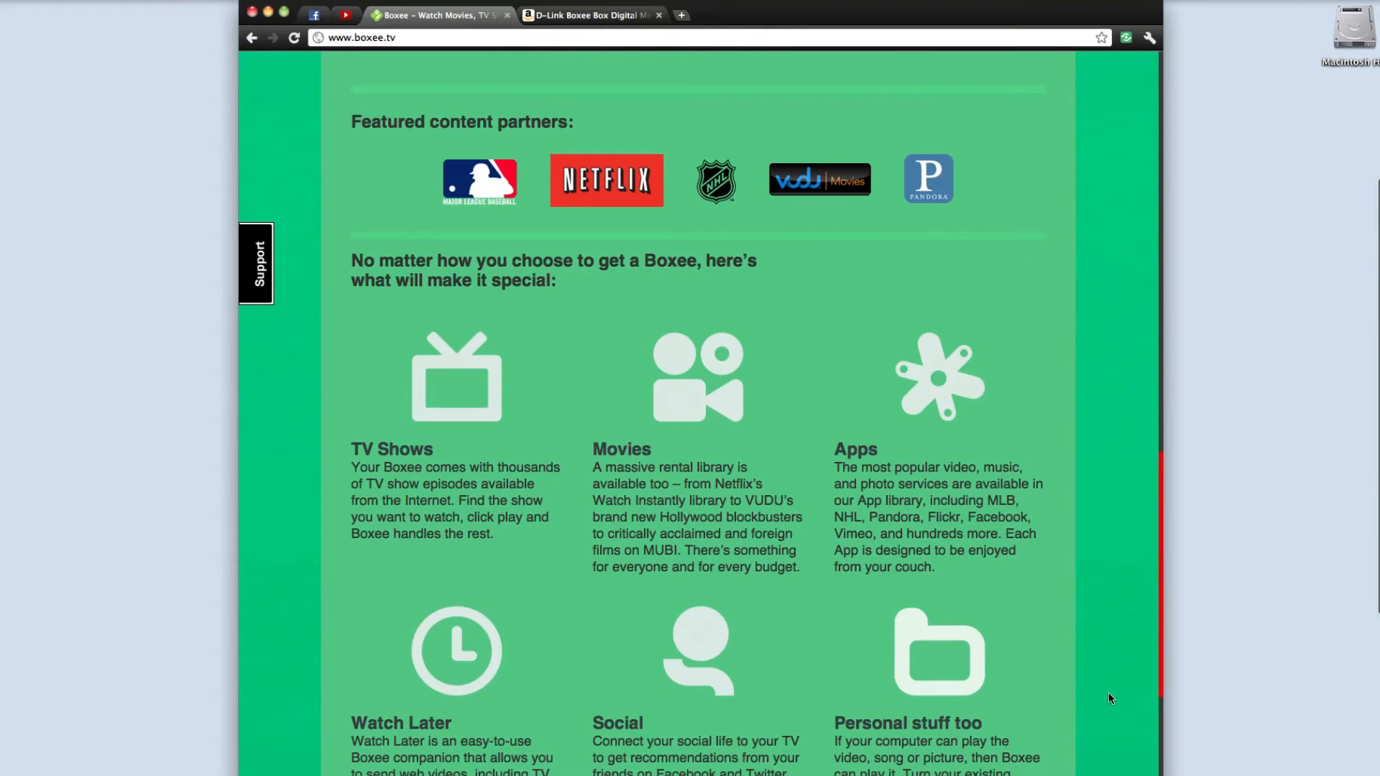
scroll(down, 3)
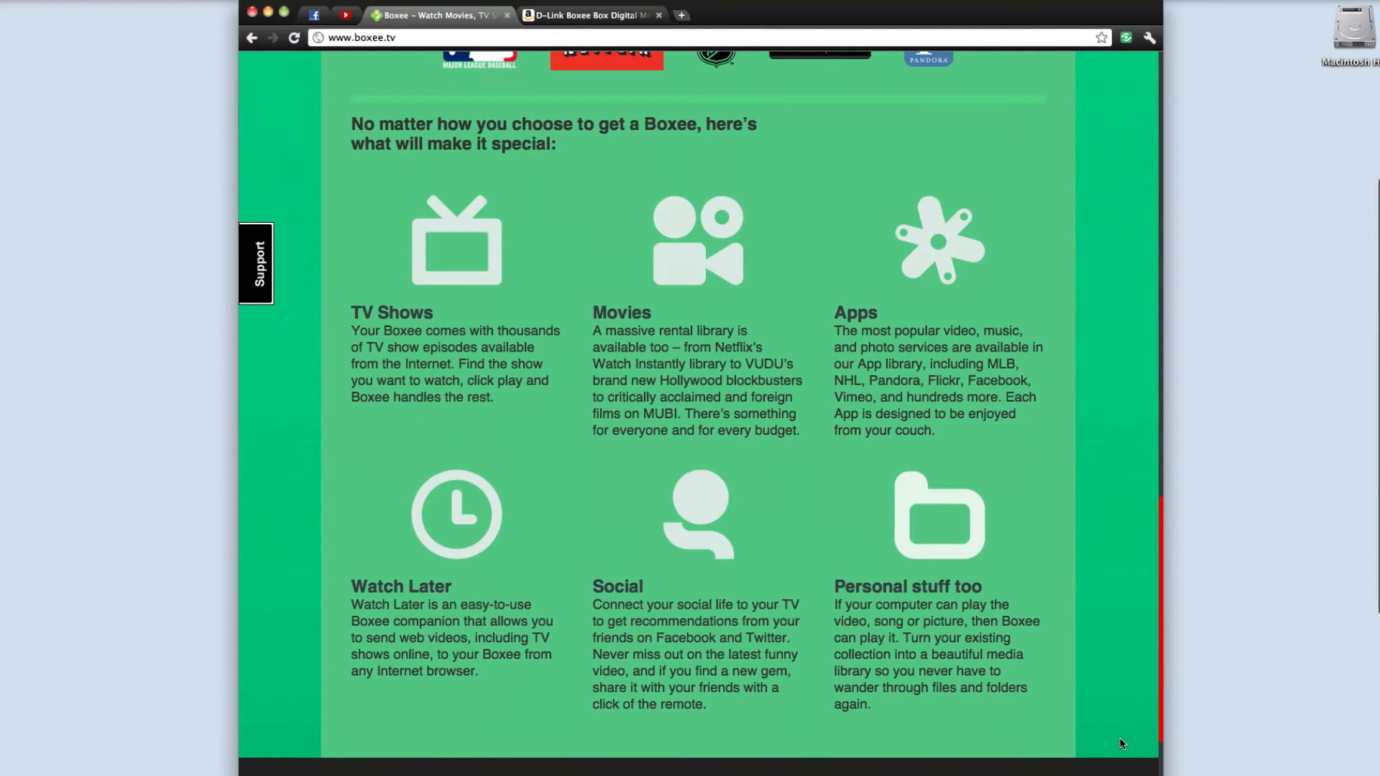
scroll(up, 3)
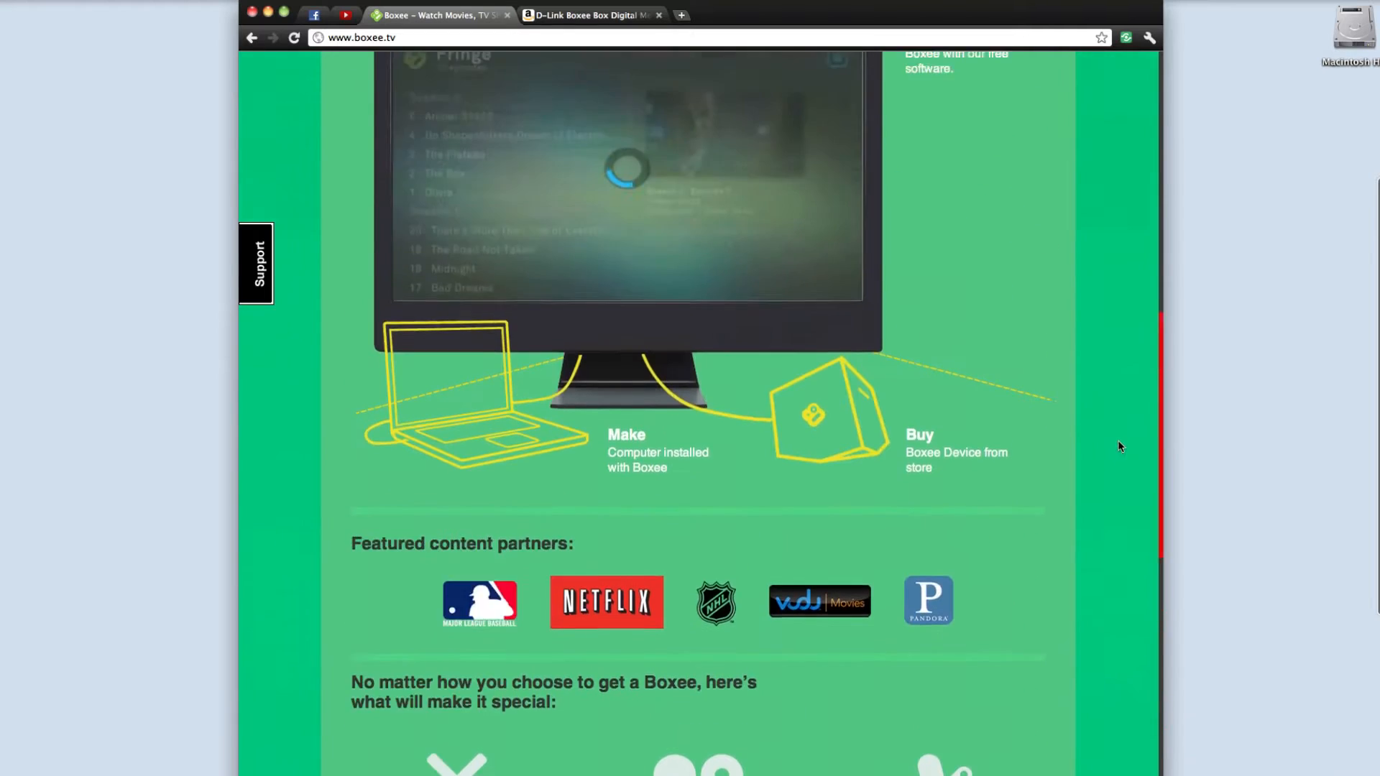
scroll(up, 3)
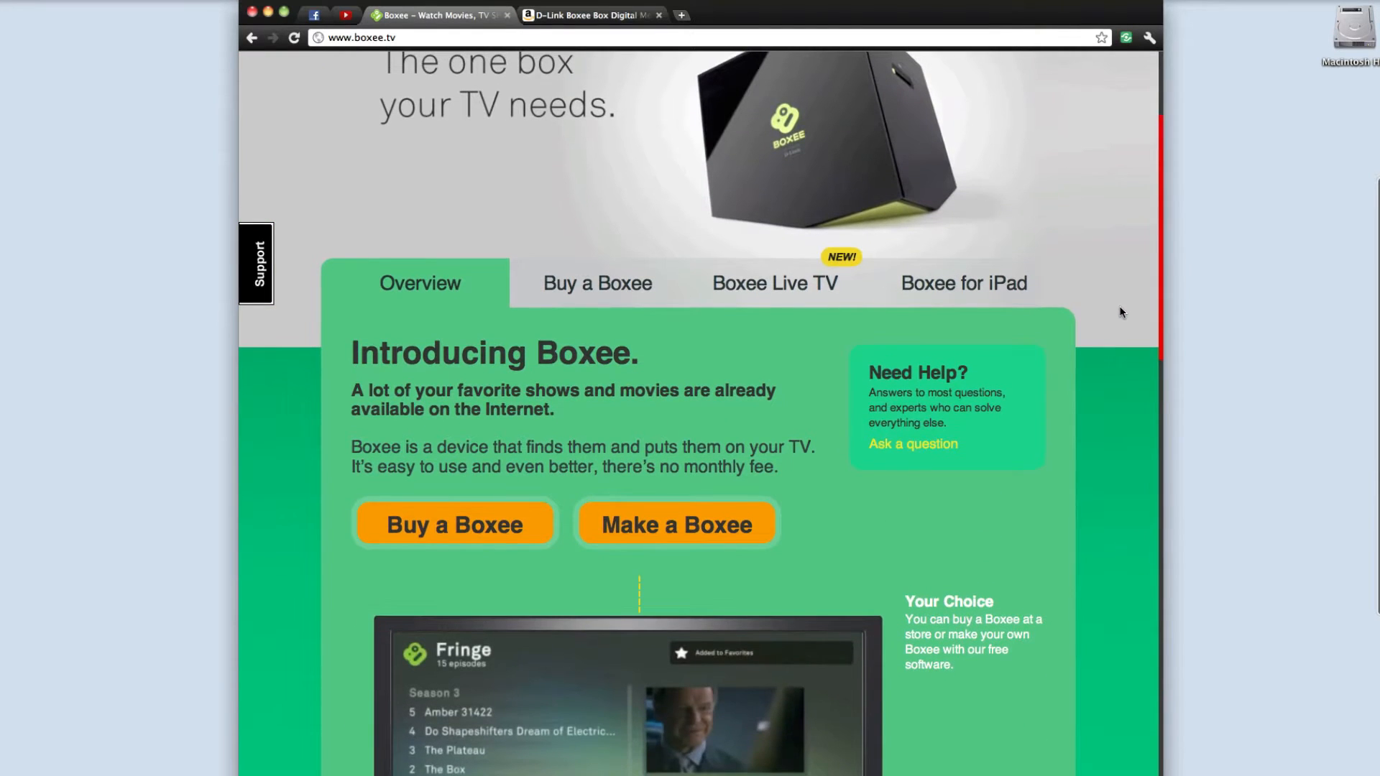
- On the Boxee Live TV page, calculate savings for a $60 monthly cable bill and dismiss the result
click(773, 283)
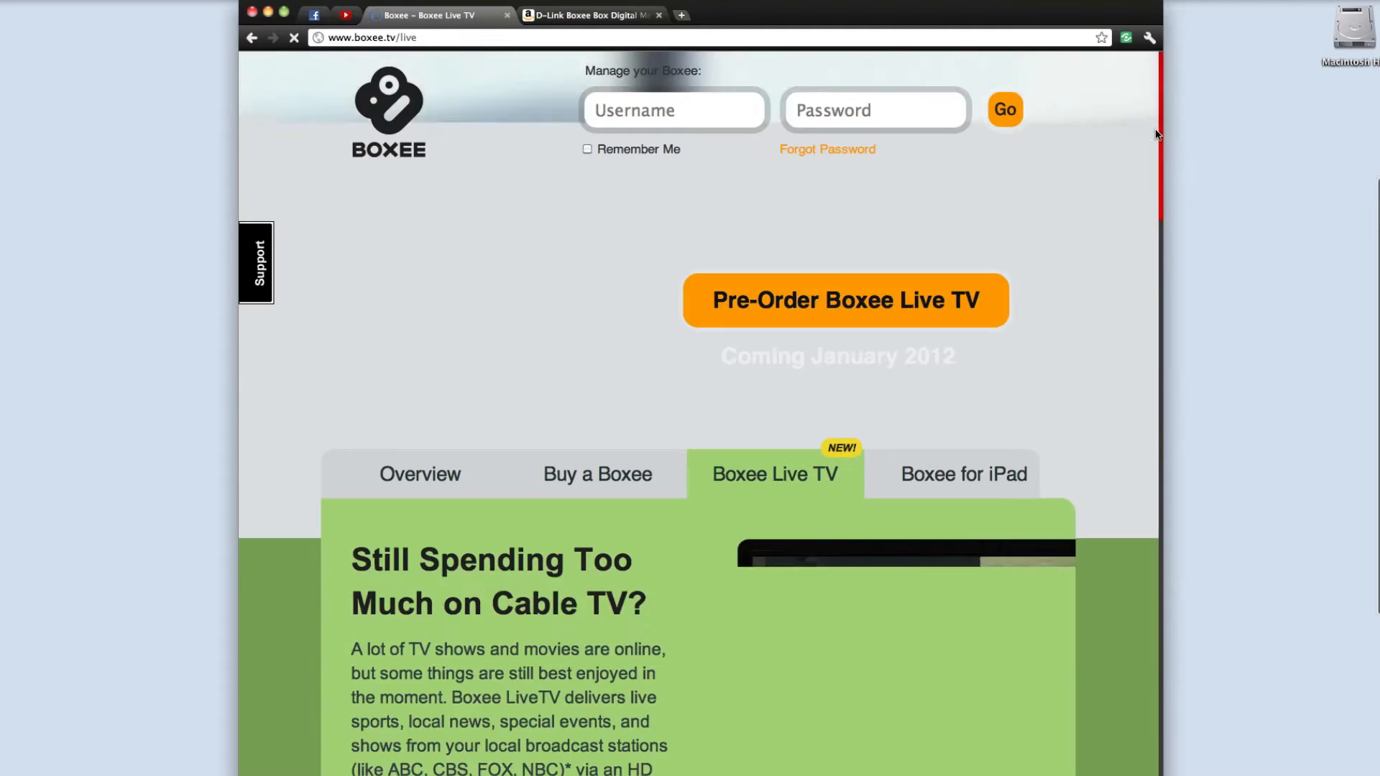
scroll(down, 3)
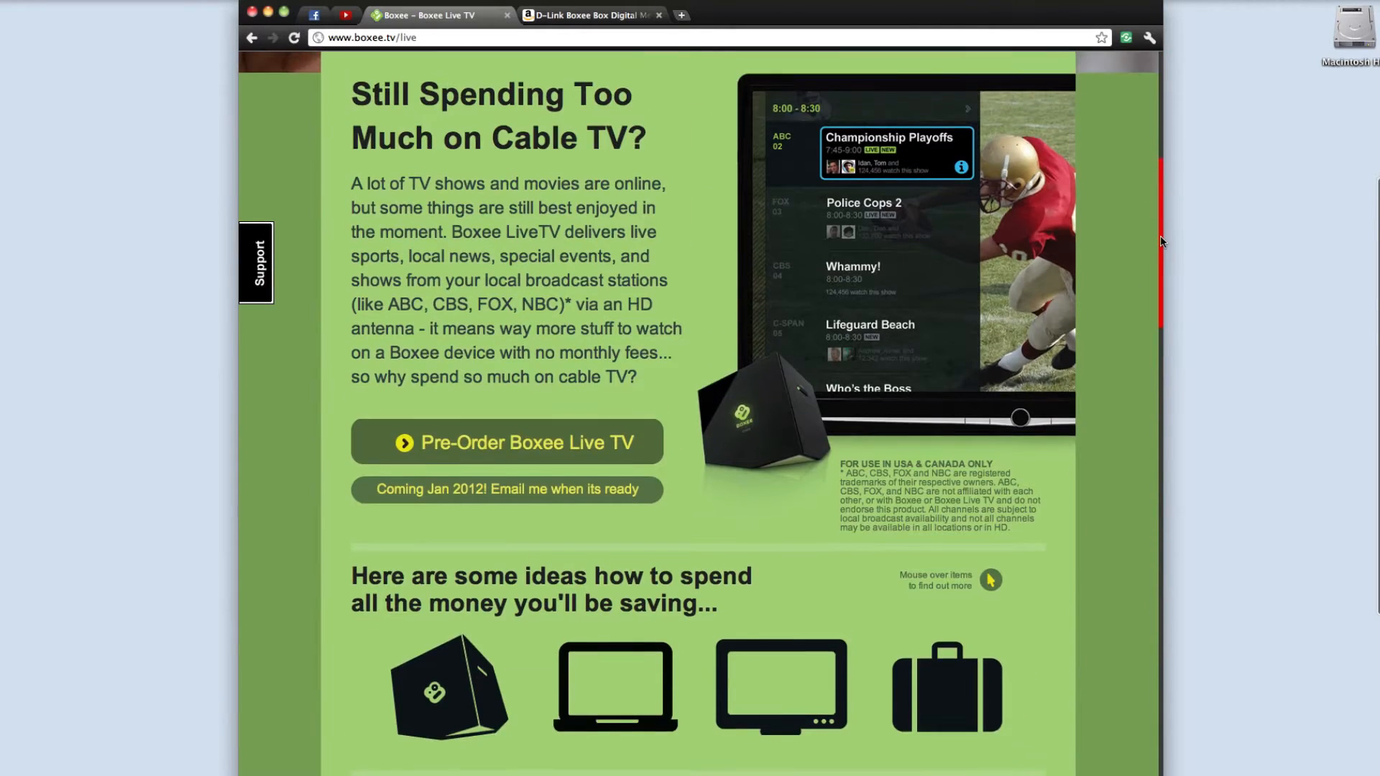
scroll(down, 3)
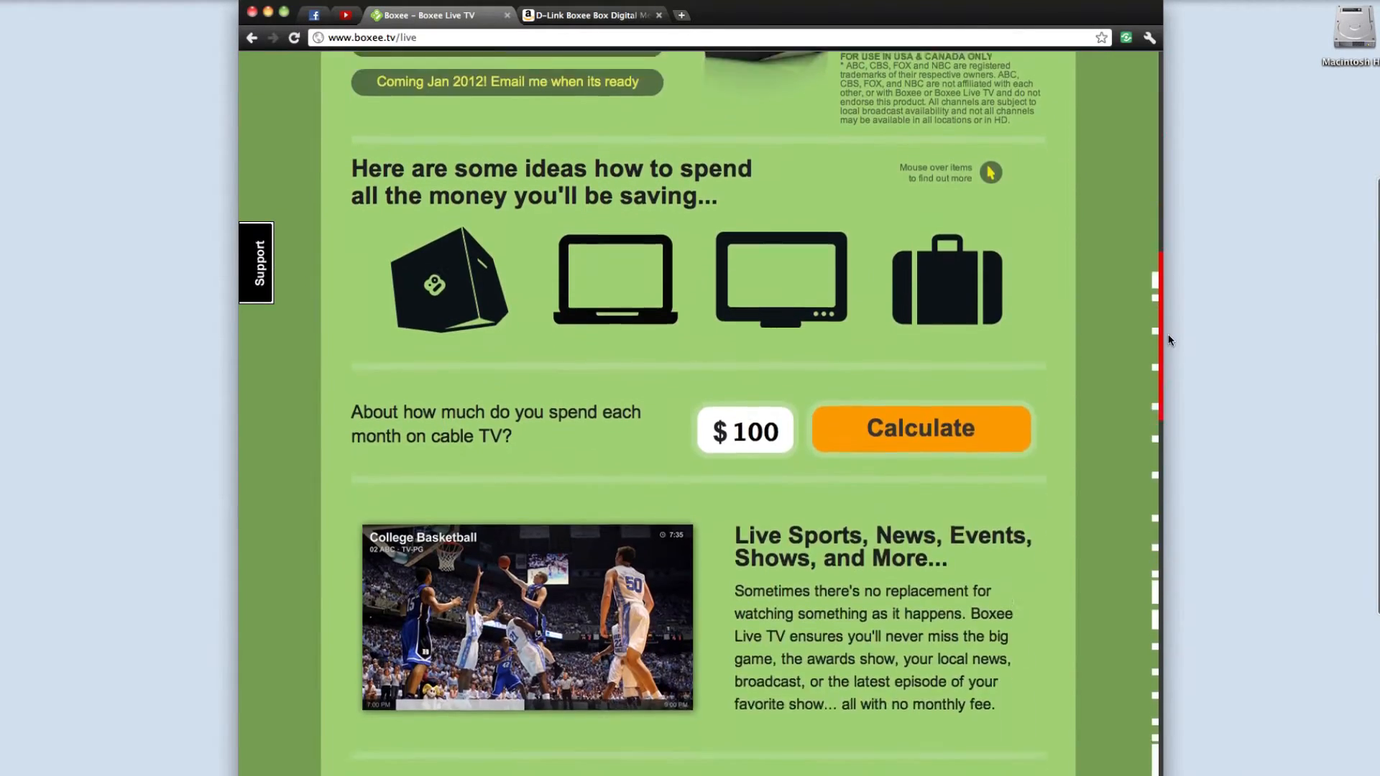
scroll(up, 3)
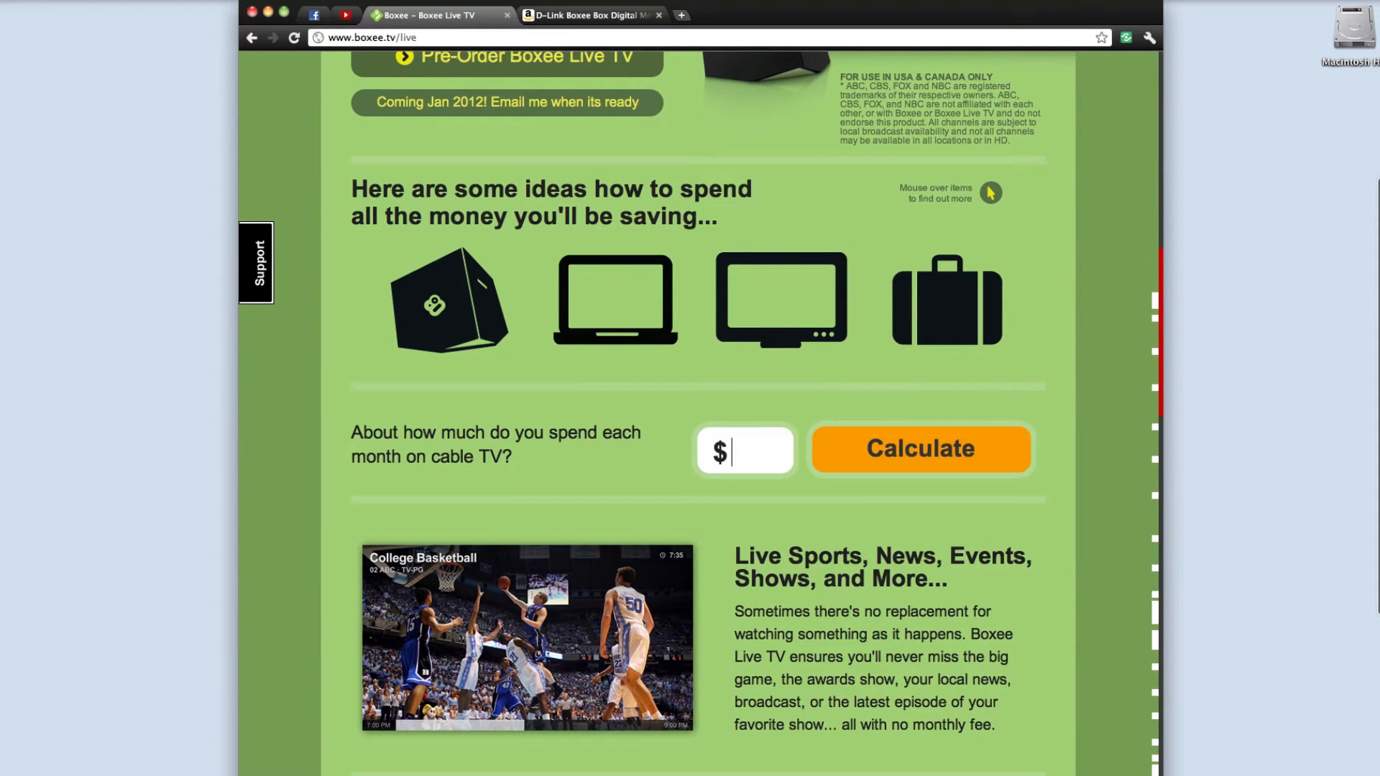
text(60)
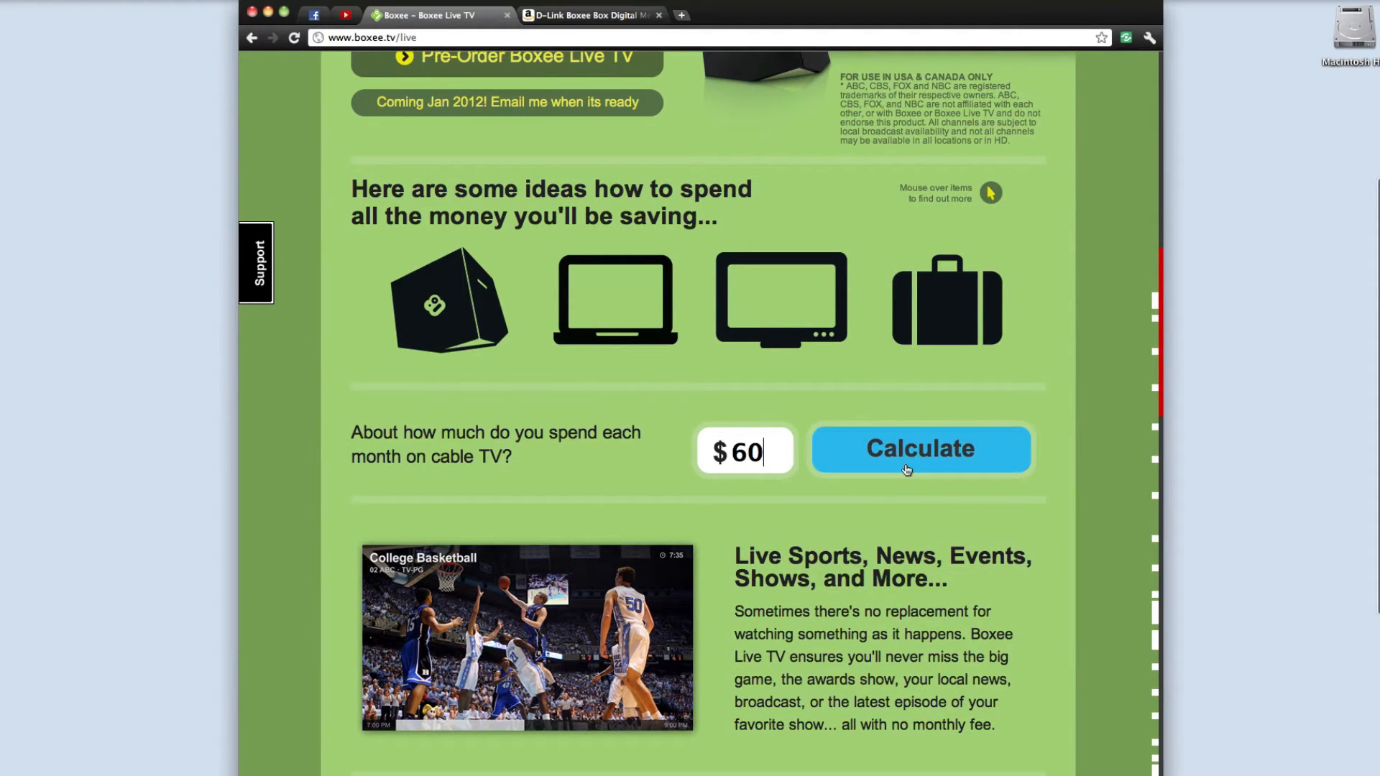
click(919, 448)
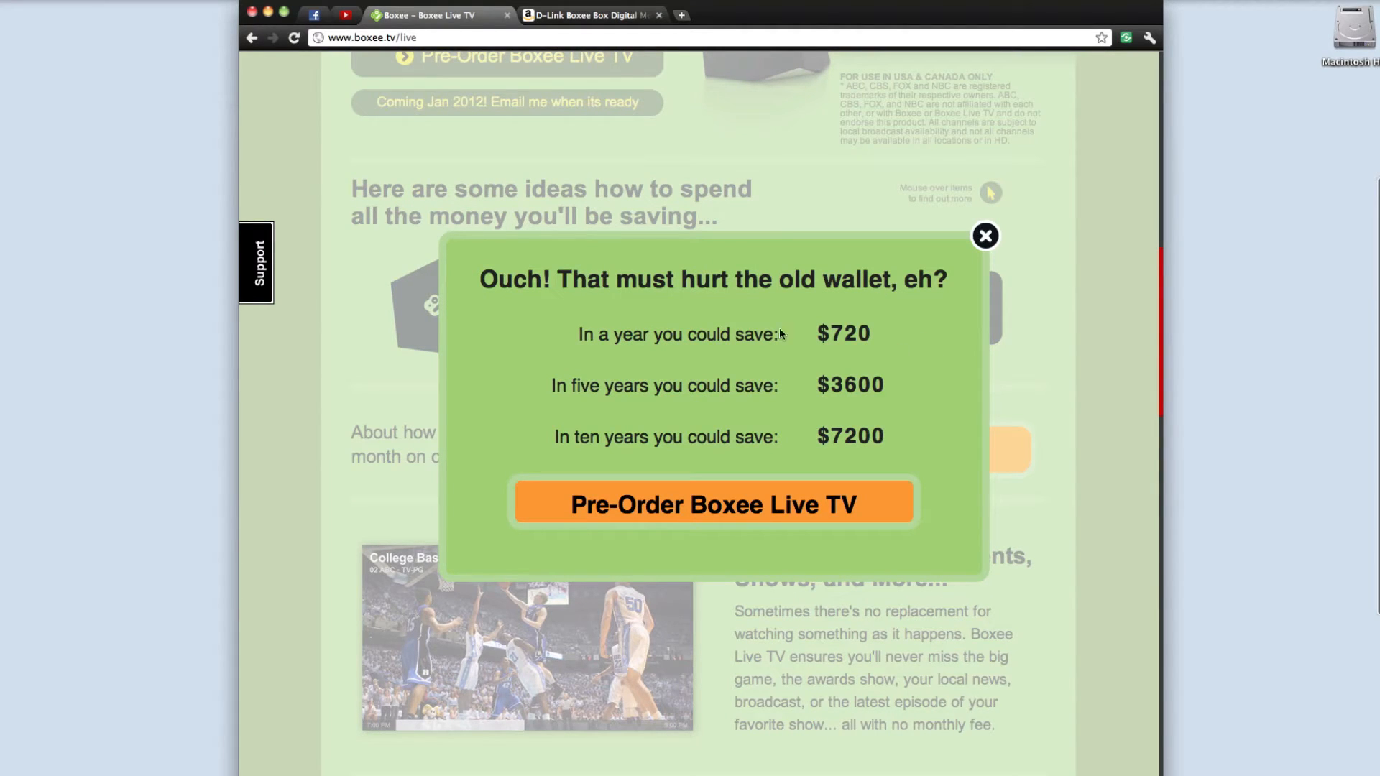
mouse_move(861, 348)
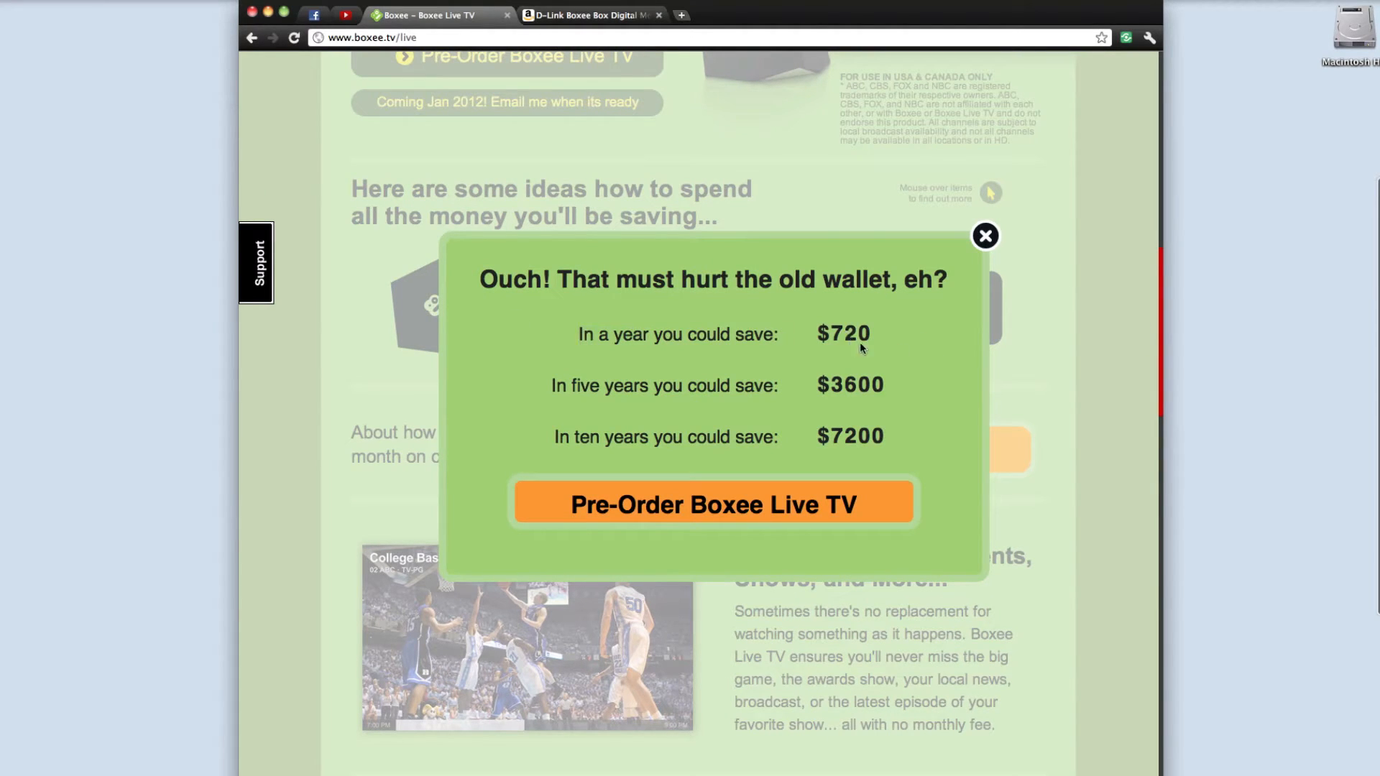
mouse_move(718, 414)
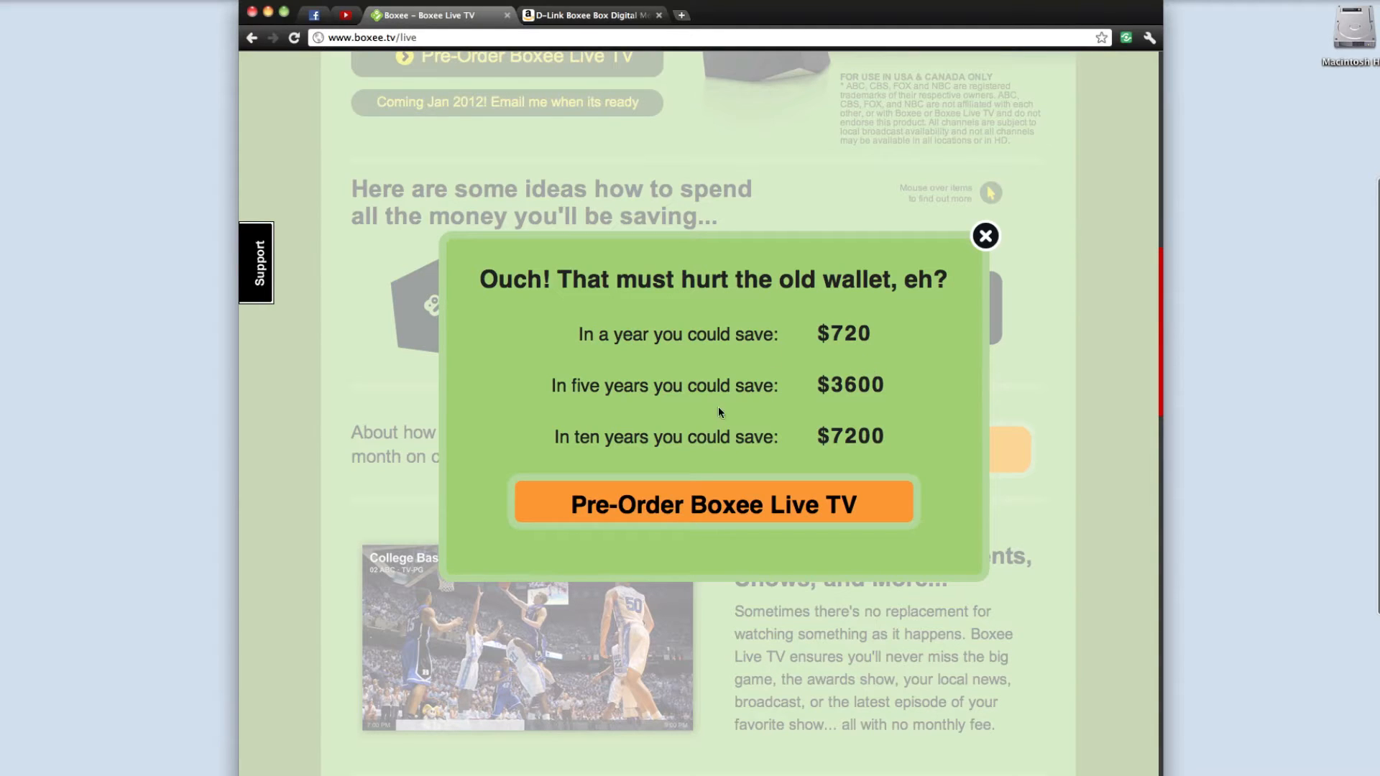
mouse_move(984, 236)
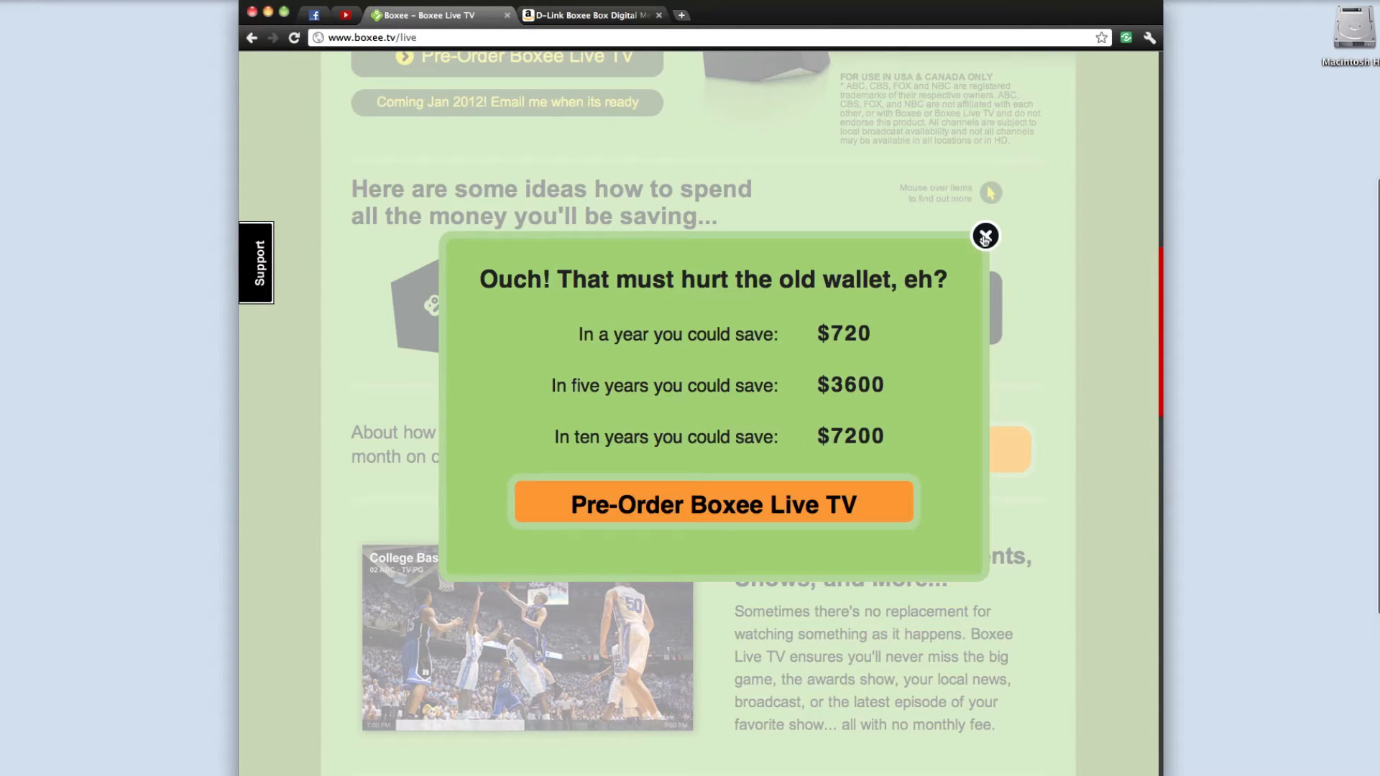
click(985, 237)
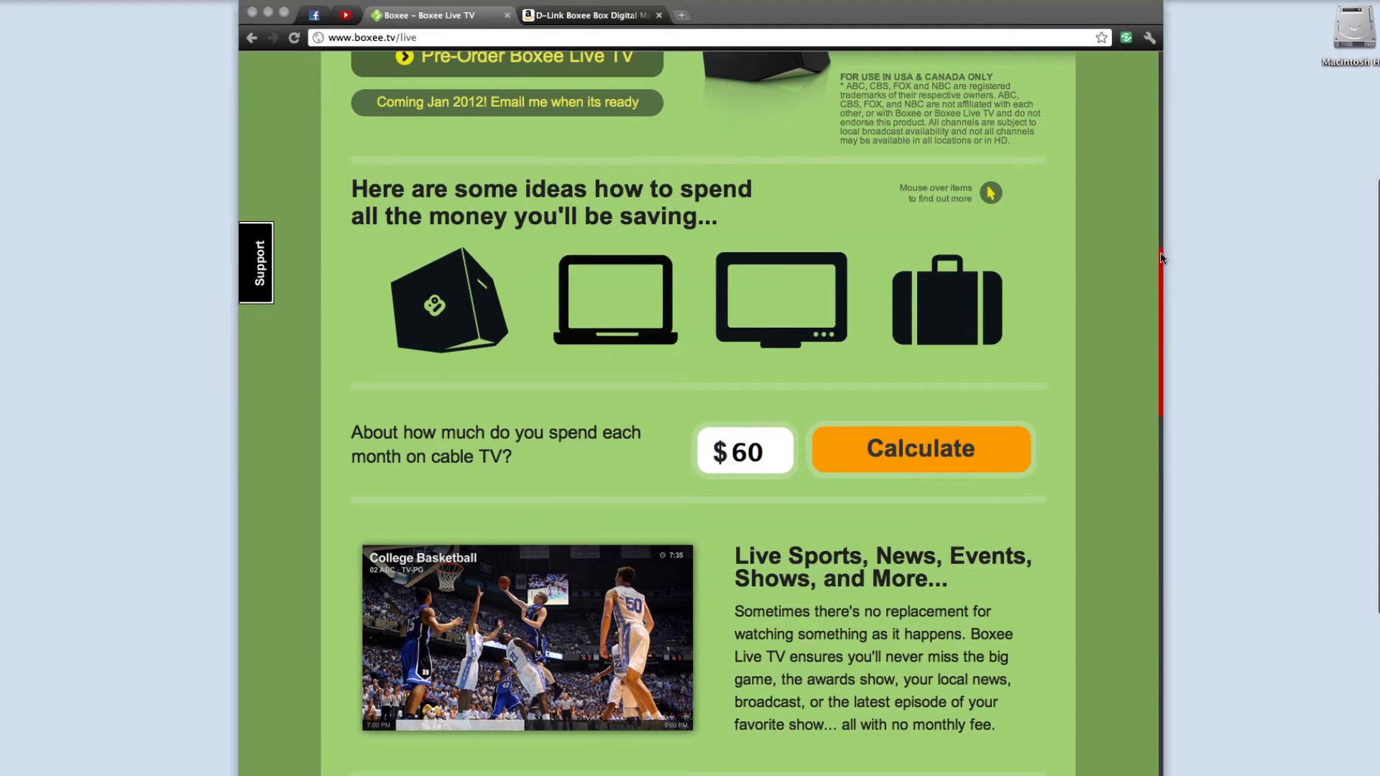
- Scroll down past the setup diagram and back to the top of the Live TV page
scroll(down, 3)
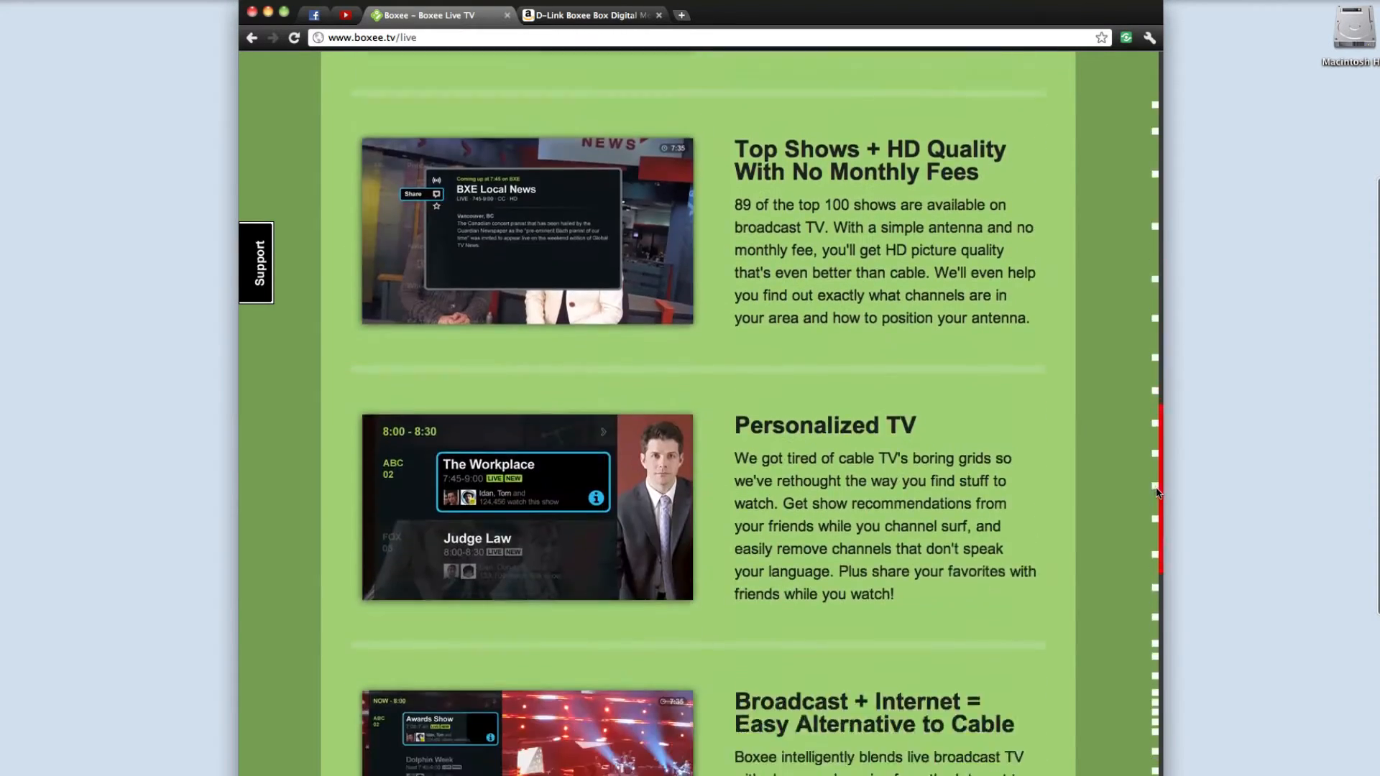
scroll(down, 3)
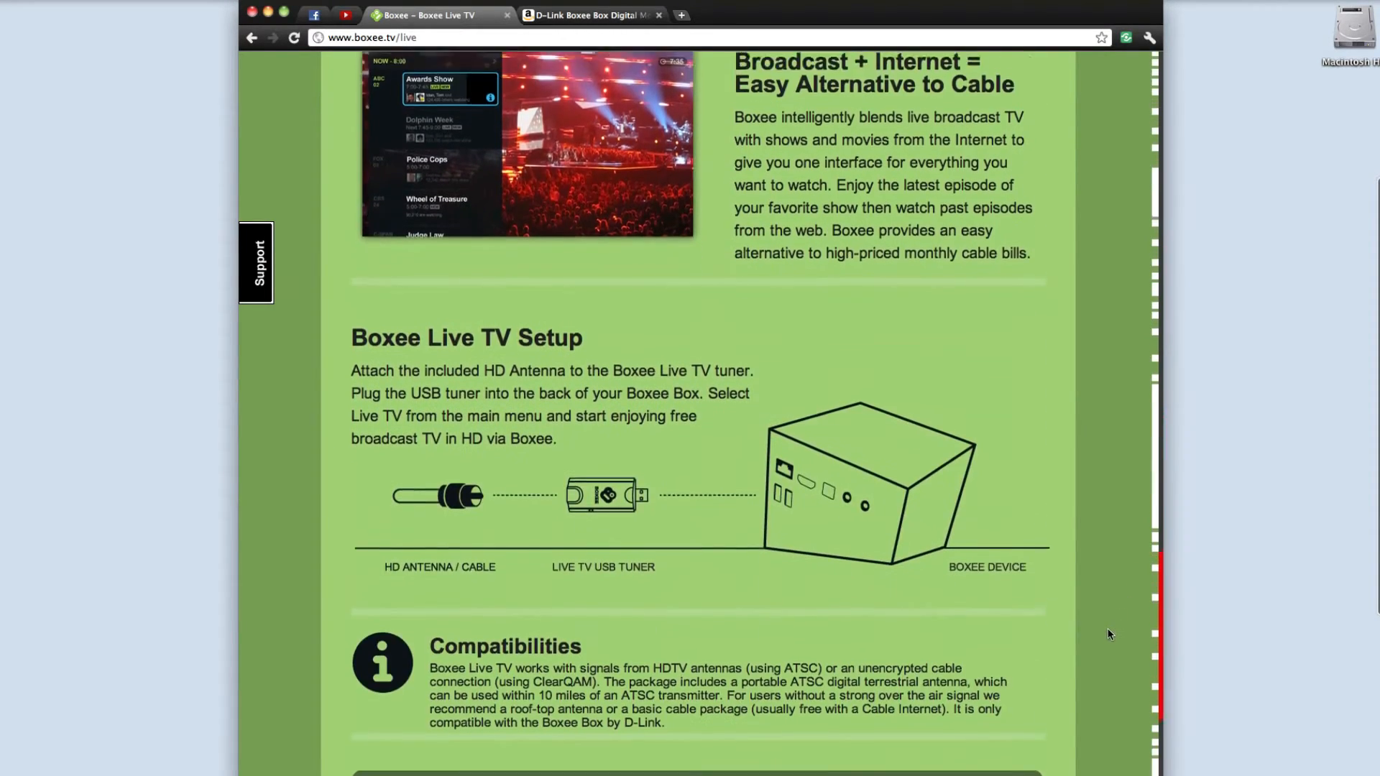
scroll(up, 3)
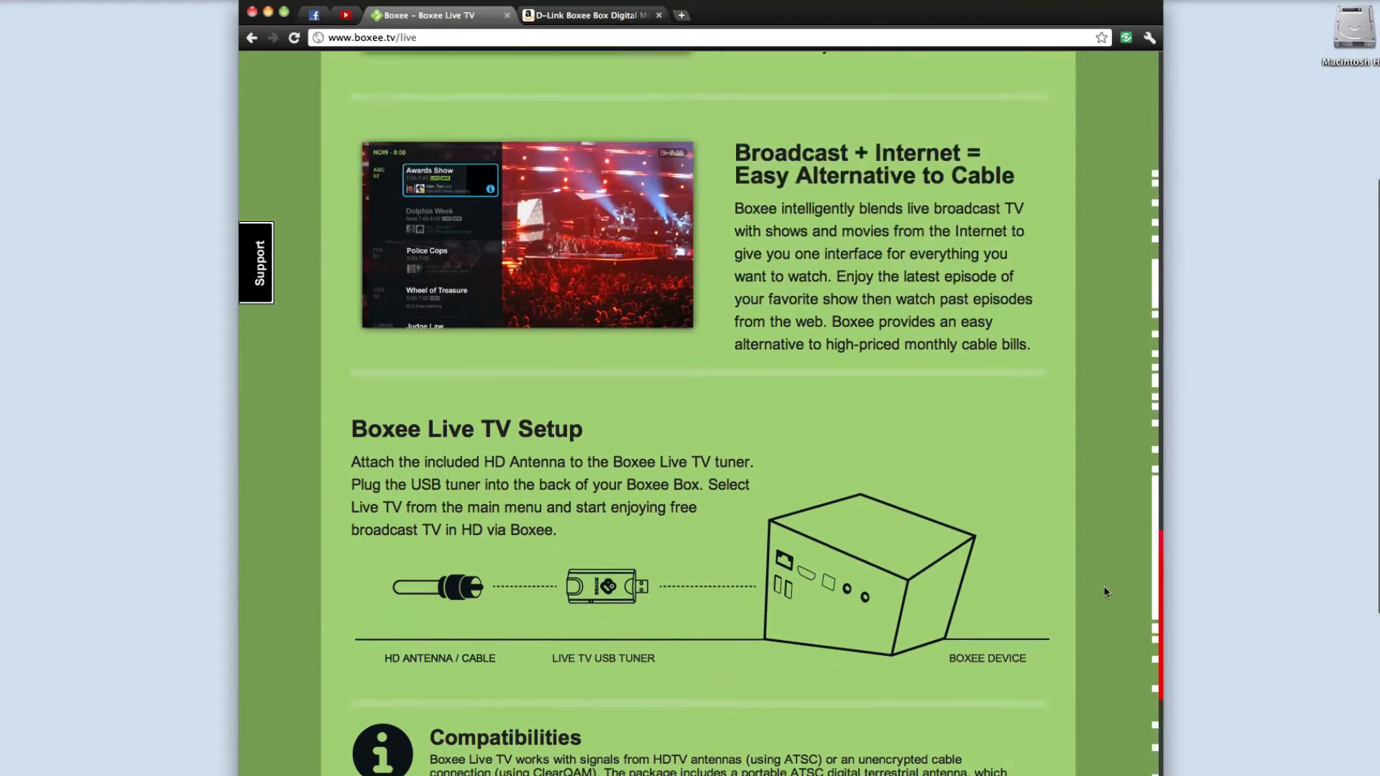
scroll(up, 3)
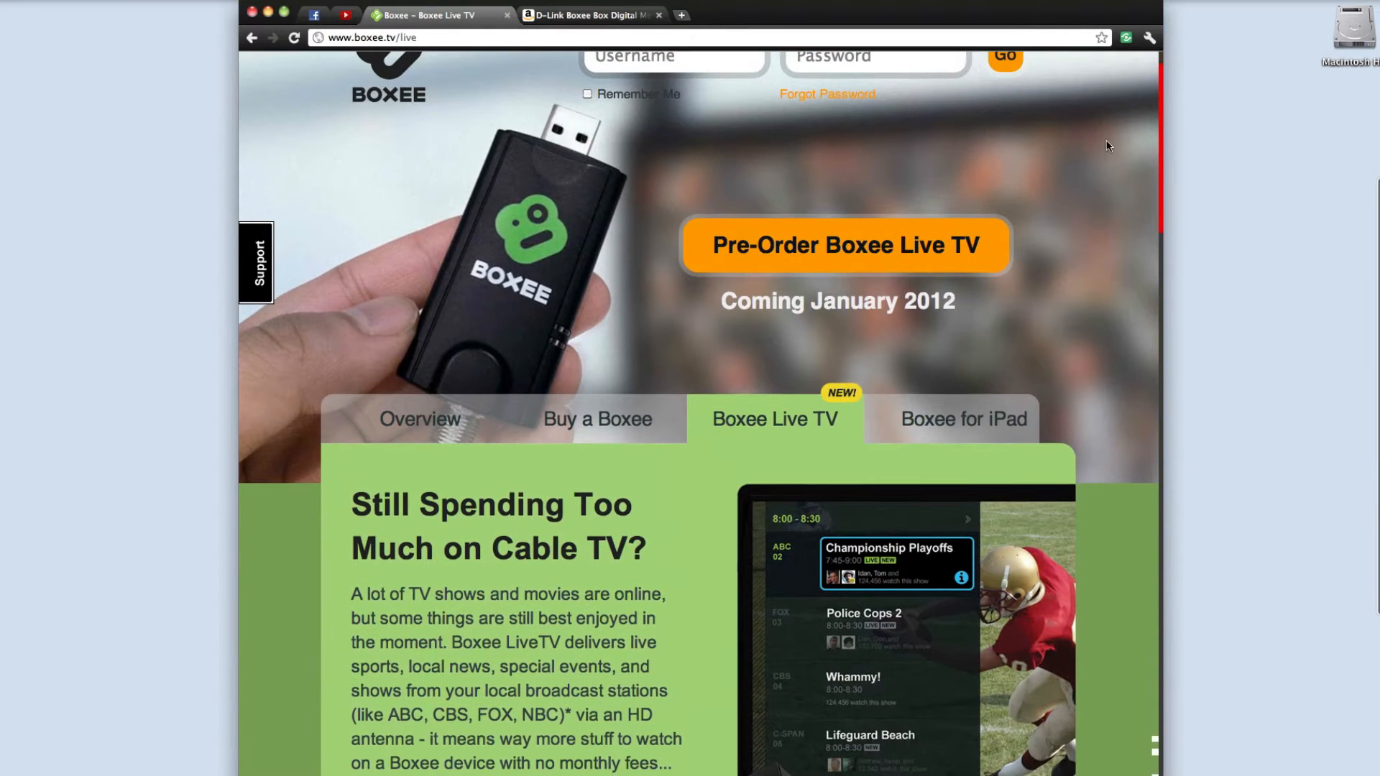
scroll(up, 3)
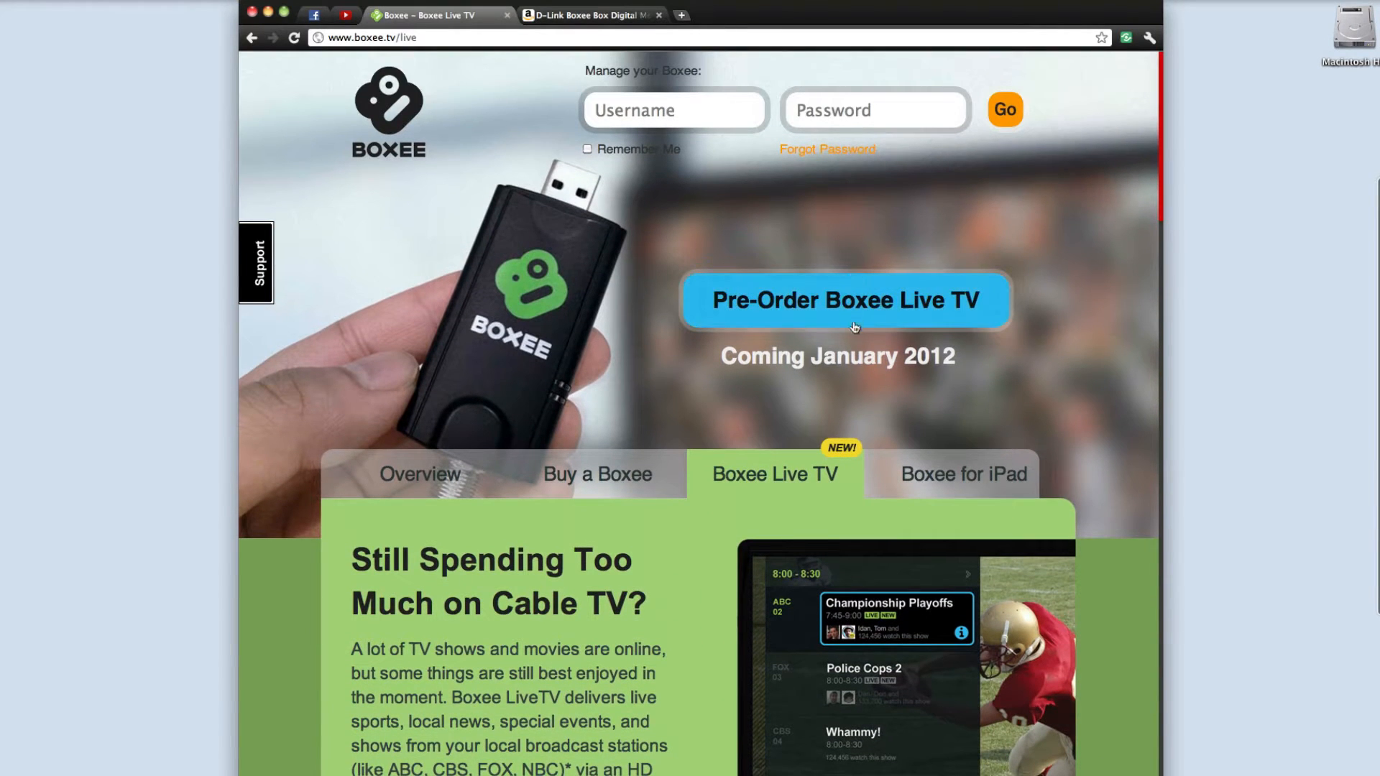
mouse_move(963, 473)
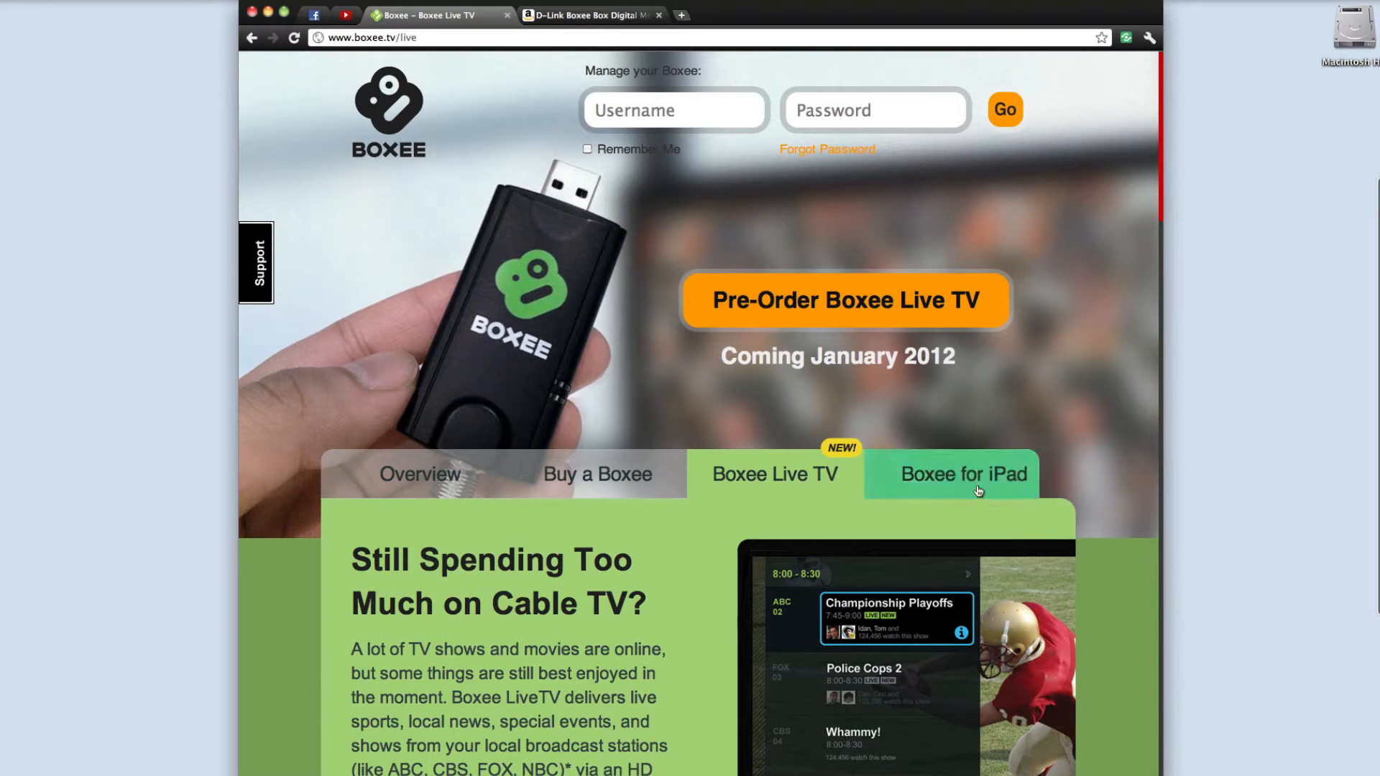
- Read the Boxee for iPad page down to its footer
click(963, 473)
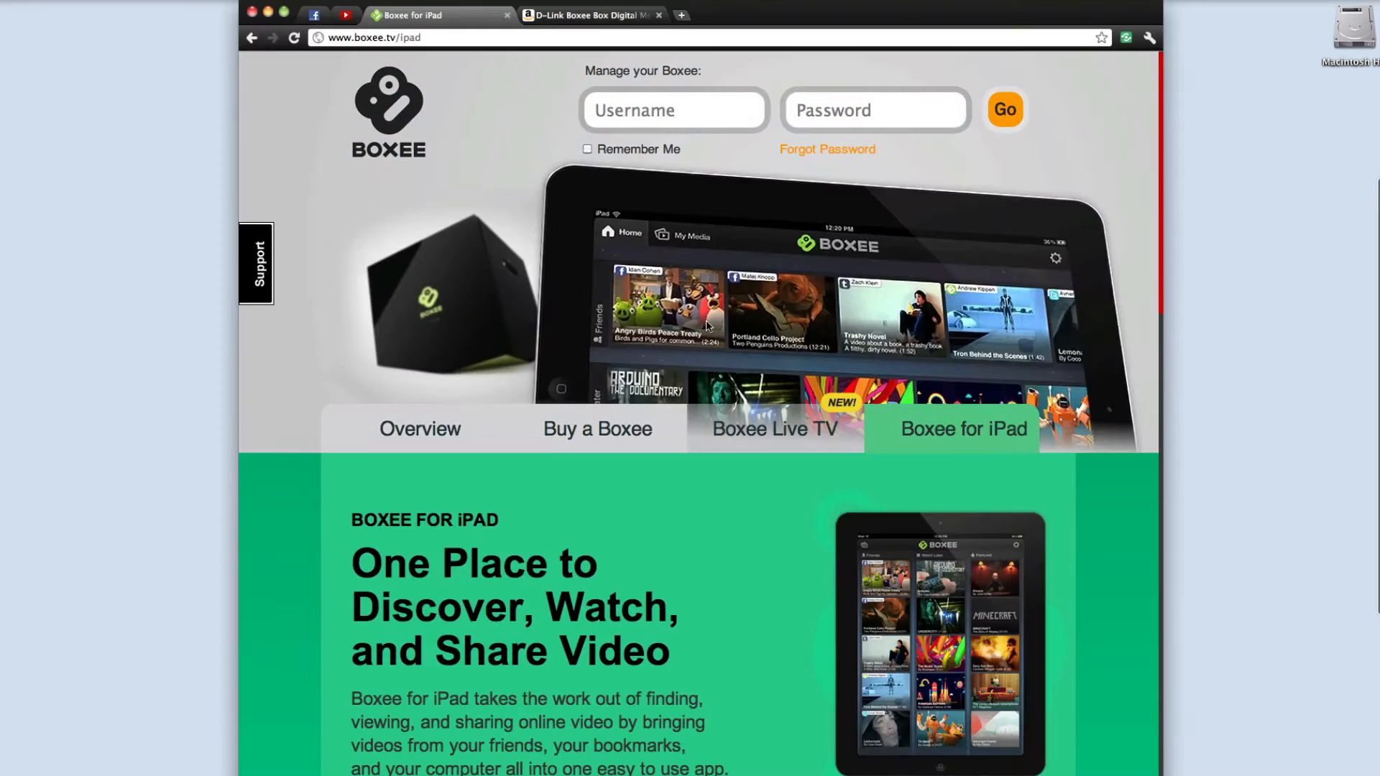
scroll(down, 3)
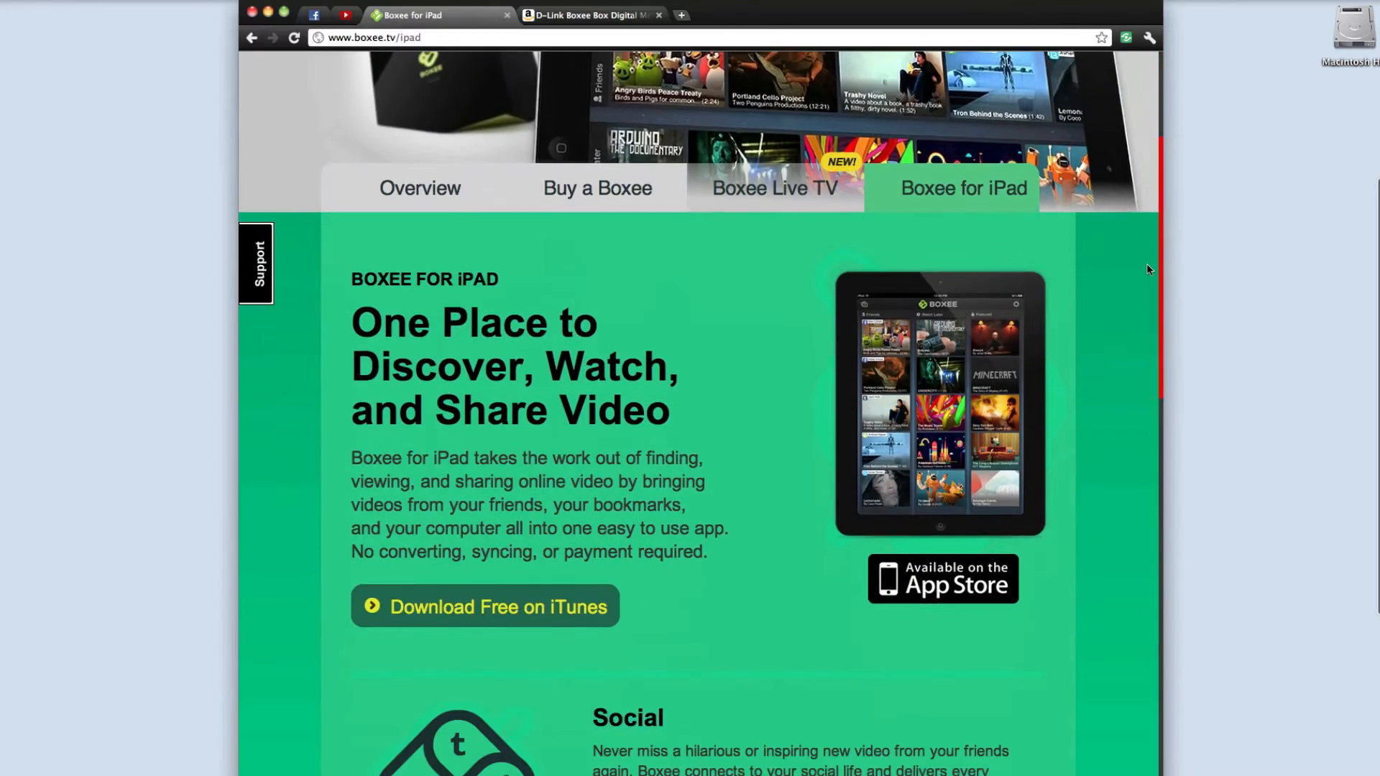
scroll(down, 3)
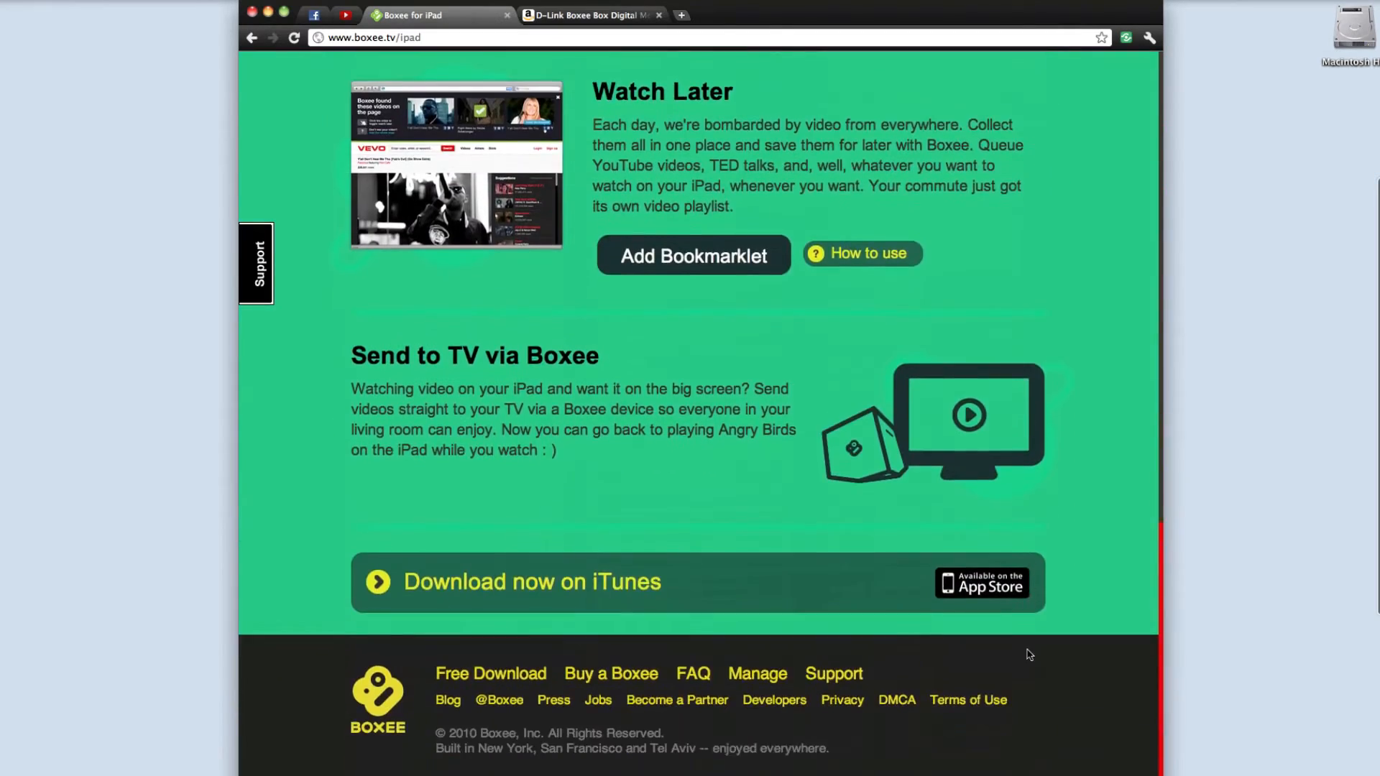
scroll(up, 3)
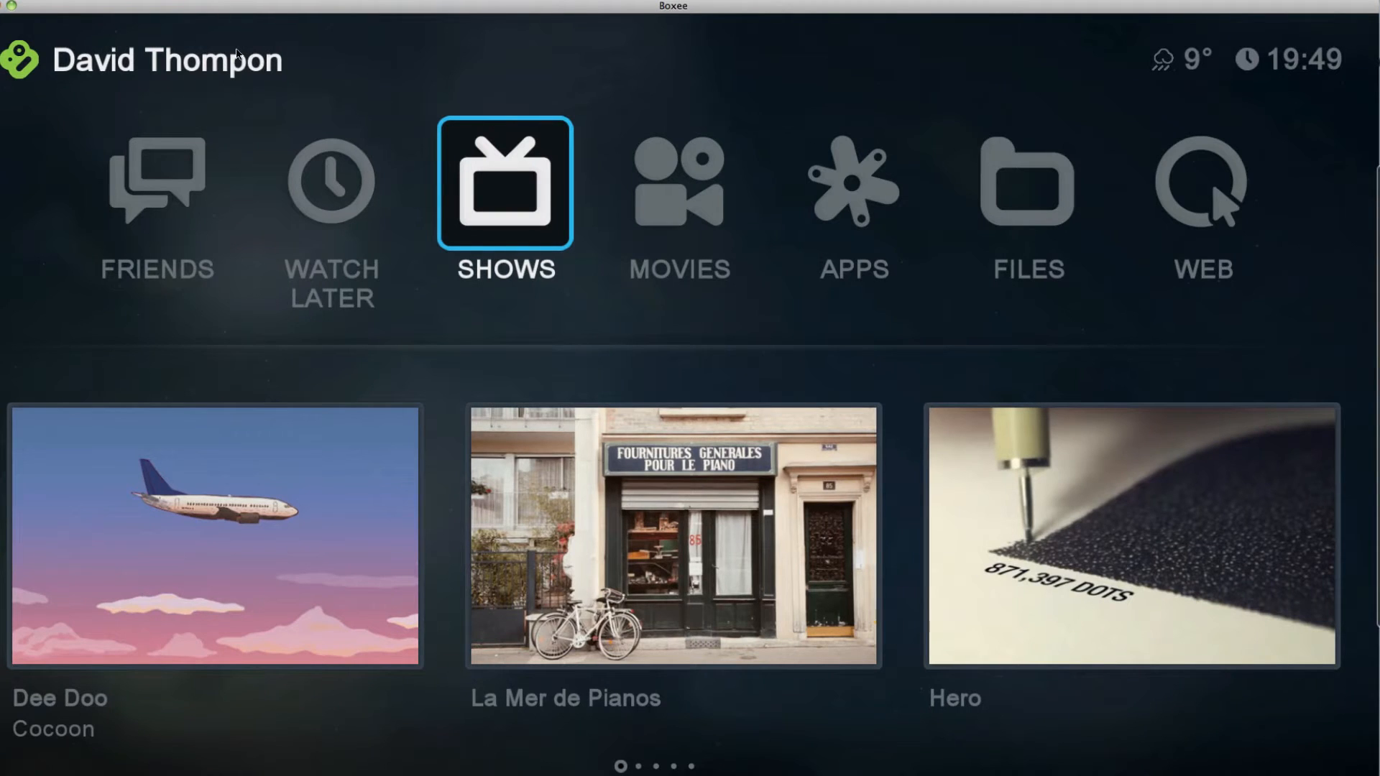
mouse_move(268, 72)
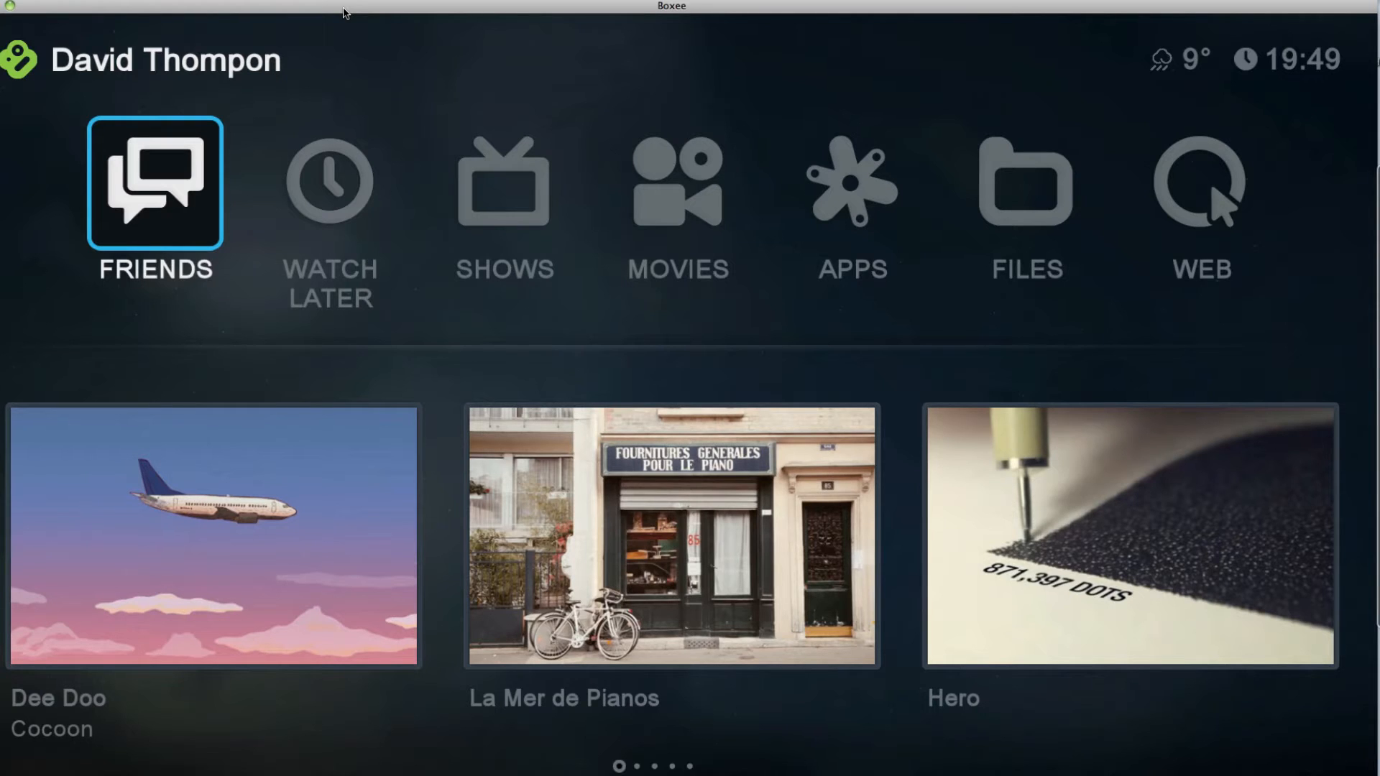
click(154, 183)
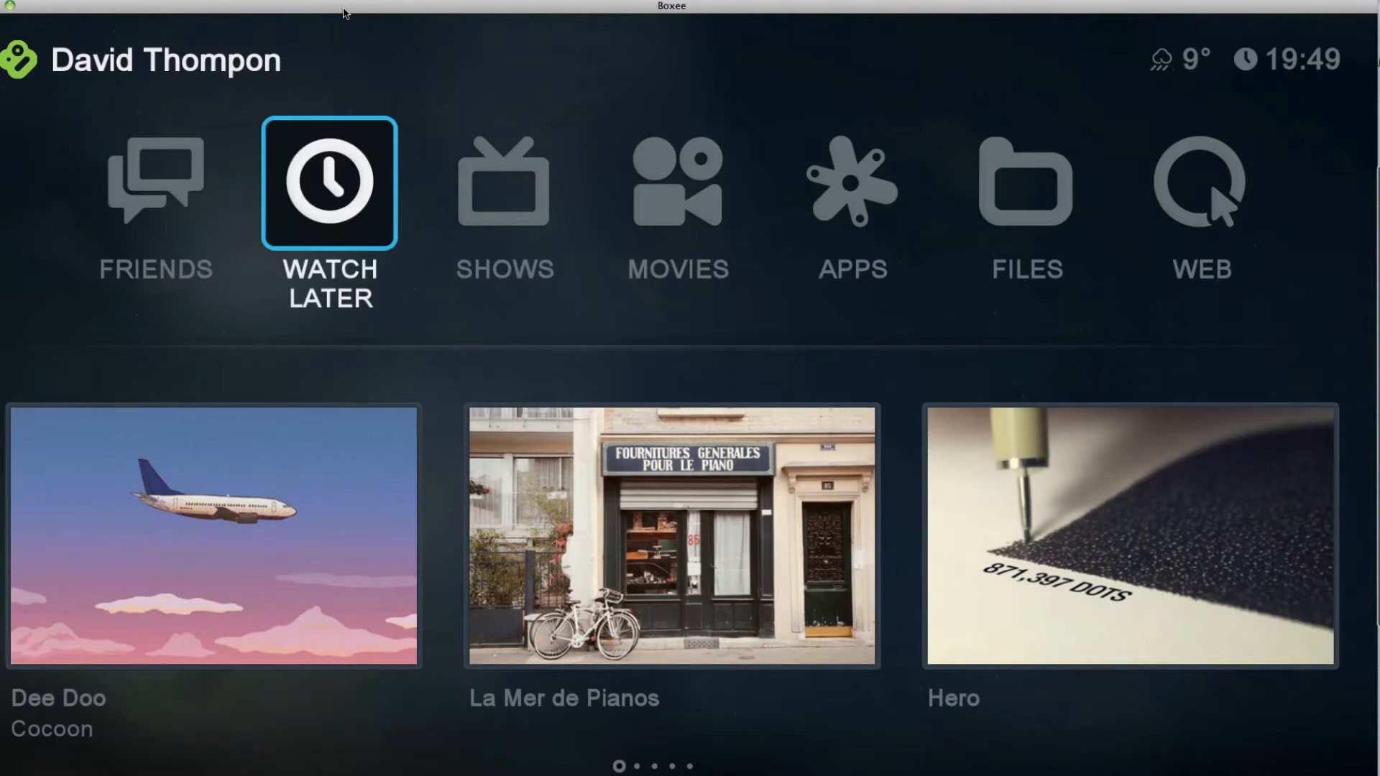
click(329, 183)
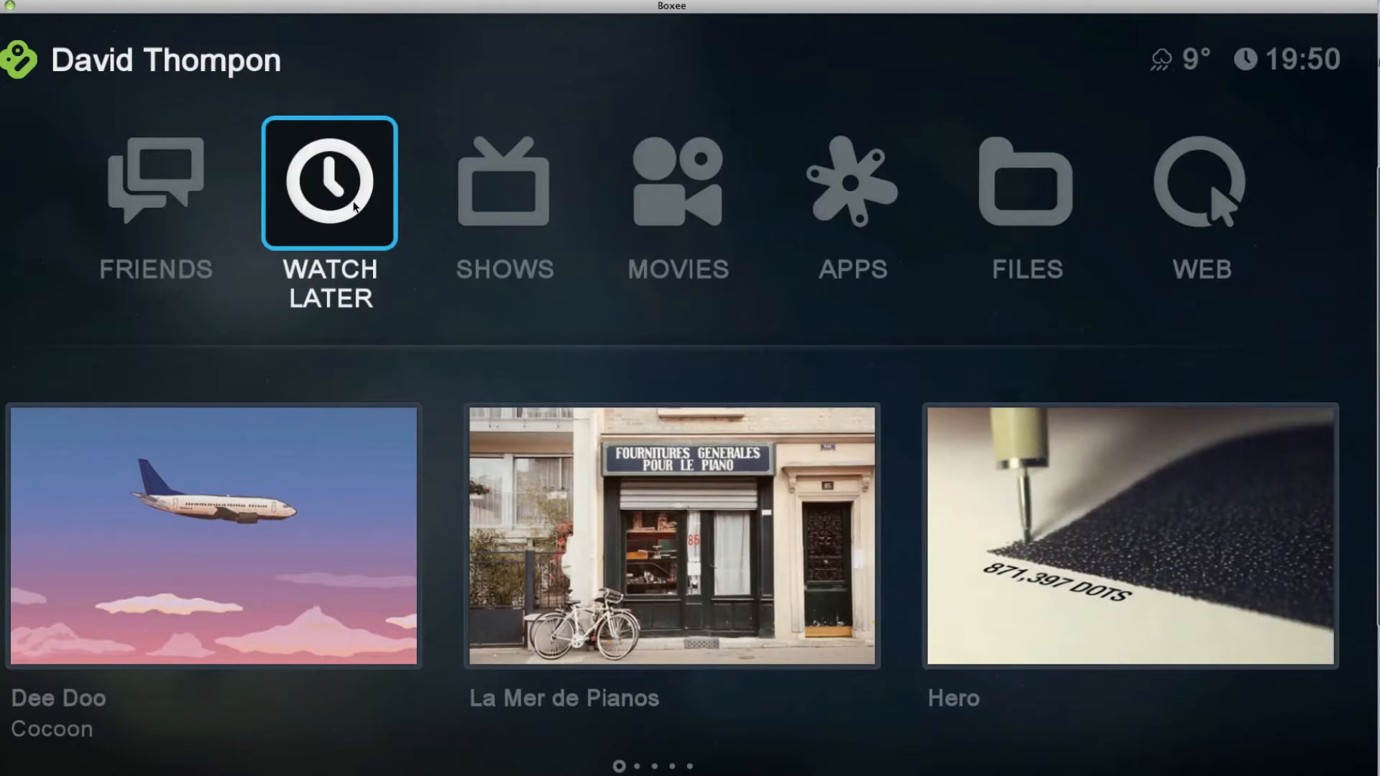
mouse_move(713, 17)
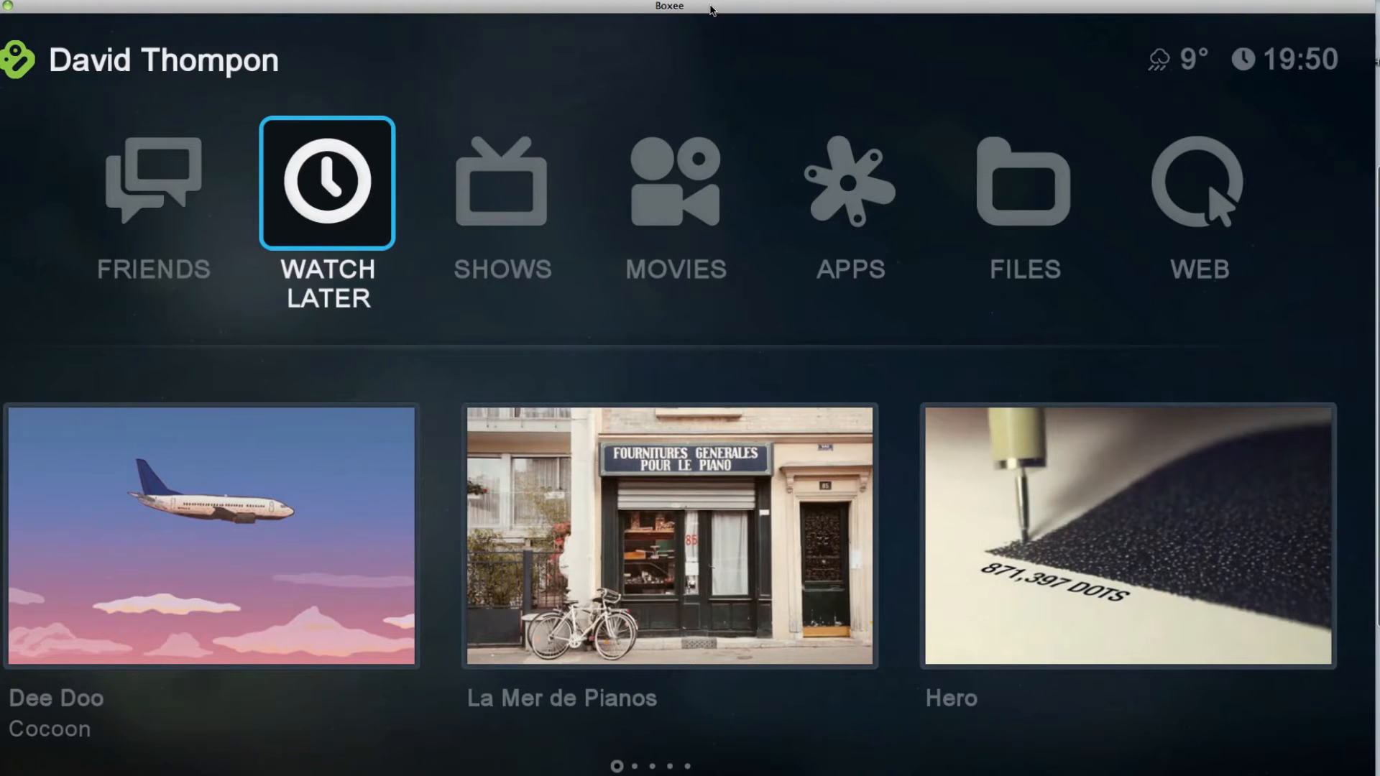
click(1022, 182)
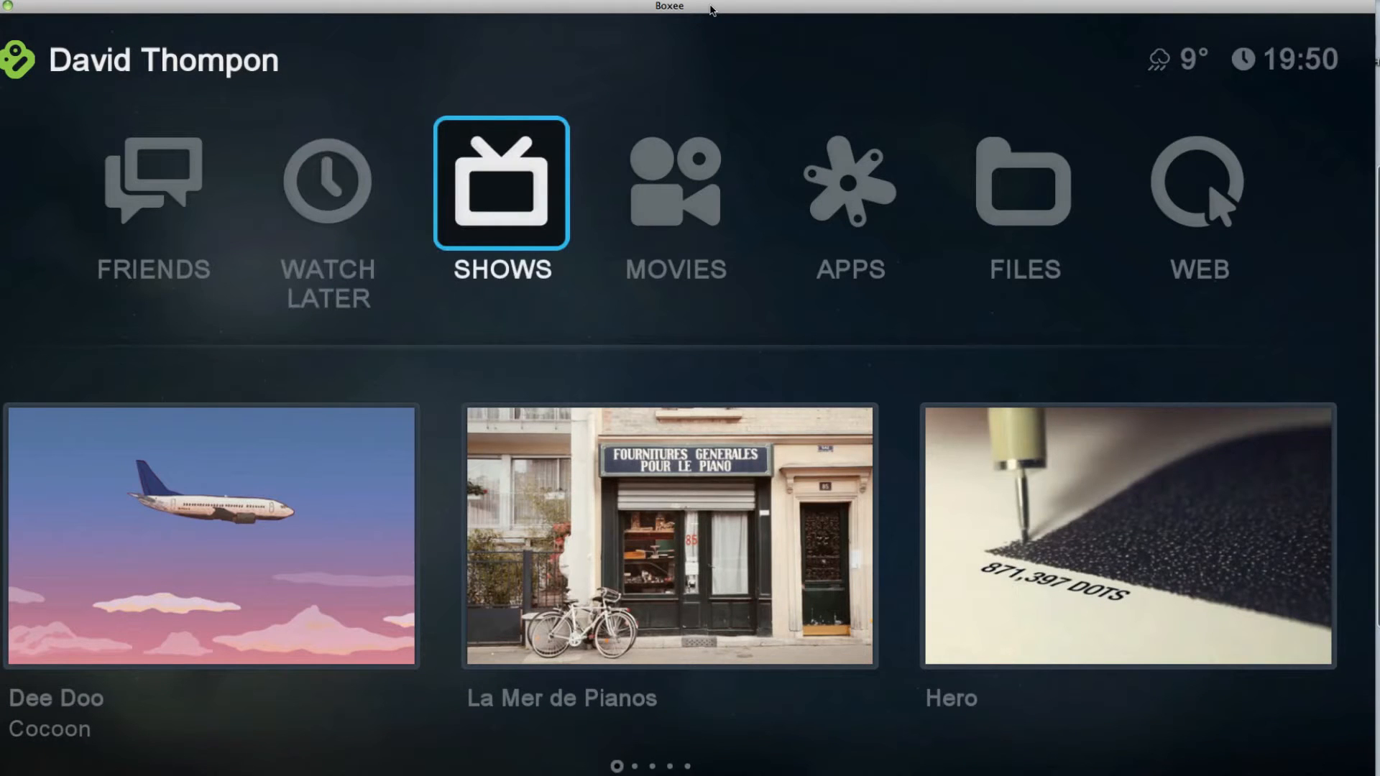
- Browse the Show Library's Most Popular grid down several rows to Arthur and Thomas the Tank Engine
click(502, 182)
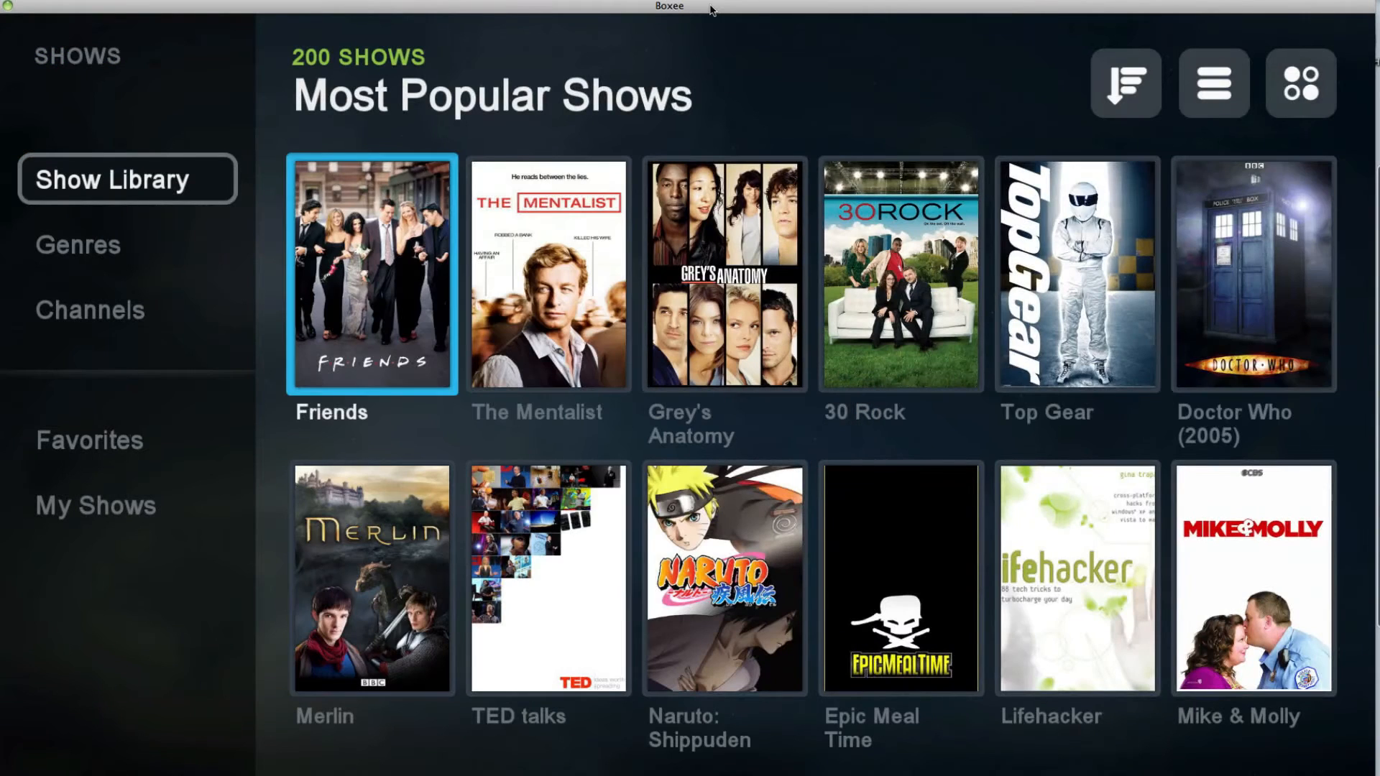
click(1252, 273)
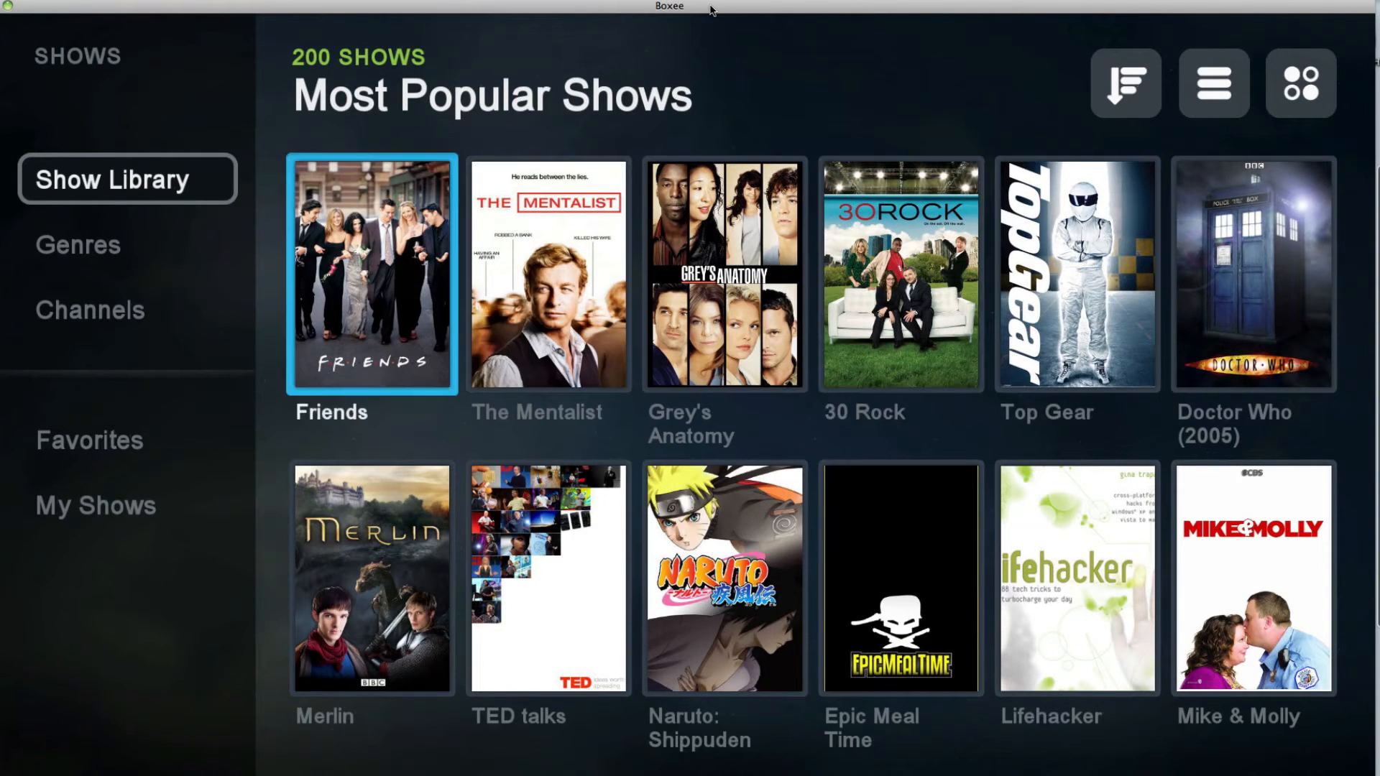
click(900, 576)
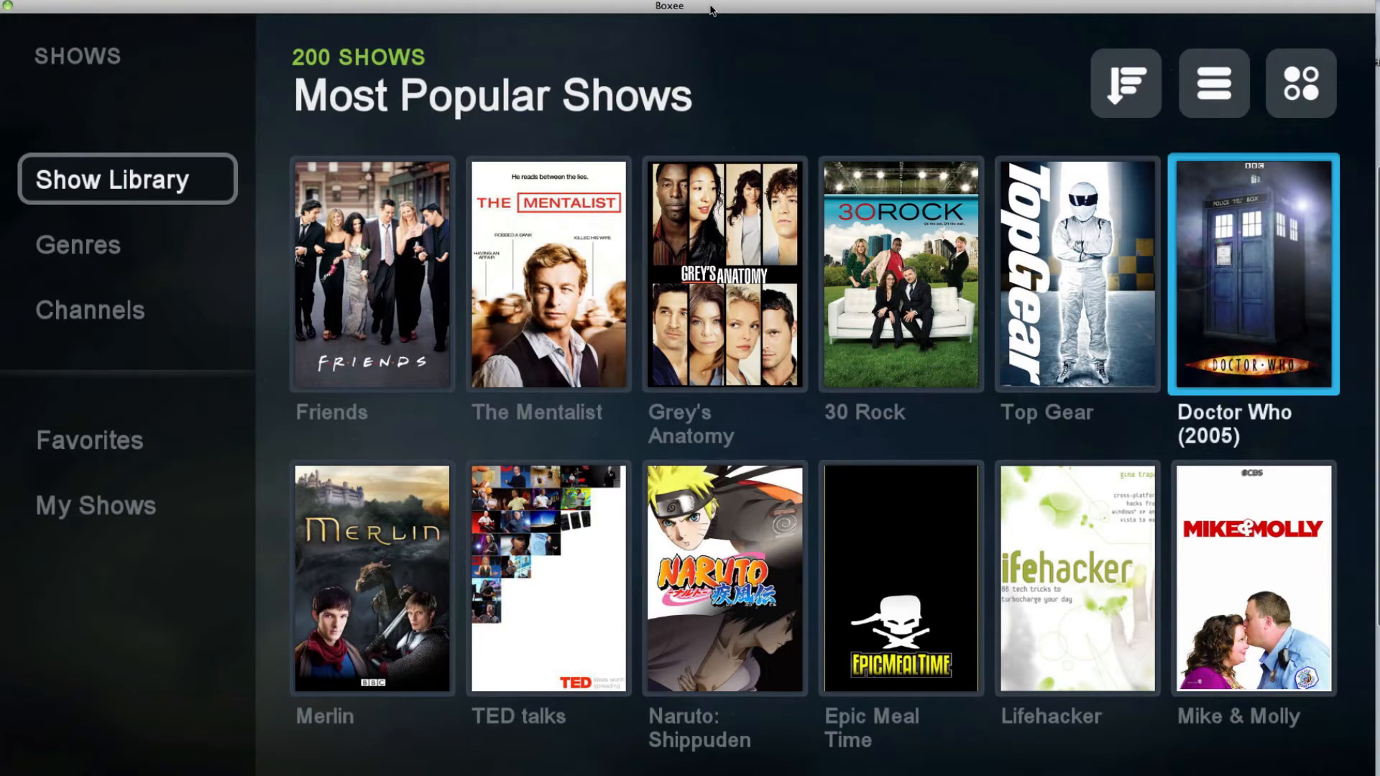
scroll(down, 3)
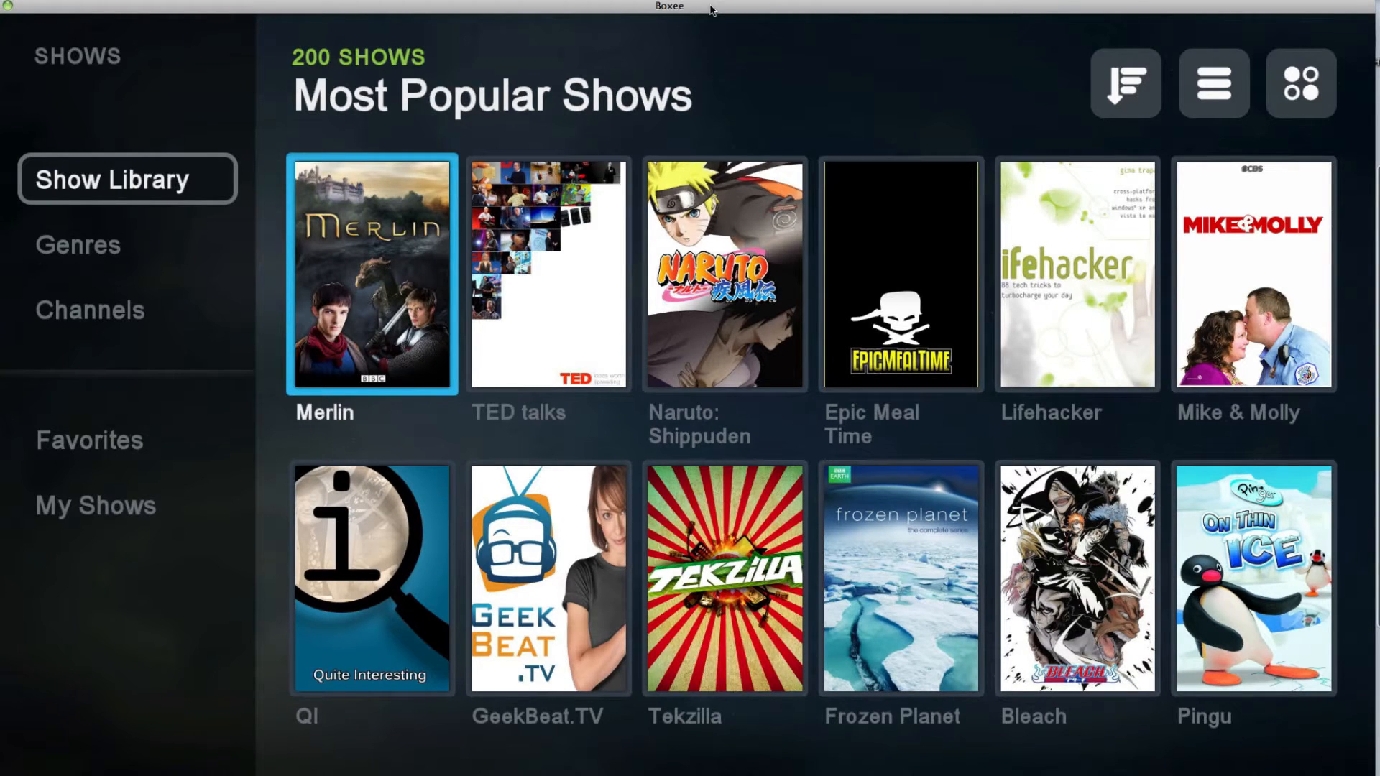
click(900, 578)
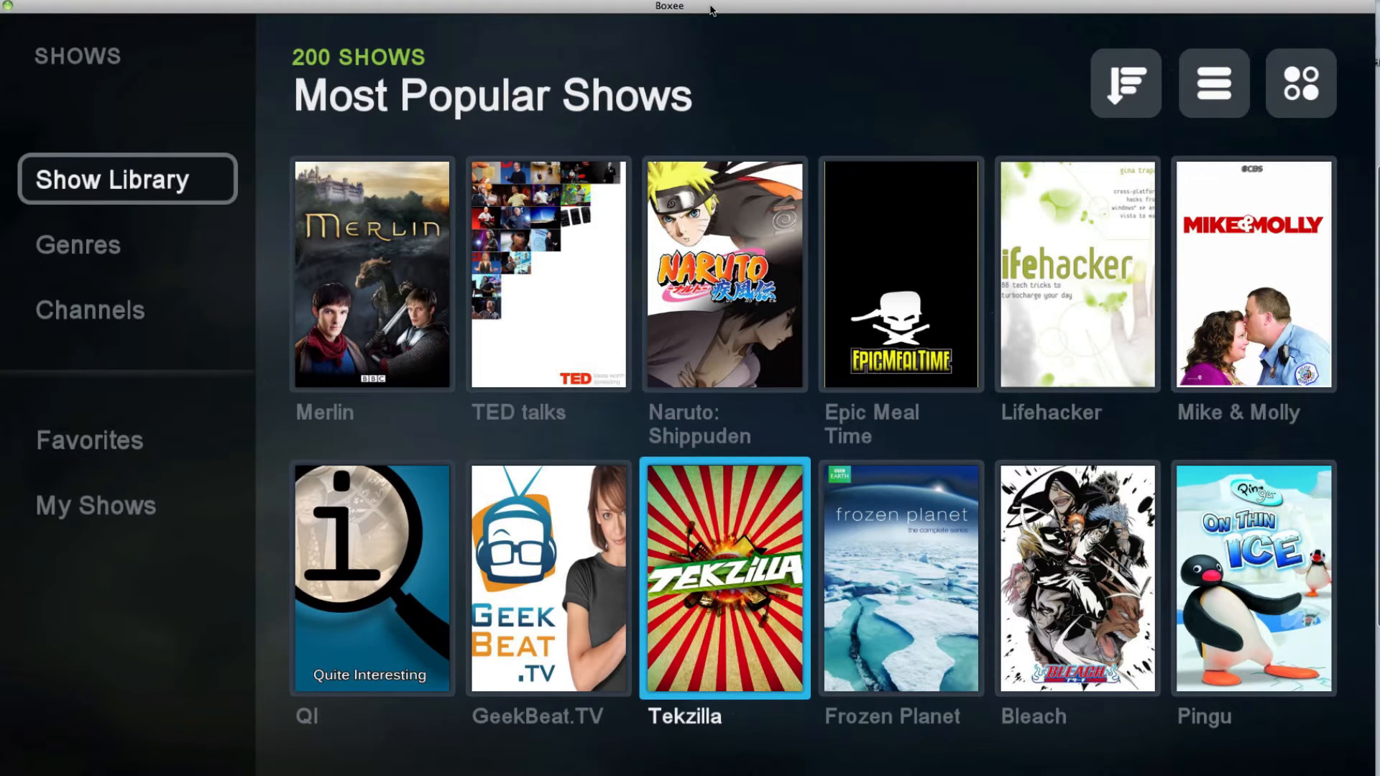
scroll(down, 3)
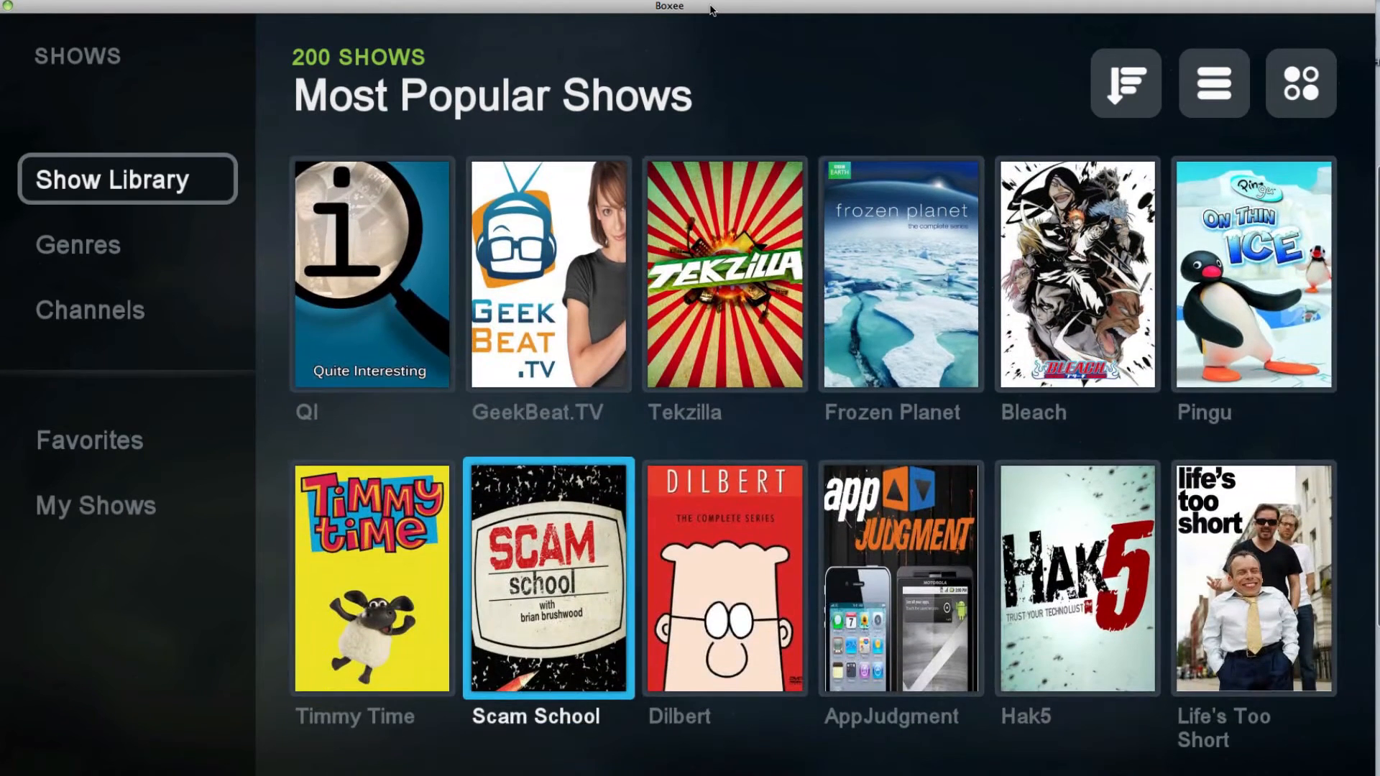
click(1077, 577)
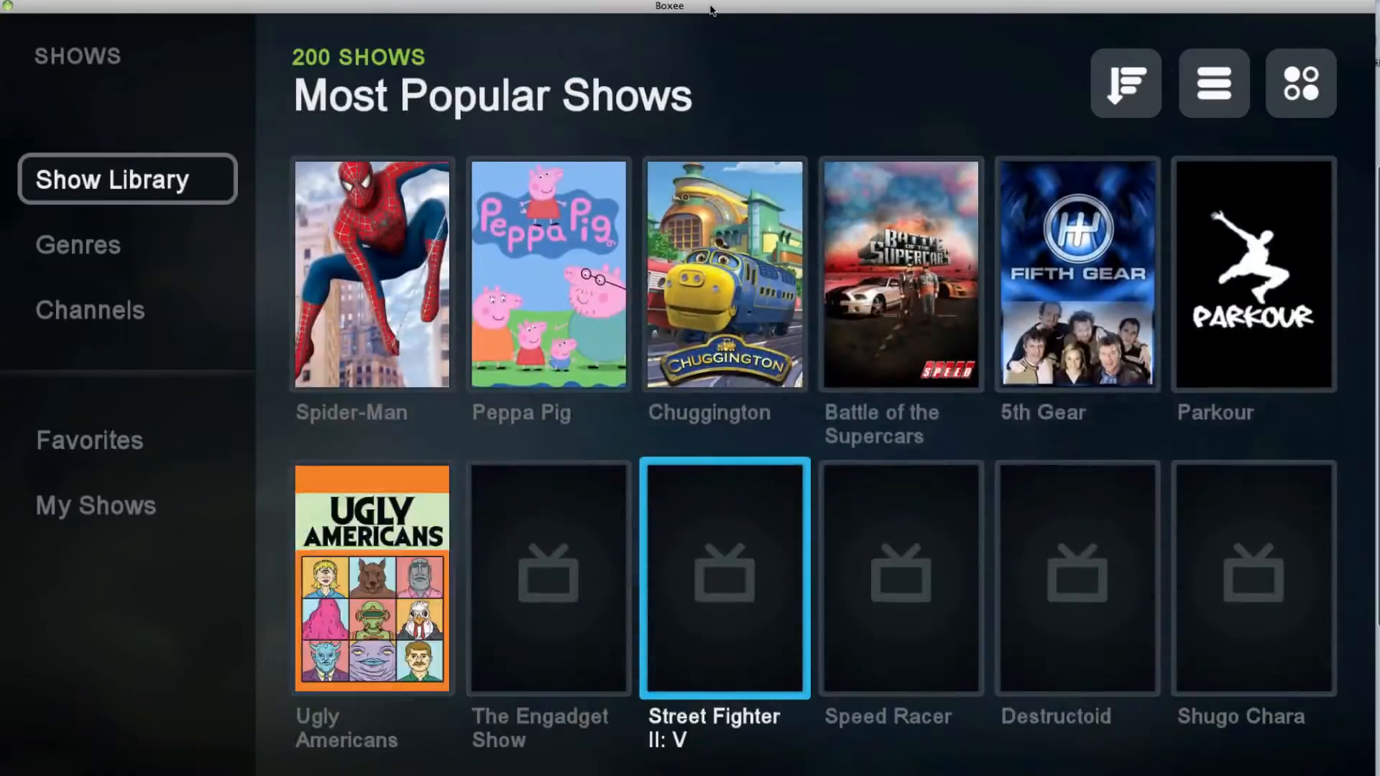
scroll(up, 3)
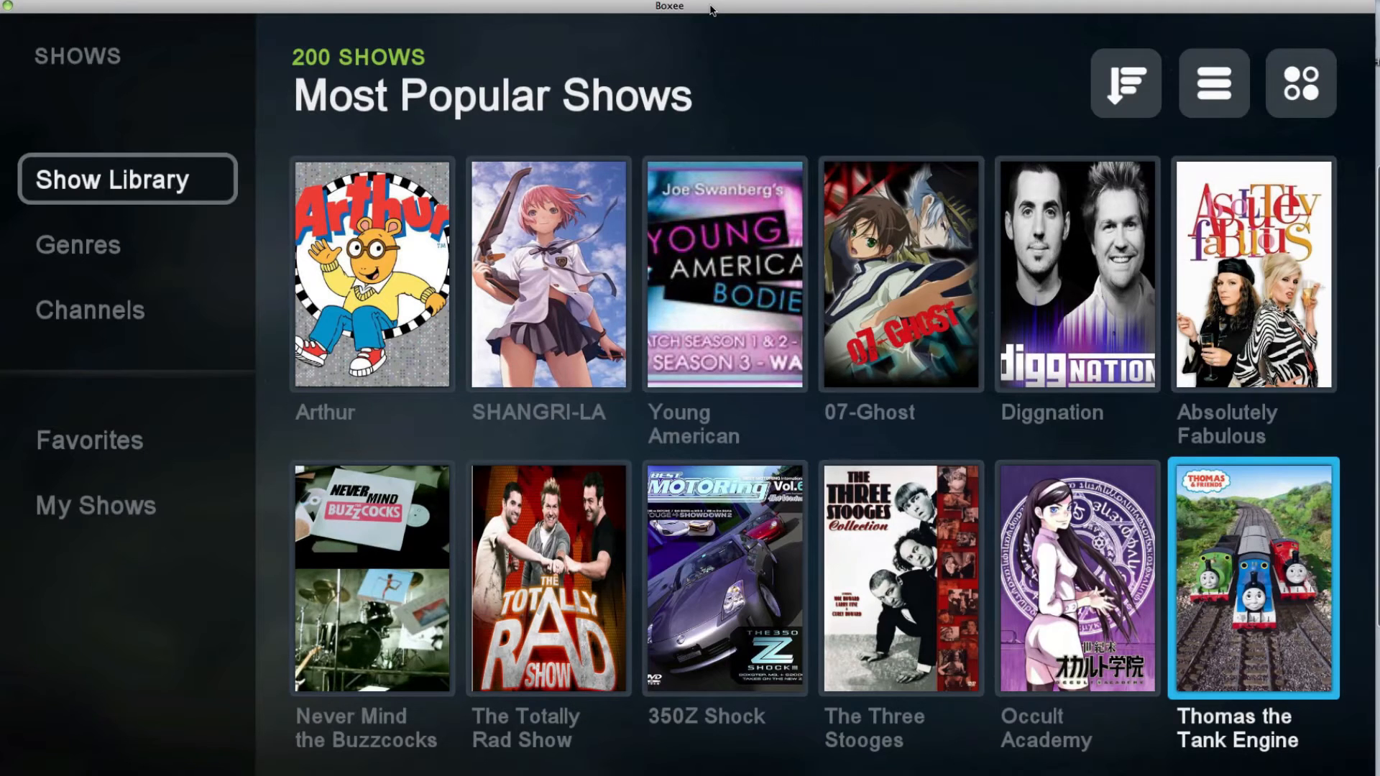
- Open Thomas the Tank Engine and select Season 15 Episode 20, loading its Channel 5 page
click(1253, 577)
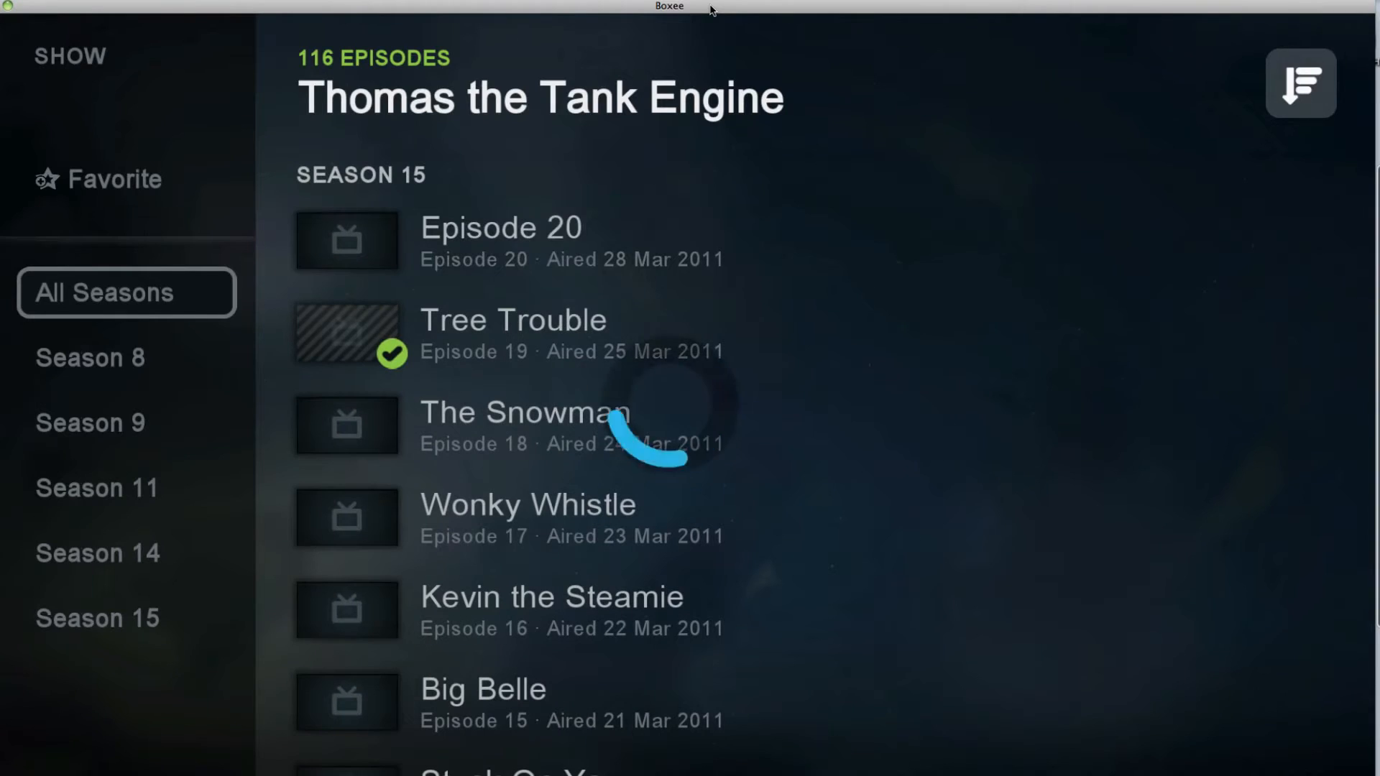
click(500, 241)
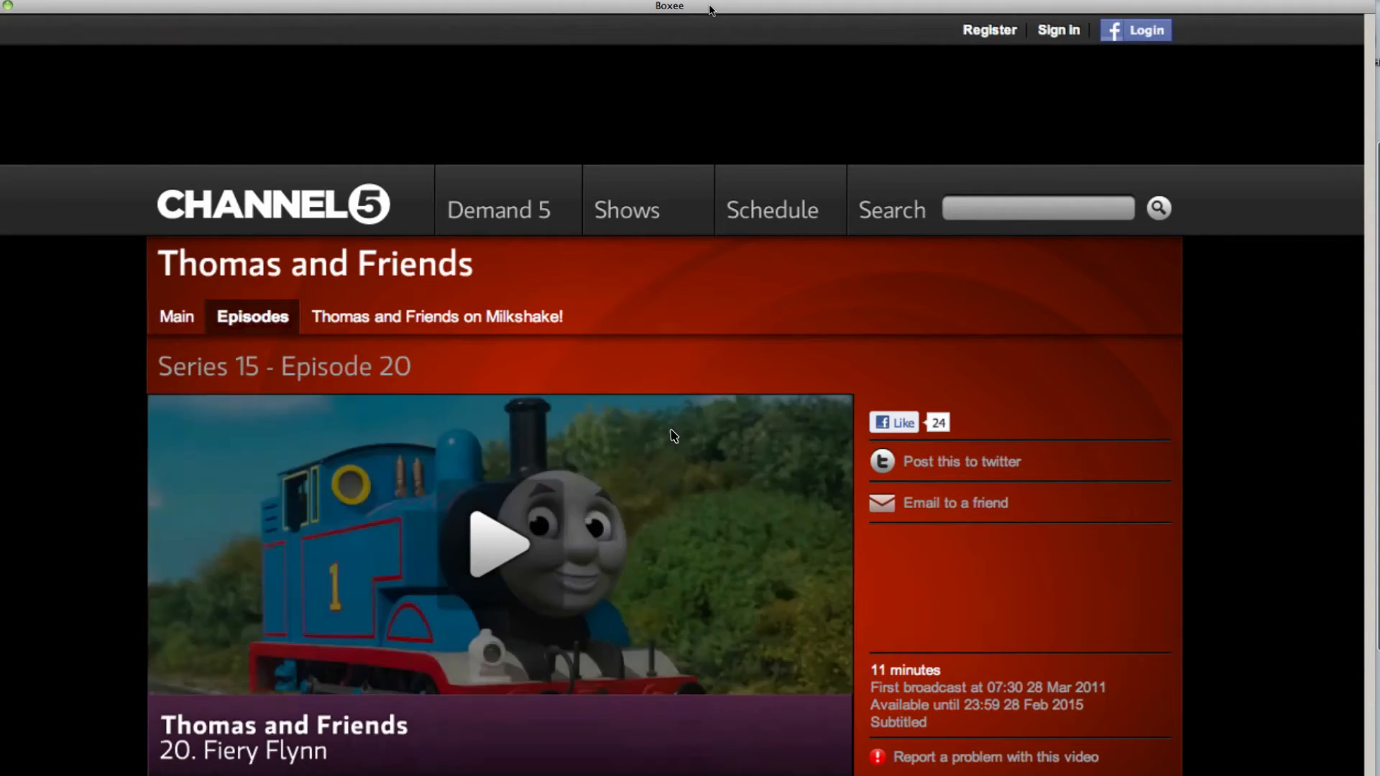
- Play the Fiery Flynn episode on Channel 5, switch it to full screen, then escape back out
scroll(down, 3)
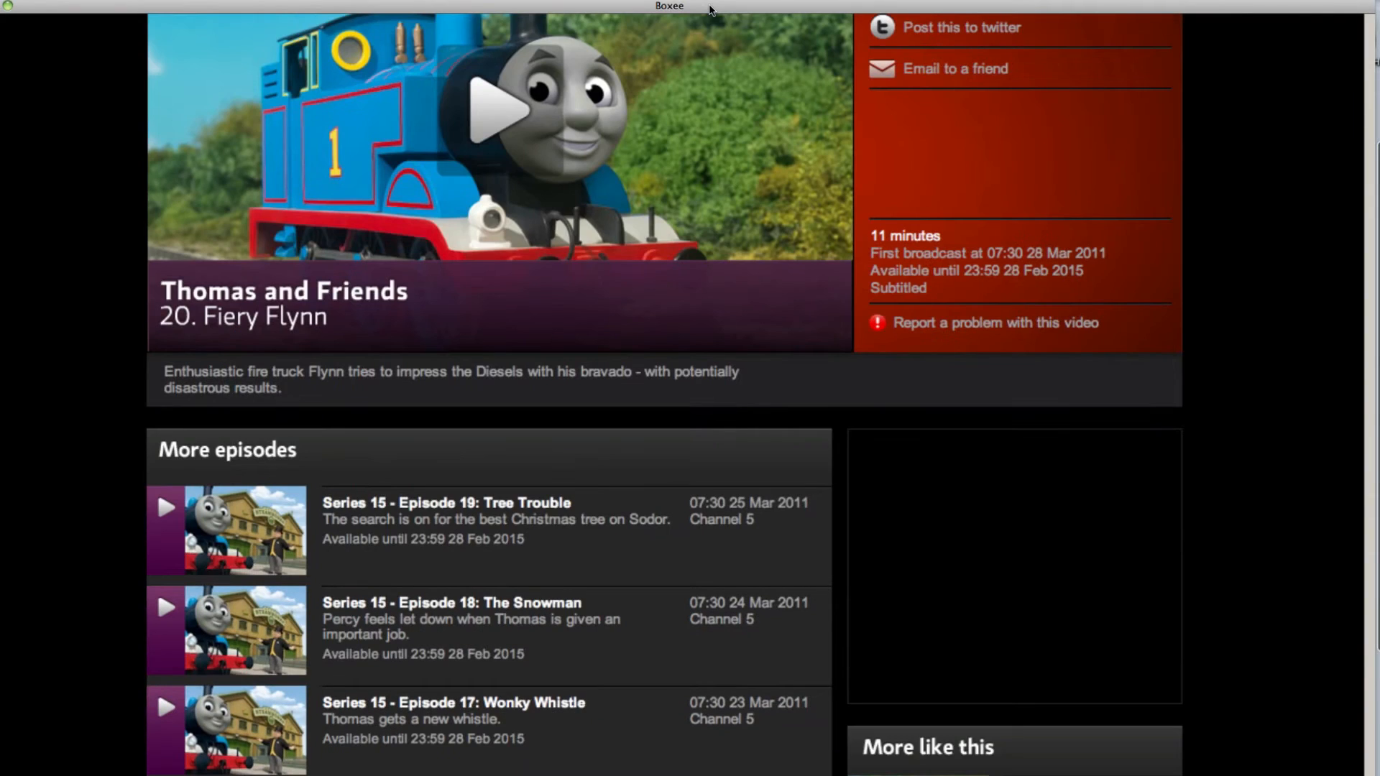
scroll(up, 3)
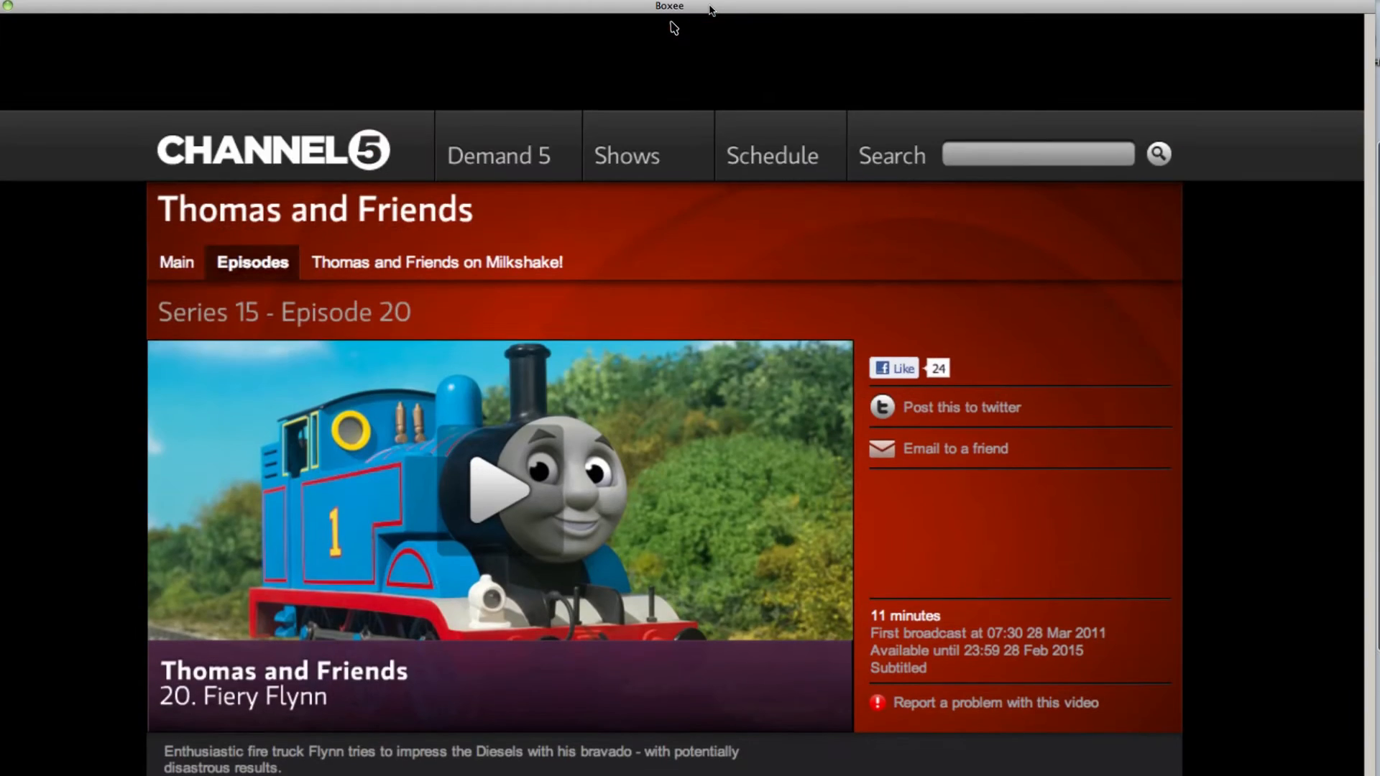
mouse_move(666, 502)
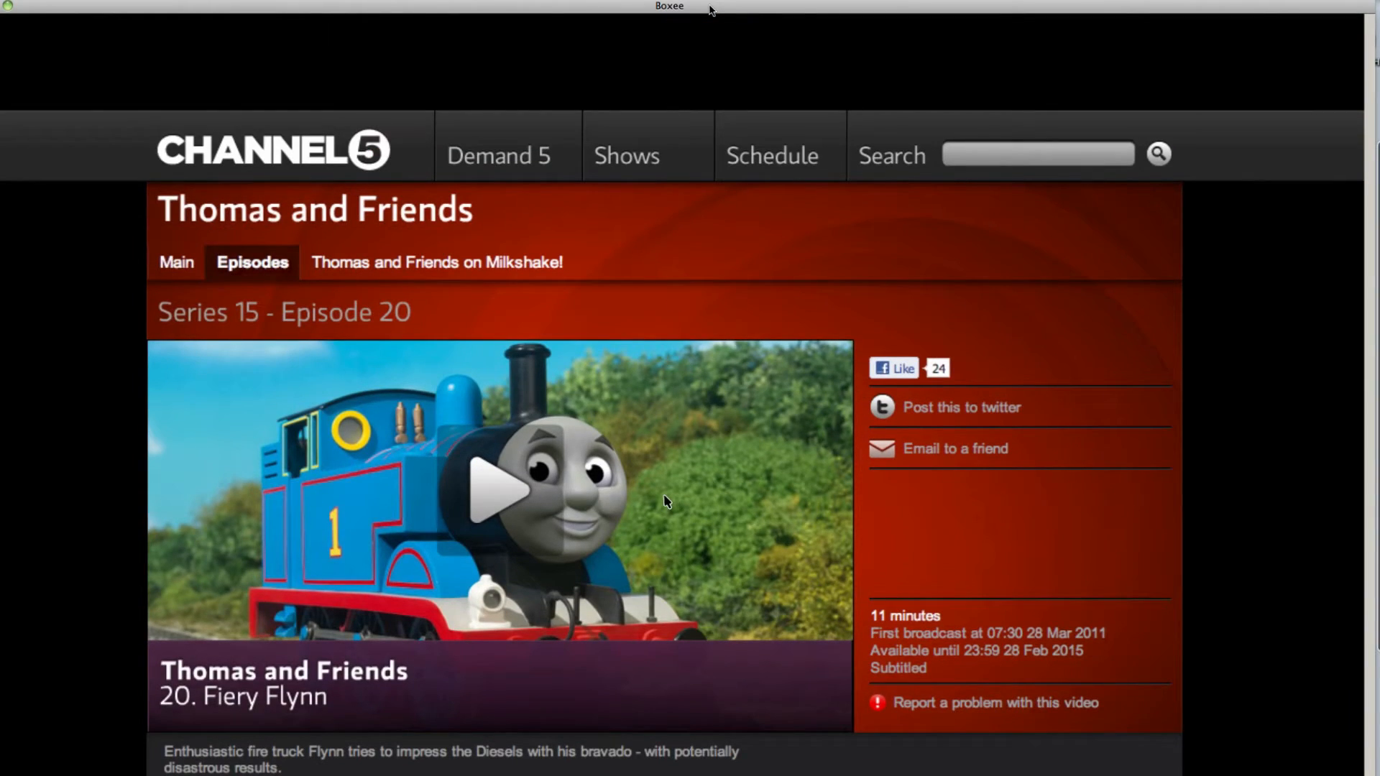
mouse_move(486, 502)
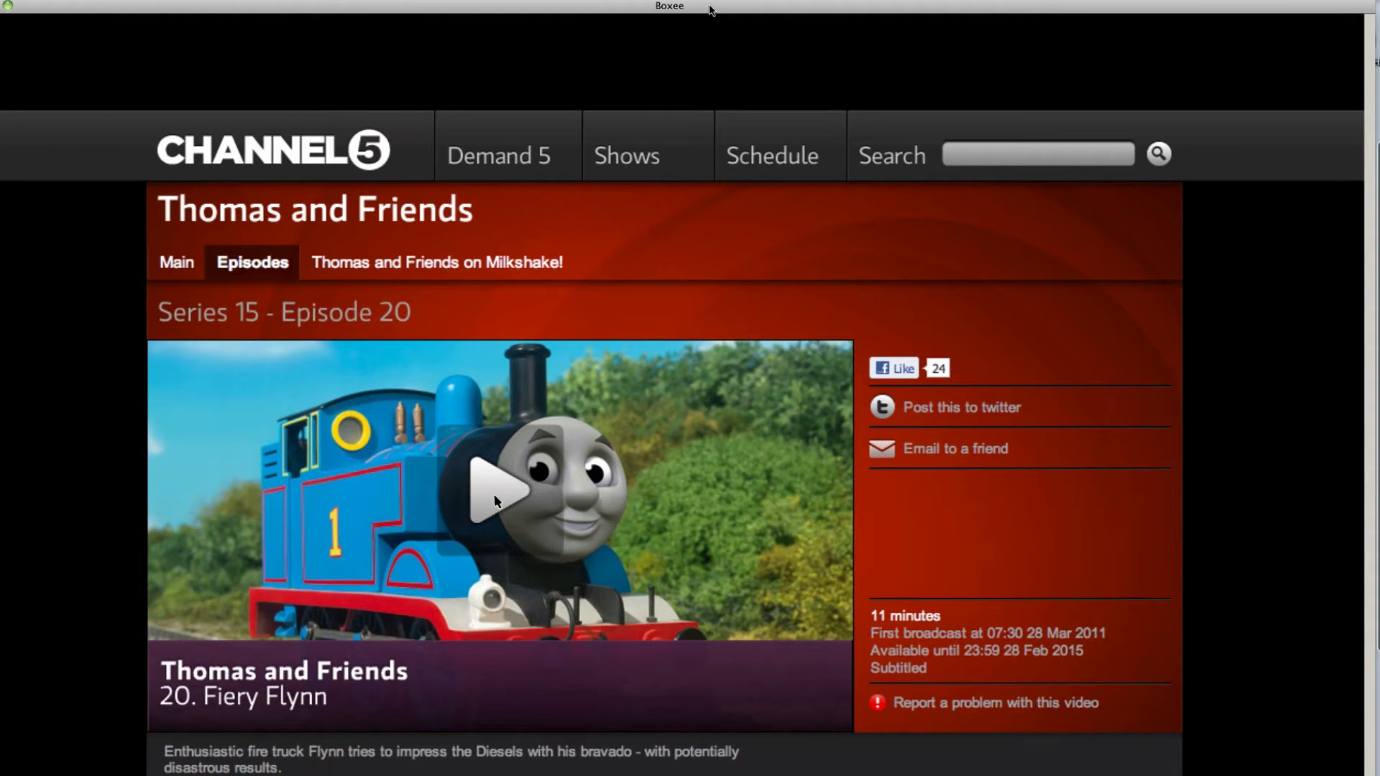
mouse_move(495, 509)
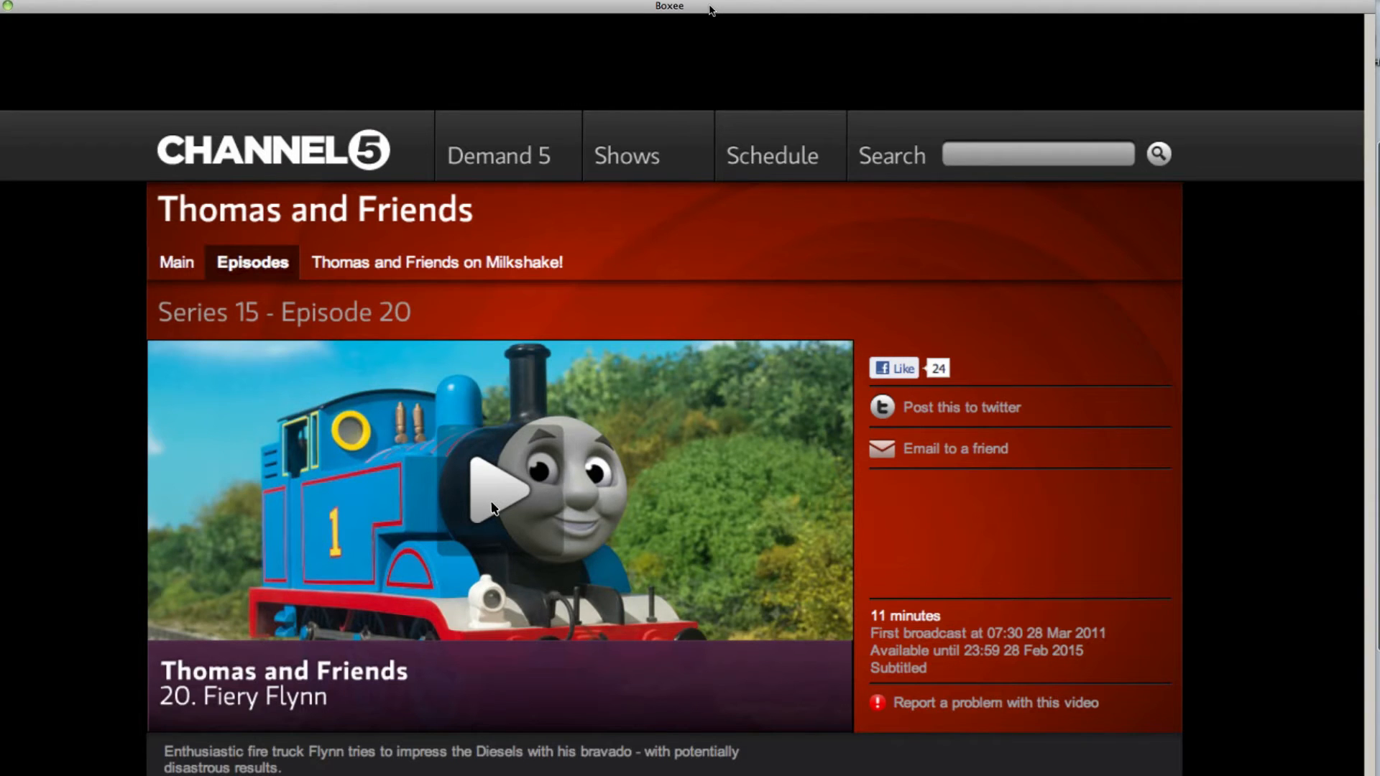
click(499, 488)
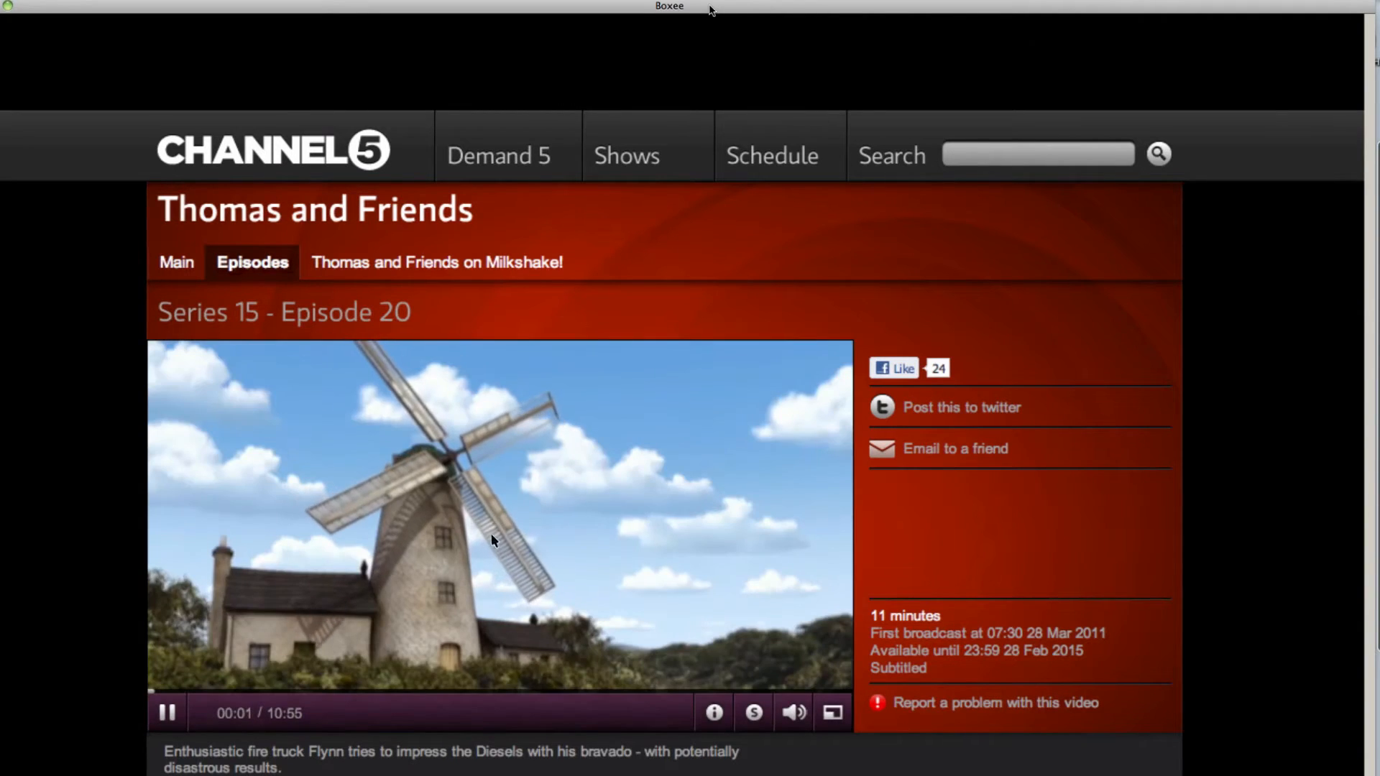
scroll(down, 3)
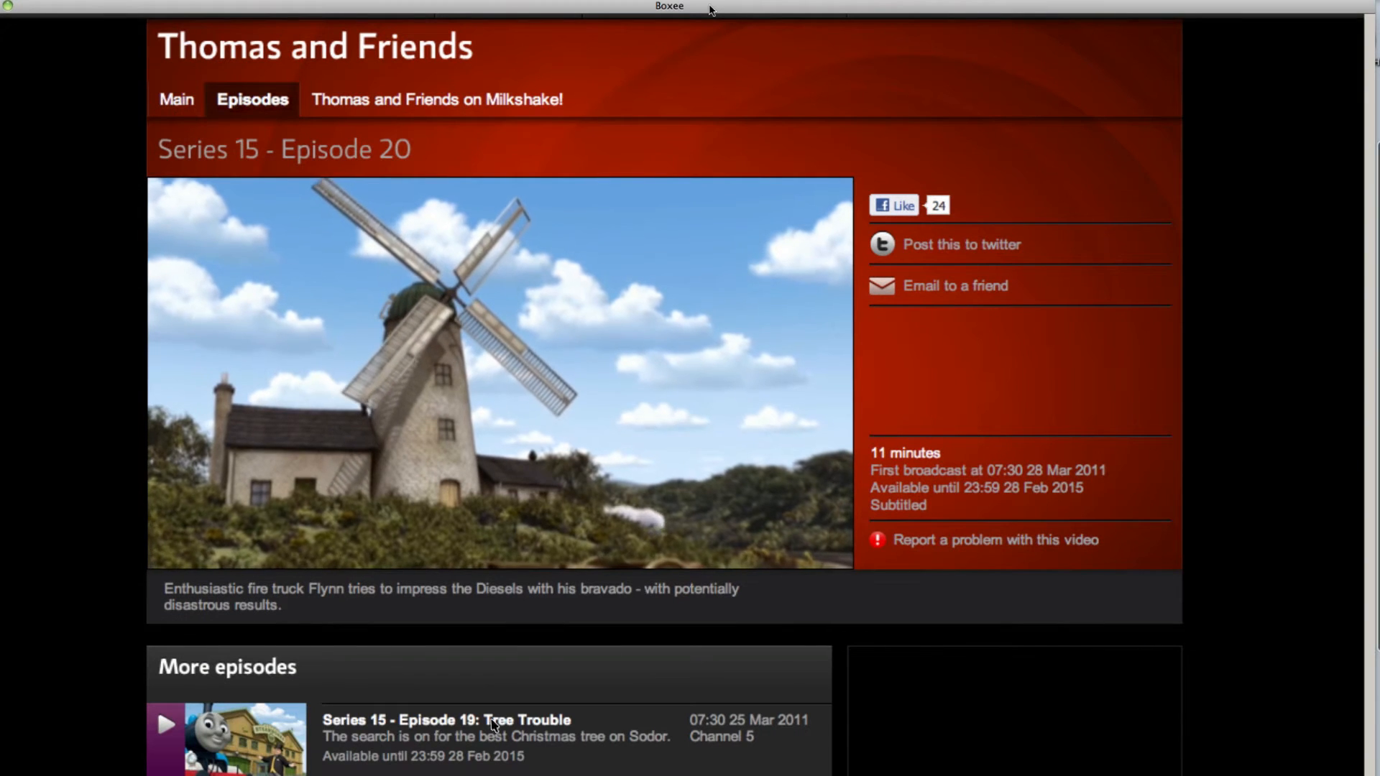
click(499, 373)
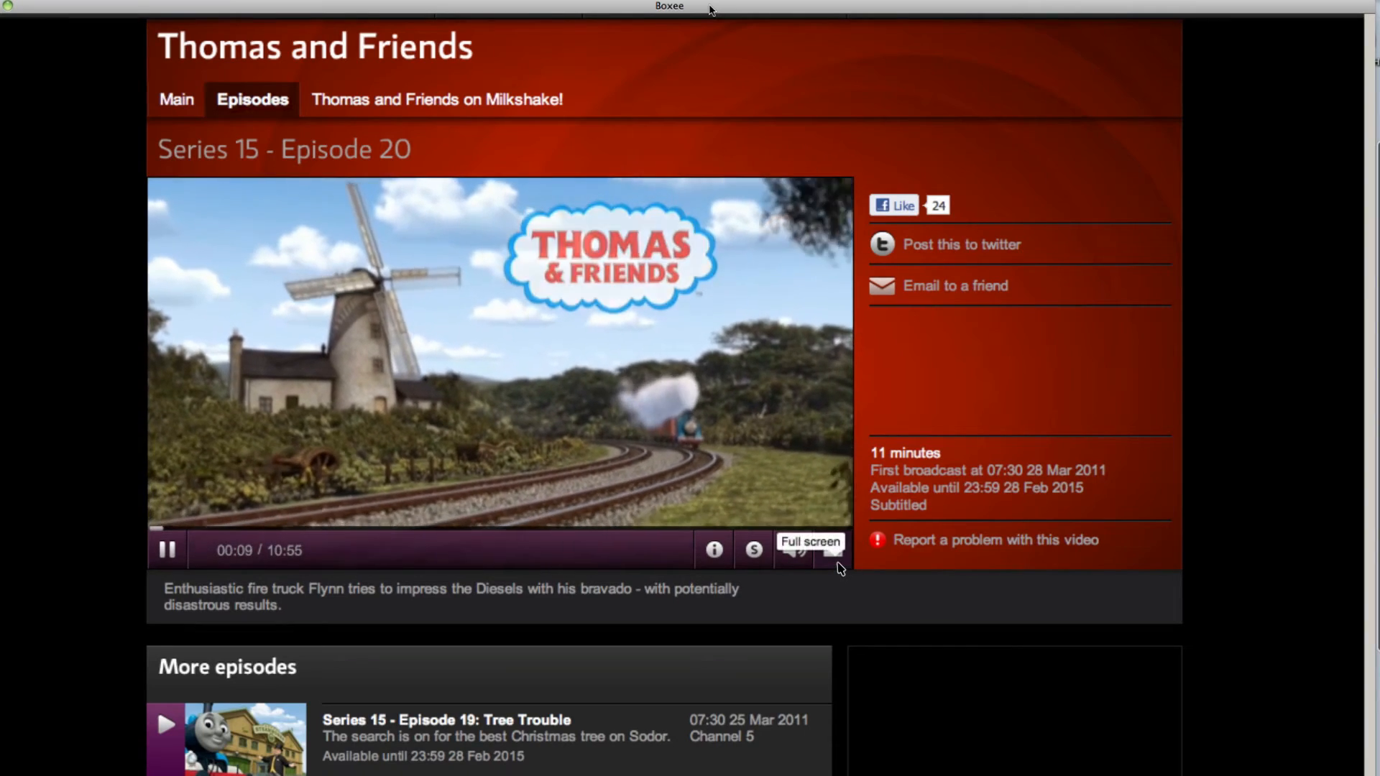
click(809, 542)
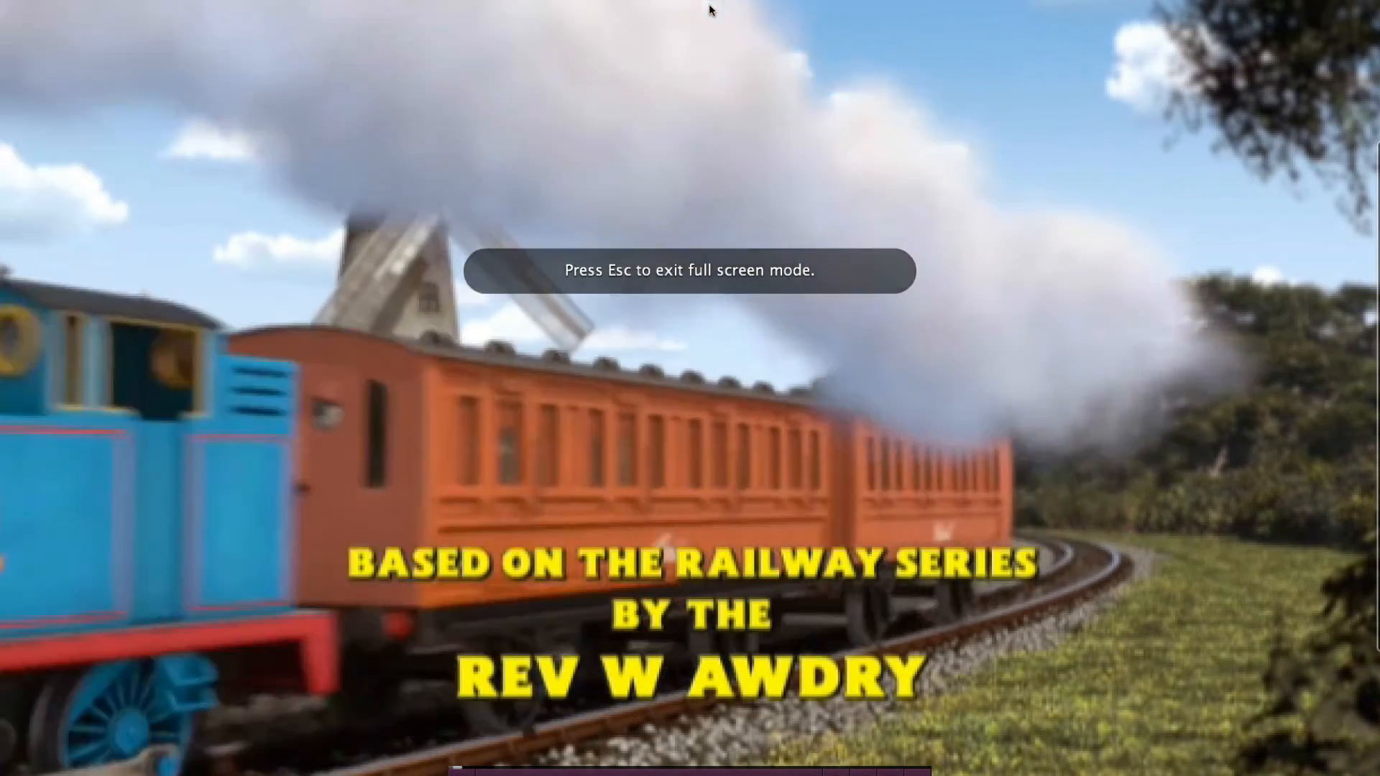
key(Escape)
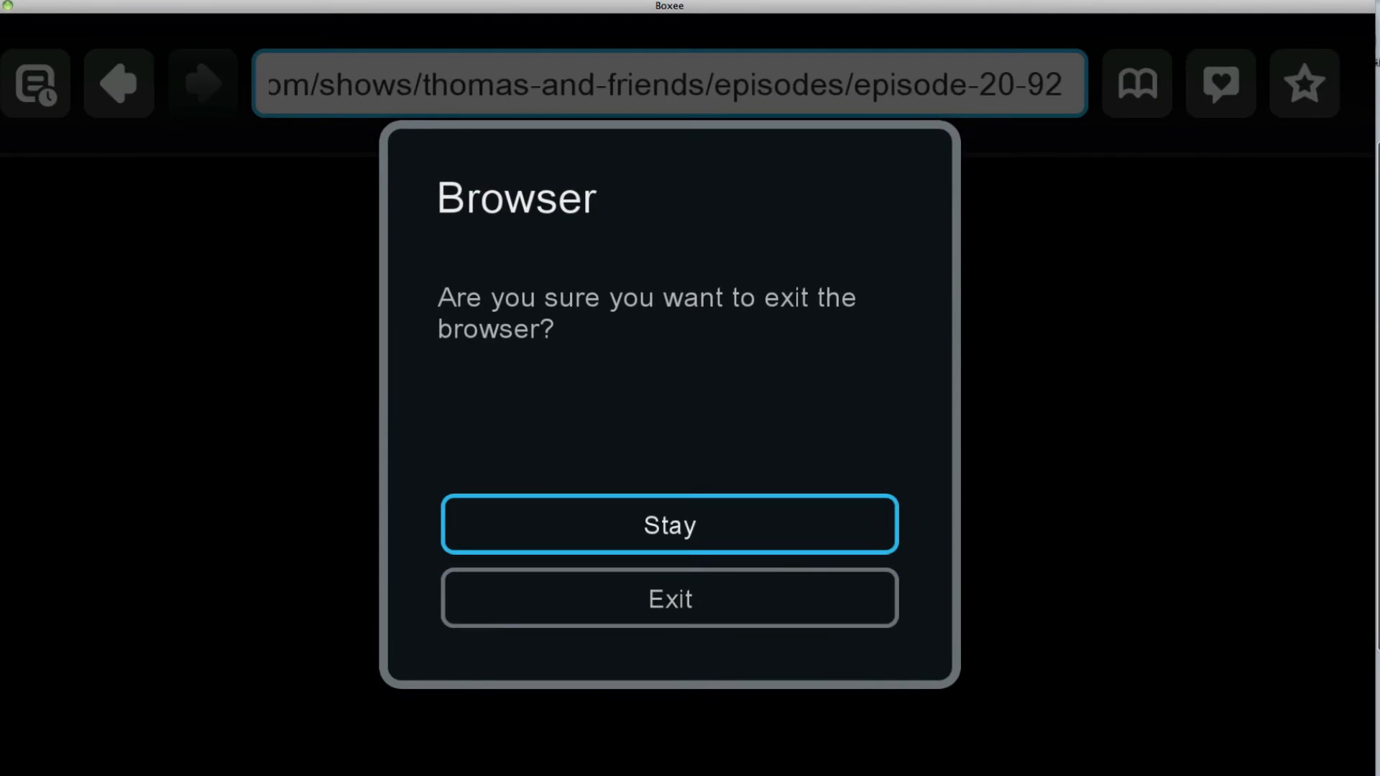
- Exit the browser, filter shows to the BBC channel, then go to the Movies section
click(669, 598)
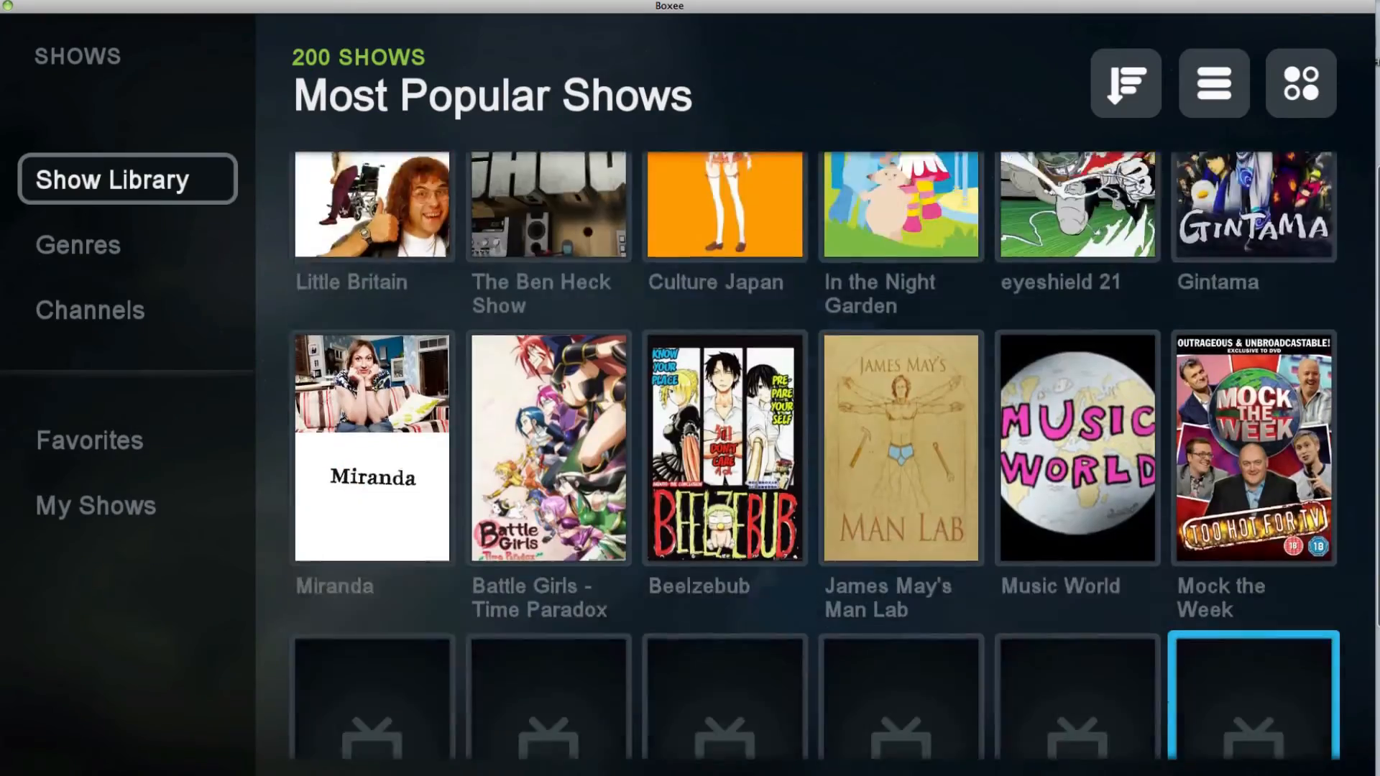
scroll(down, 3)
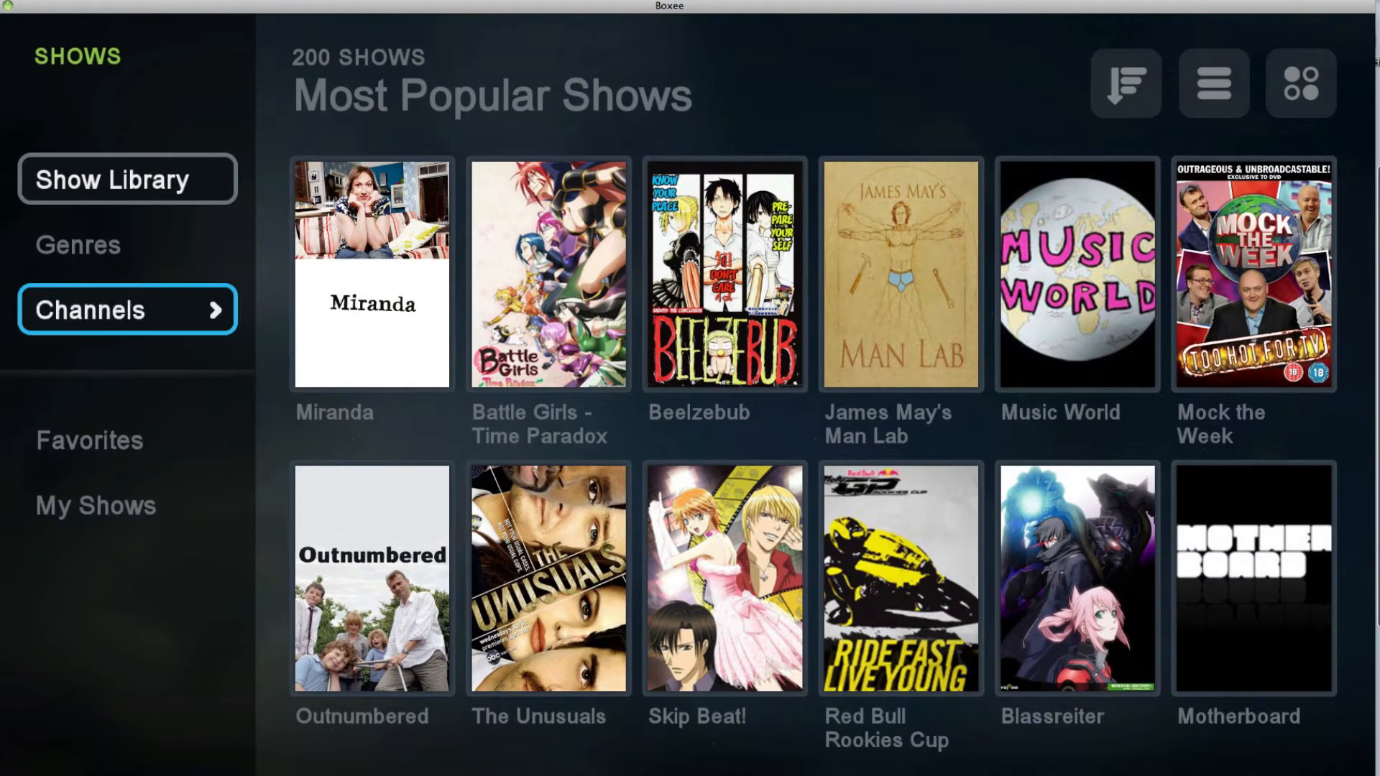
click(127, 310)
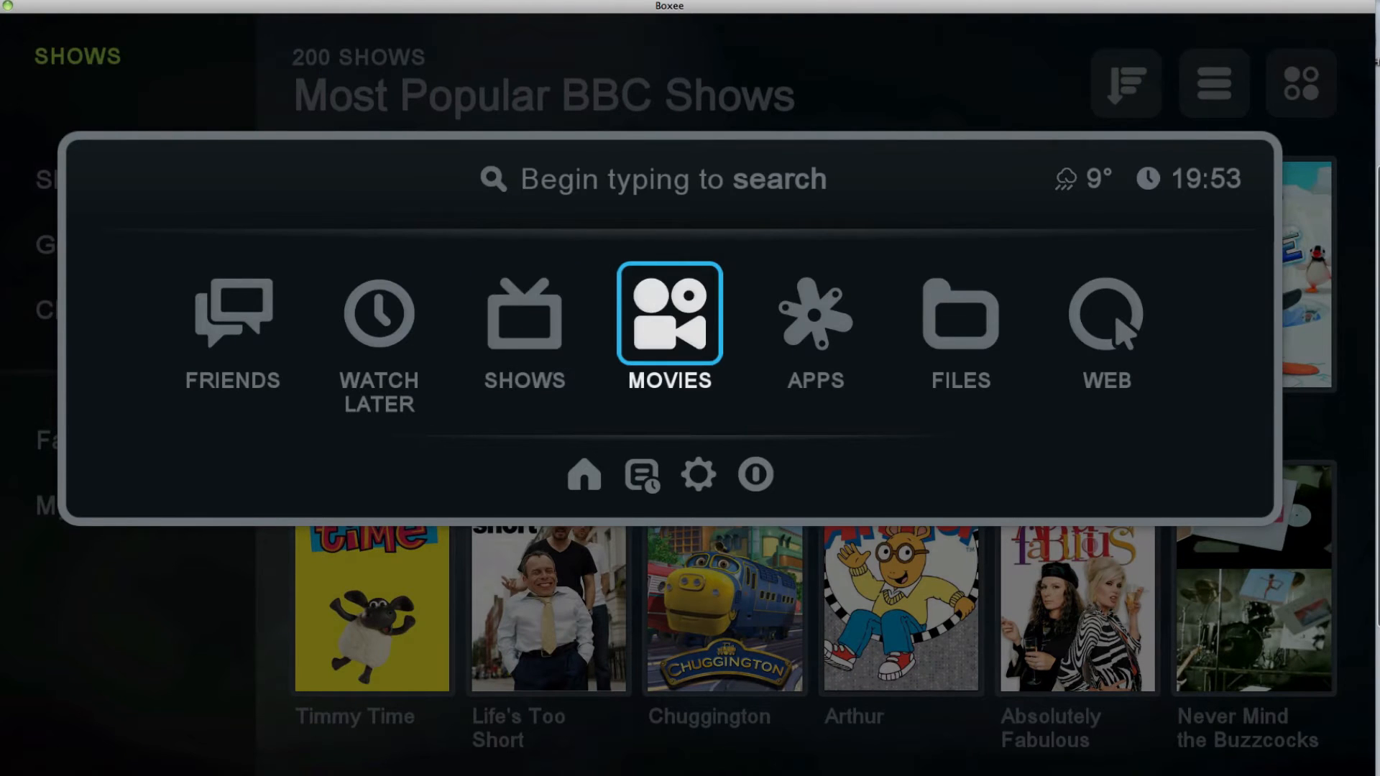
click(668, 315)
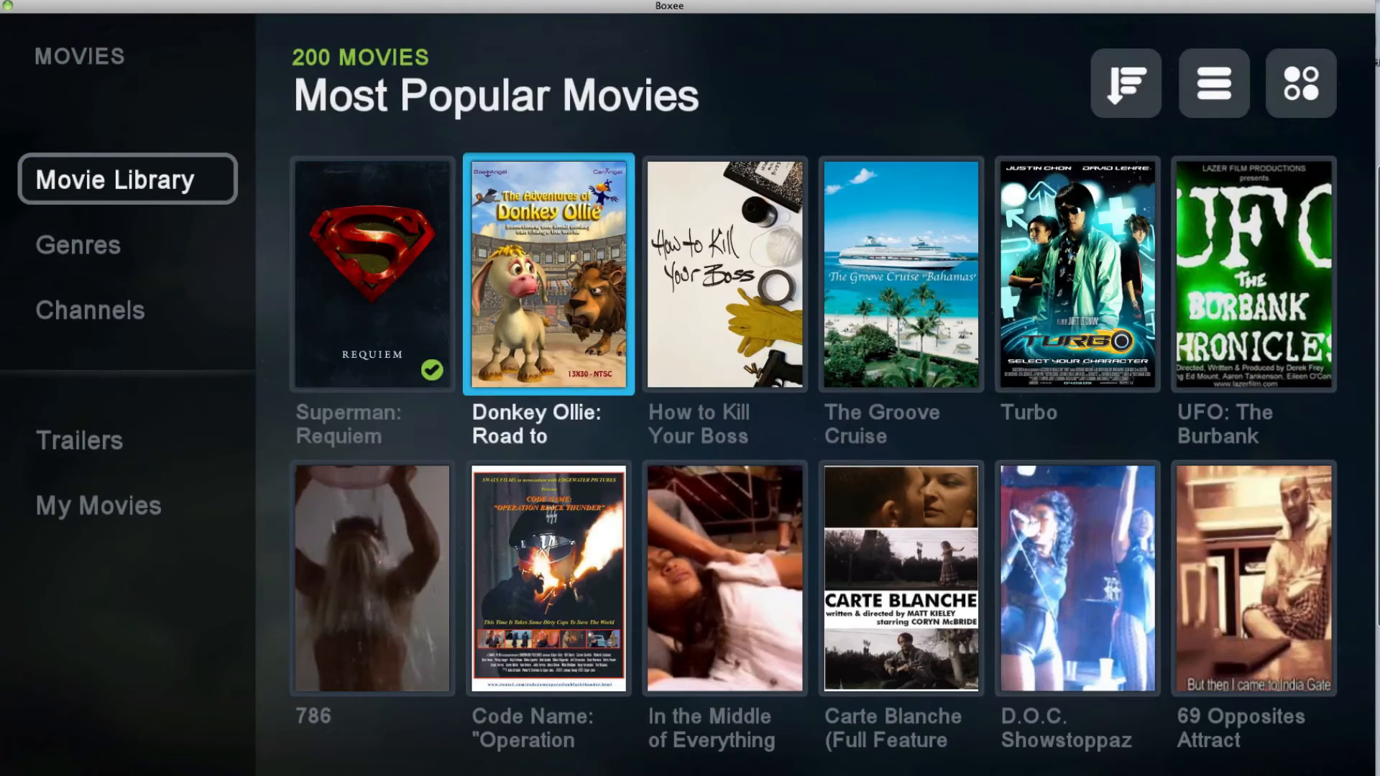
scroll(down, 3)
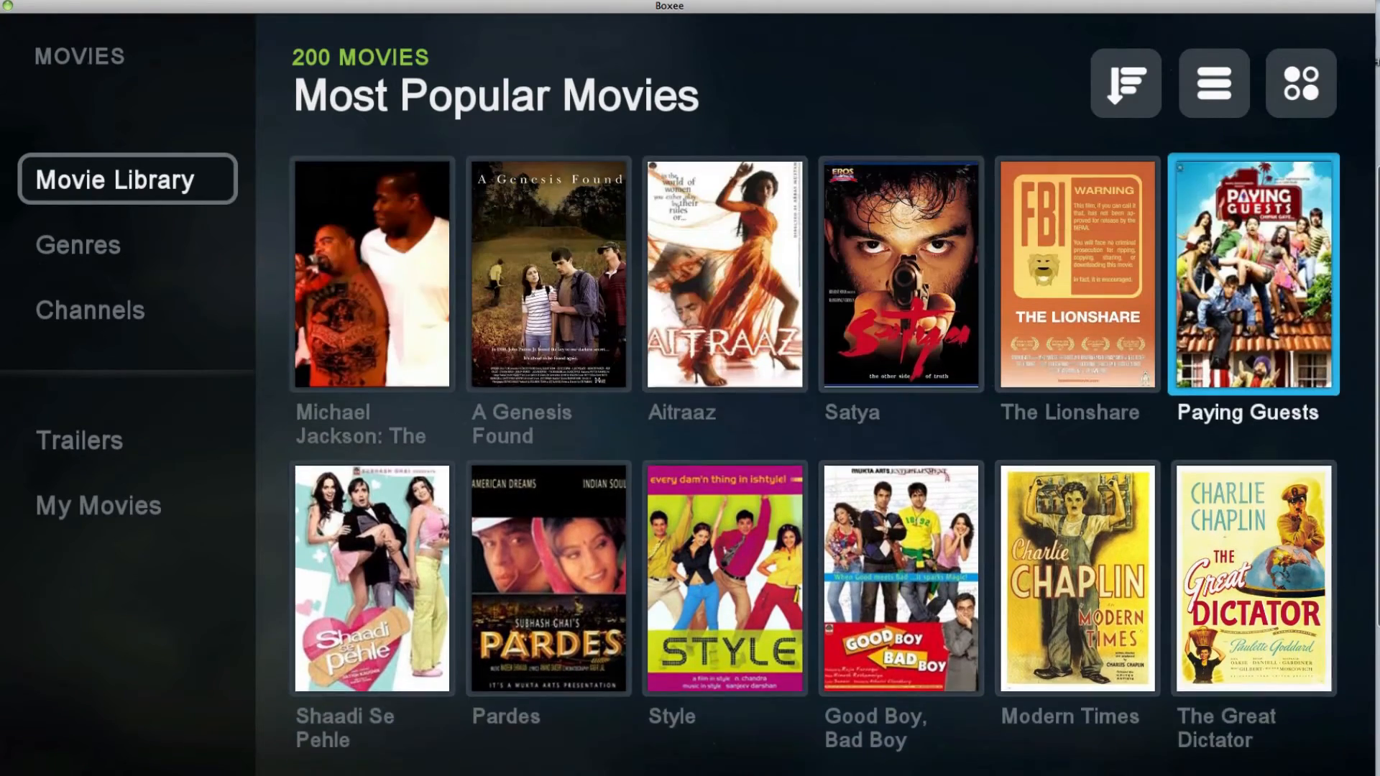
scroll(down, 3)
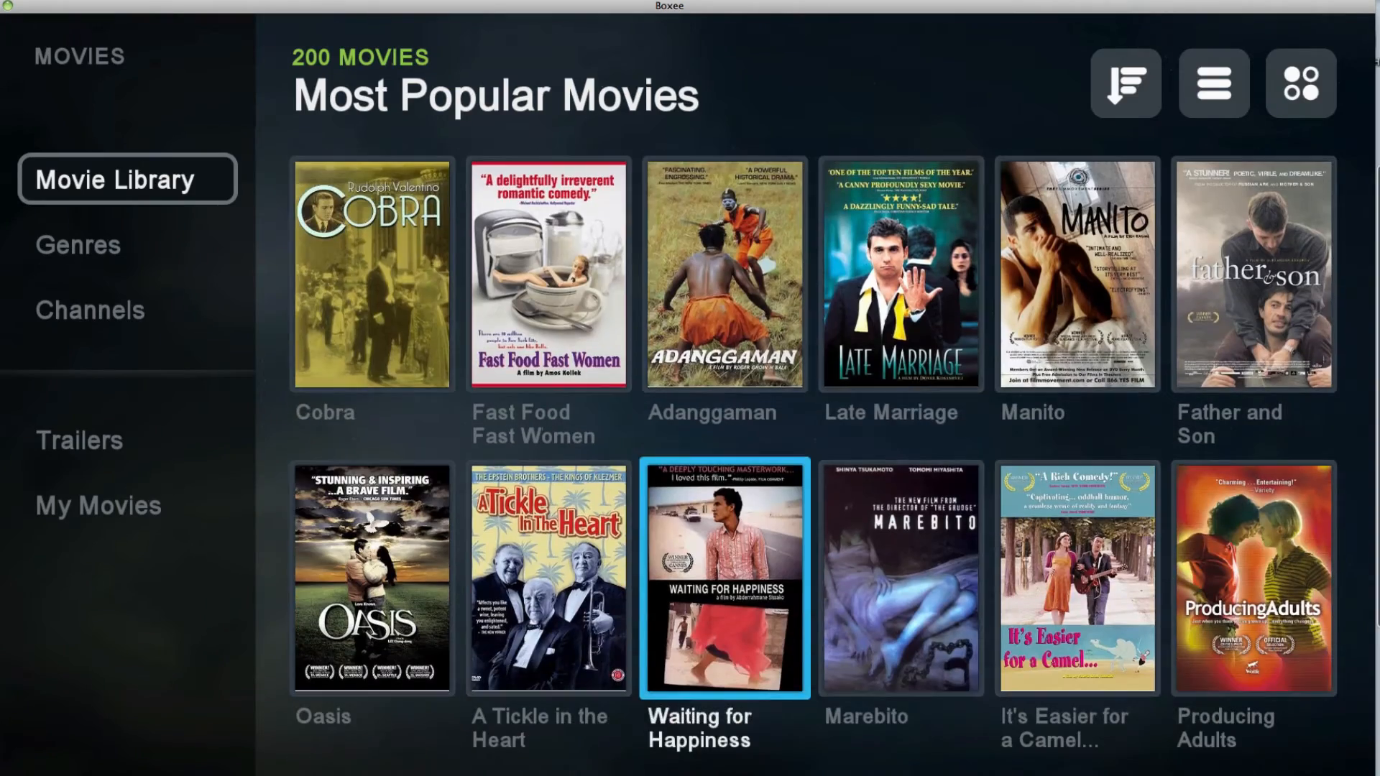
scroll(down, 3)
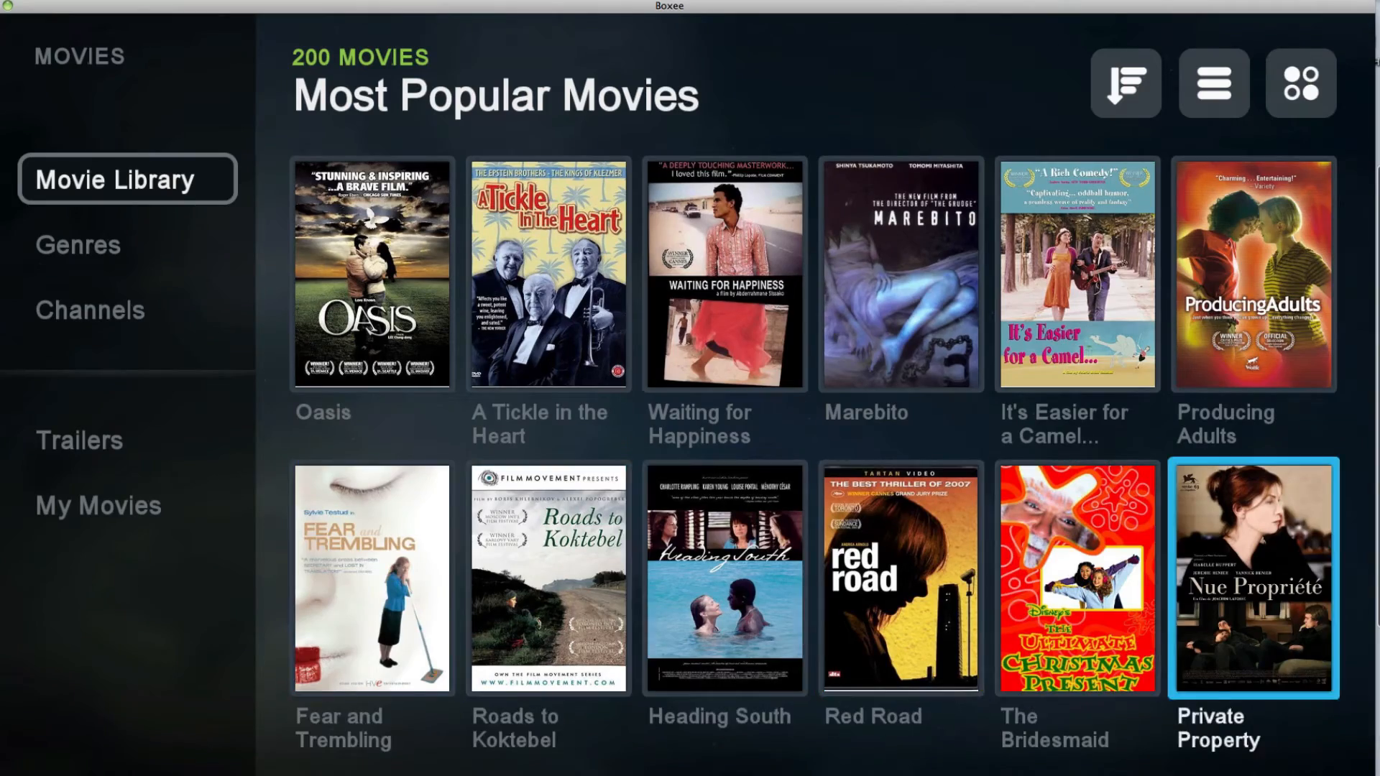
scroll(down, 3)
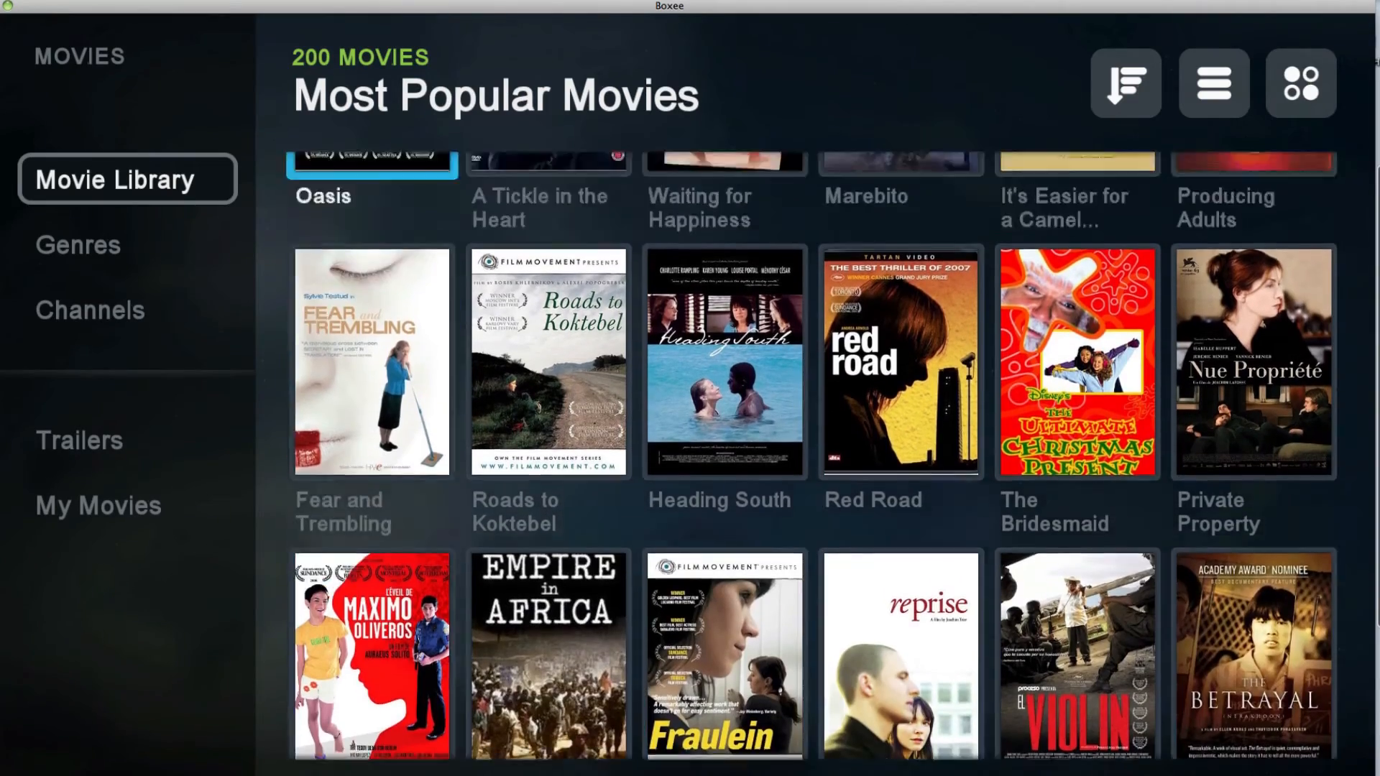
click(1124, 83)
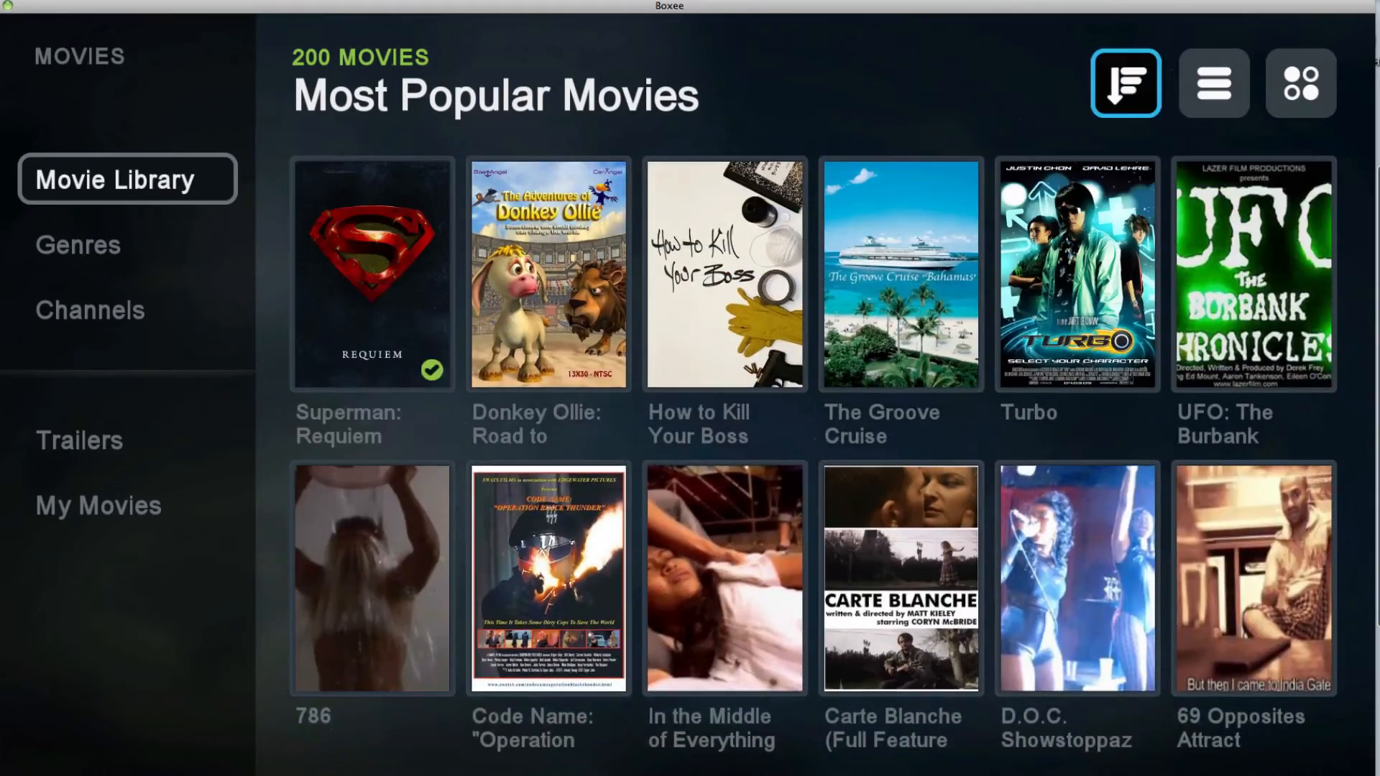
click(371, 273)
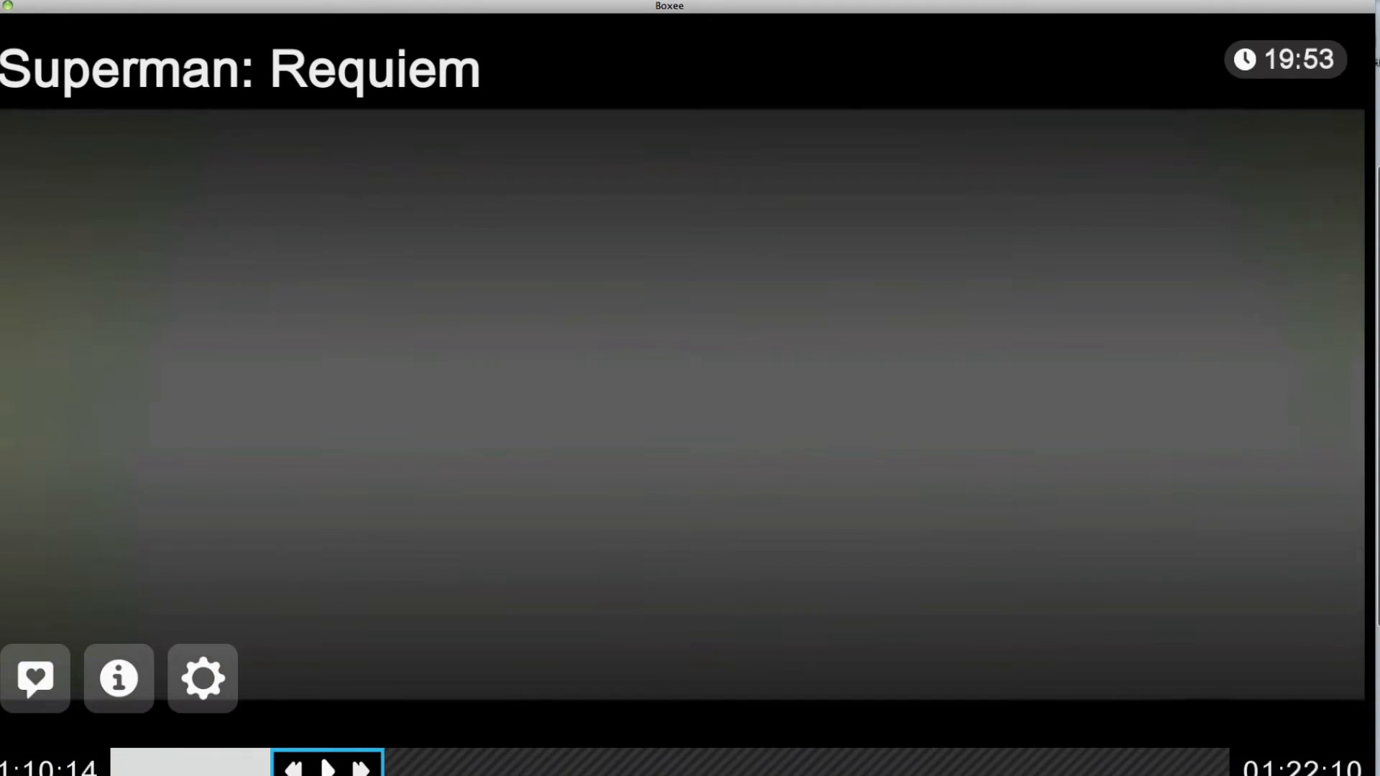
click(326, 765)
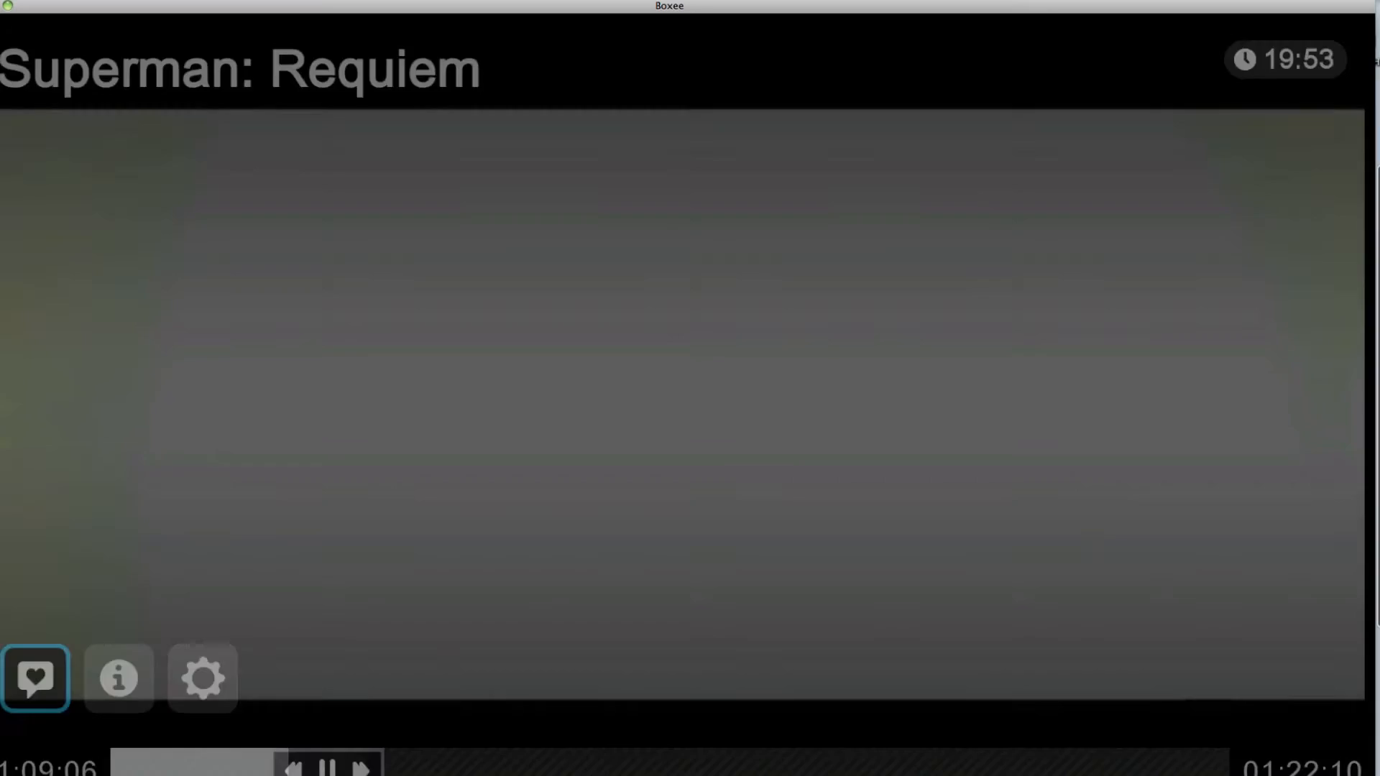
click(326, 762)
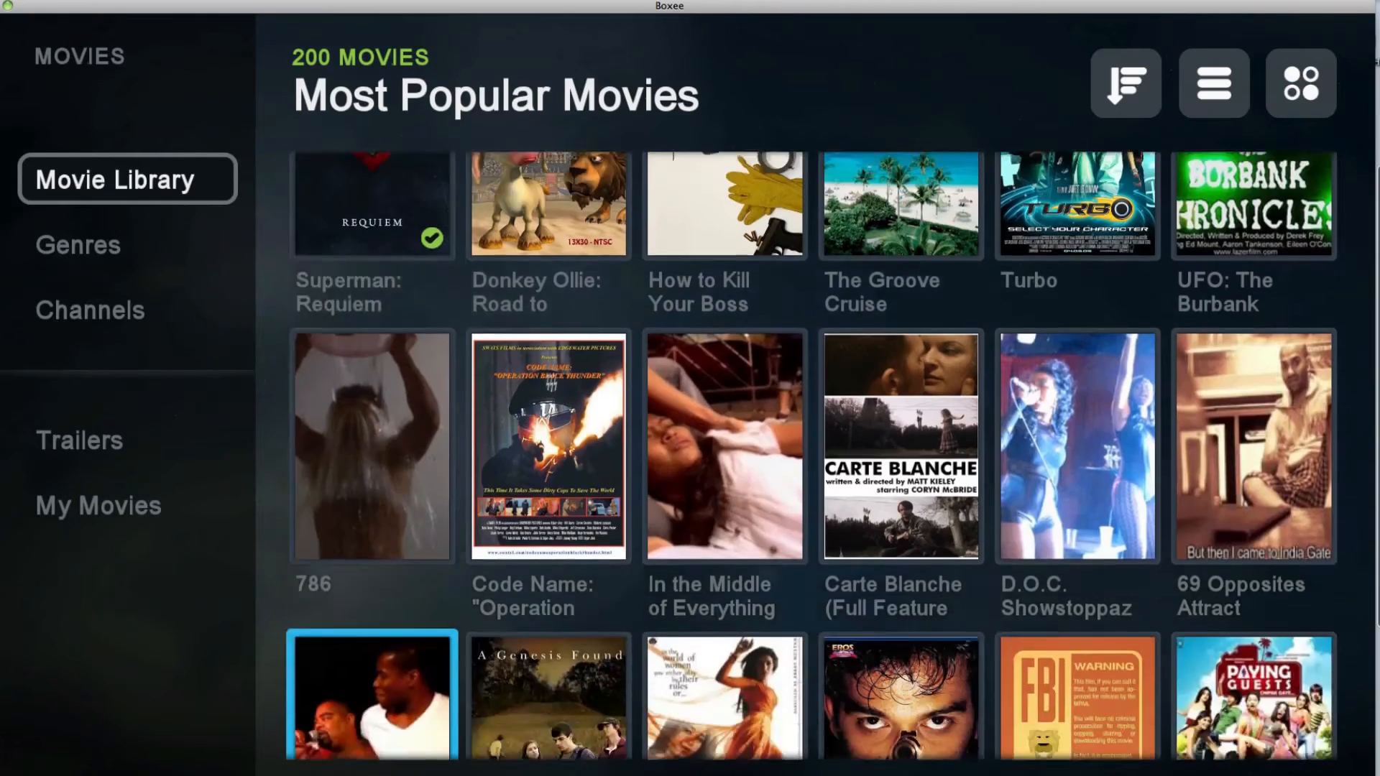
- Filter the movies to the OpenFilm channel's documentaries
scroll(down, 3)
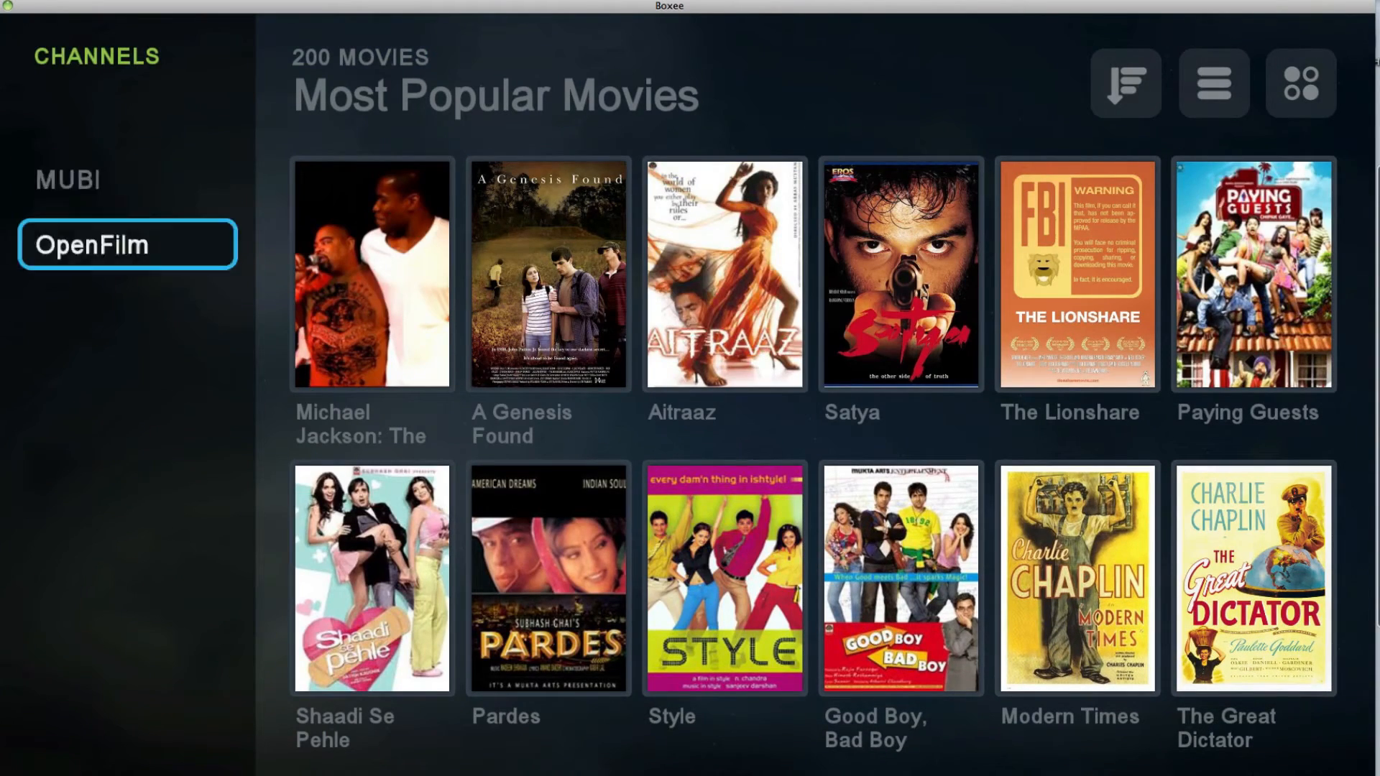
click(127, 244)
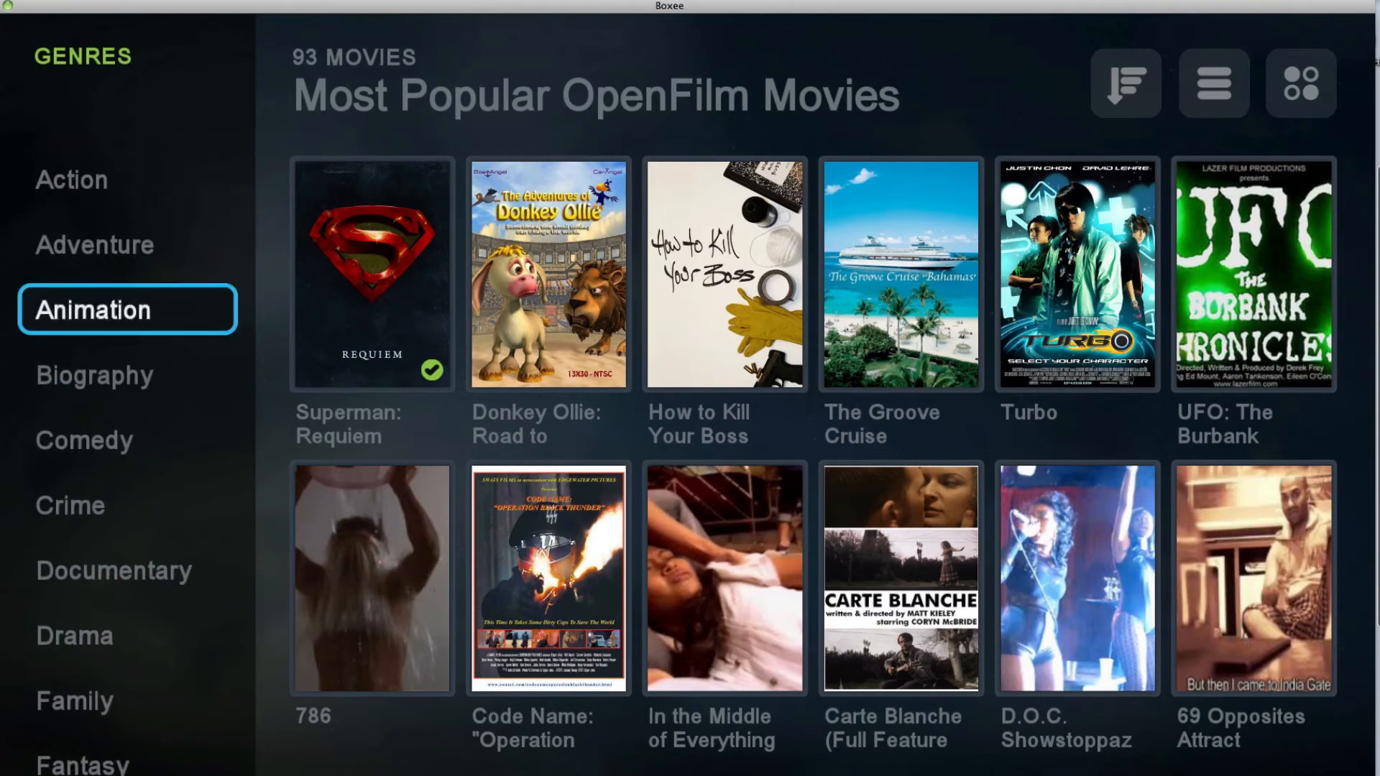
scroll(down, 3)
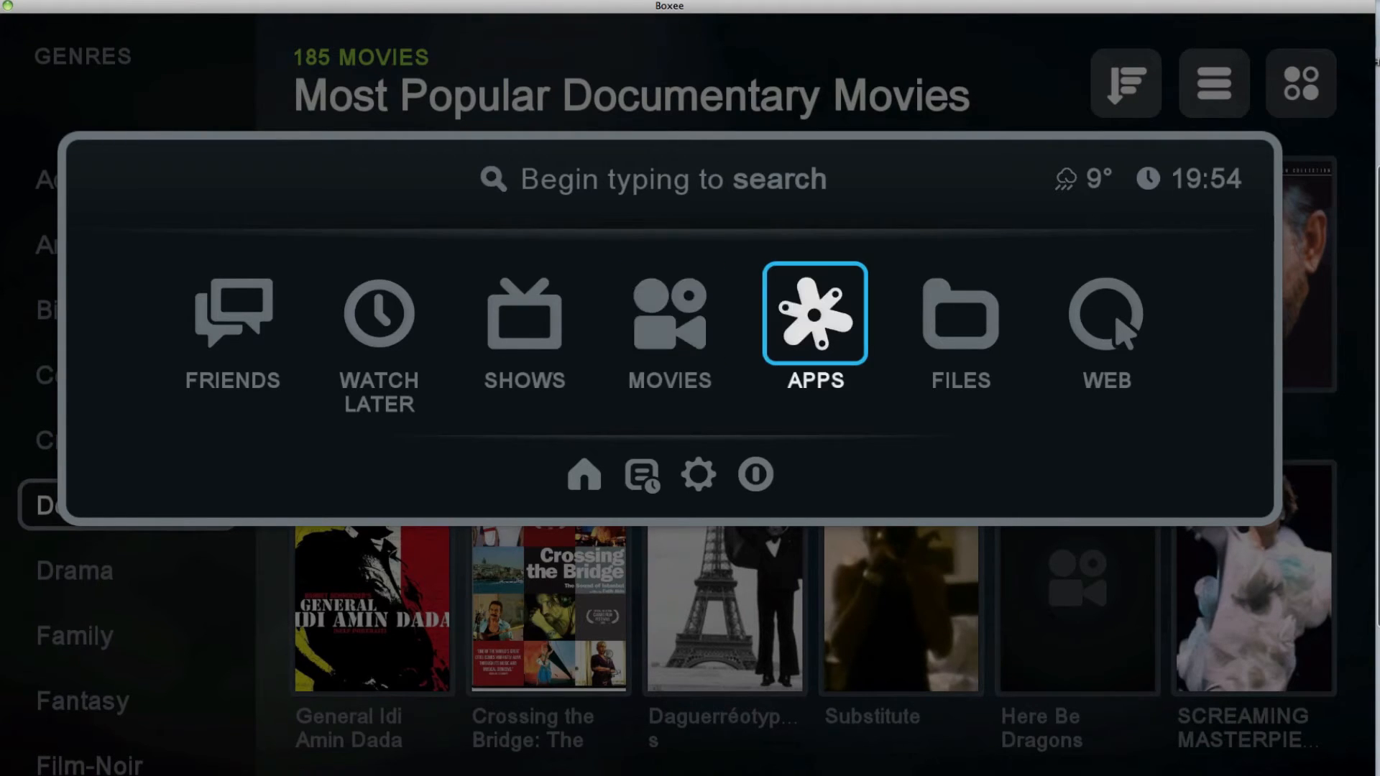
click(814, 315)
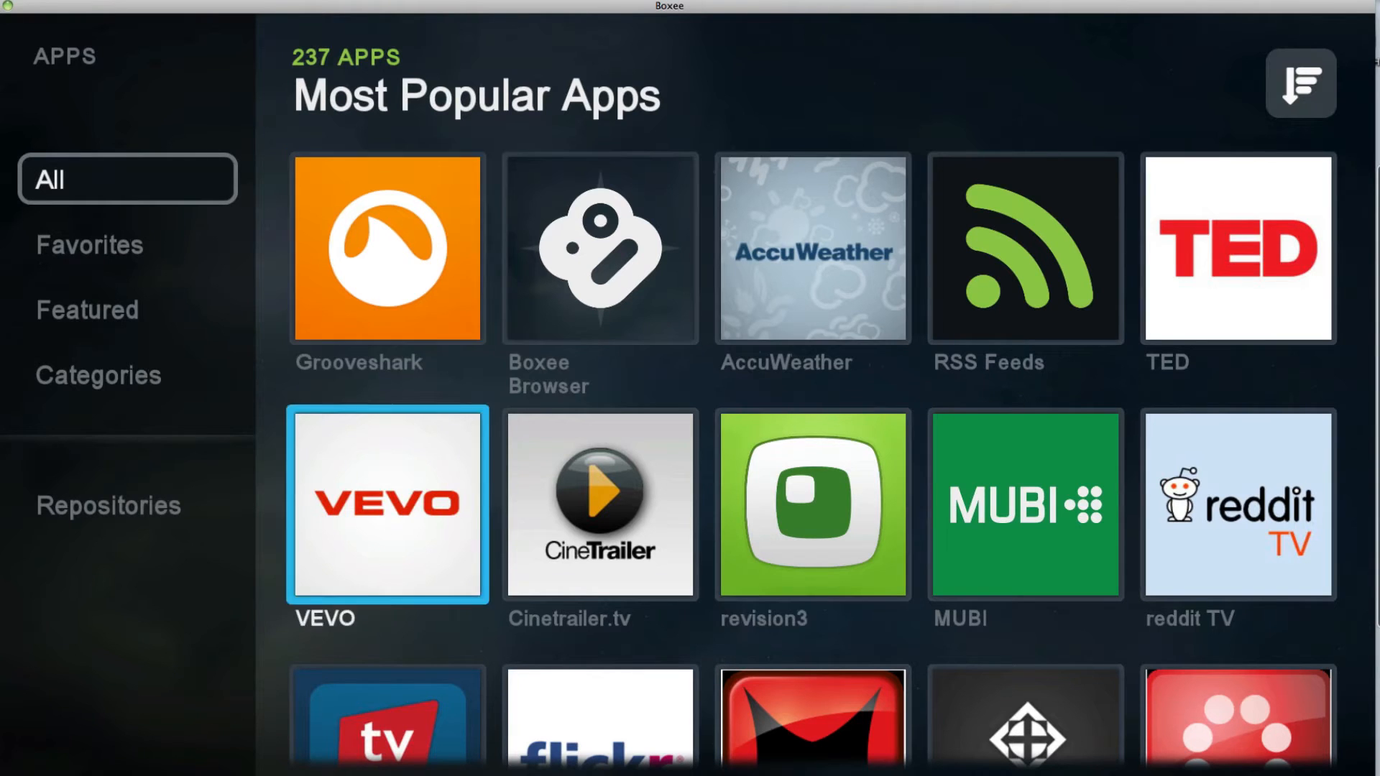
scroll(down, 3)
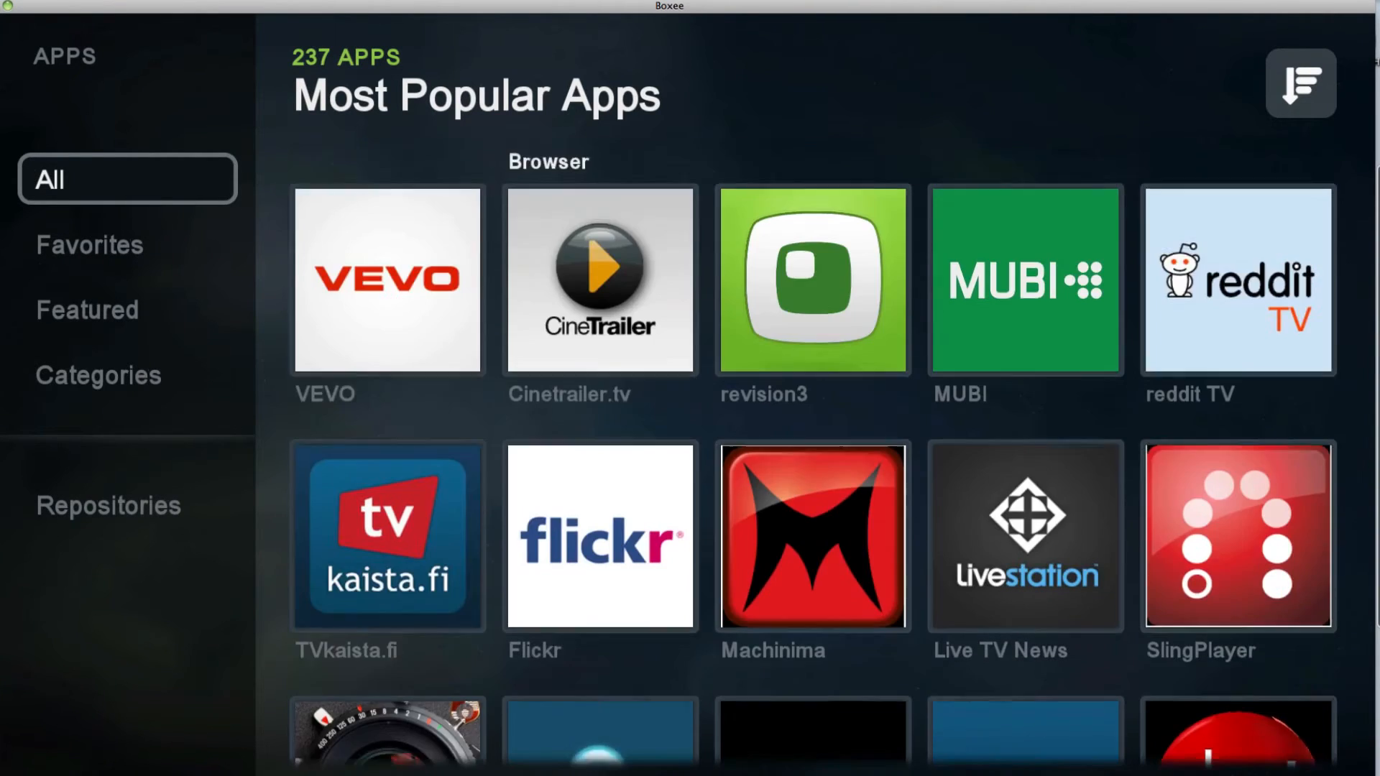
scroll(up, 3)
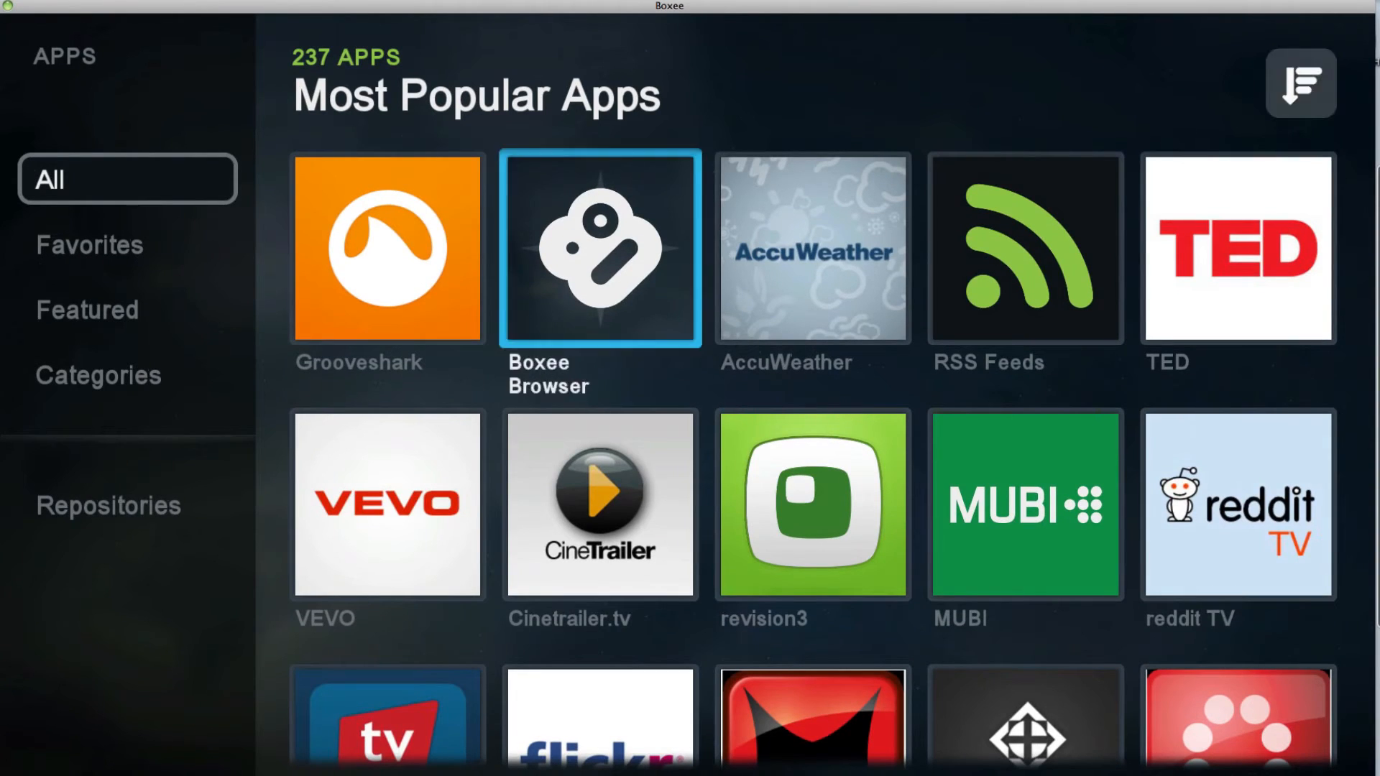
scroll(down, 3)
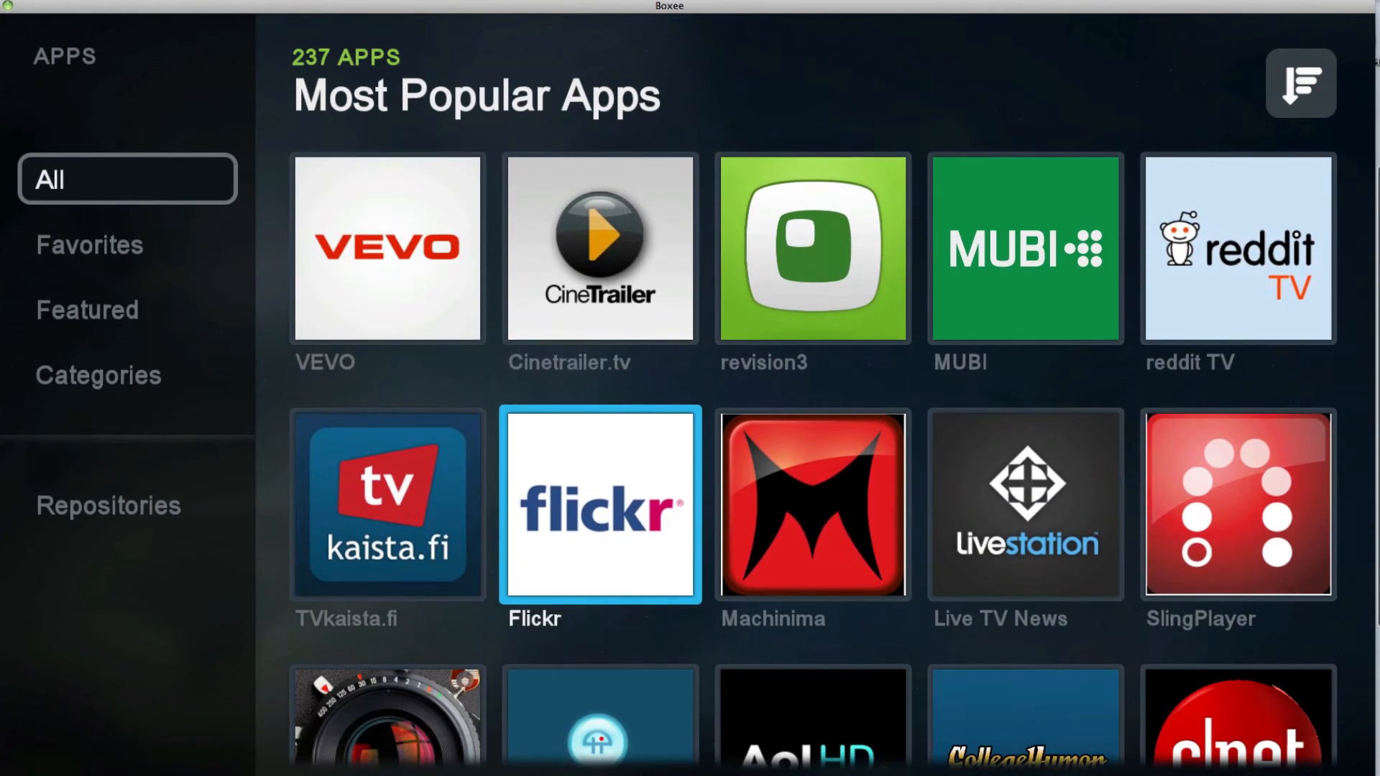
click(1238, 503)
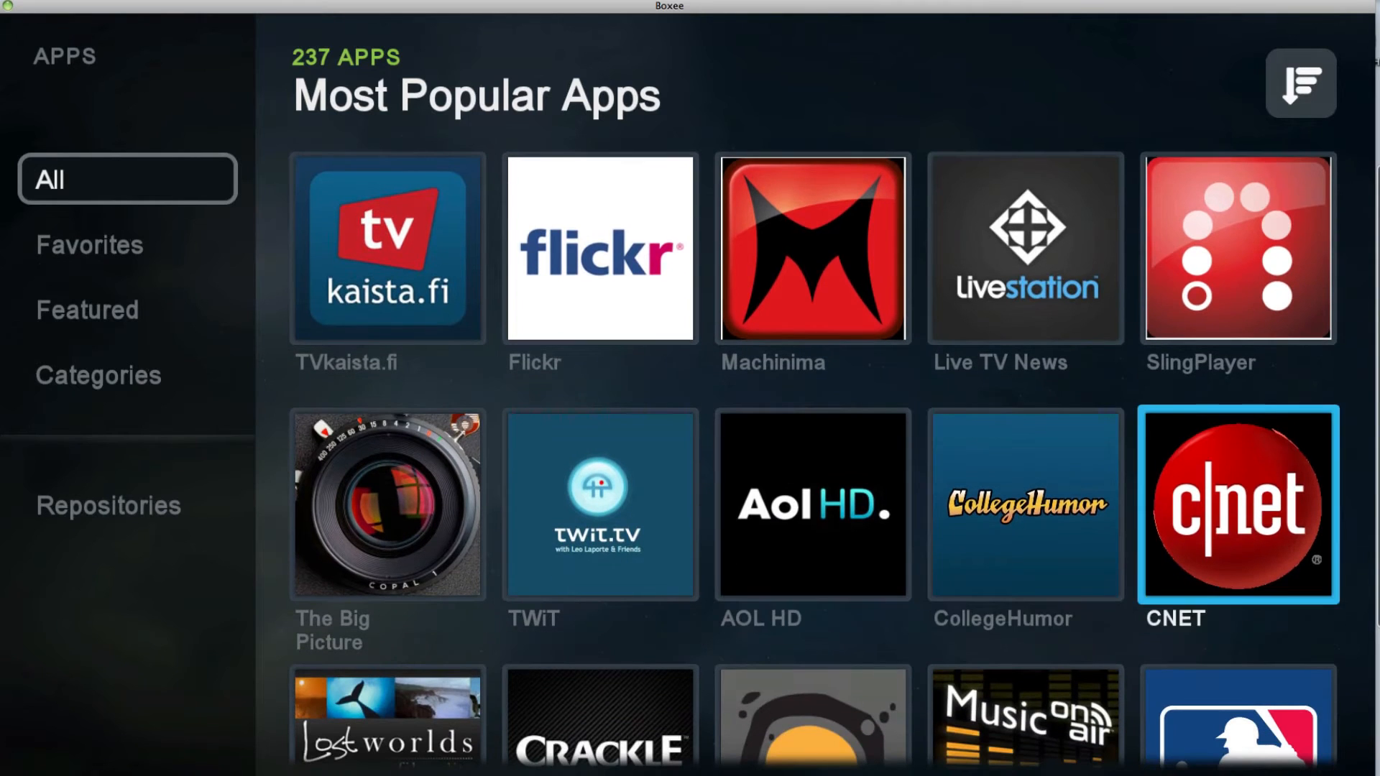
scroll(down, 3)
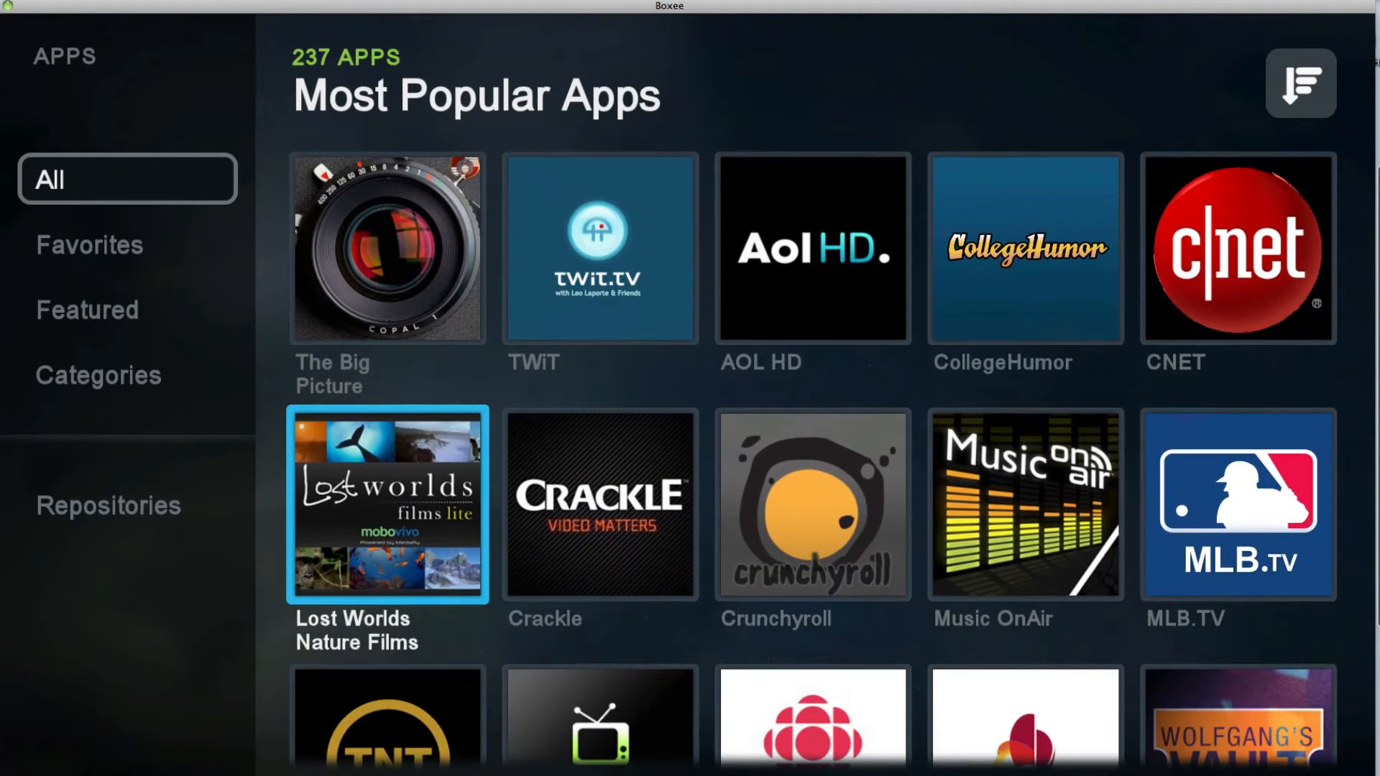
click(813, 504)
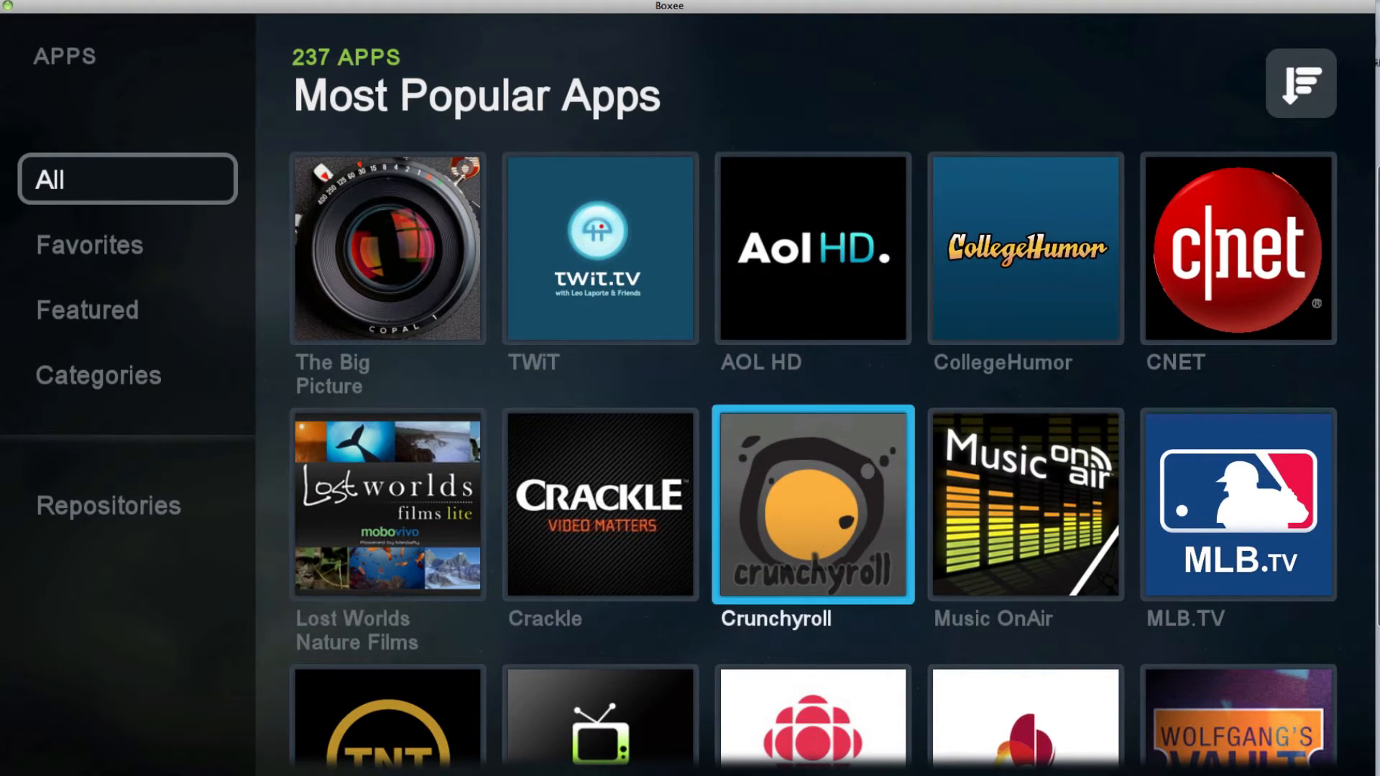
scroll(down, 3)
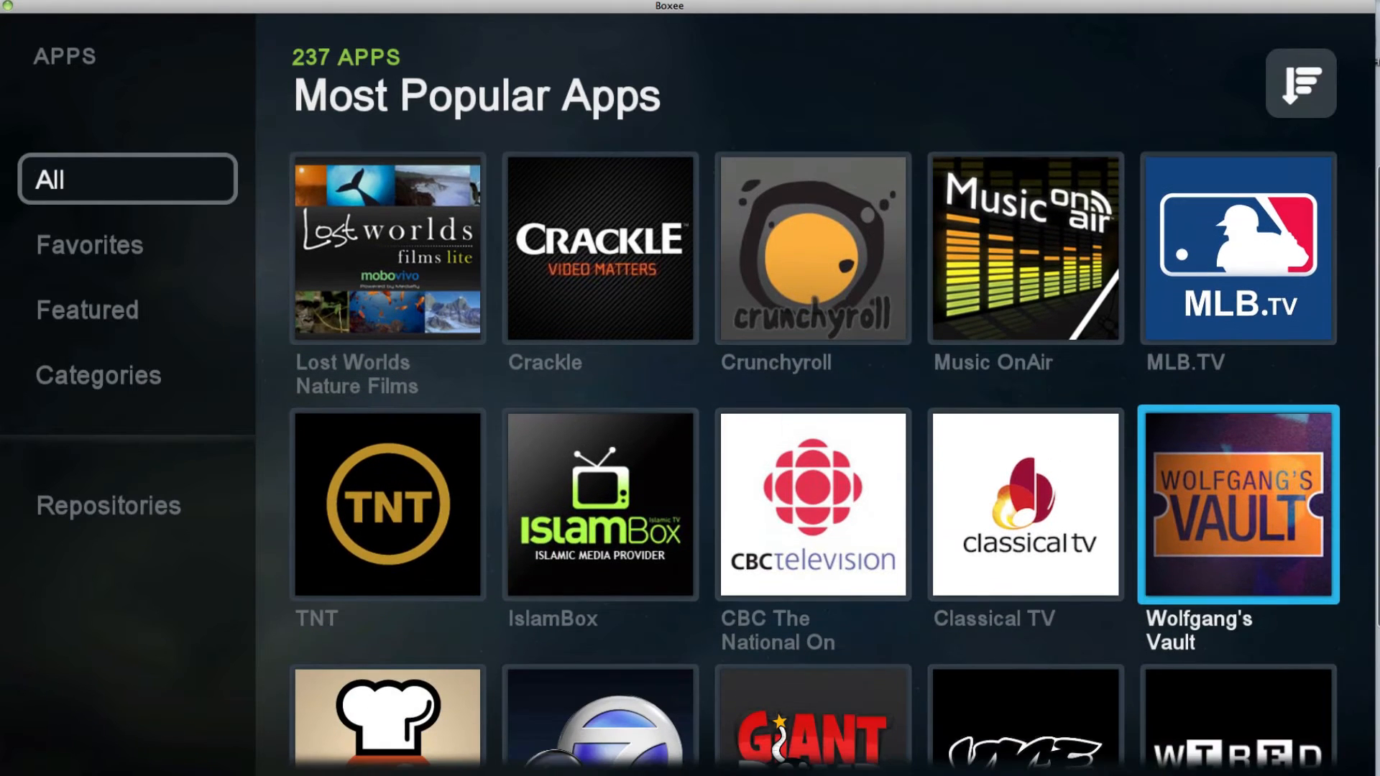
scroll(down, 3)
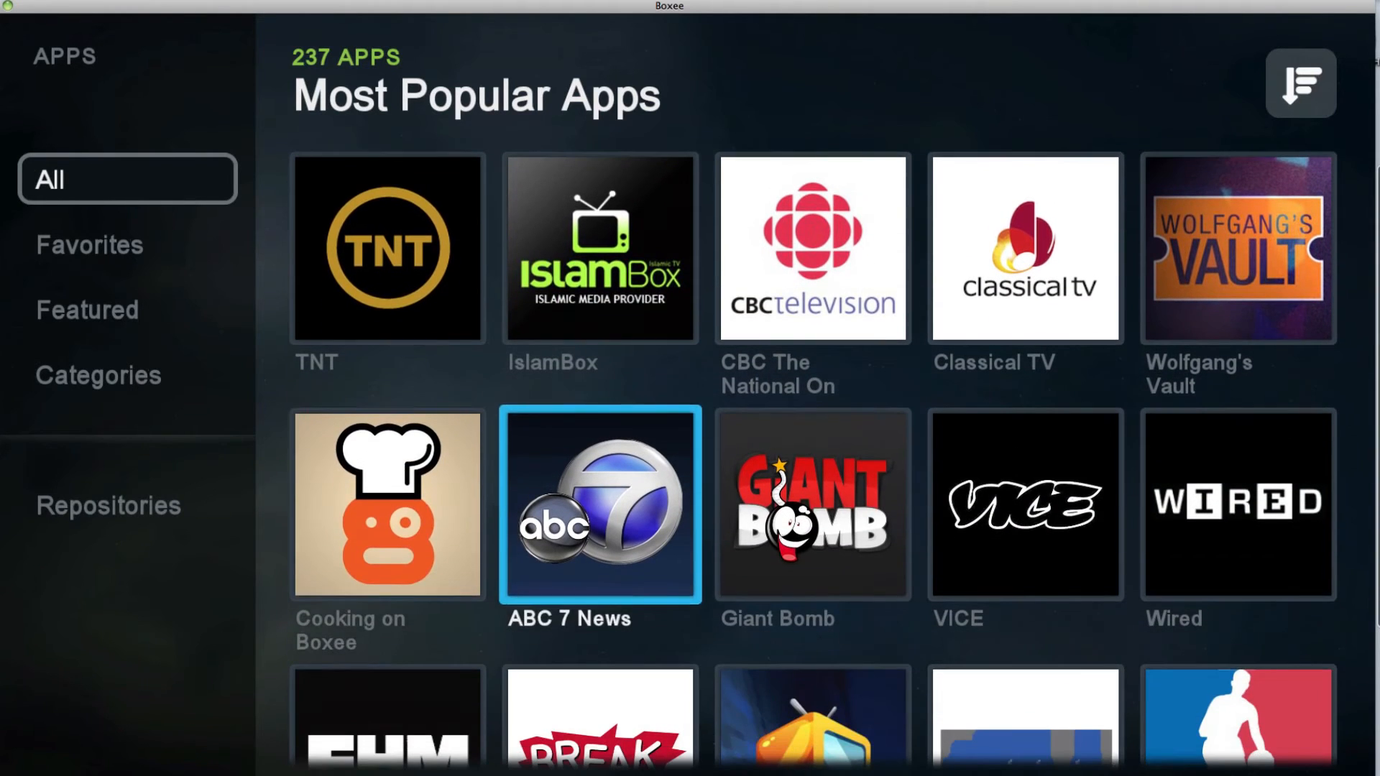
scroll(down, 3)
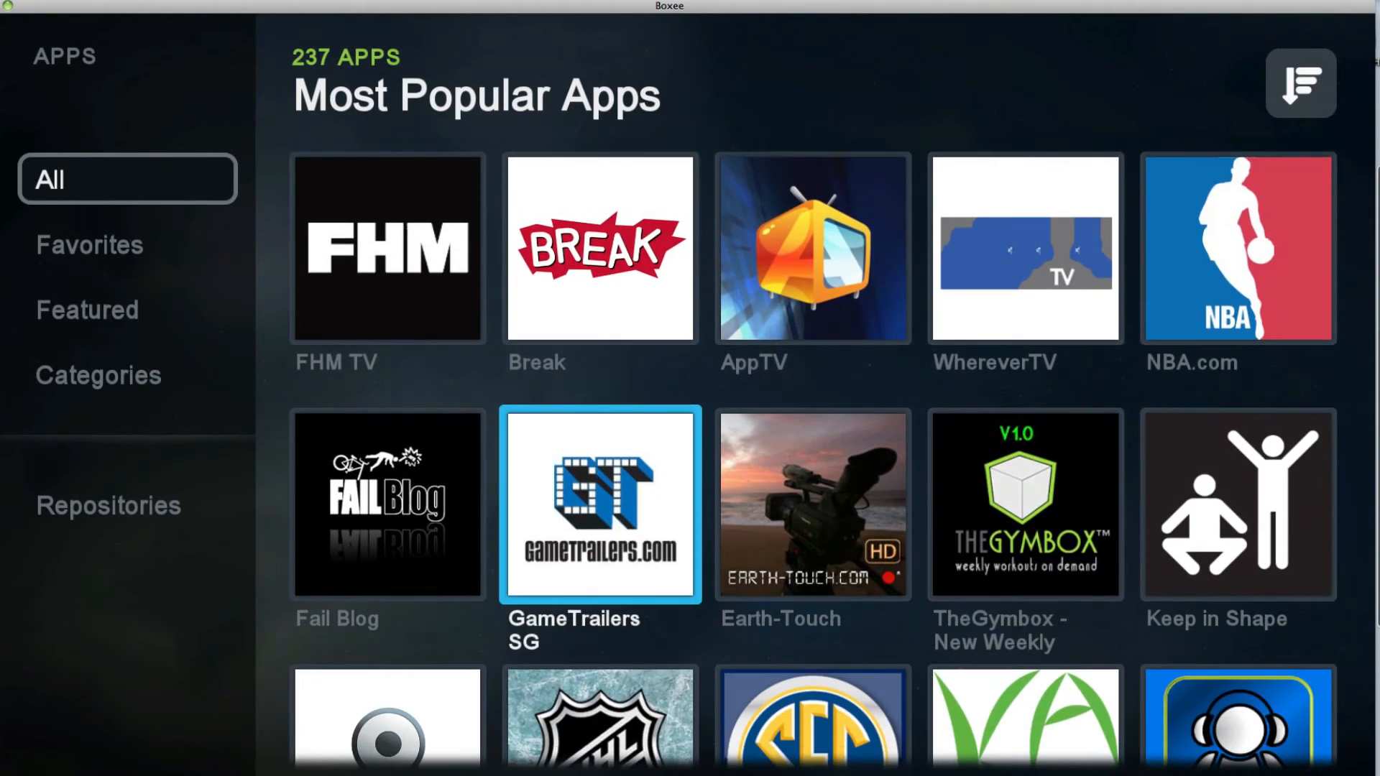
scroll(down, 3)
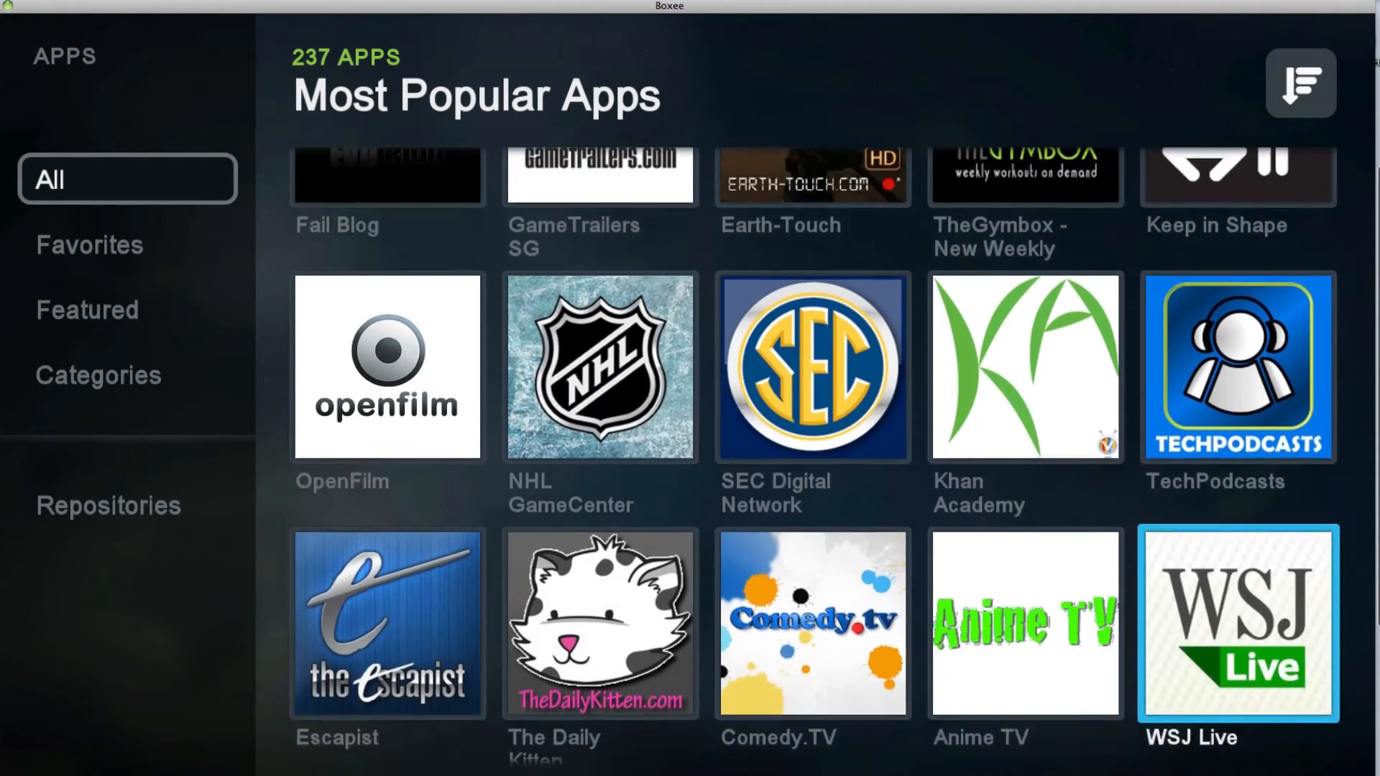
scroll(down, 3)
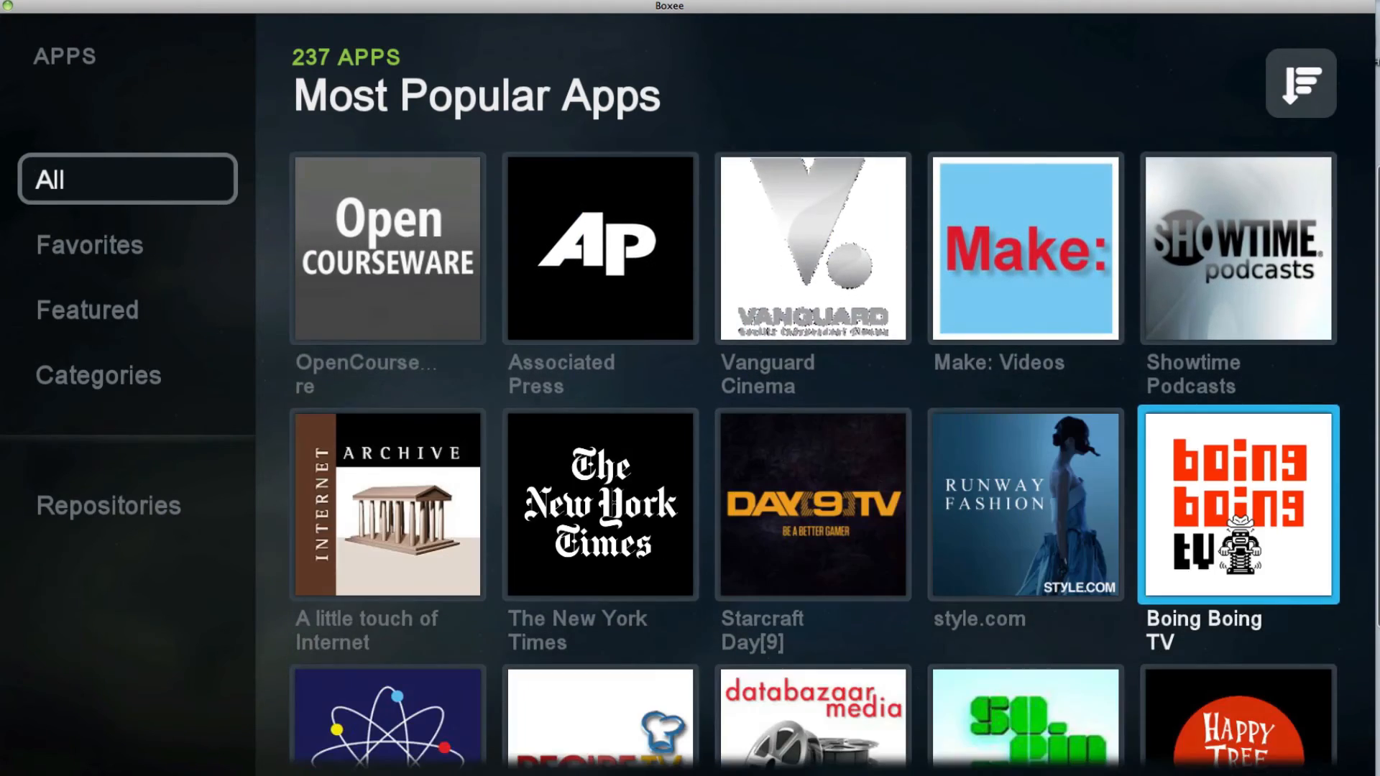
scroll(down, 3)
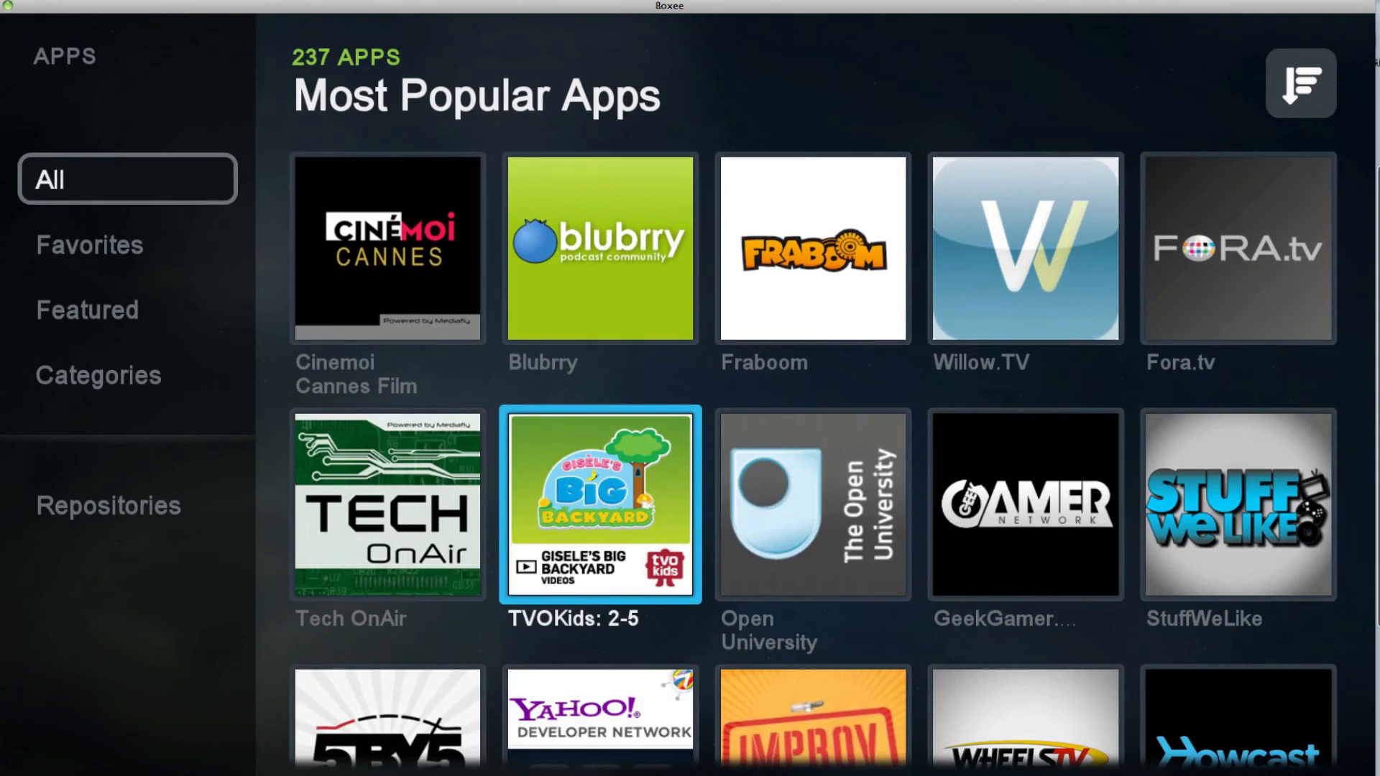
scroll(down, 3)
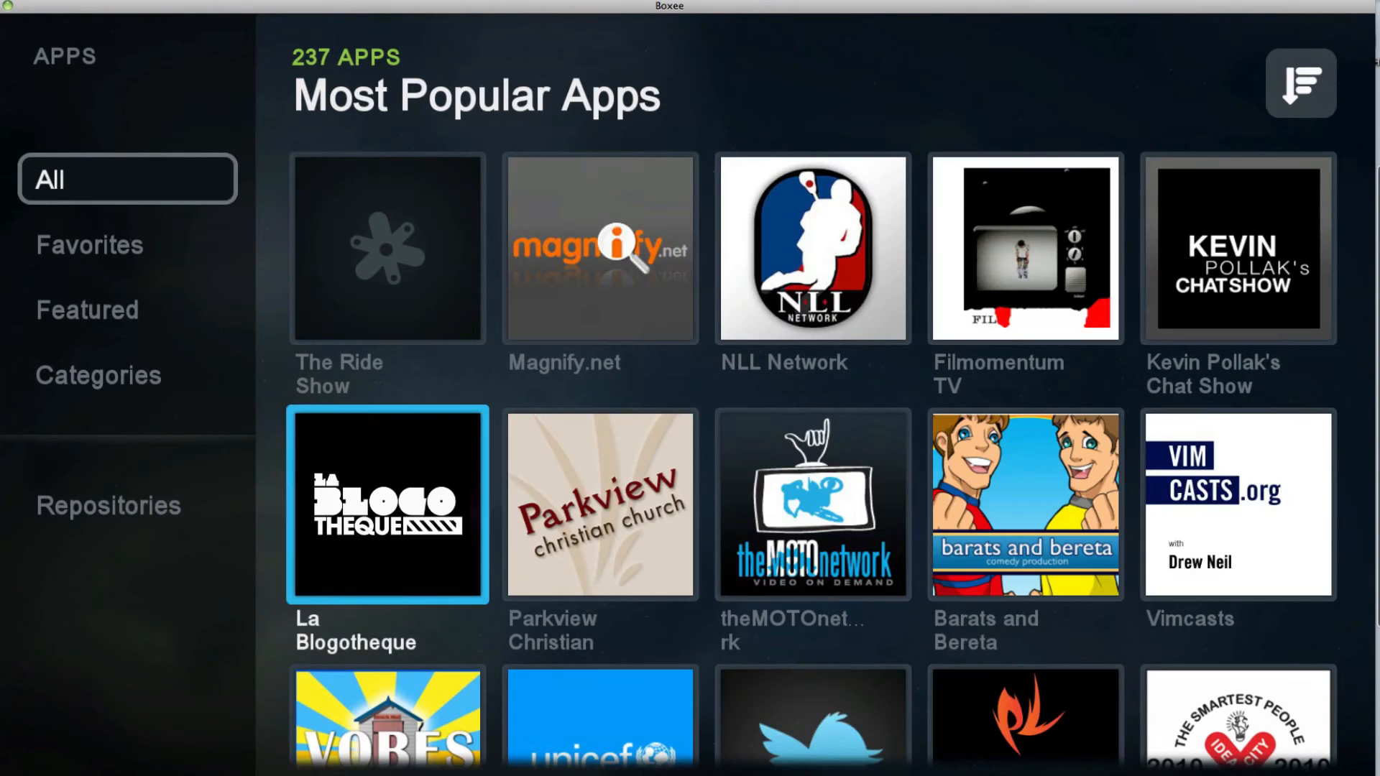
click(1025, 504)
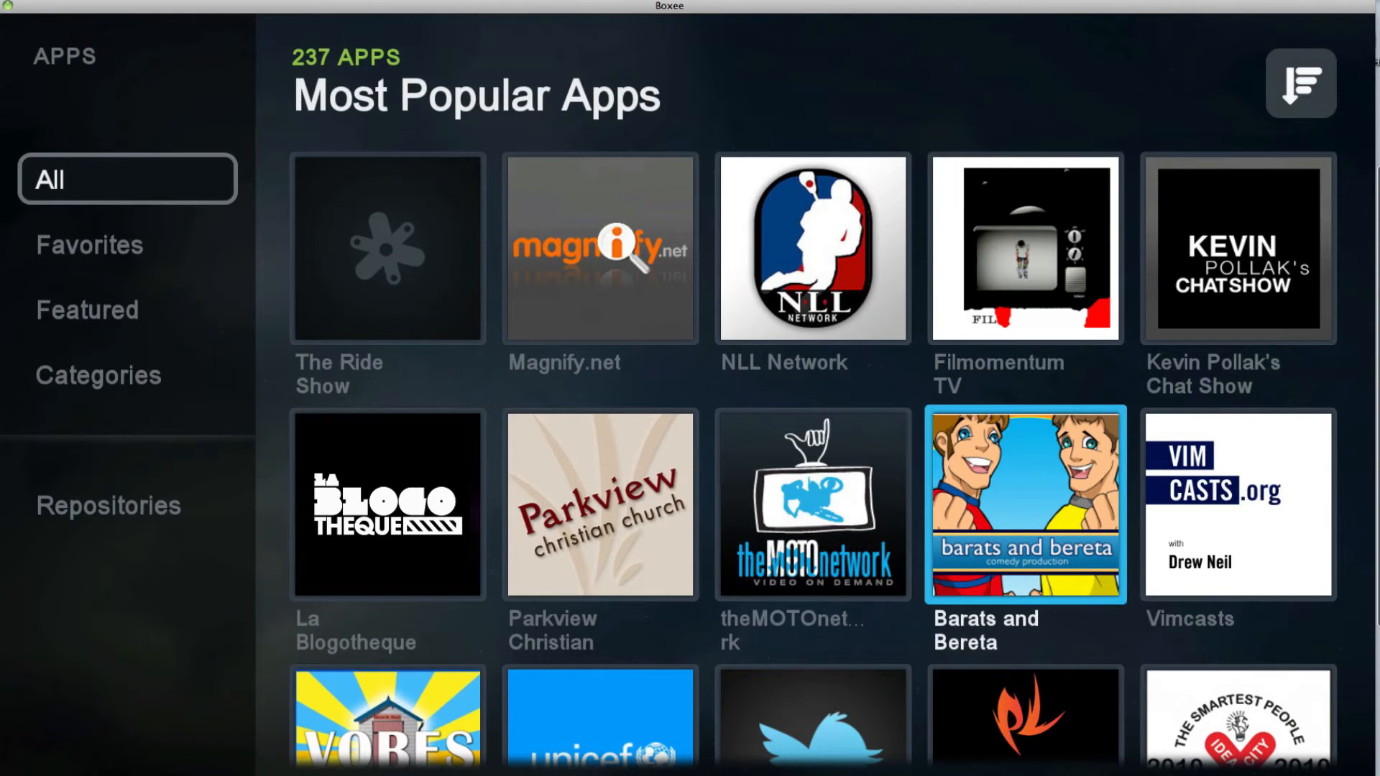
scroll(down, 3)
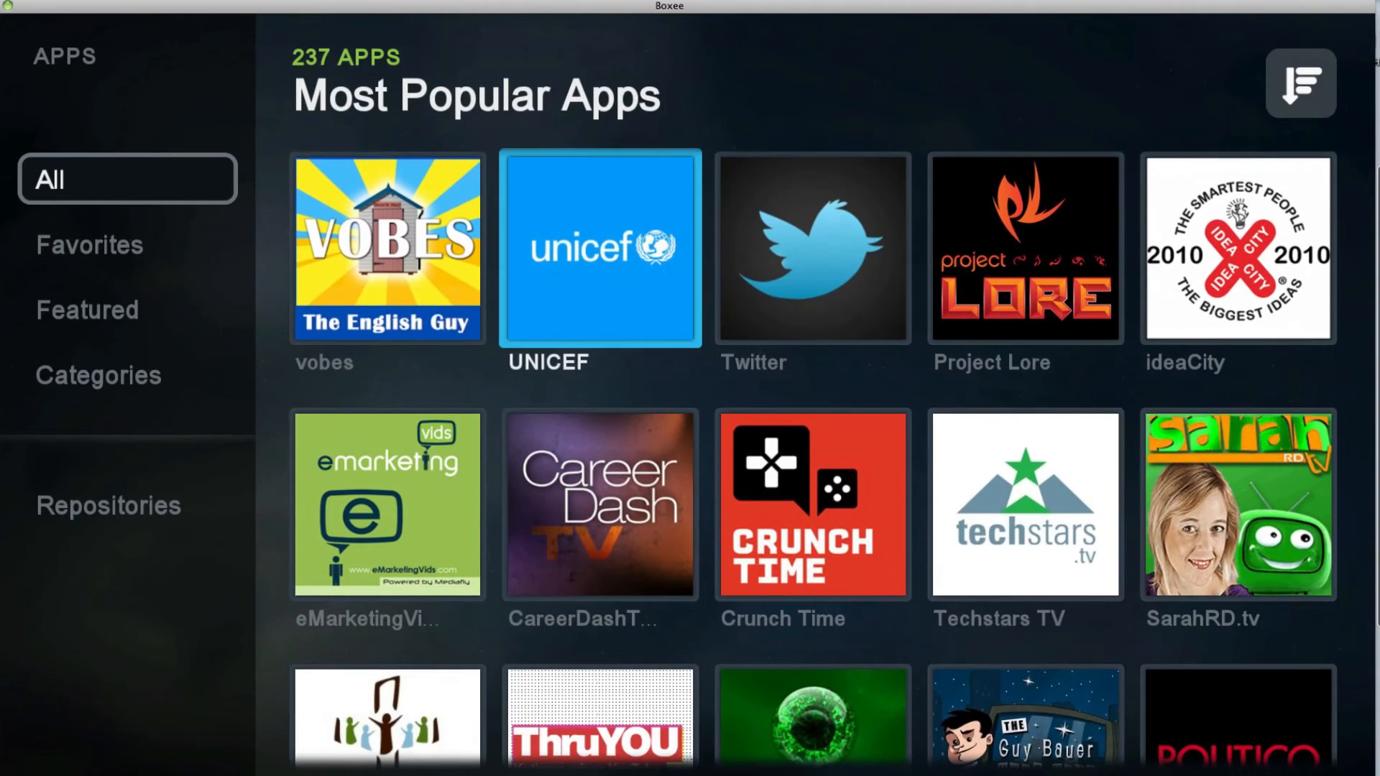
scroll(down, 3)
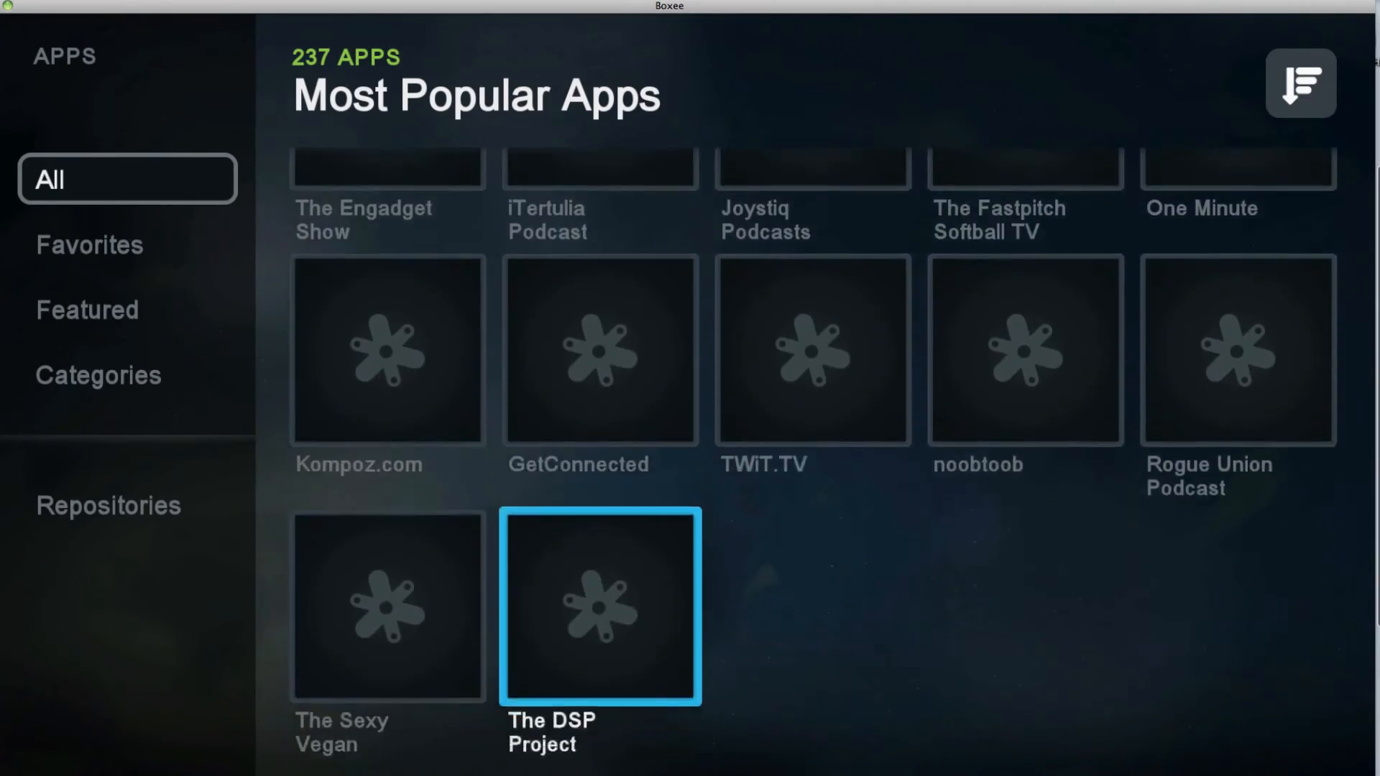
scroll(down, 3)
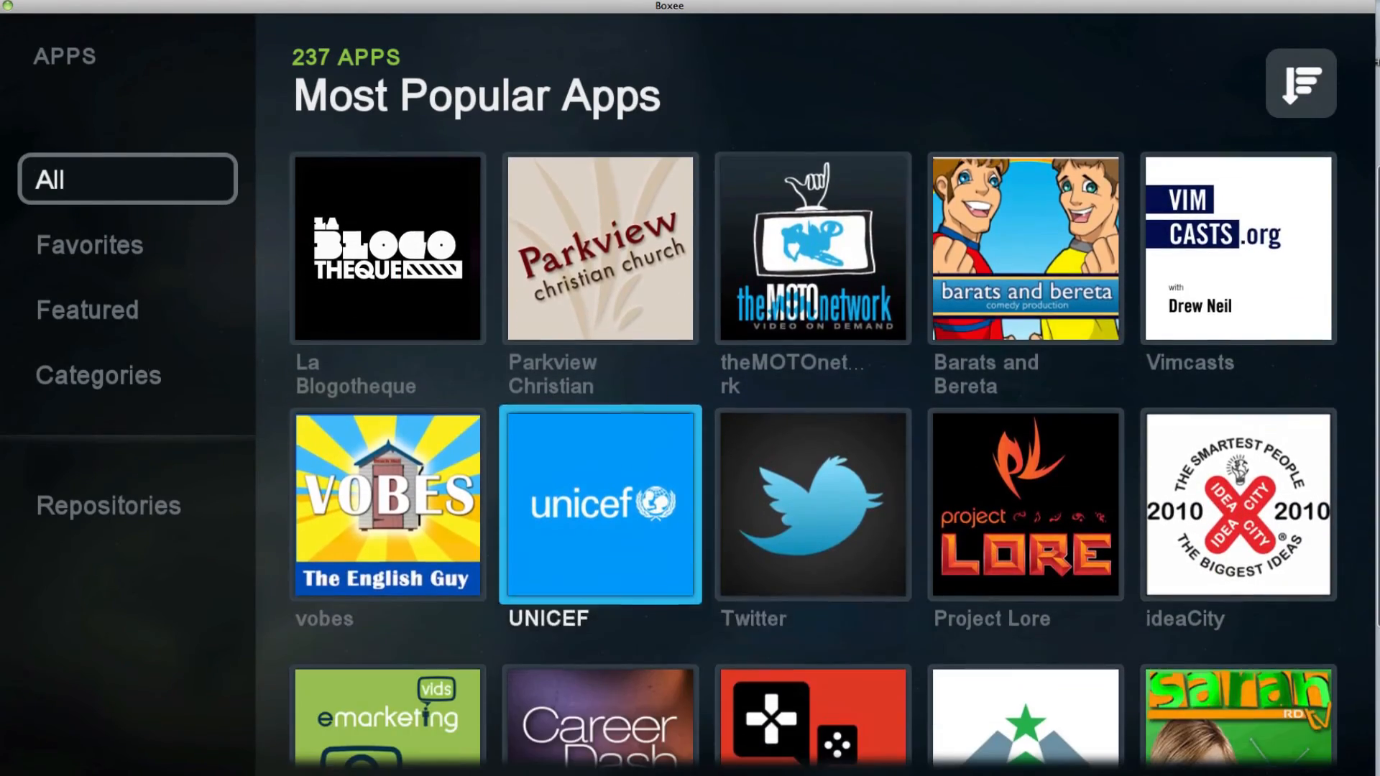
- Launch the Twitter app from its details dialog, then bring up the main section menu
click(811, 505)
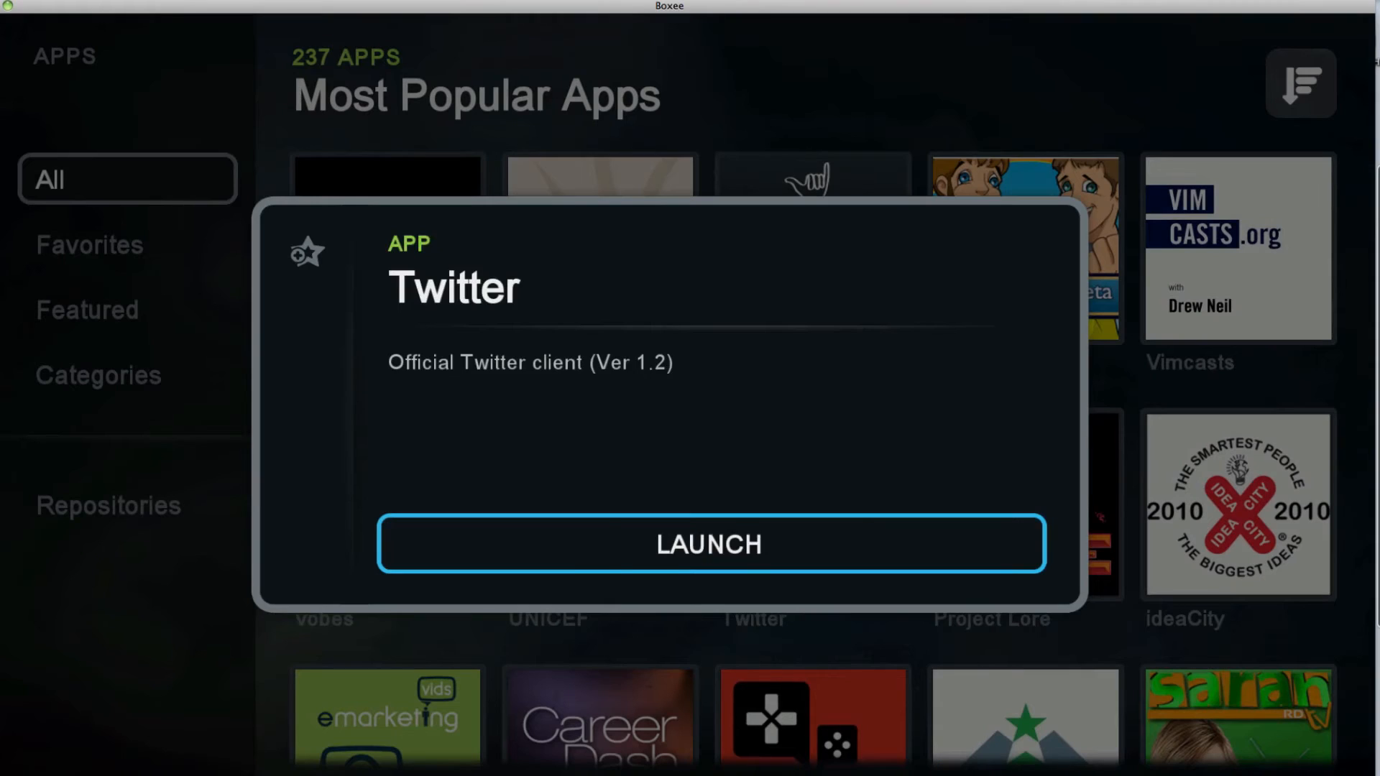
click(709, 544)
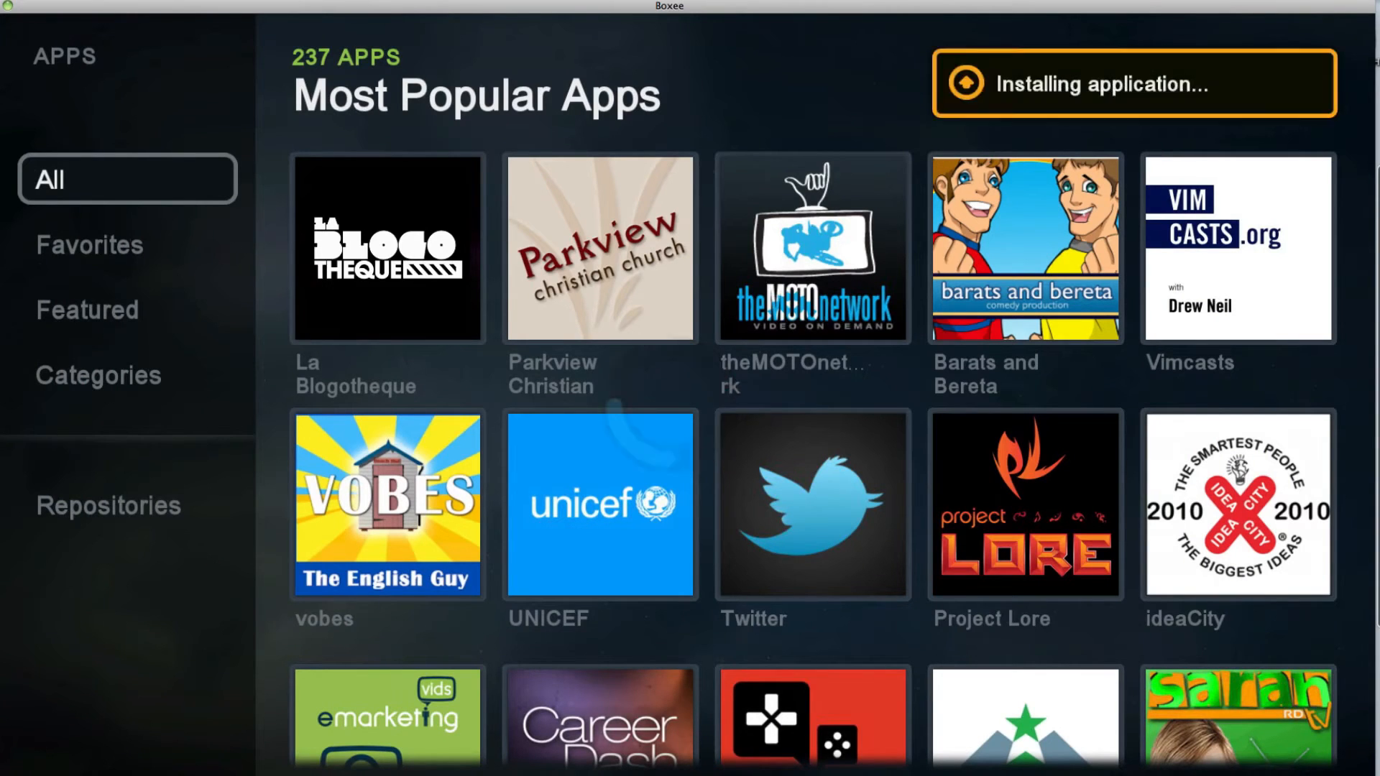
click(810, 504)
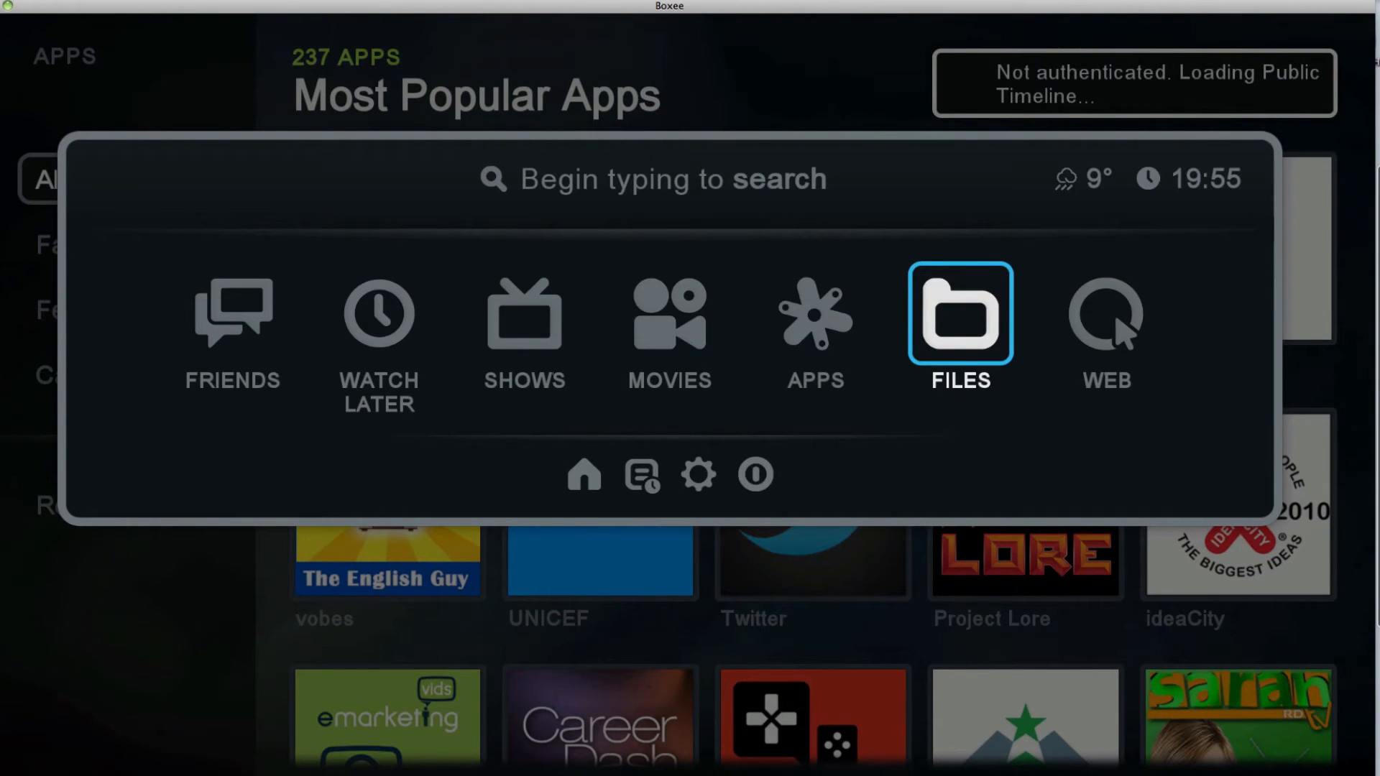
- Switch from the online catalogue to My Movies, listing the three locally stored titles
click(959, 315)
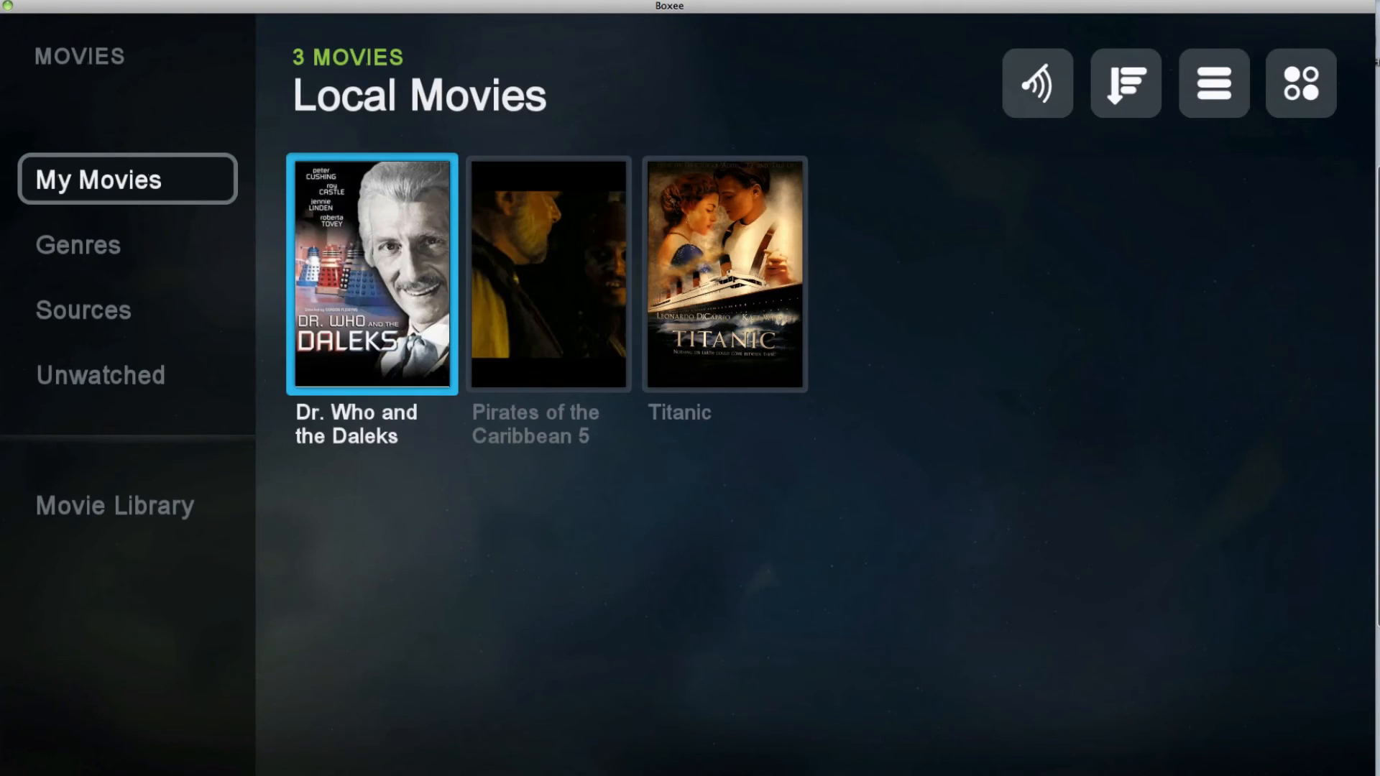
click(724, 272)
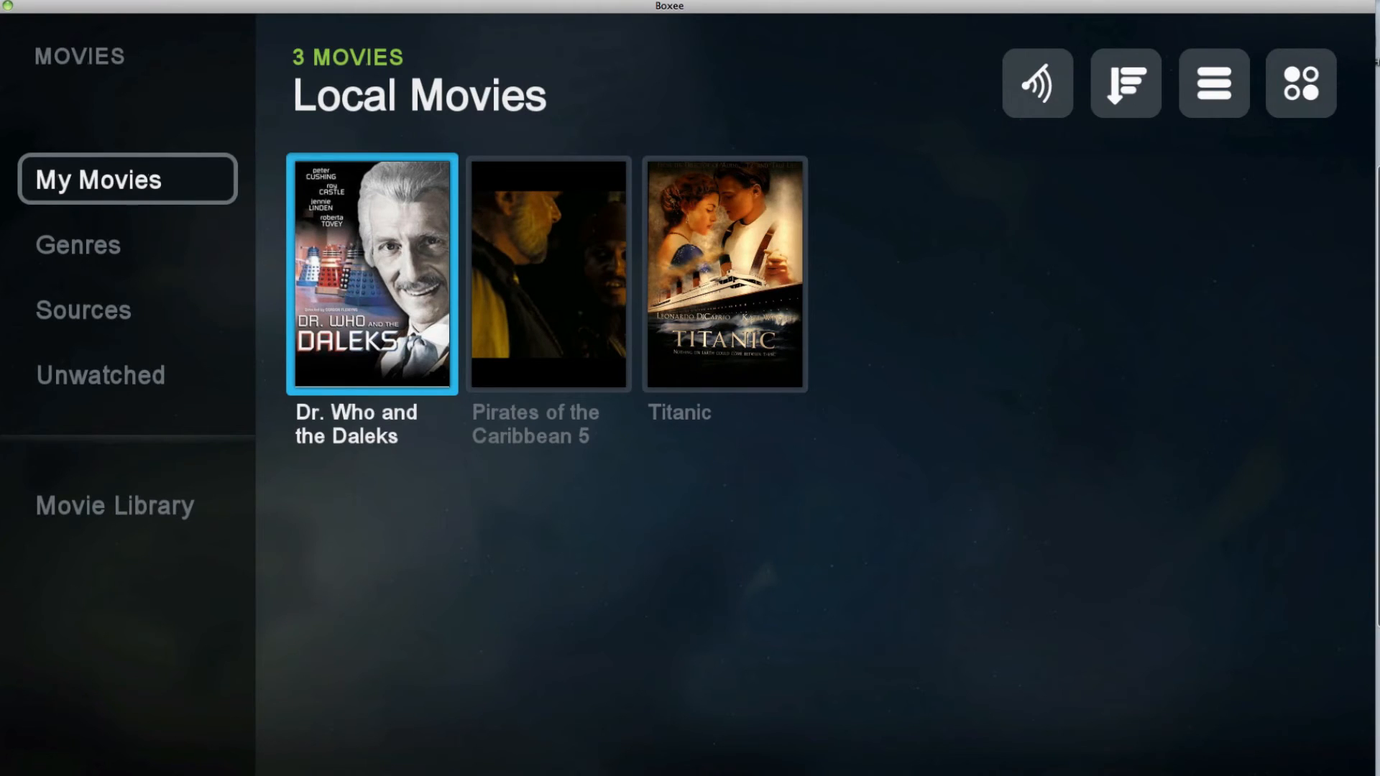
click(1125, 84)
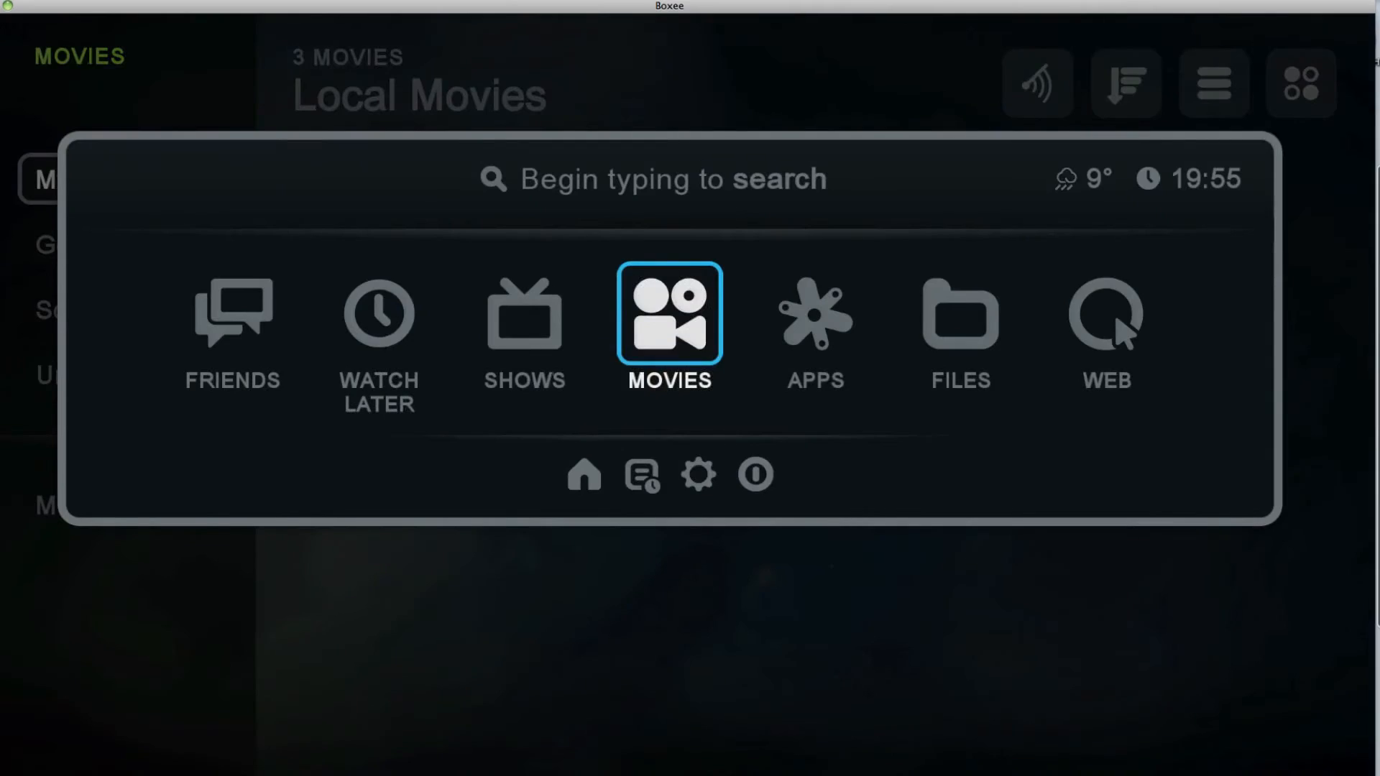
click(669, 315)
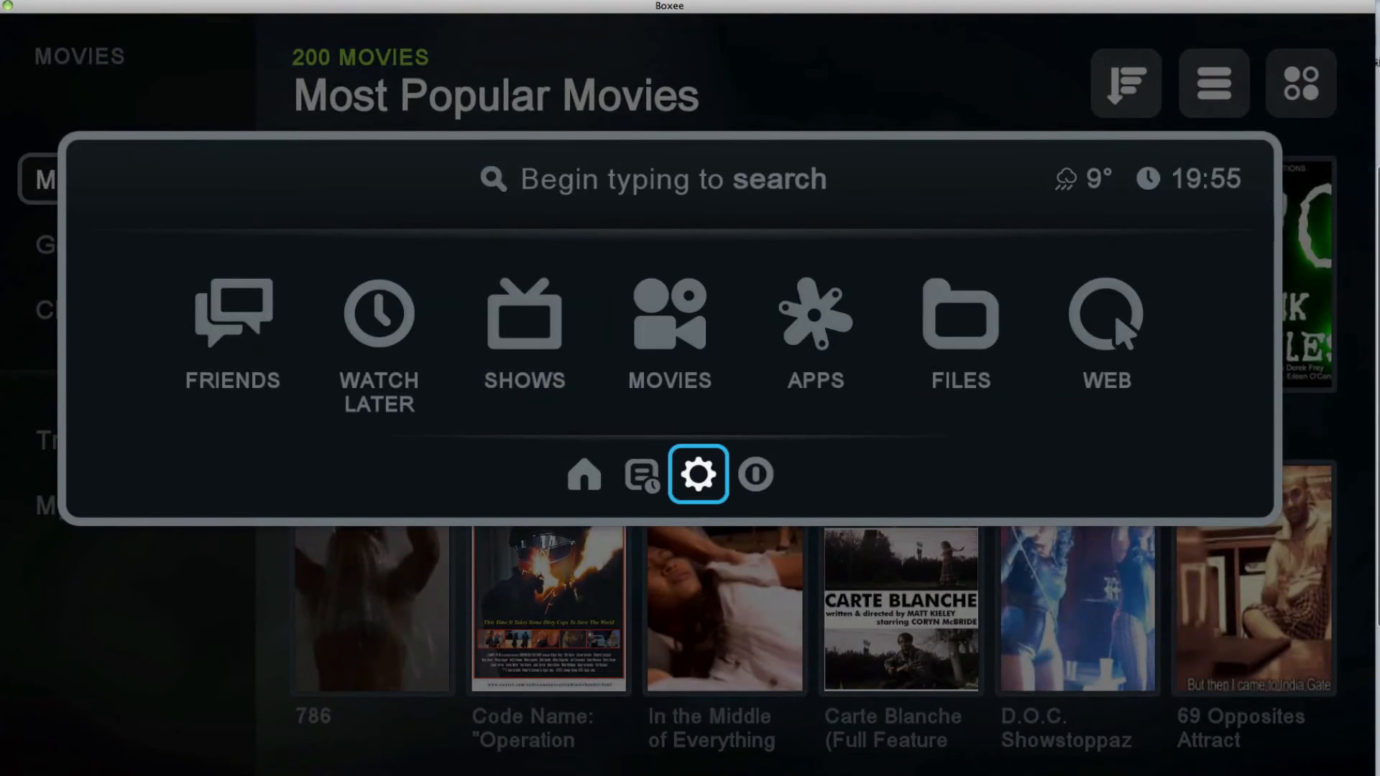
click(959, 335)
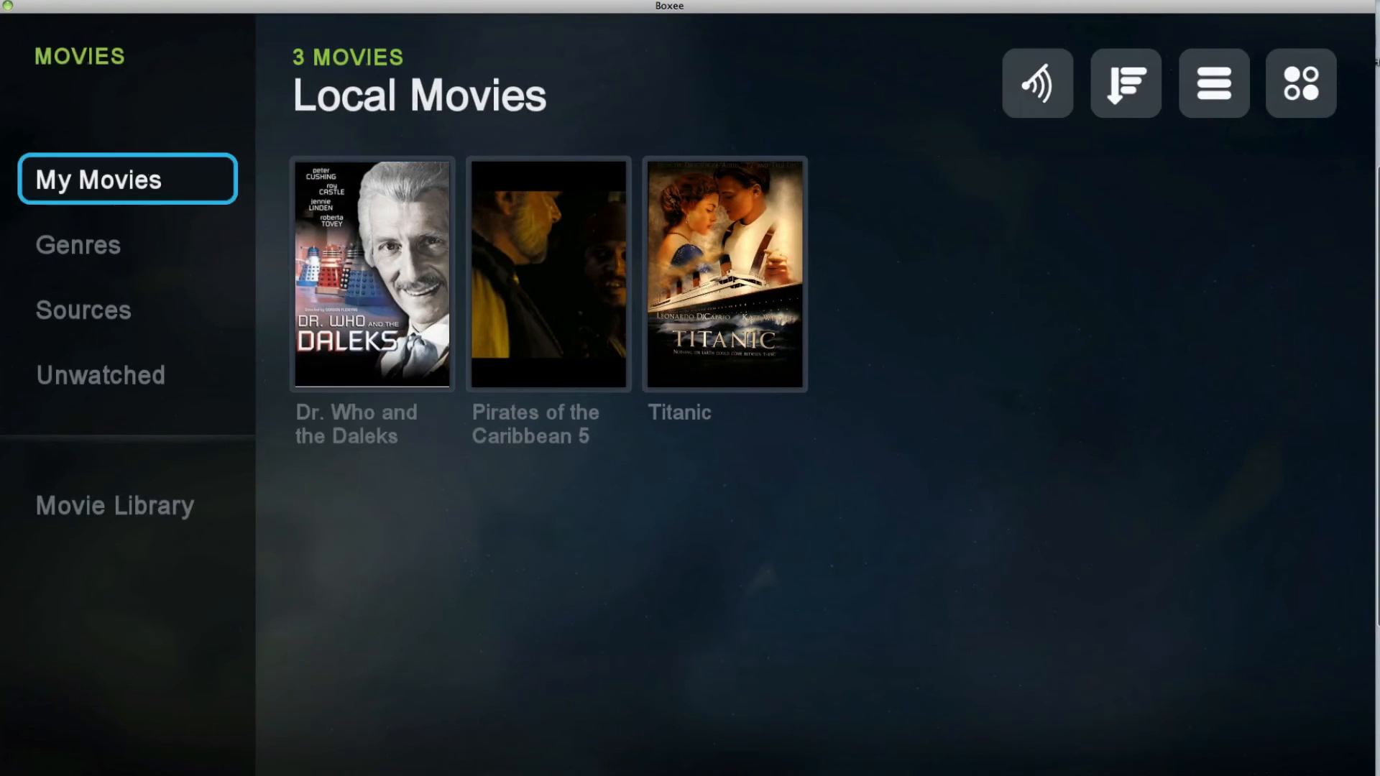
- Browse the Files section's home folder through the music artist folders
click(113, 504)
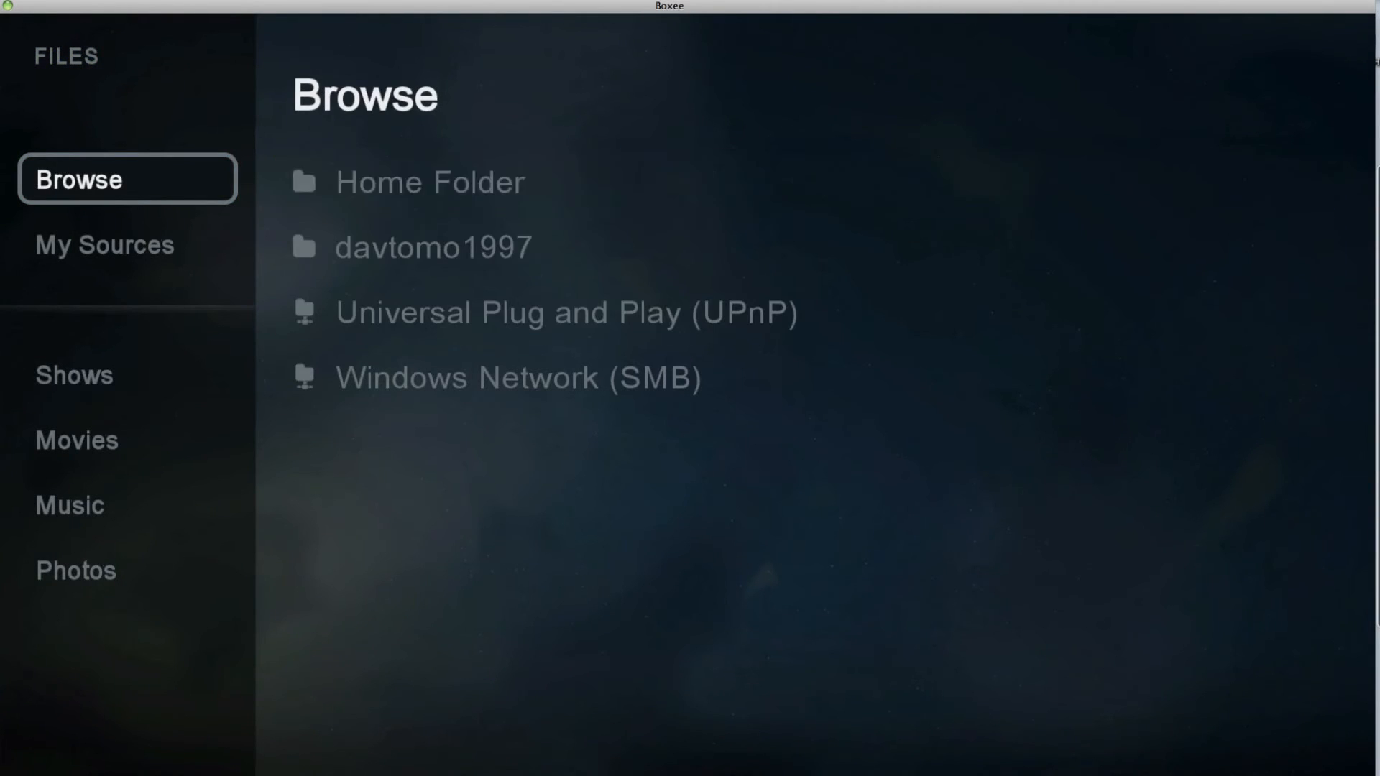
click(433, 247)
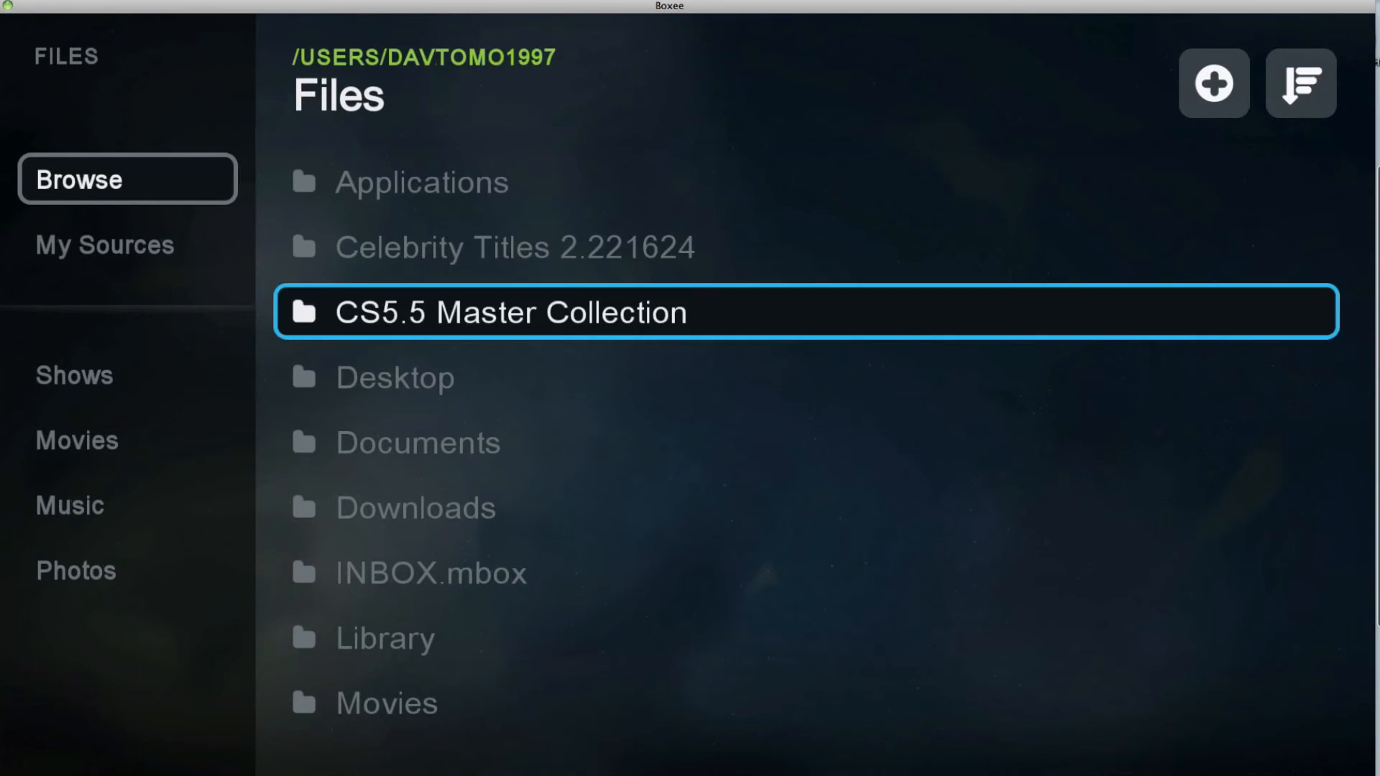
scroll(down, 3)
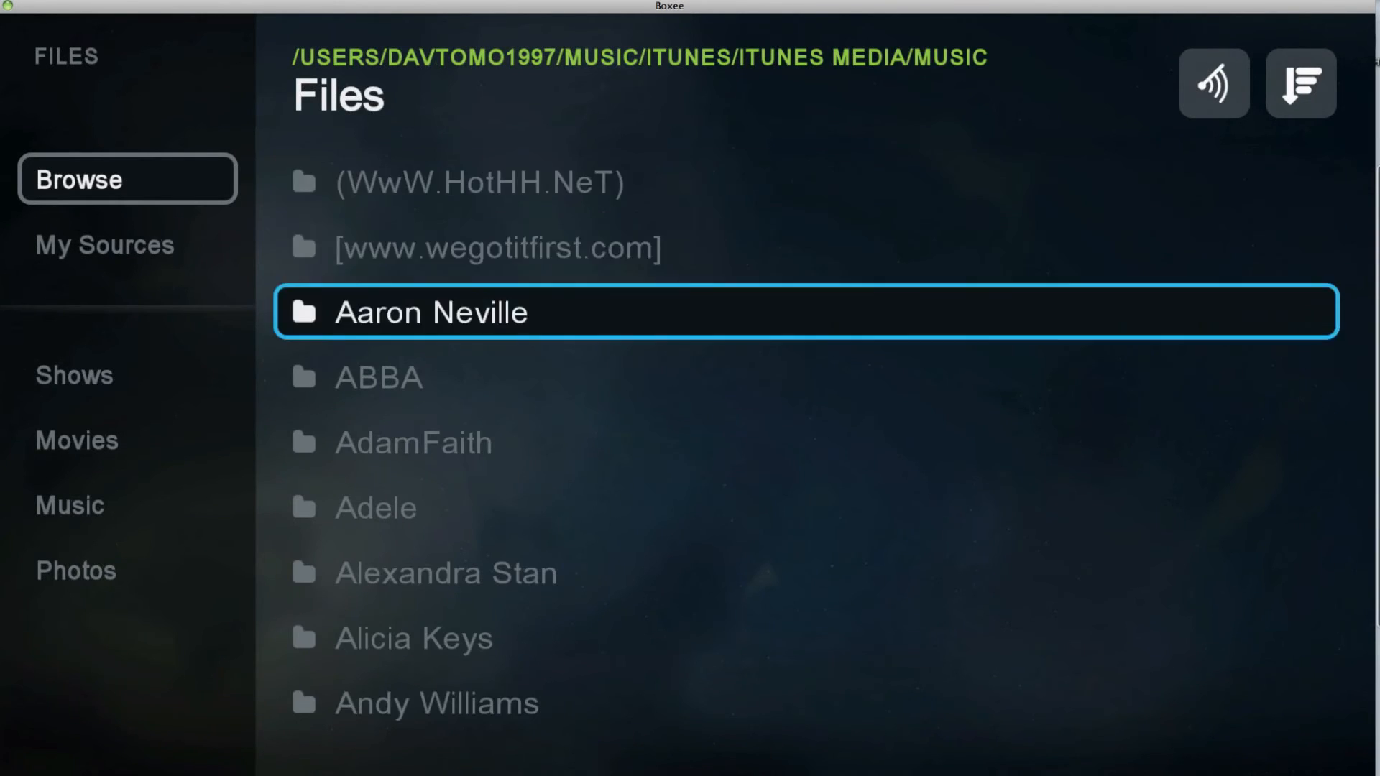
scroll(down, 3)
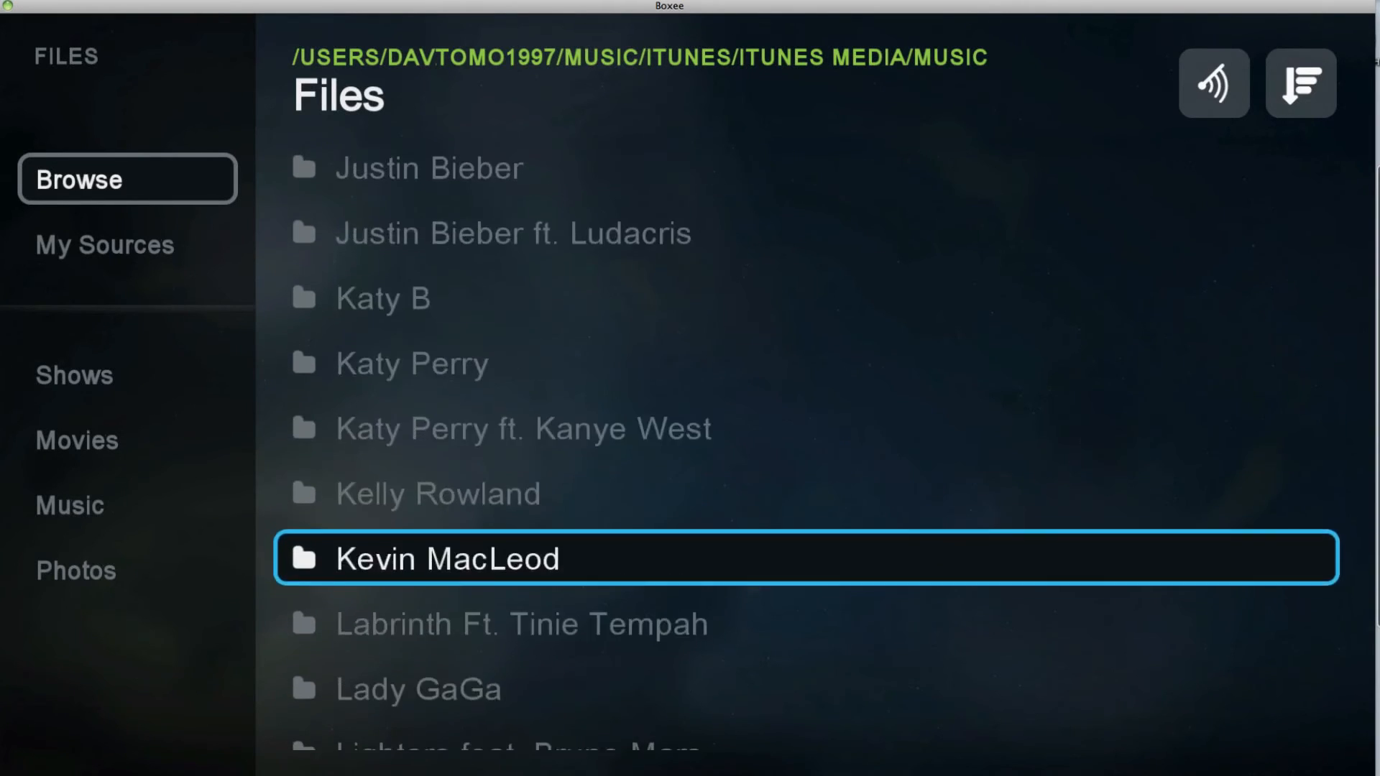
scroll(down, 3)
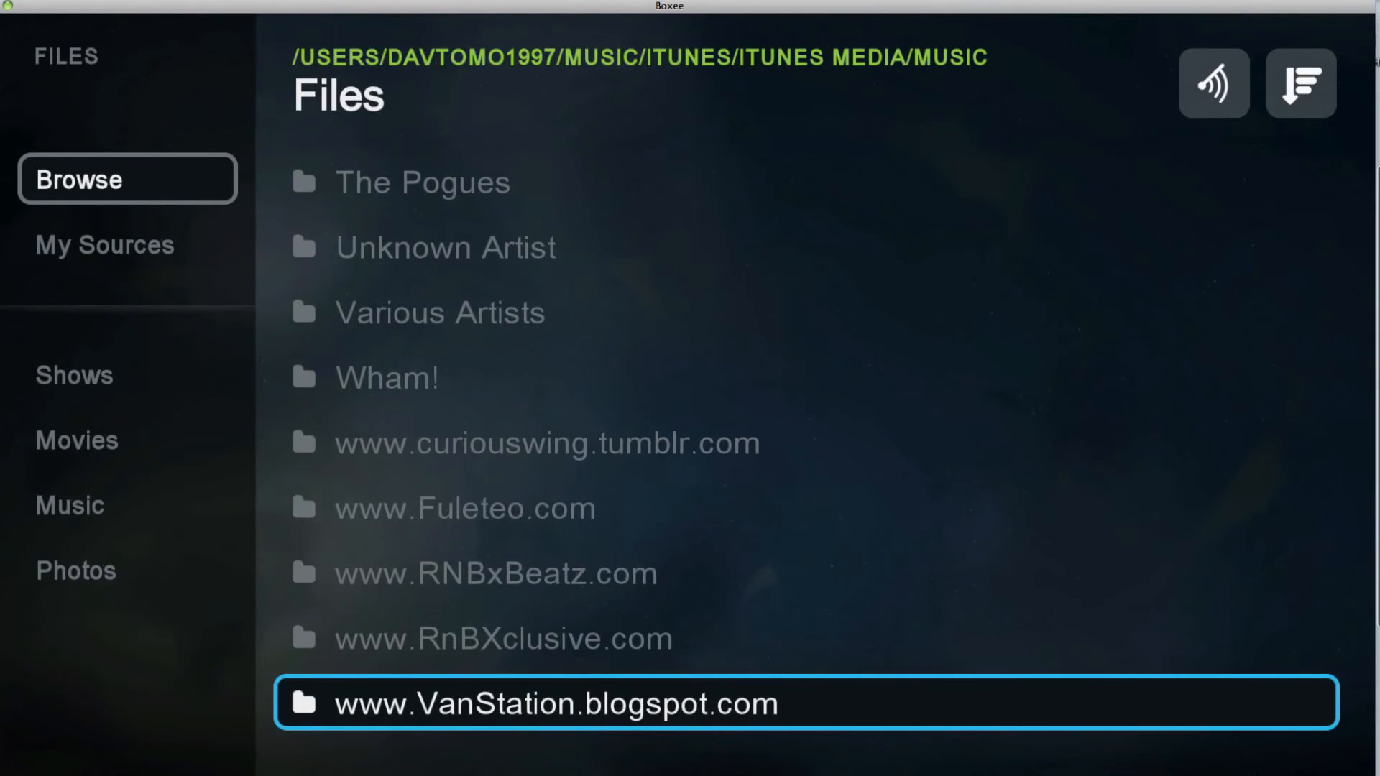
scroll(up, 3)
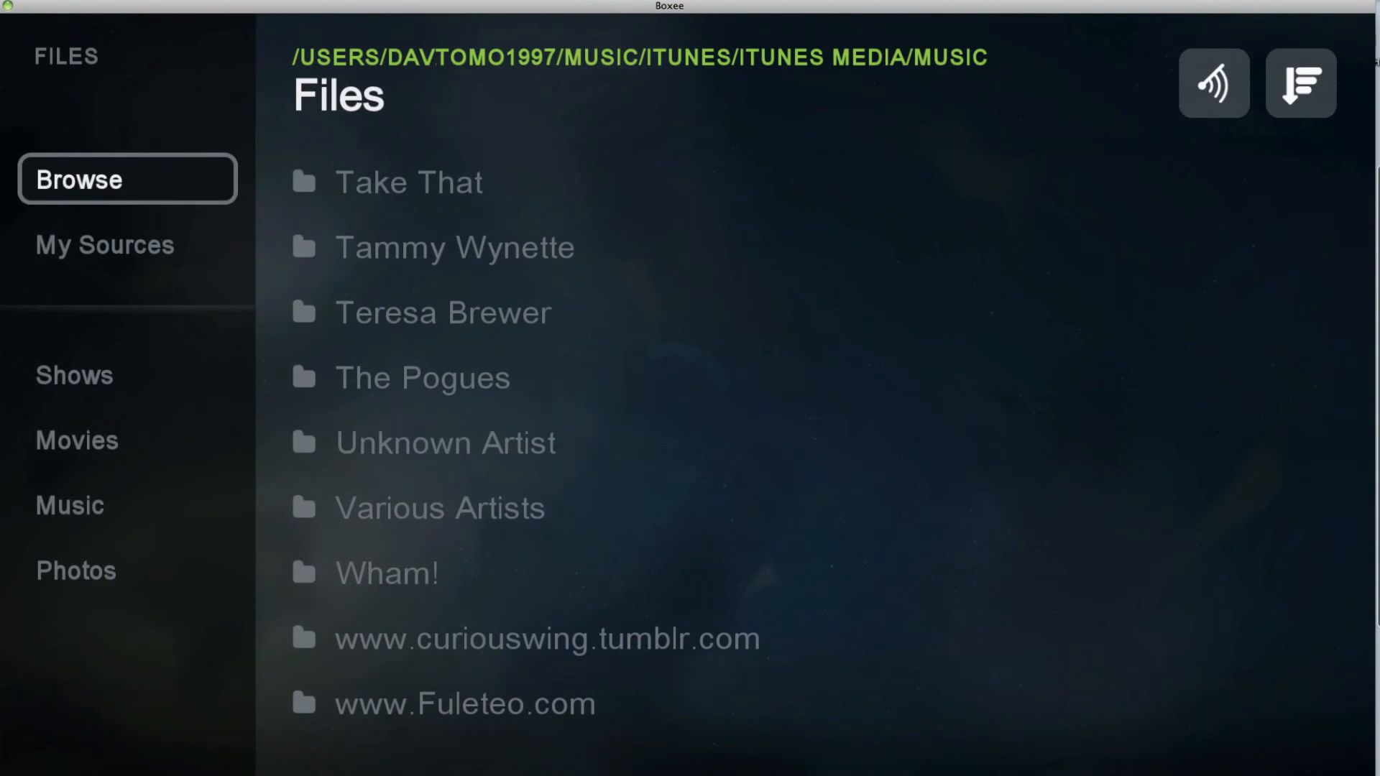
- Open Unknown Artist's Unknown Album and look through its iTunes tracks and clips
click(446, 443)
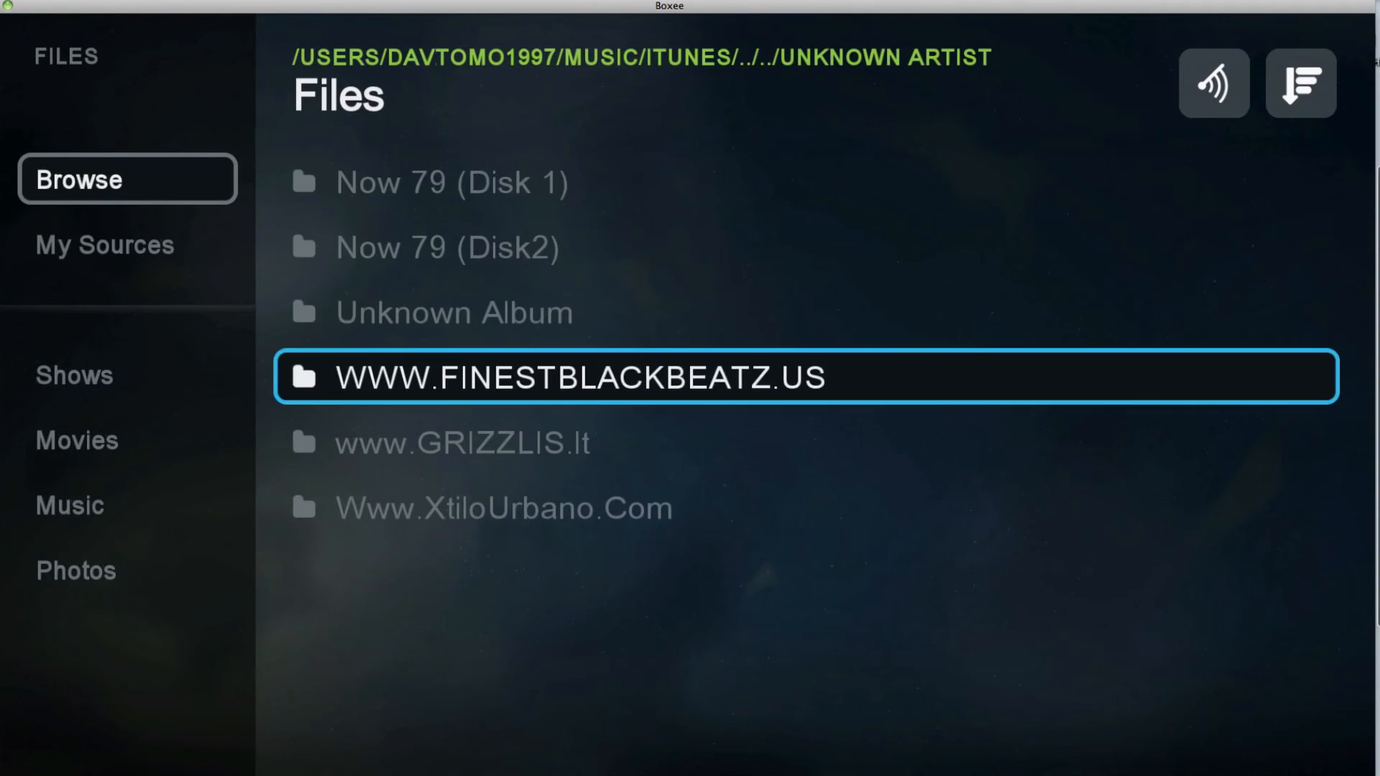
click(453, 312)
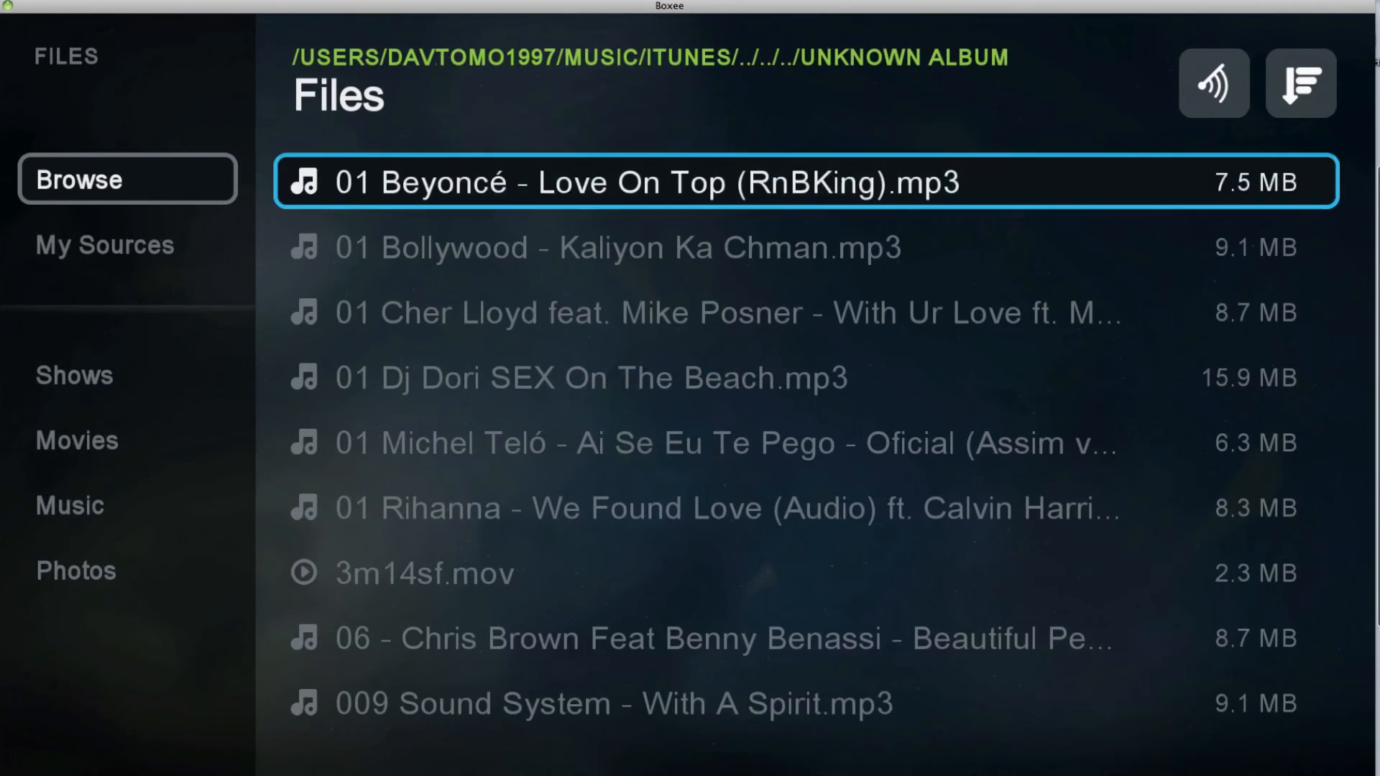
click(426, 574)
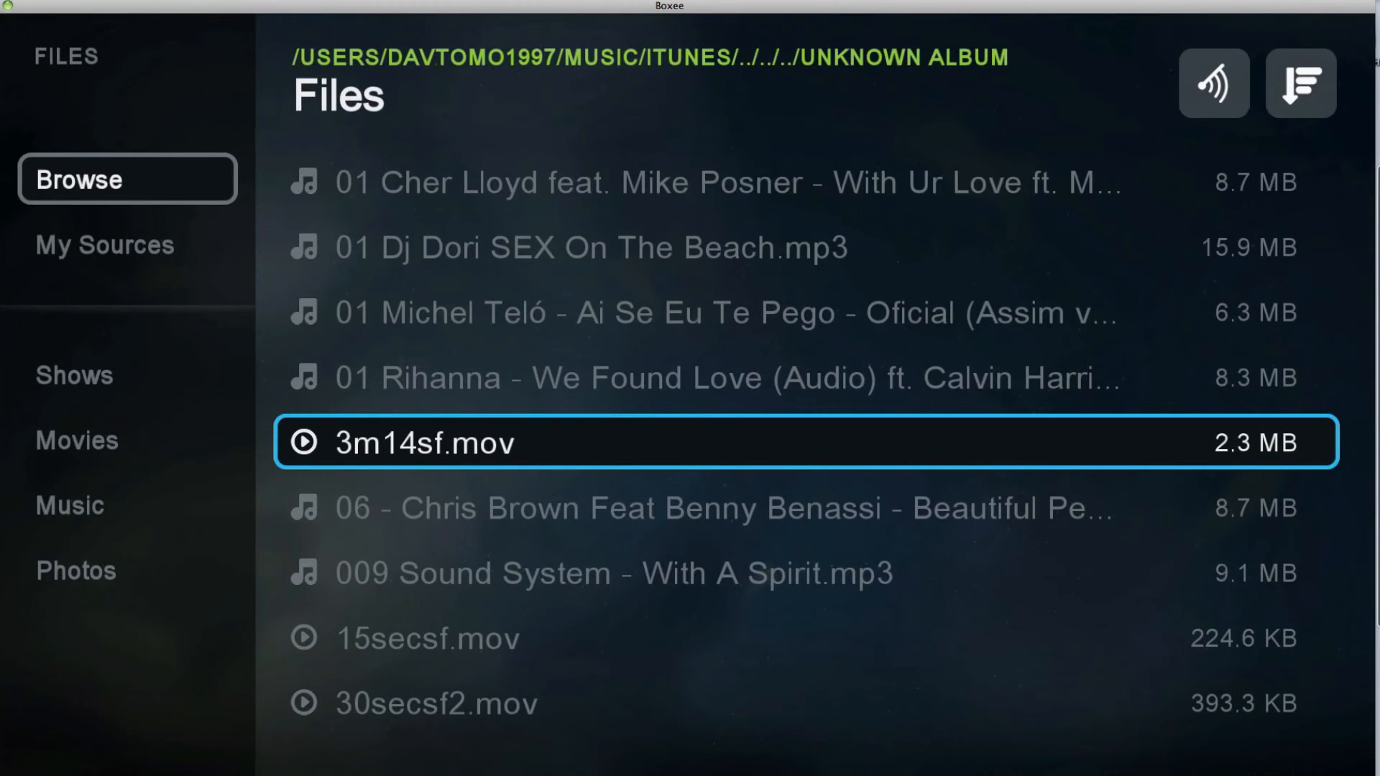
scroll(down, 3)
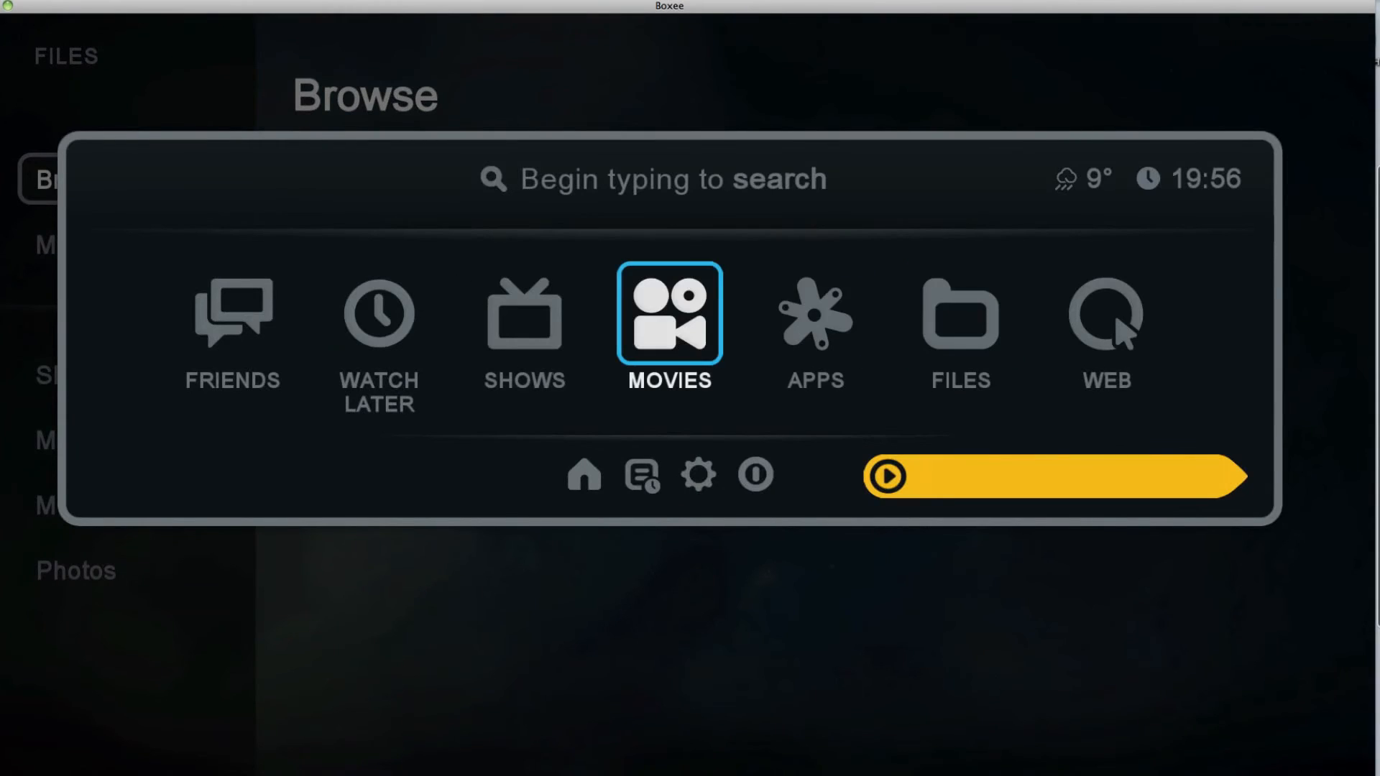
- Visit the most popular movies listing, return to Files, then leave the sections menu open over a blank background
click(669, 313)
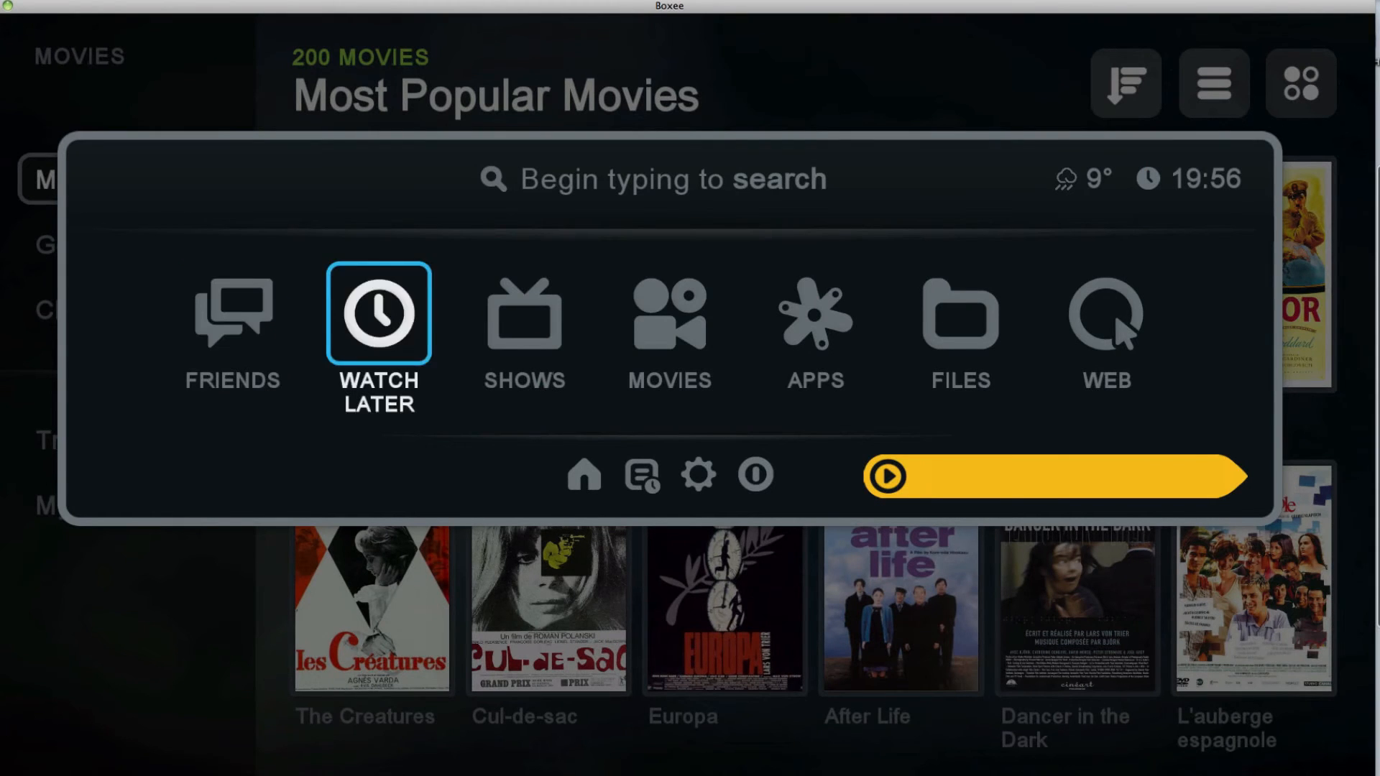
click(959, 313)
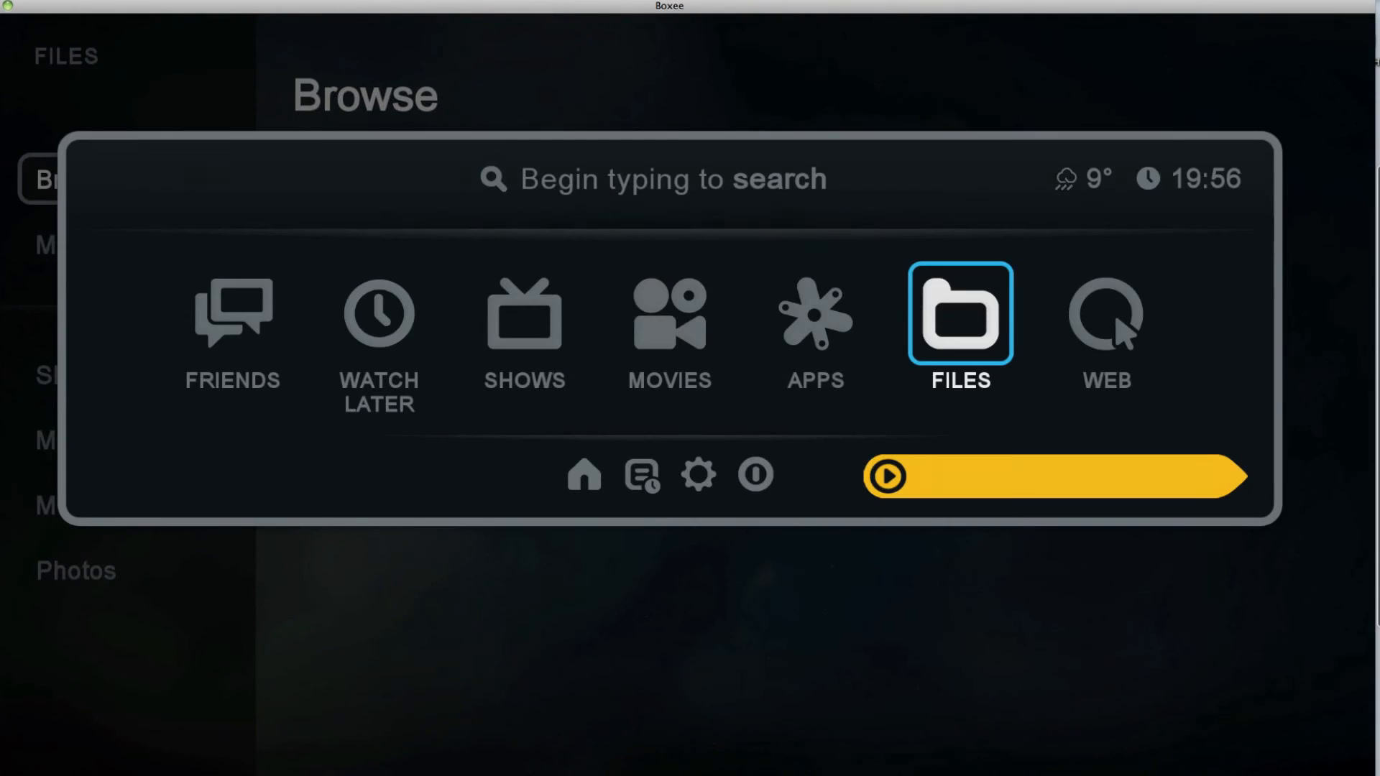
click(754, 474)
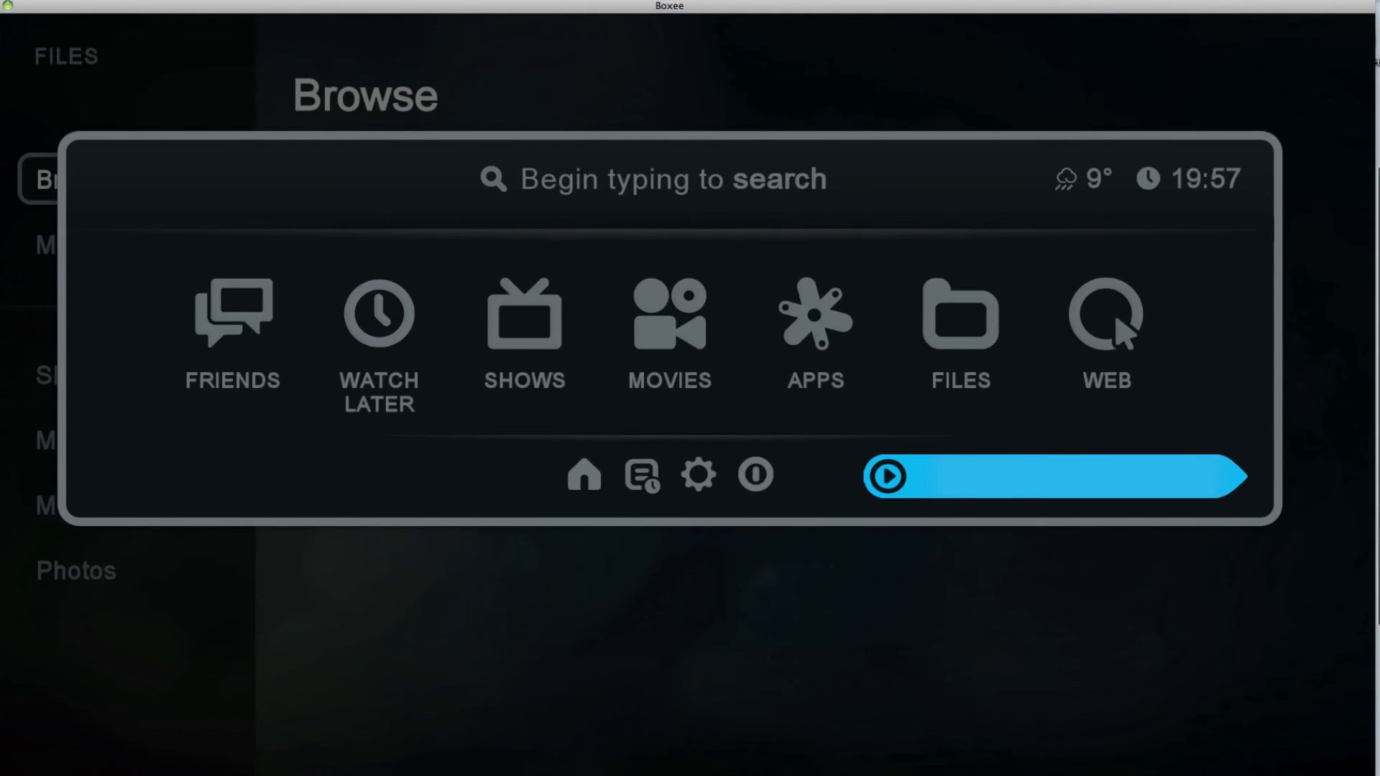
click(961, 312)
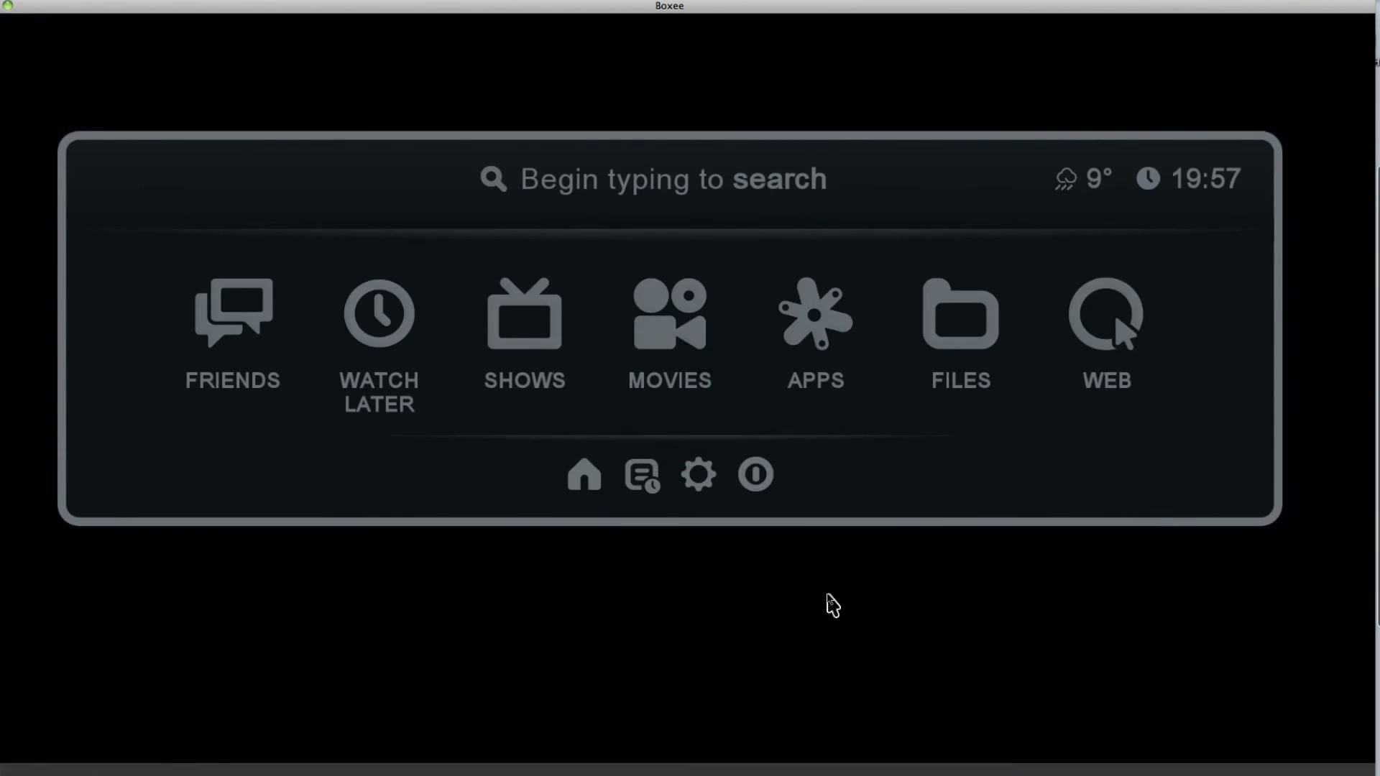
click(1105, 316)
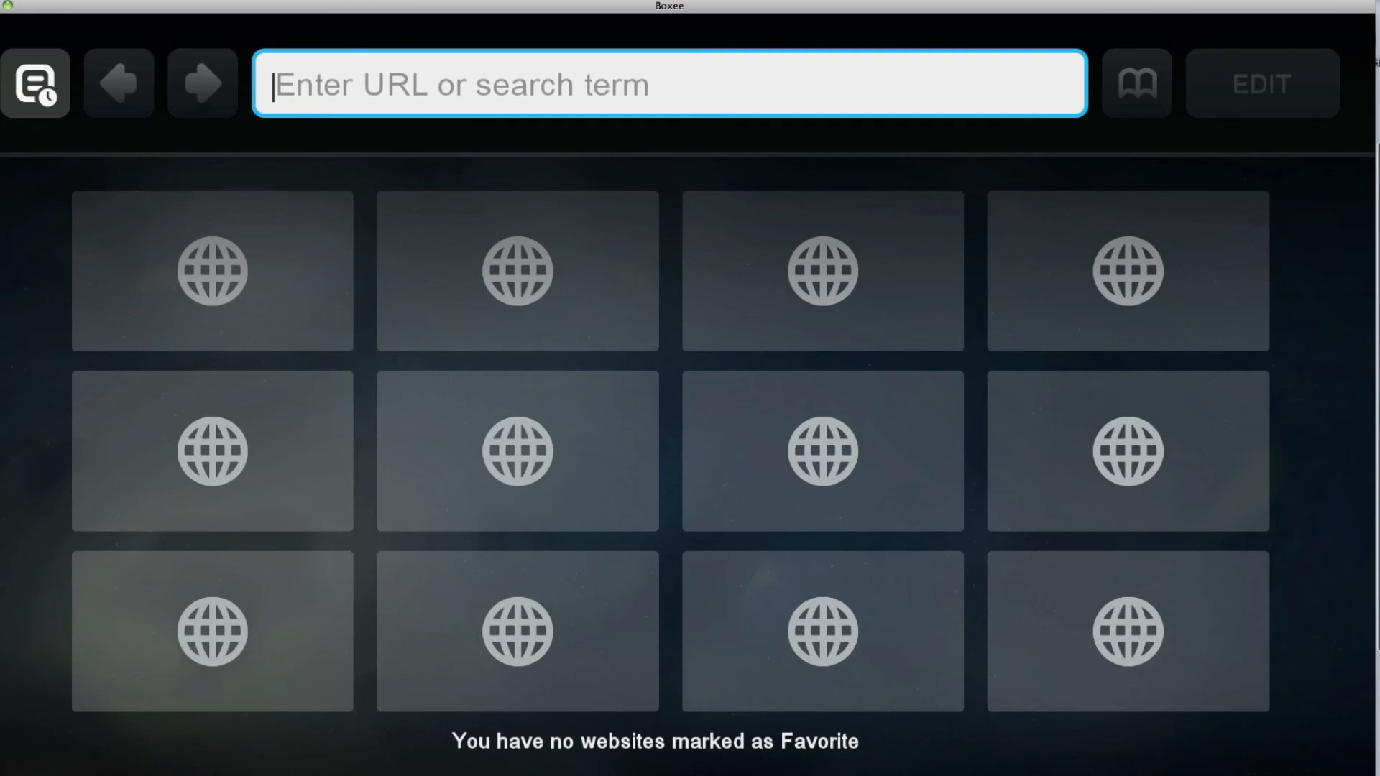
text(d)
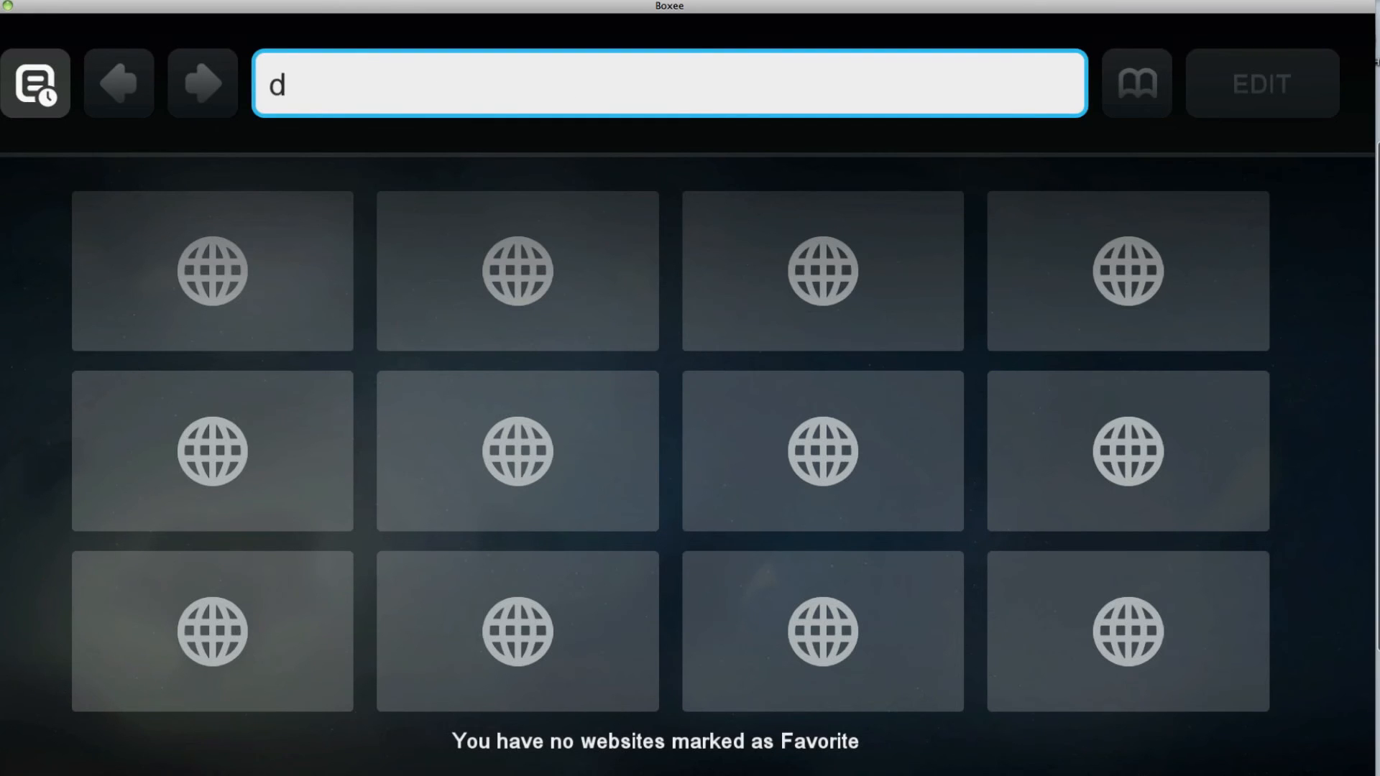
key(Backspace)
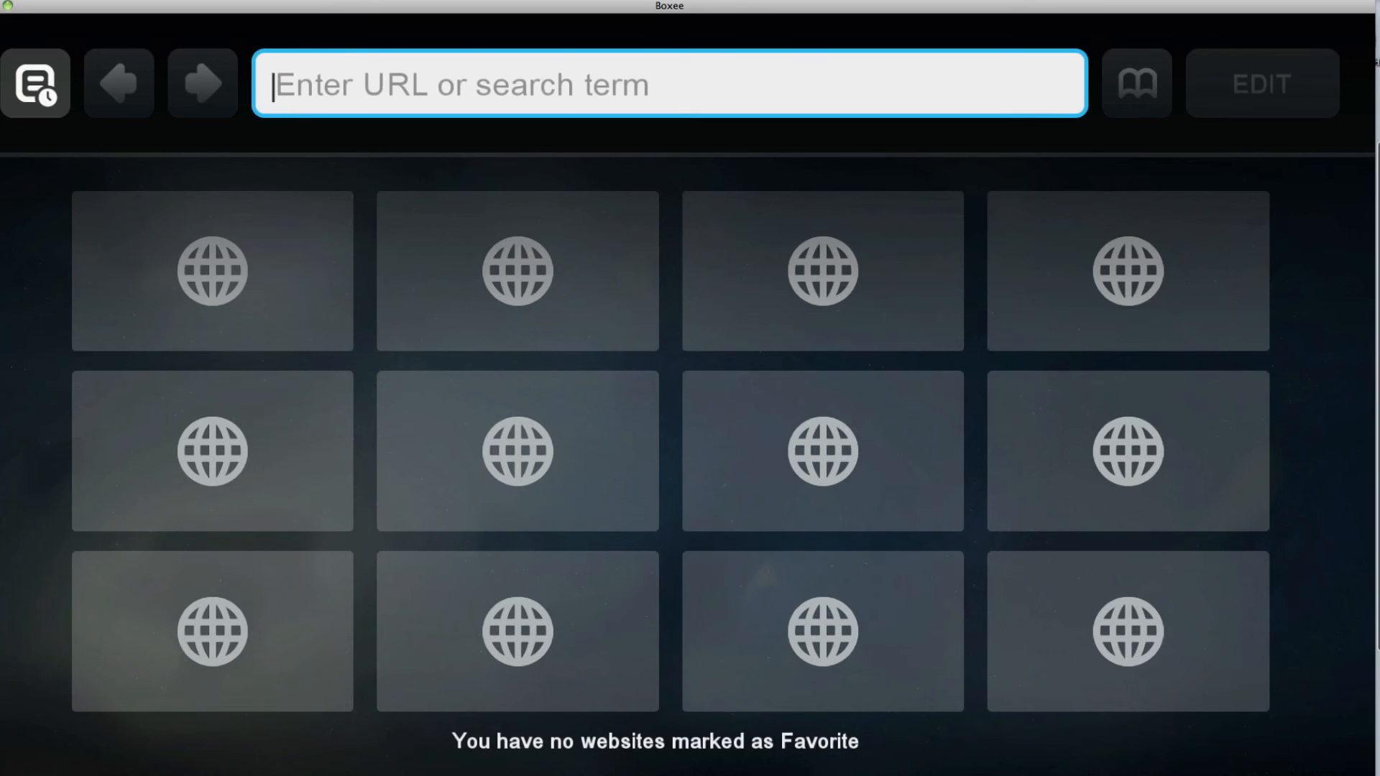
text(www.theworlod)
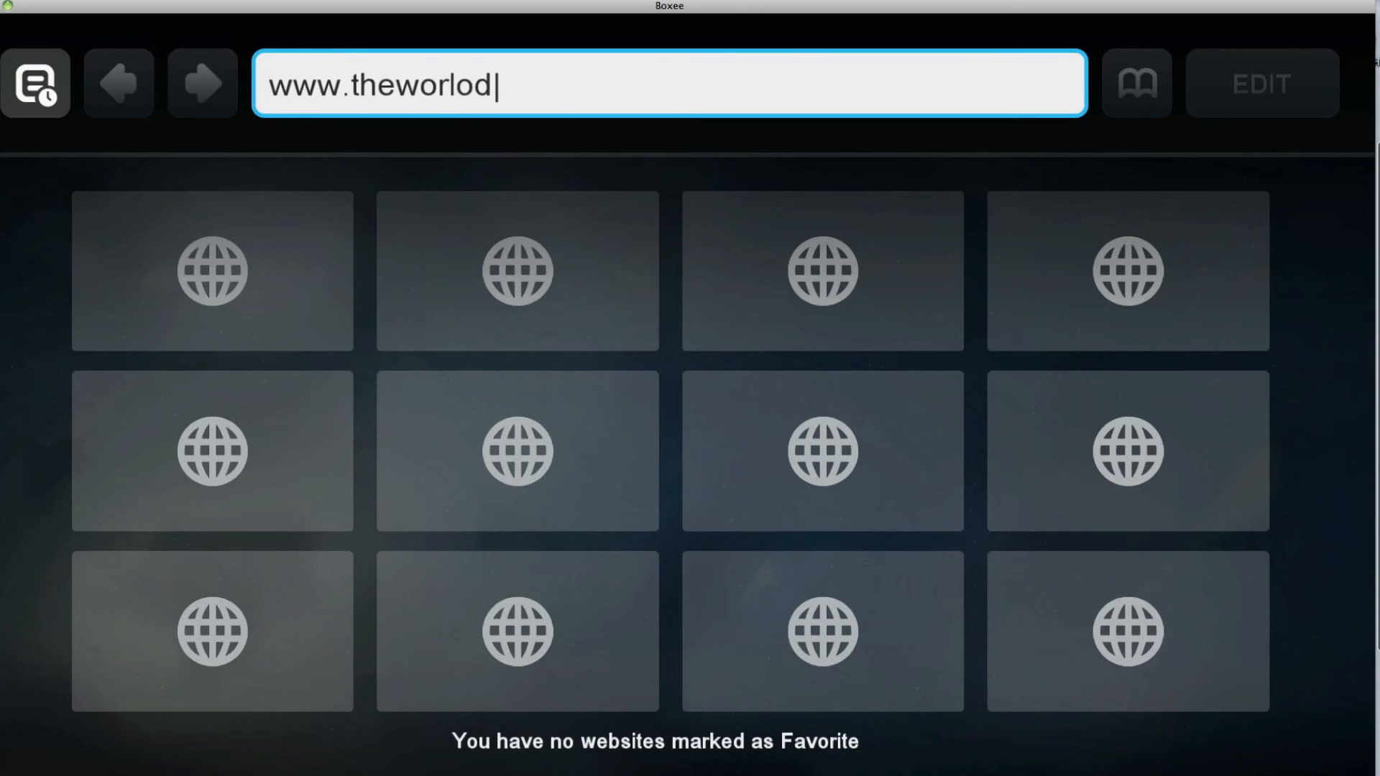
text(oftech.net)
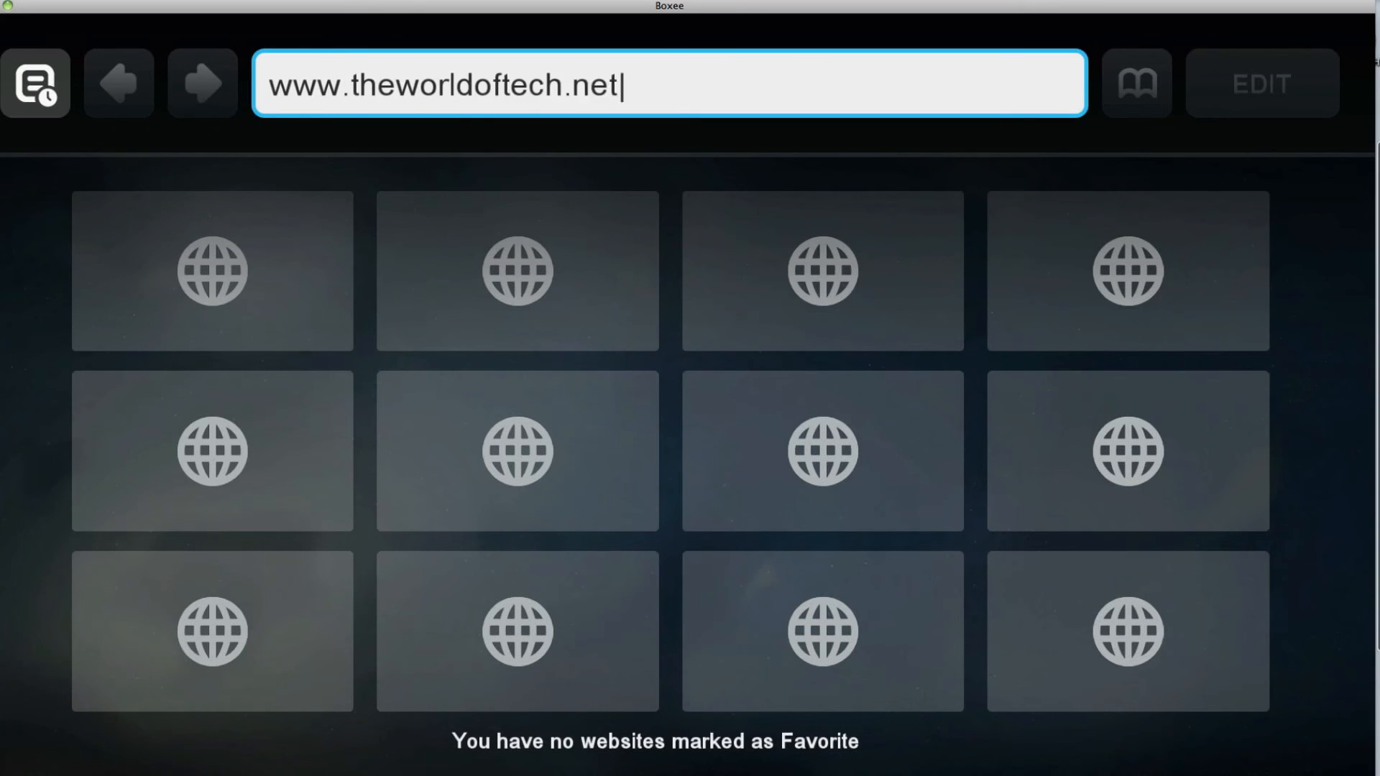
key(Return)
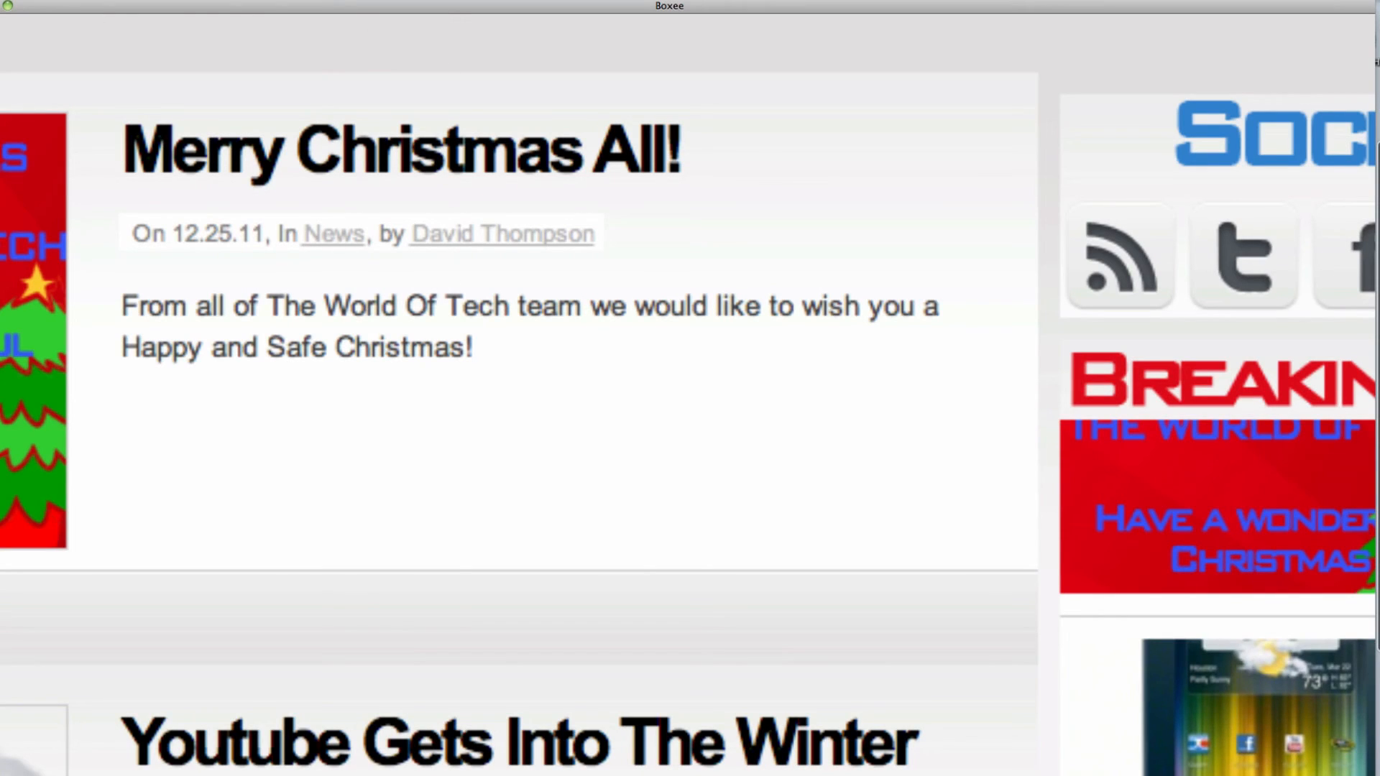
mouse_move(901, 547)
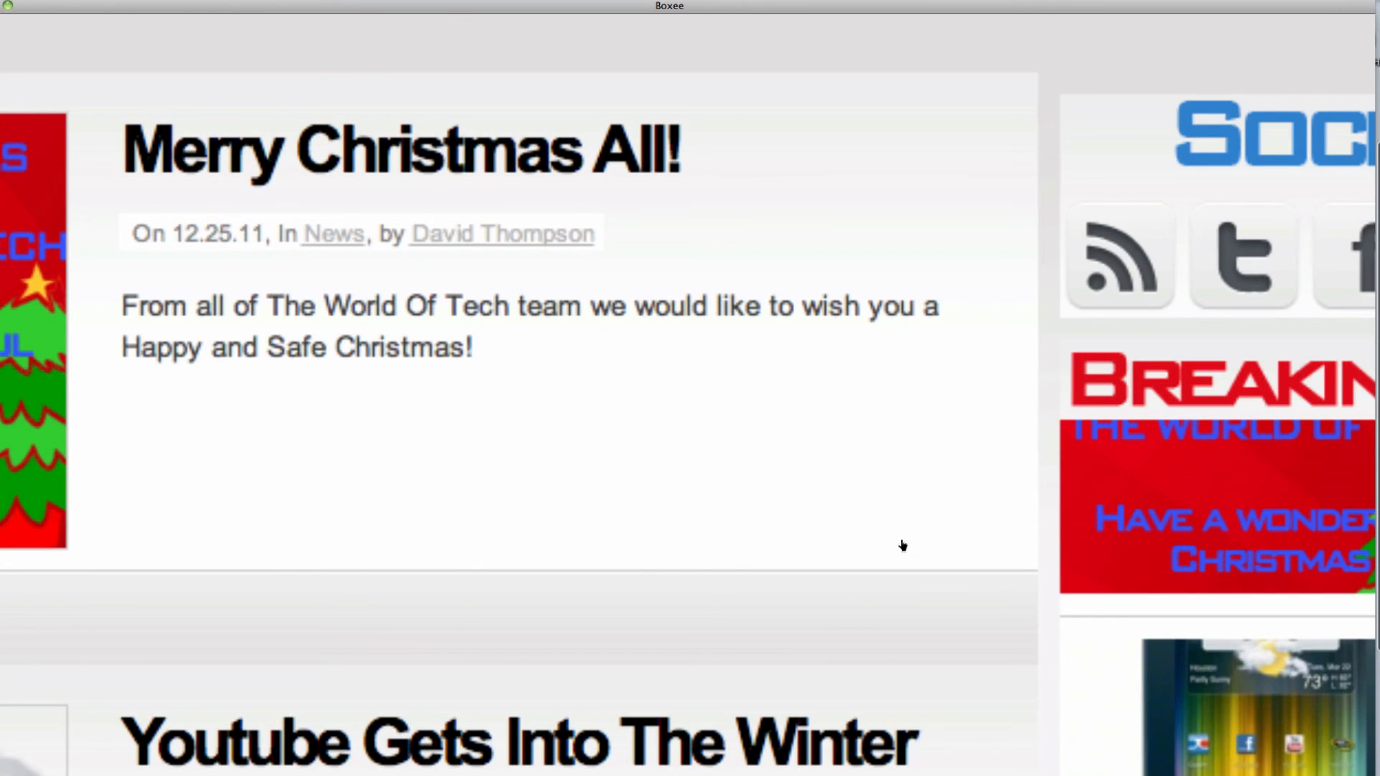
mouse_move(932, 543)
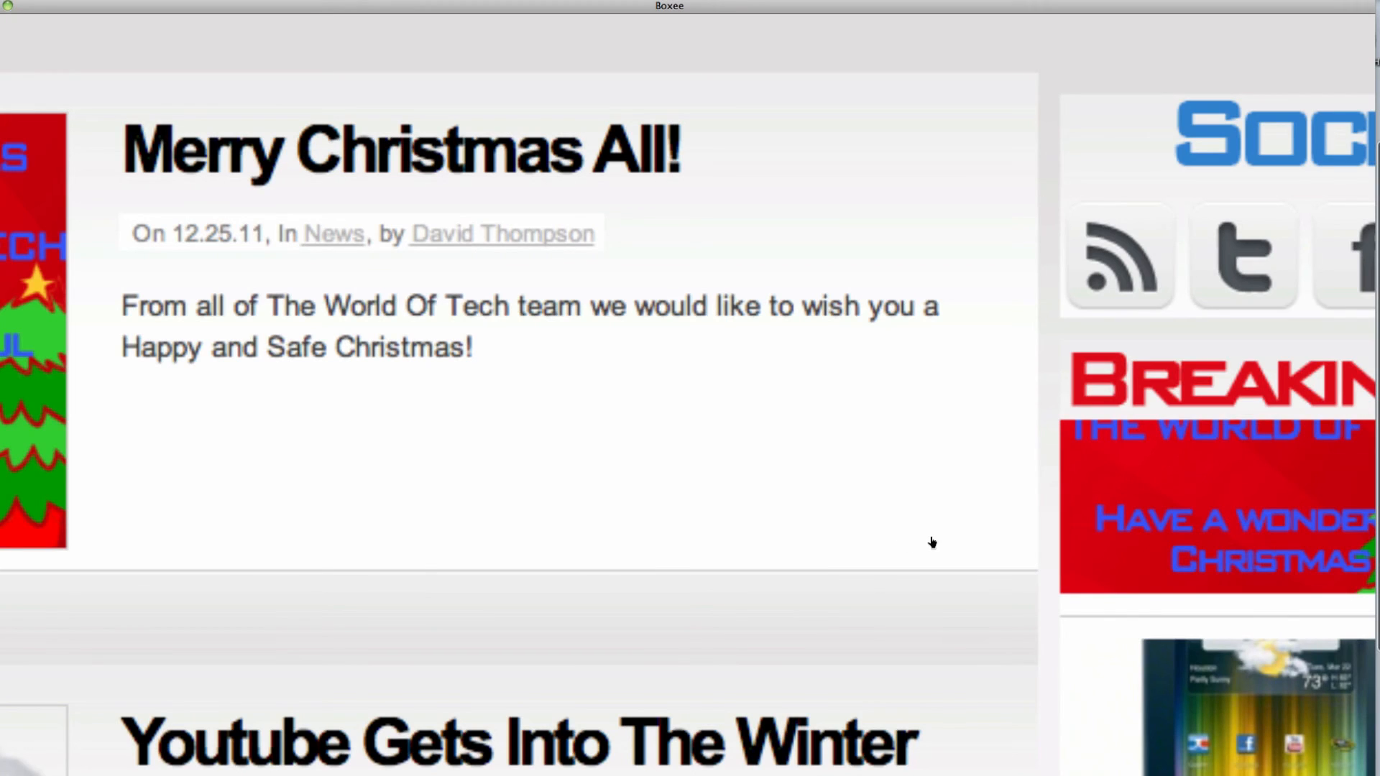
mouse_move(932, 20)
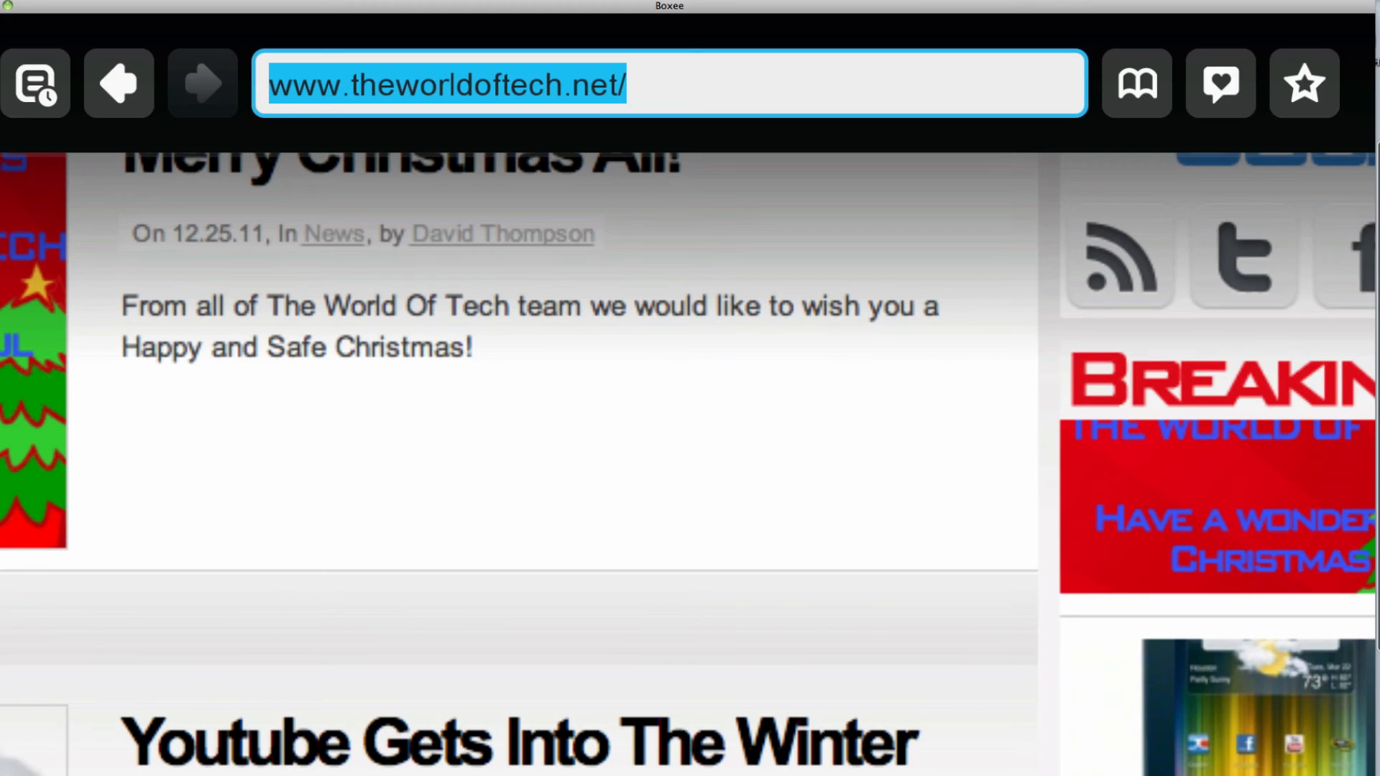
text(www.goo)
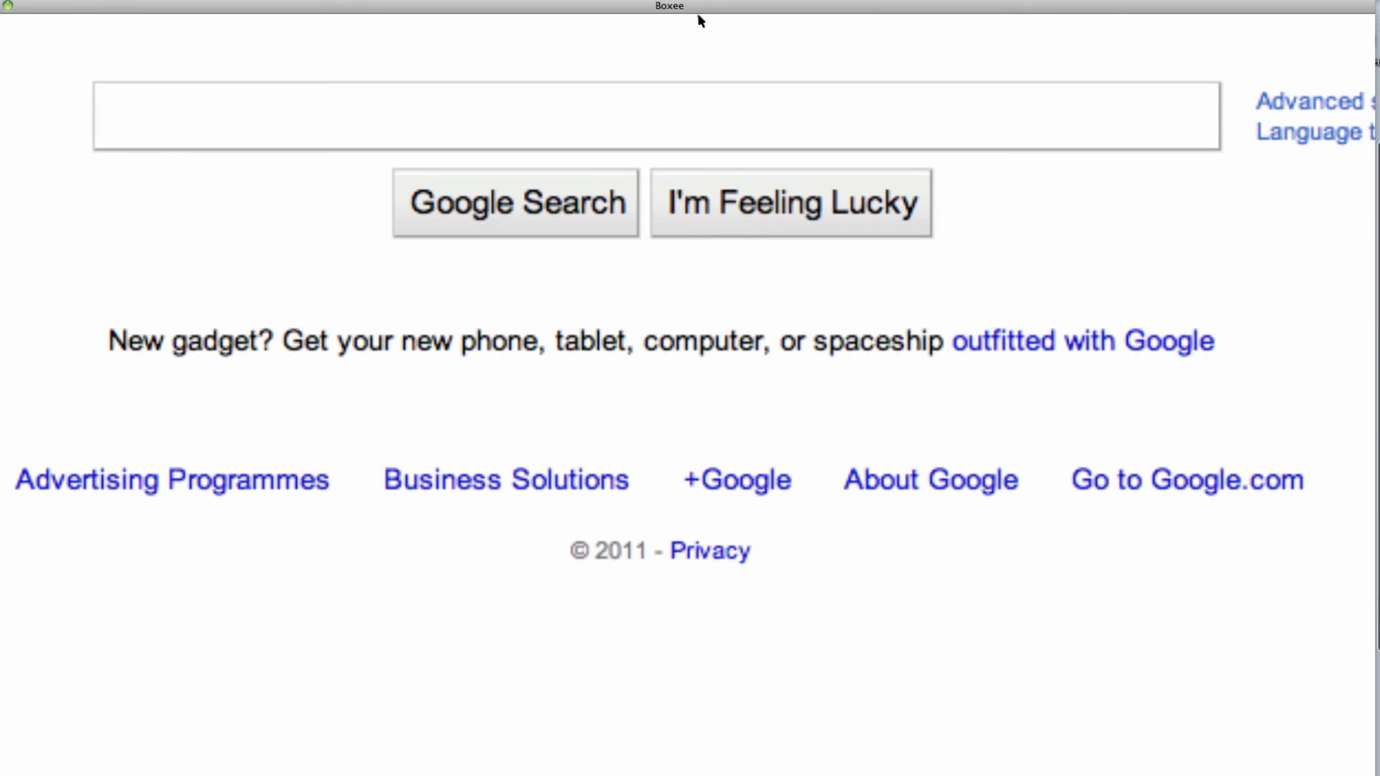
mouse_move(402, 20)
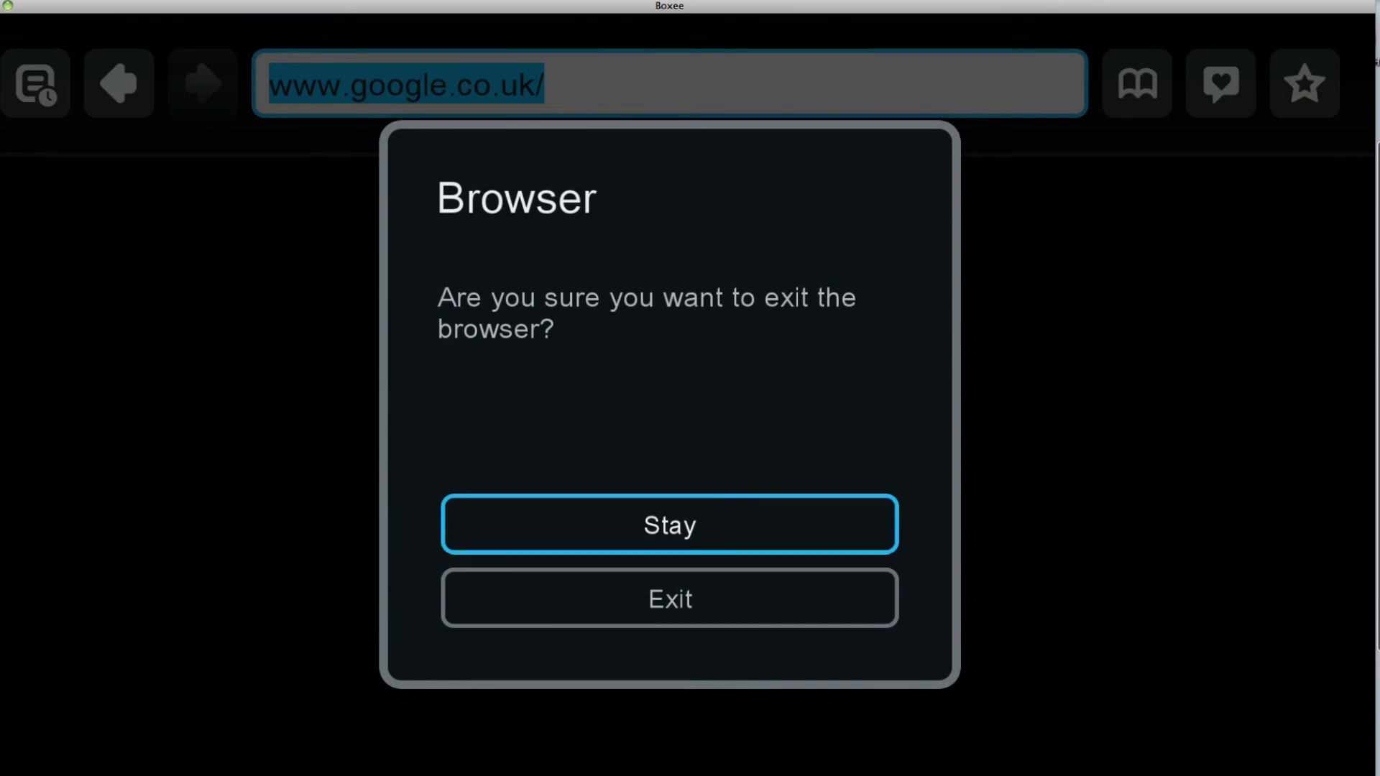
- Exit the web browser and review the sleep, exit and logout choices
click(668, 599)
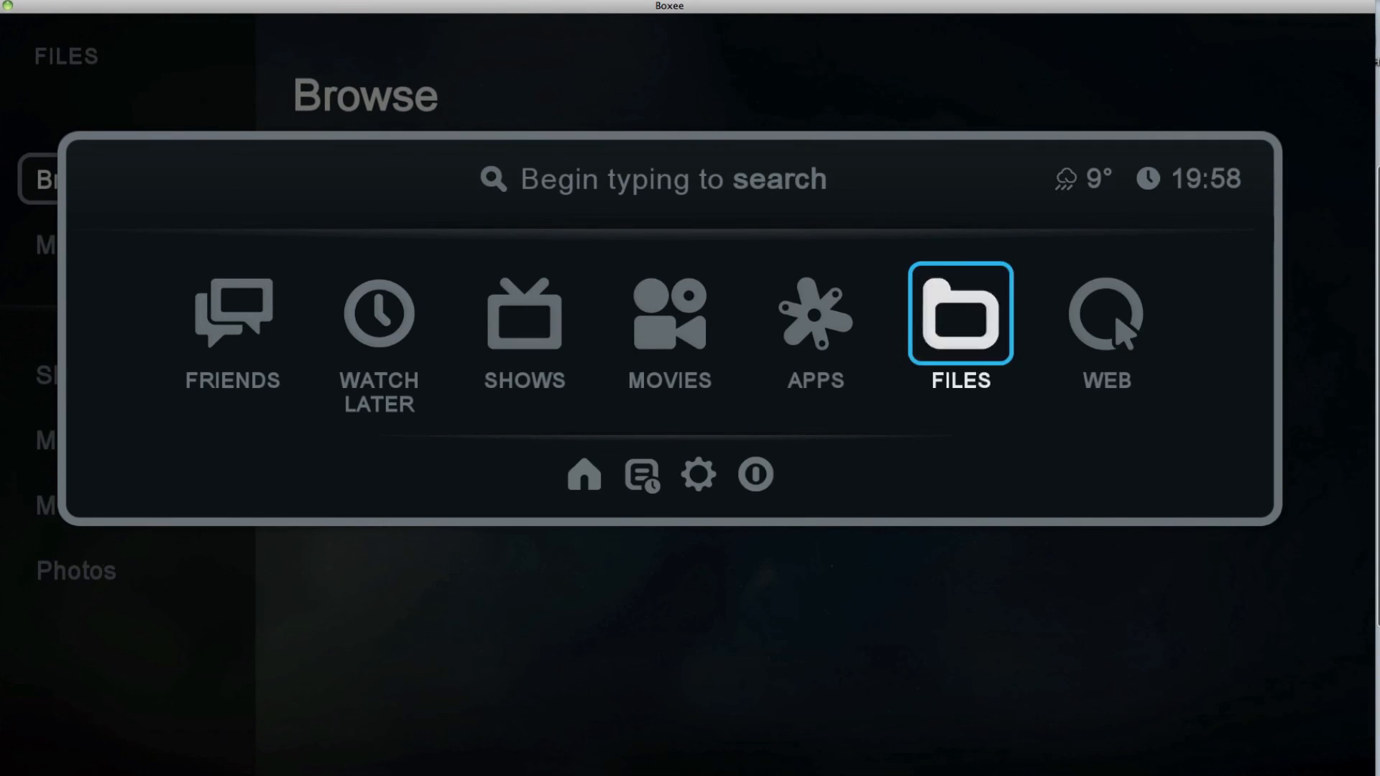
click(233, 314)
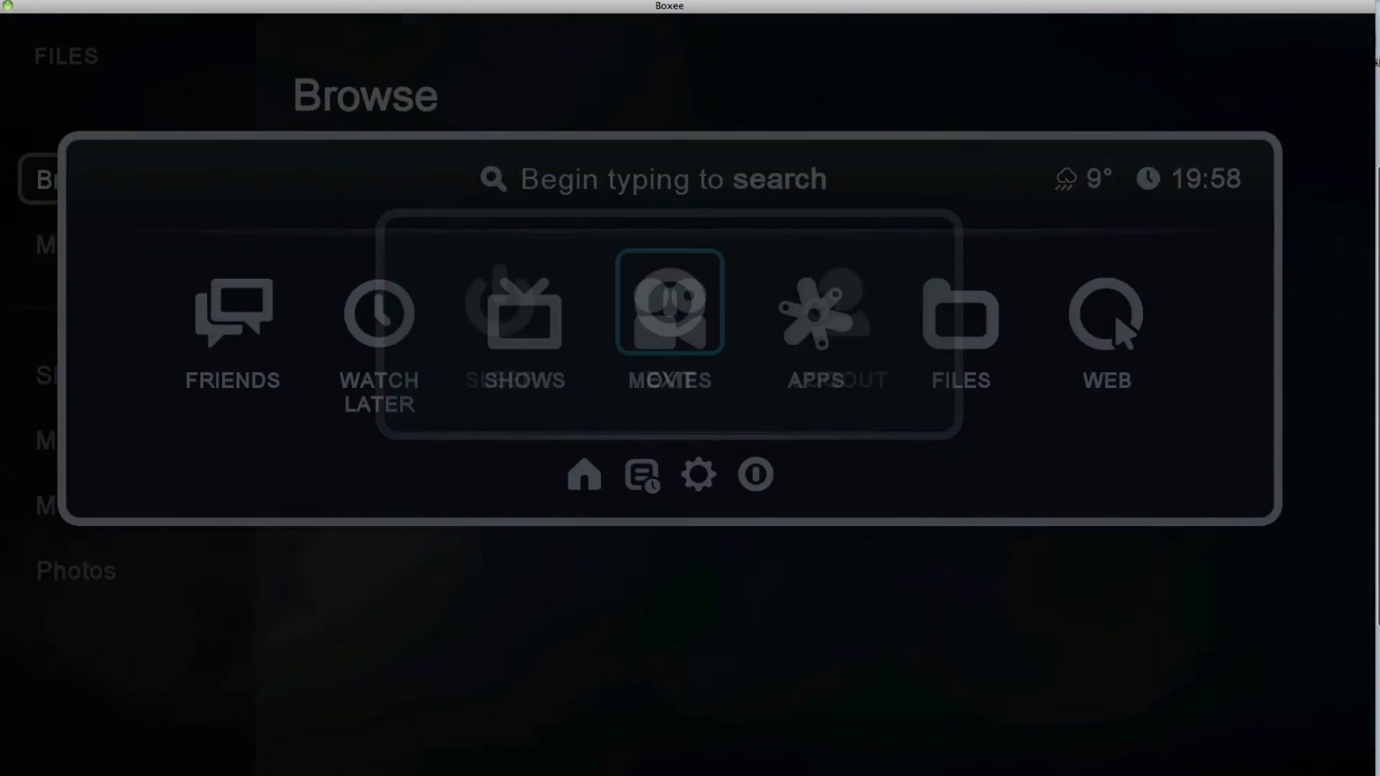
click(755, 474)
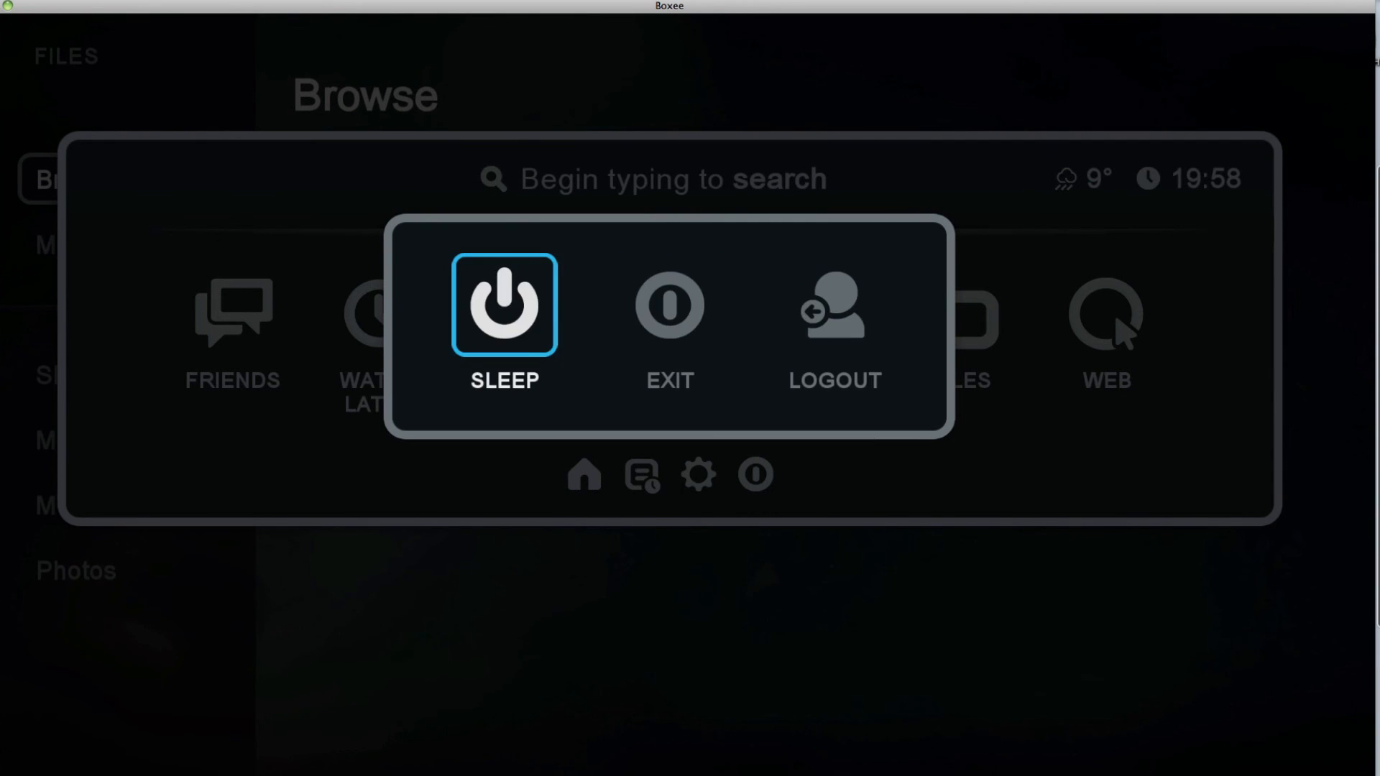
- Return to the Boxee home screen and browse its row of featured shows
click(755, 474)
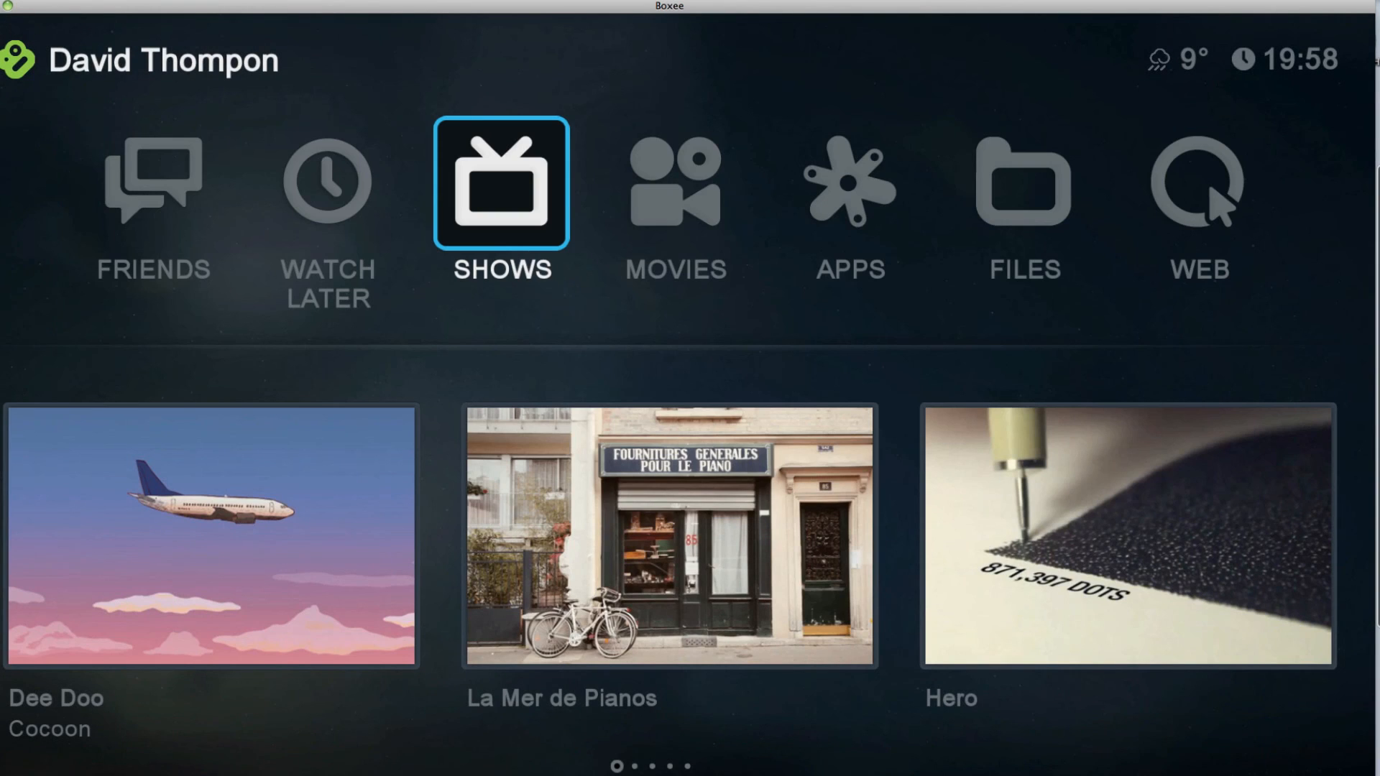
scroll(right, 3)
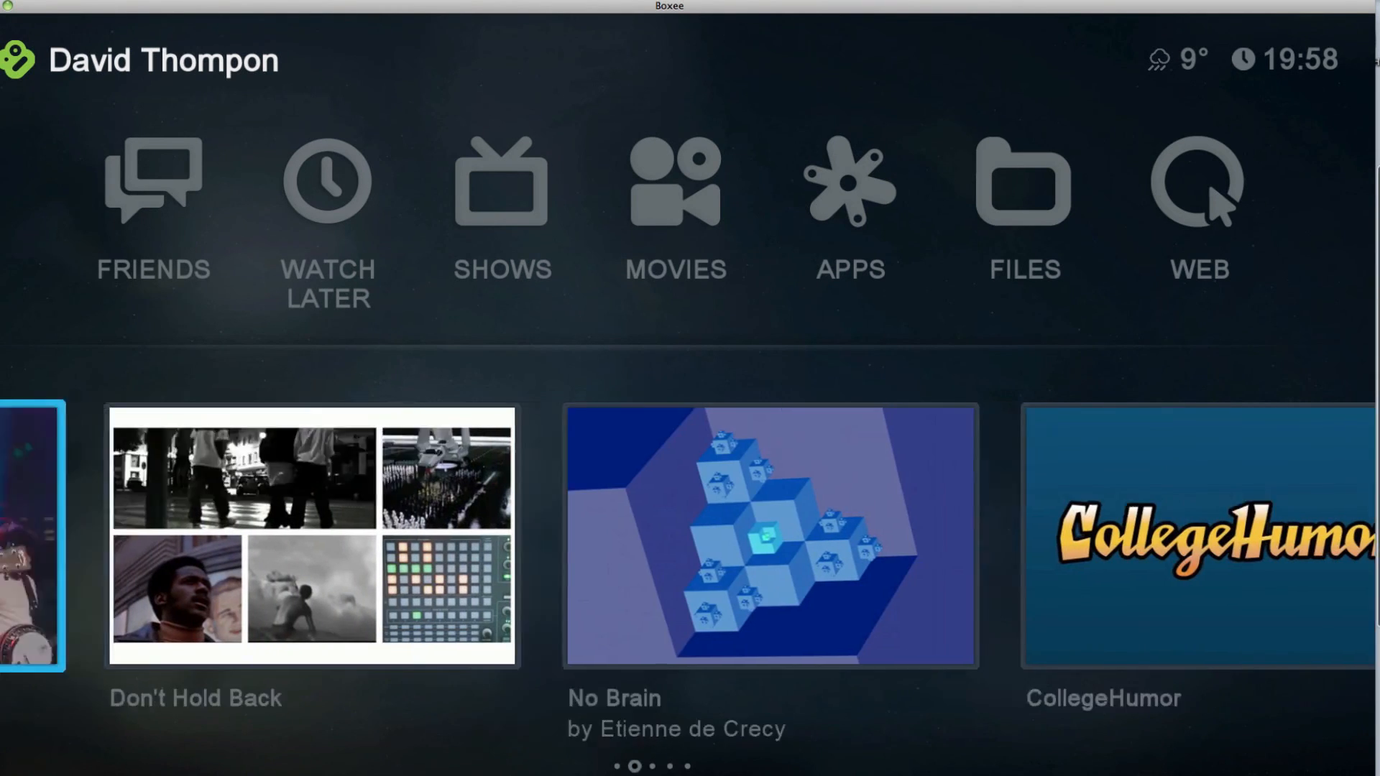
click(502, 182)
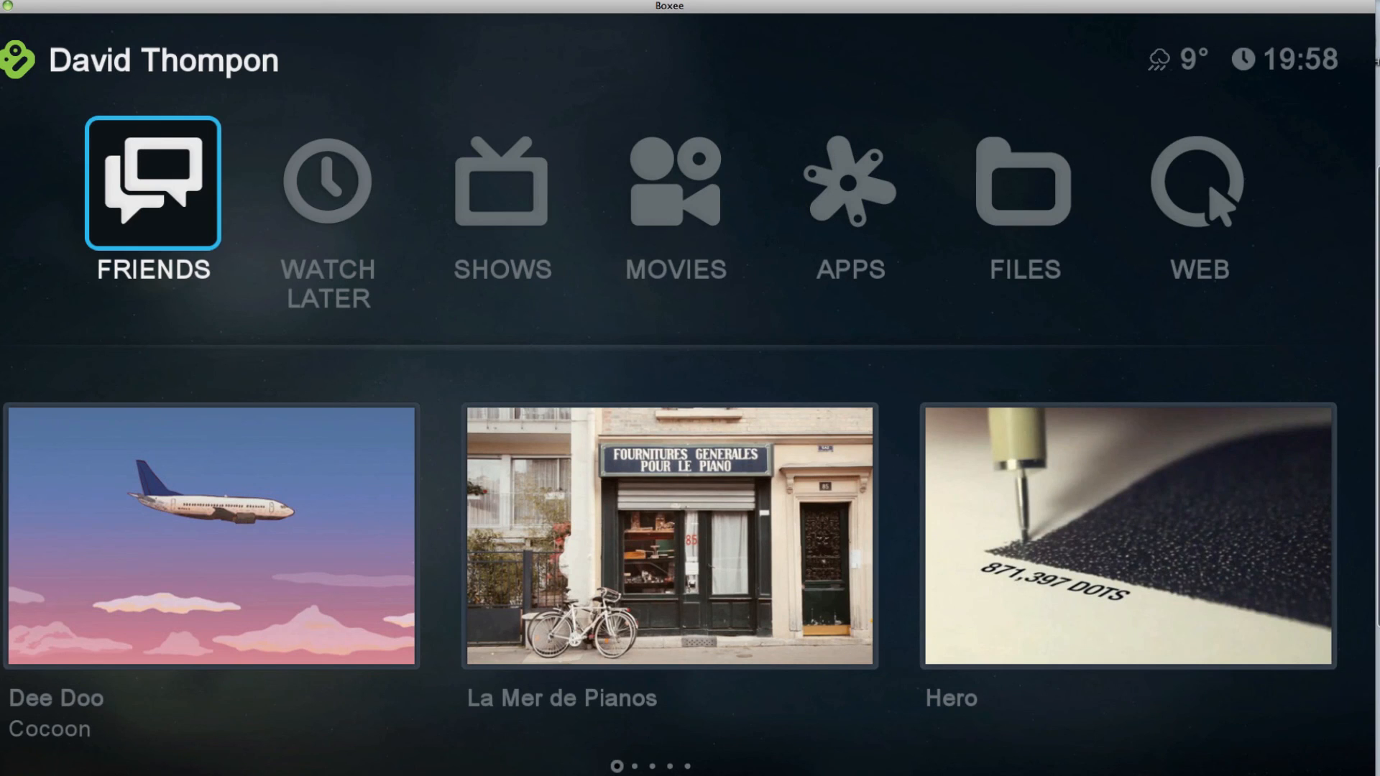
mouse_move(1139, 260)
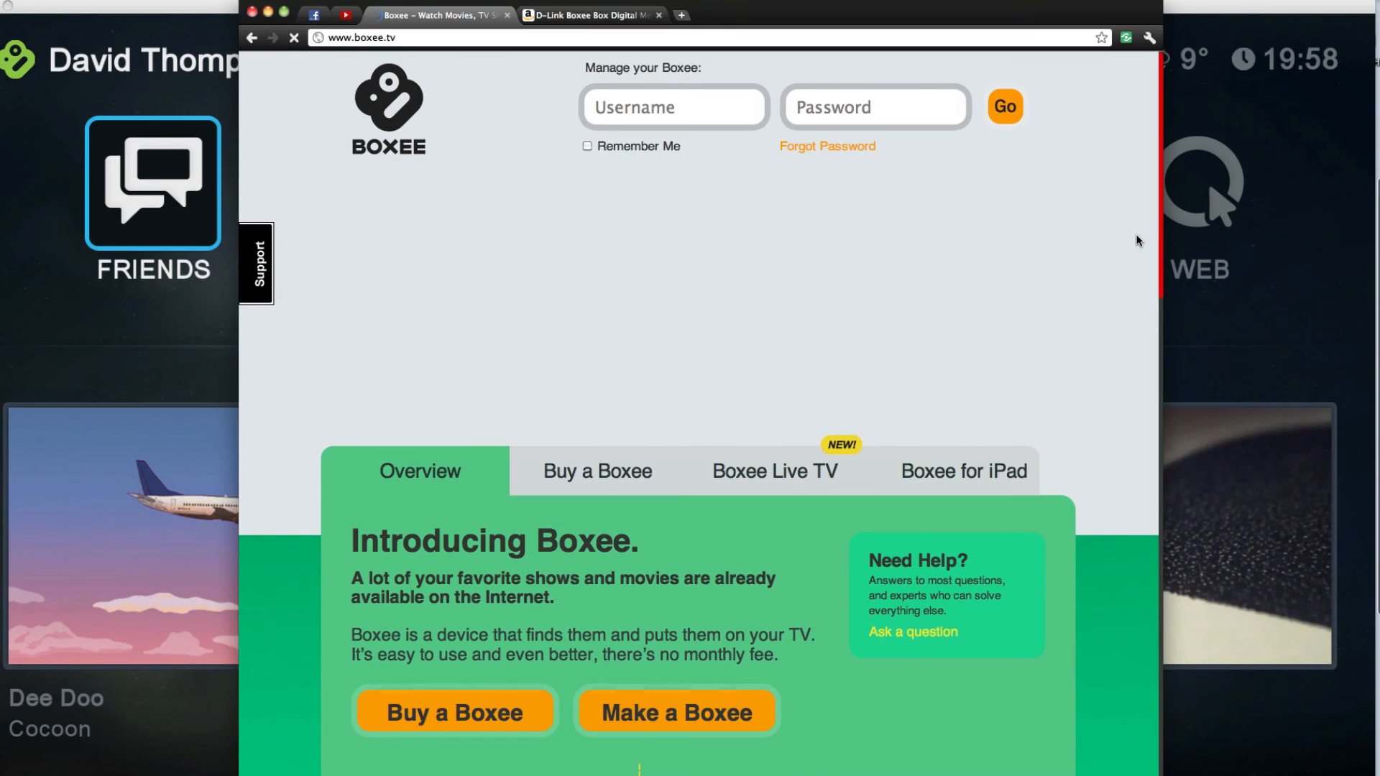
- Scroll through boxee.tv's Overview and the Buy a Boxee page with the $179.99 D-Link Boxee Box
scroll(down, 3)
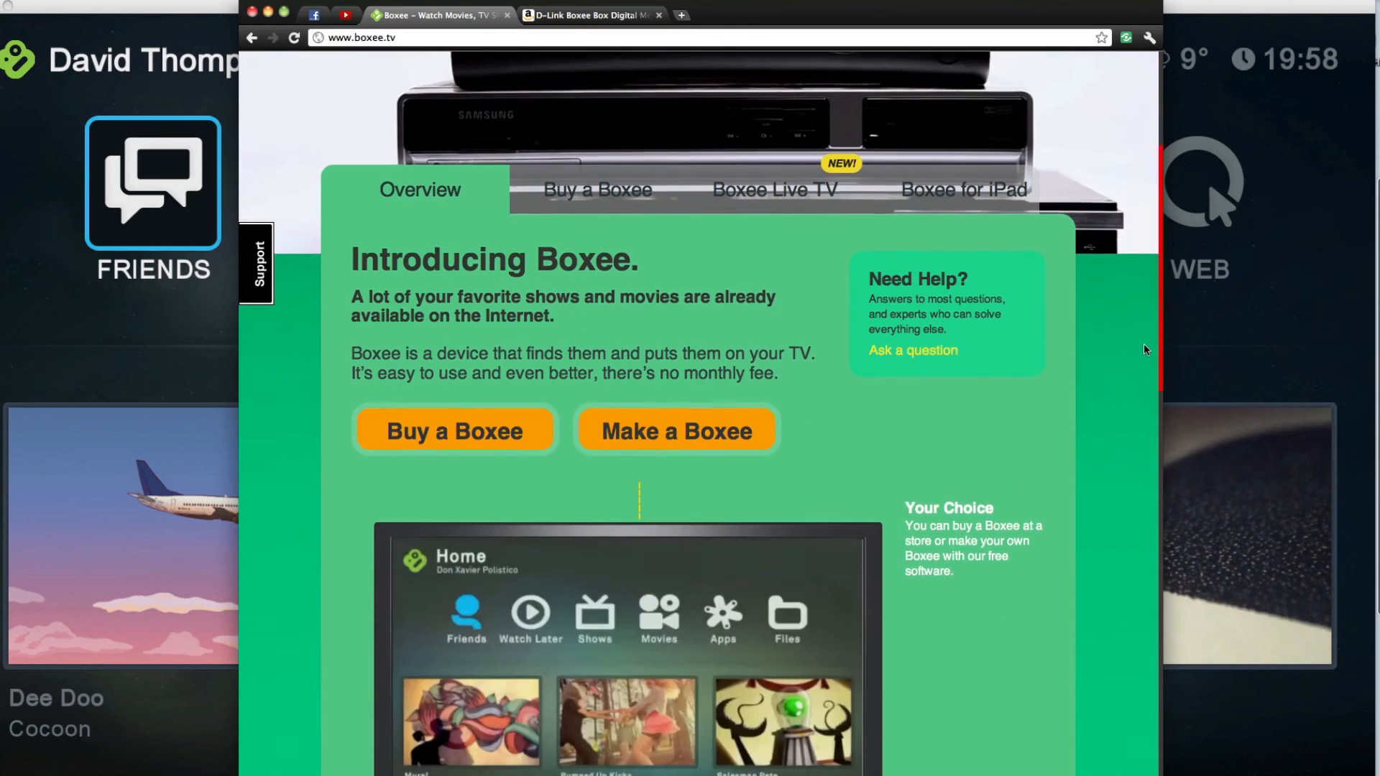
scroll(down, 3)
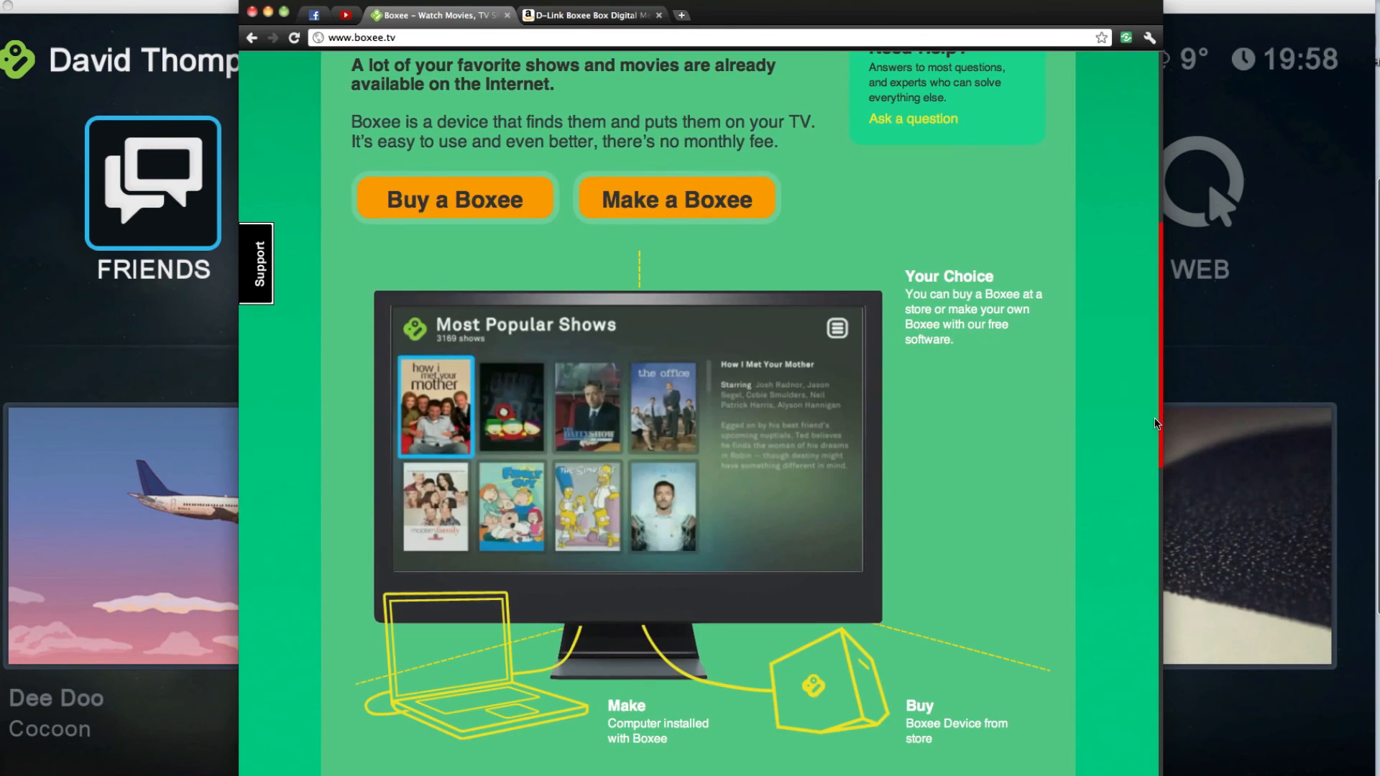
scroll(up, 3)
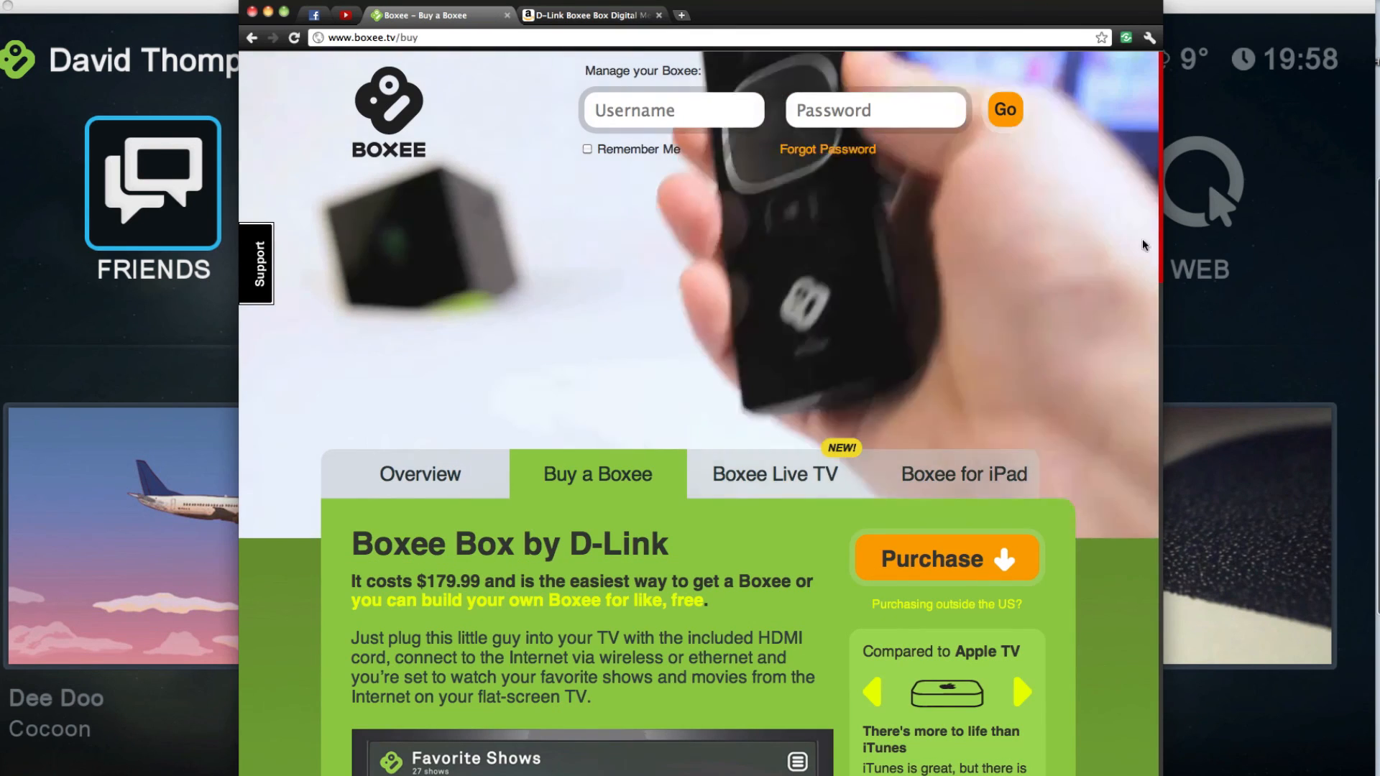
scroll(down, 3)
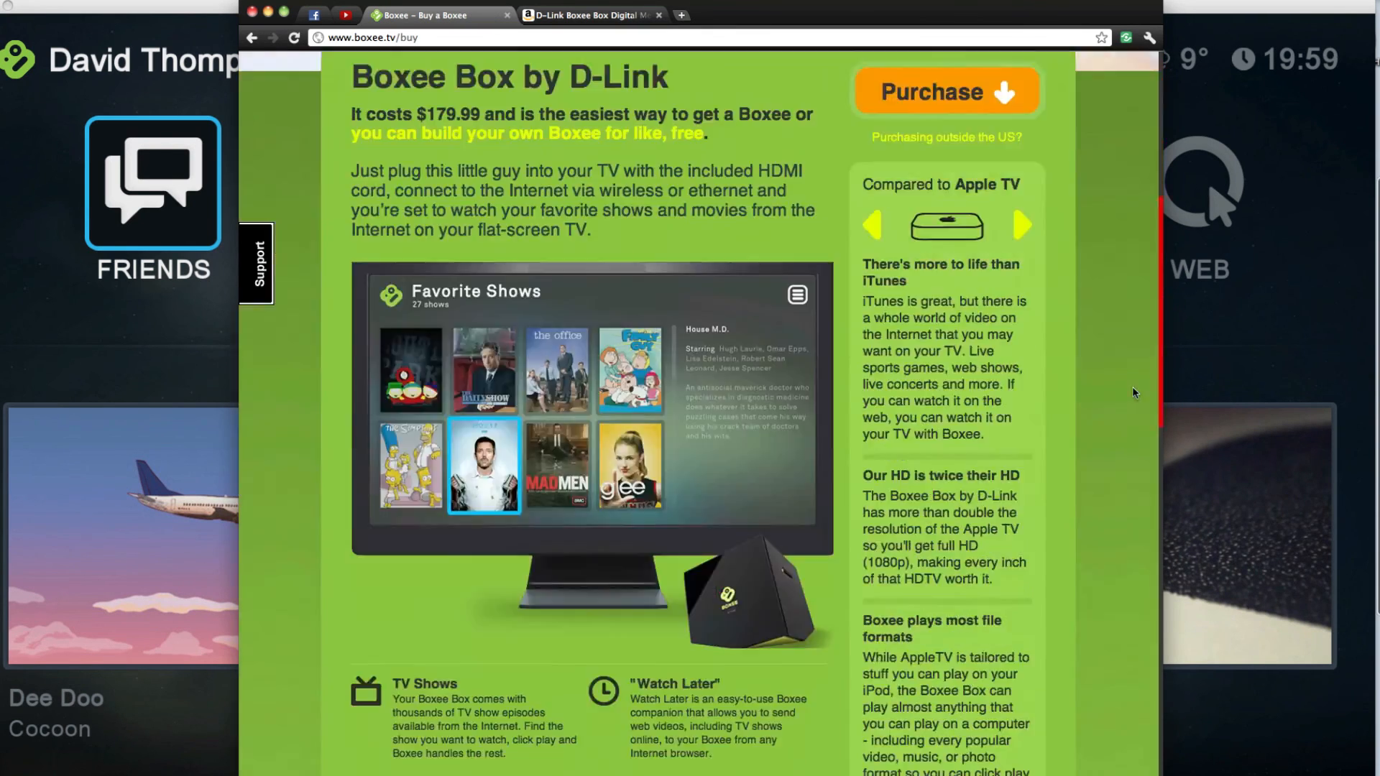
scroll(up, 3)
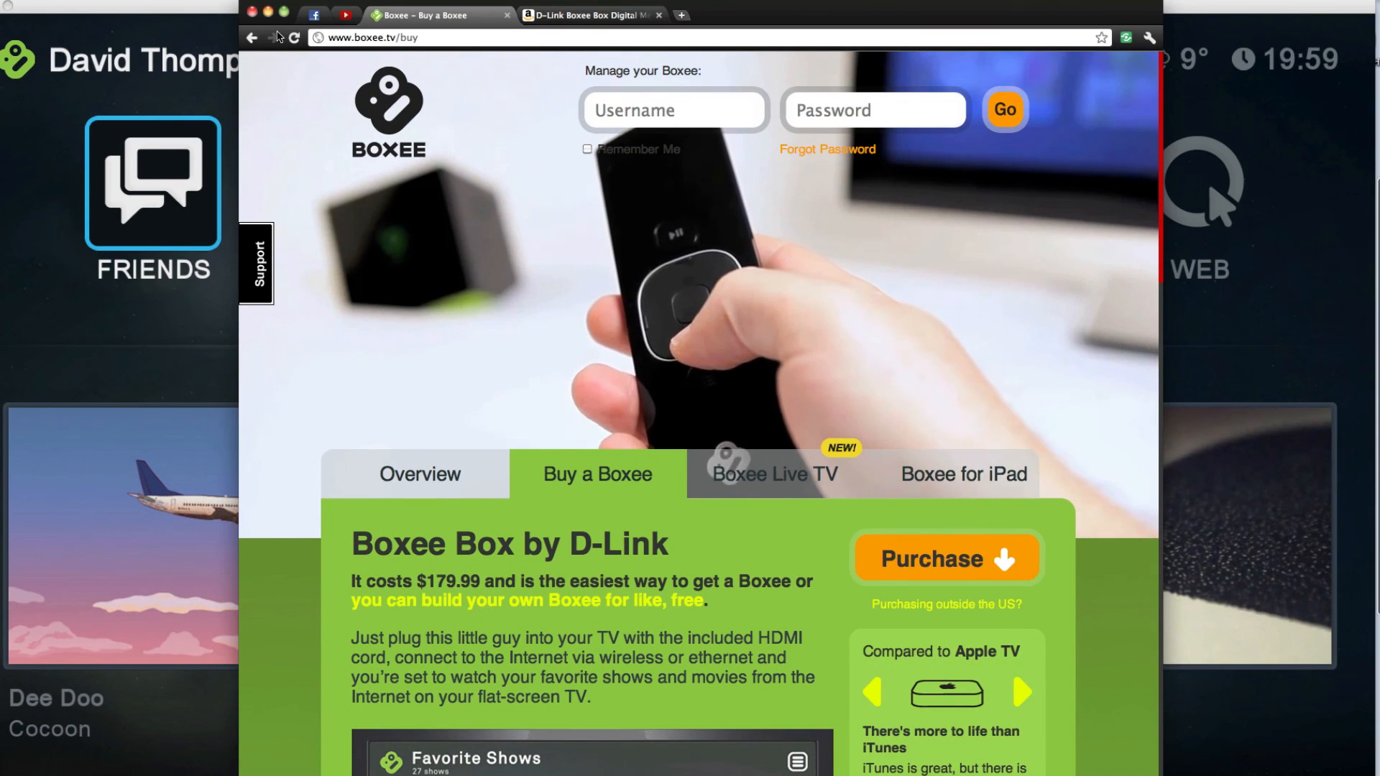